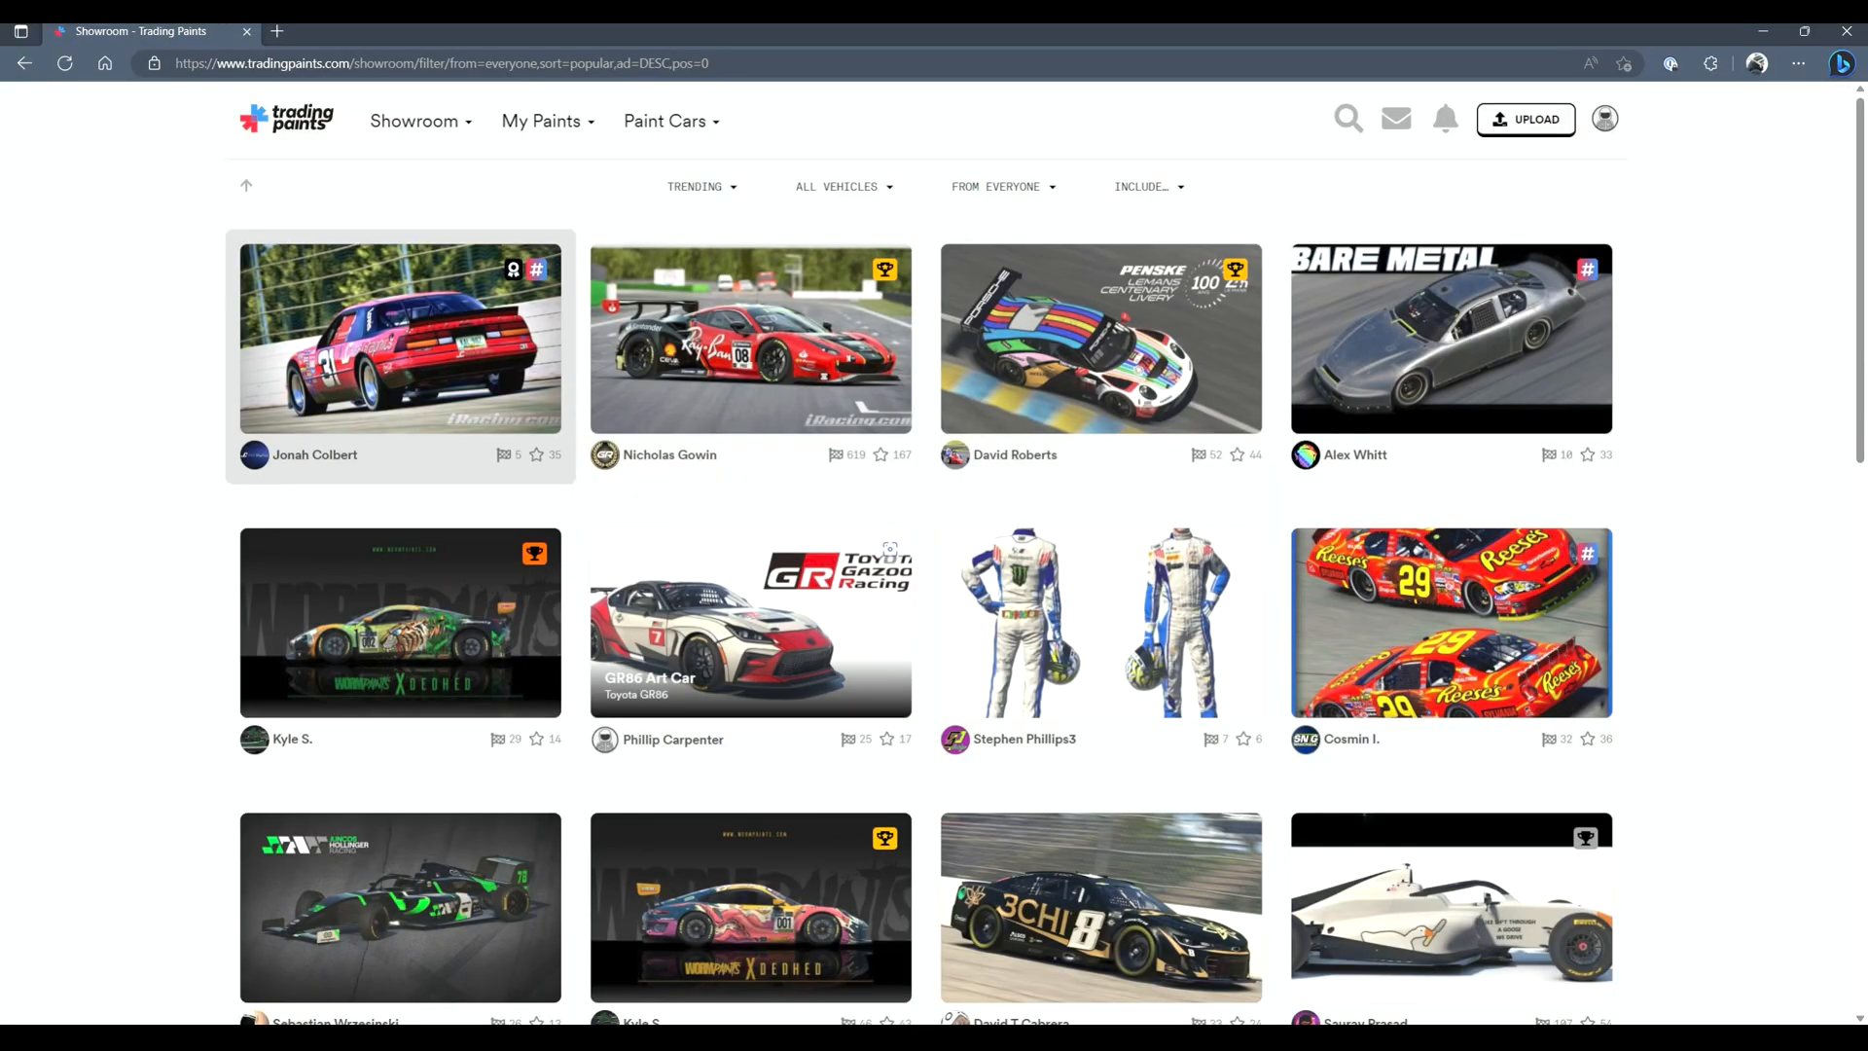
# Browse the showroom, view the SF-23 Inspired Livery paint page, and return to the results
pyautogui.scroll(-3)
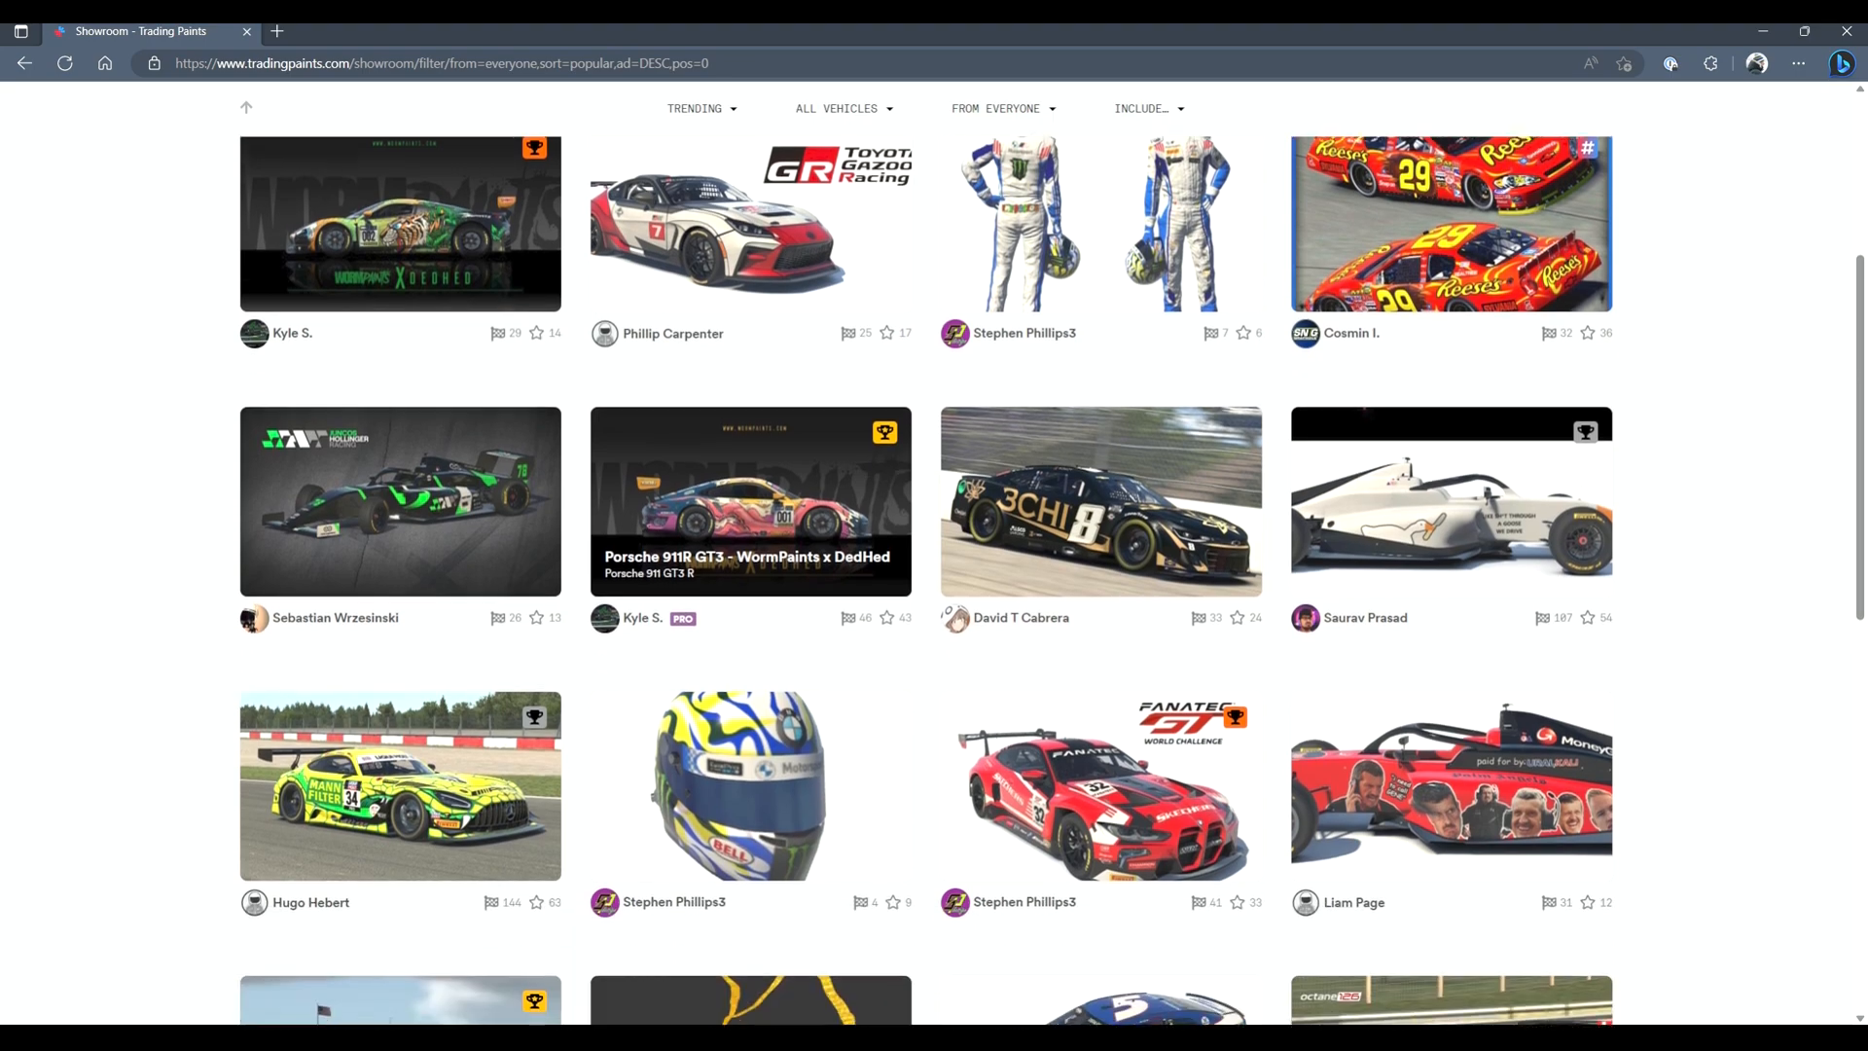
pyautogui.scroll(-3)
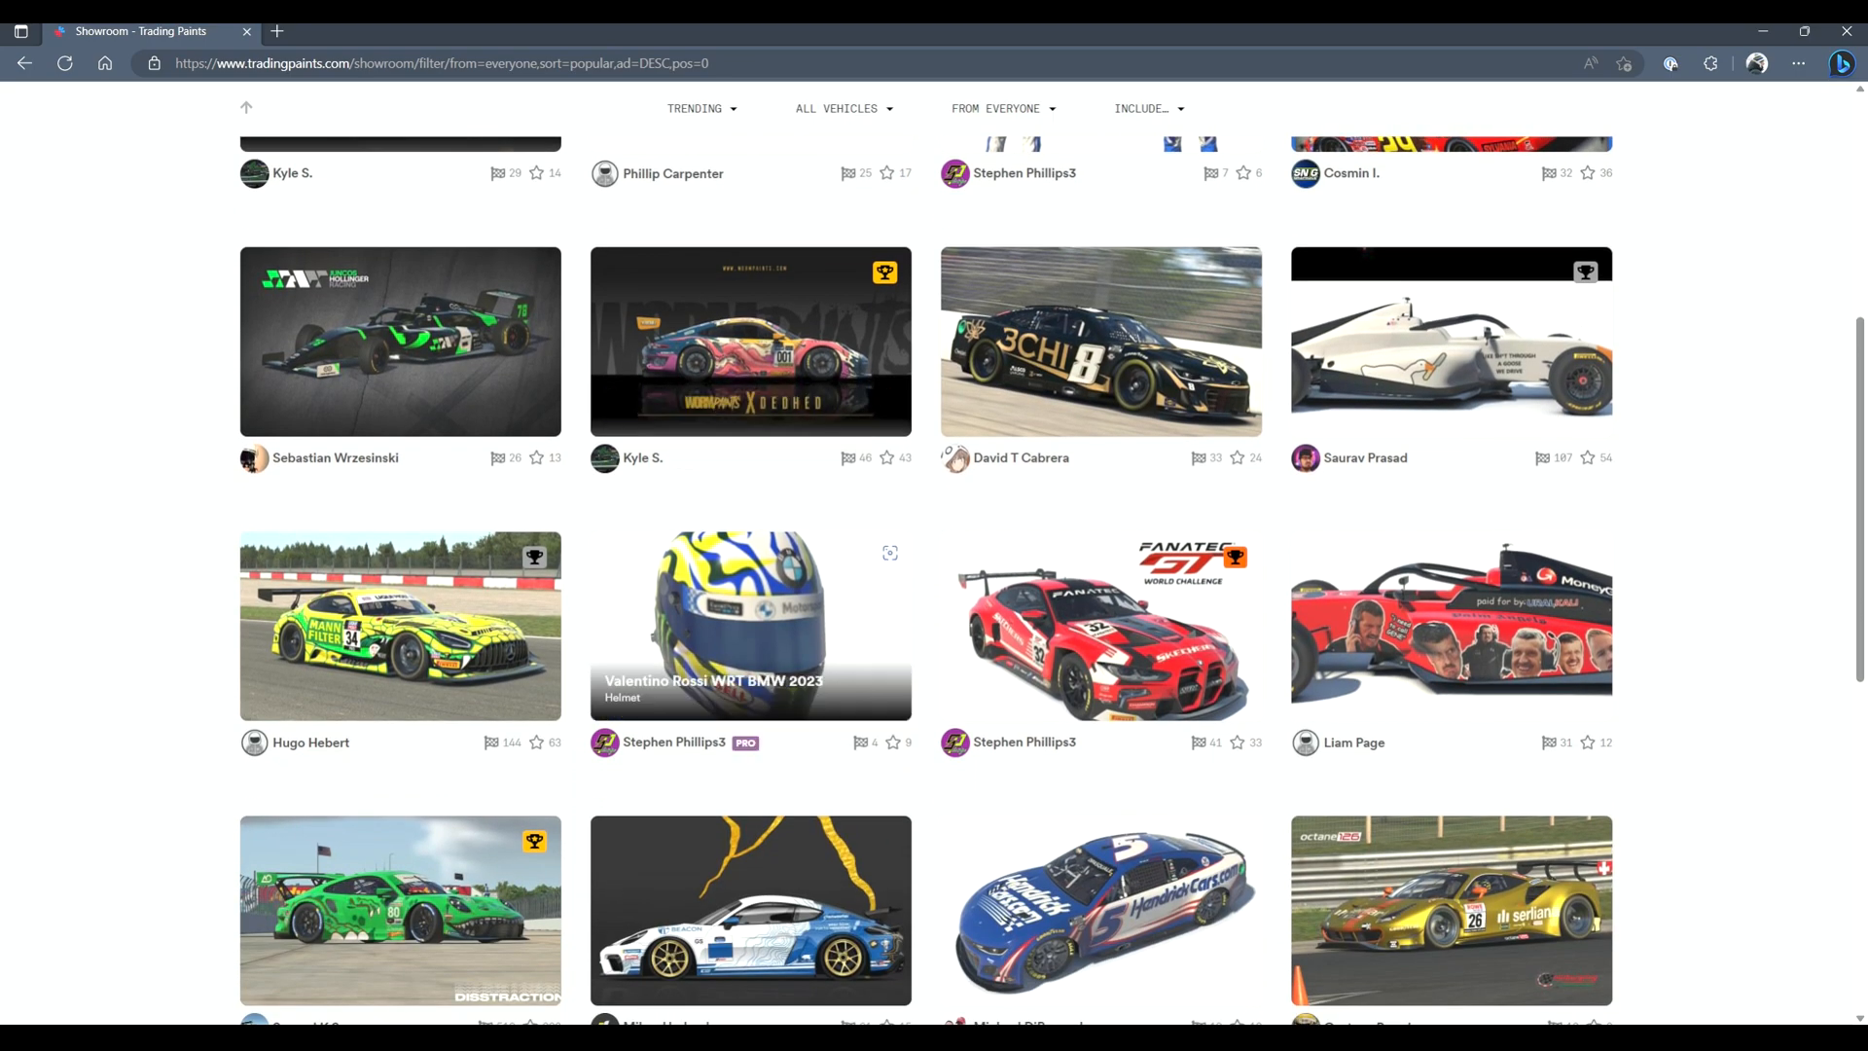
pyautogui.scroll(-3)
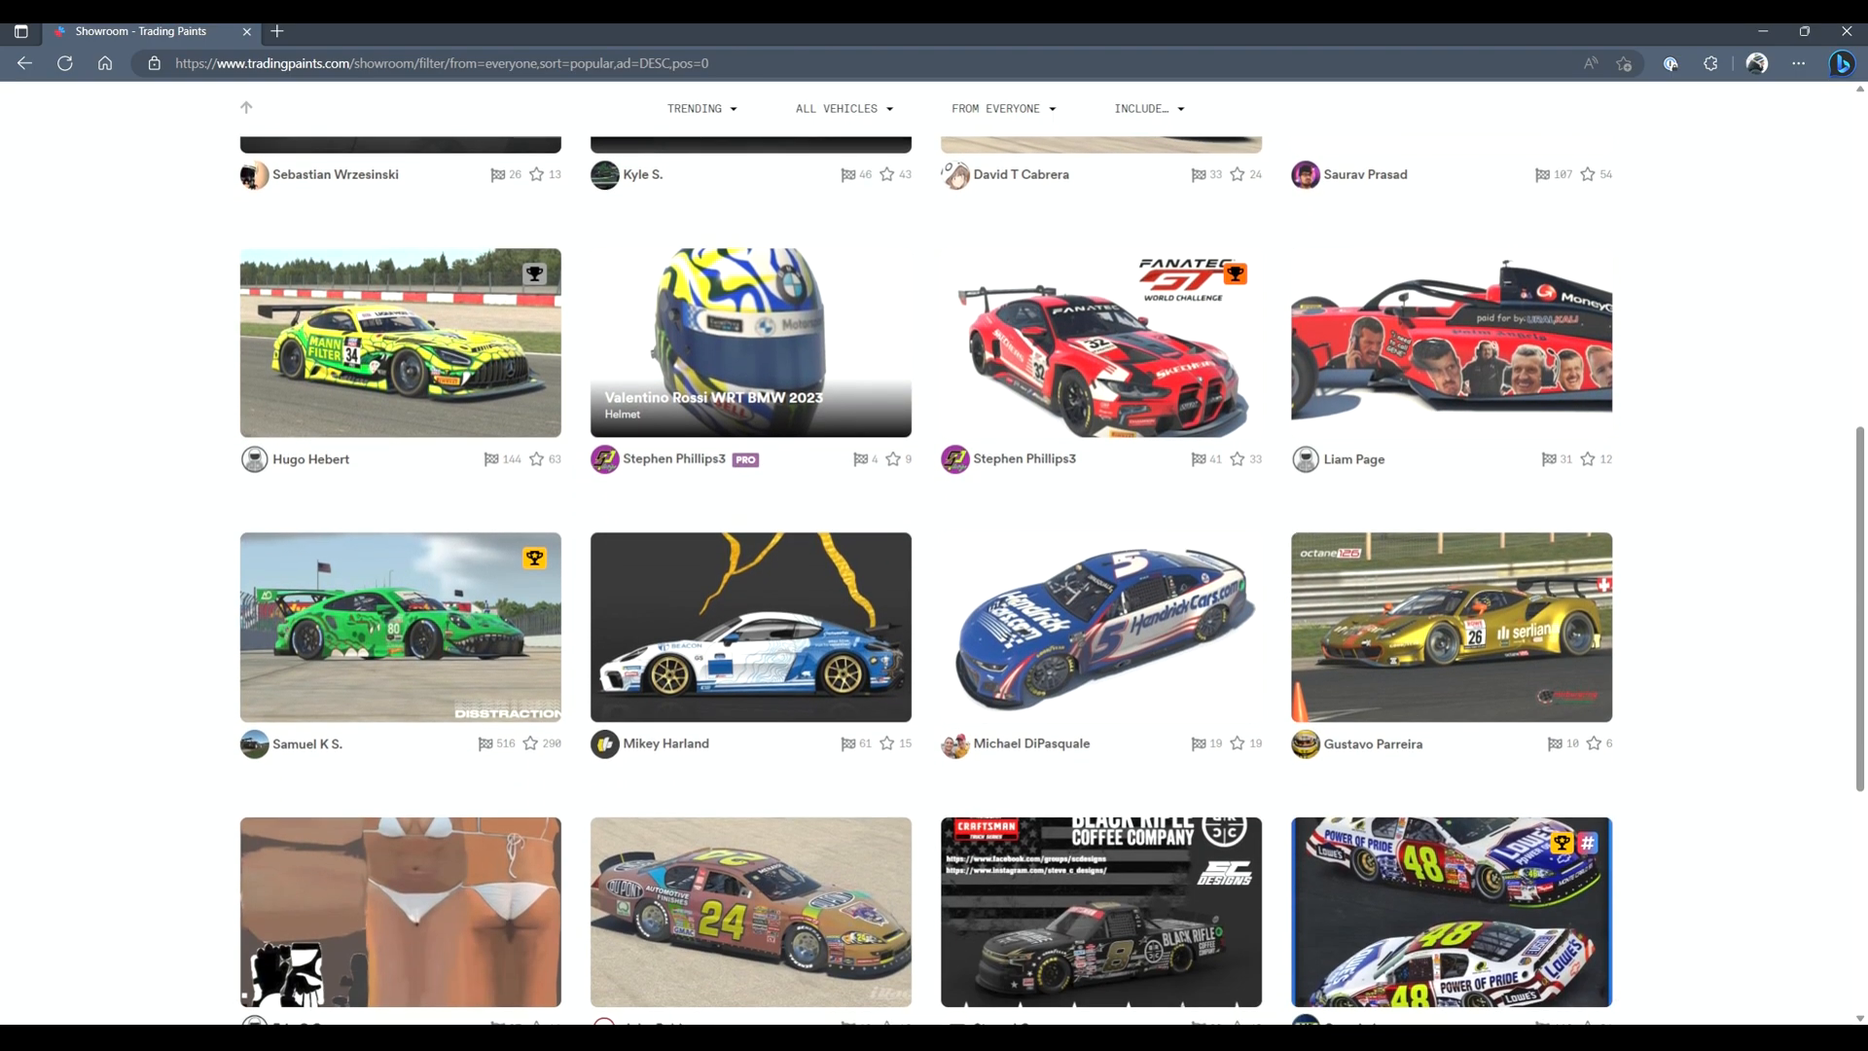
pyautogui.scroll(-3)
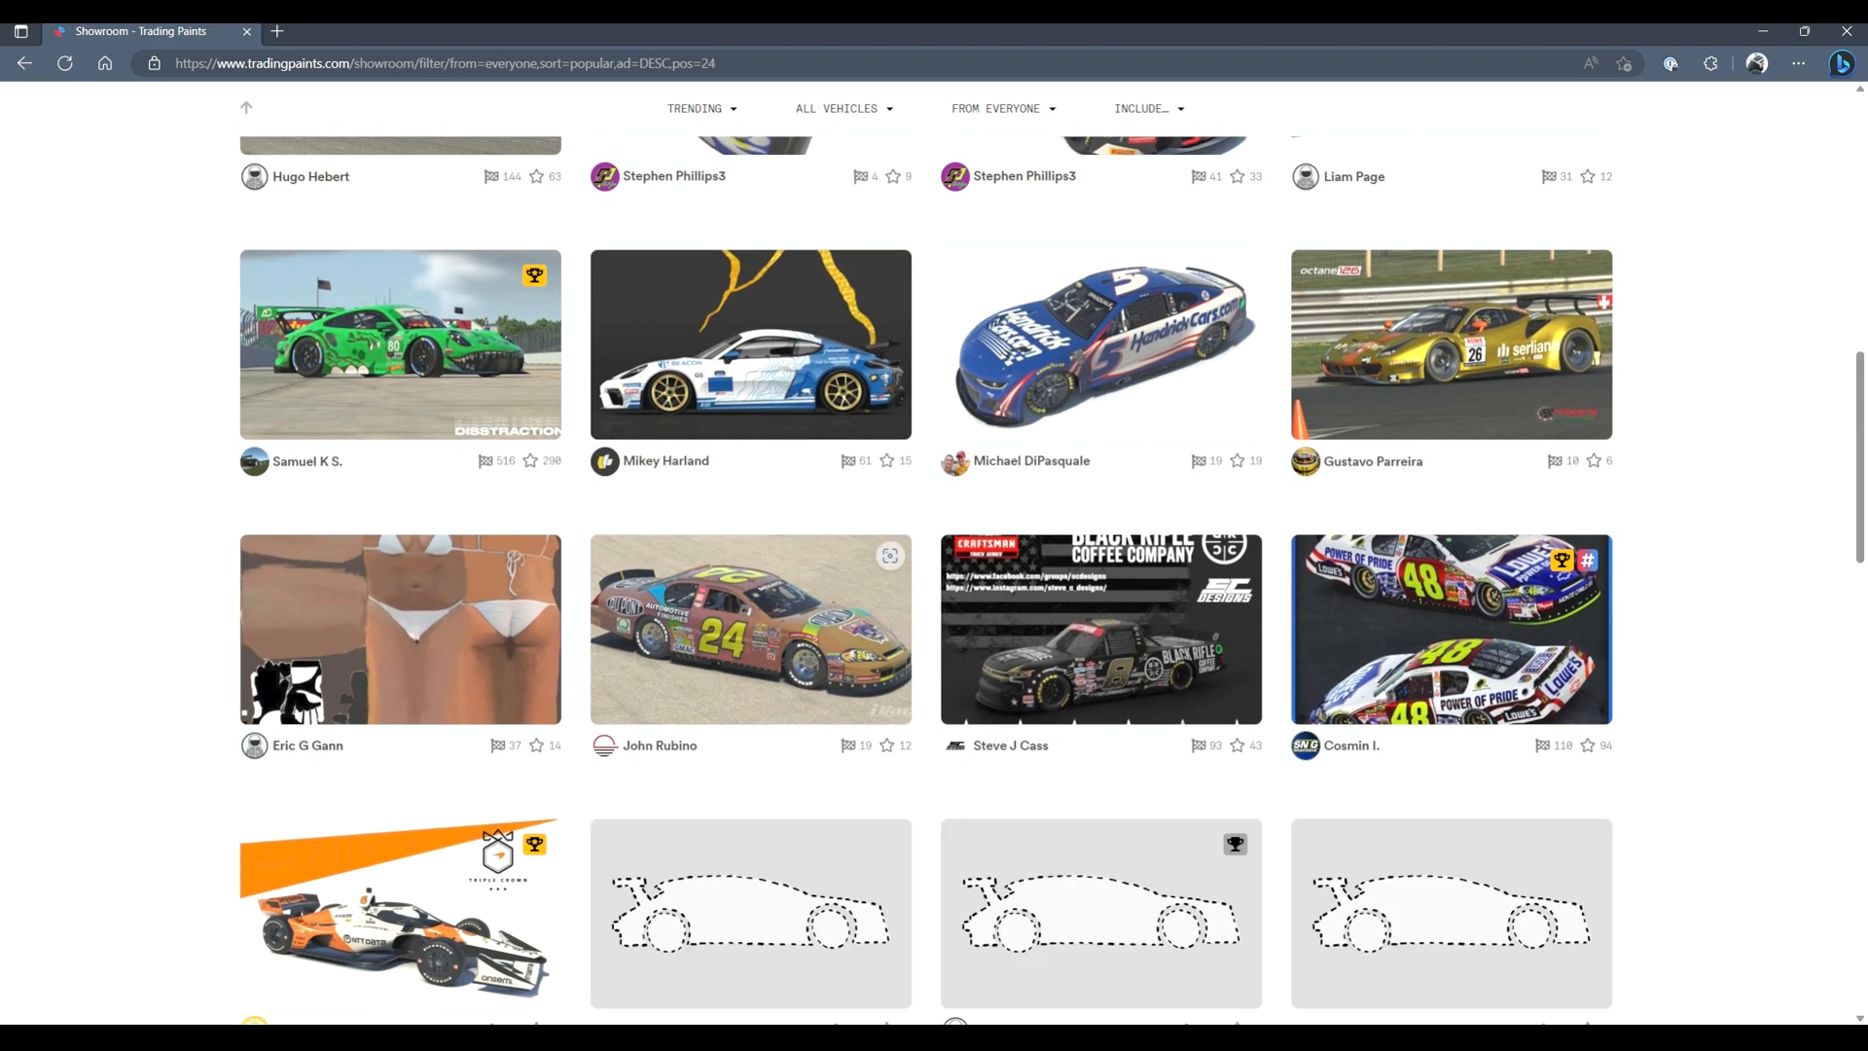
pyautogui.scroll(-3)
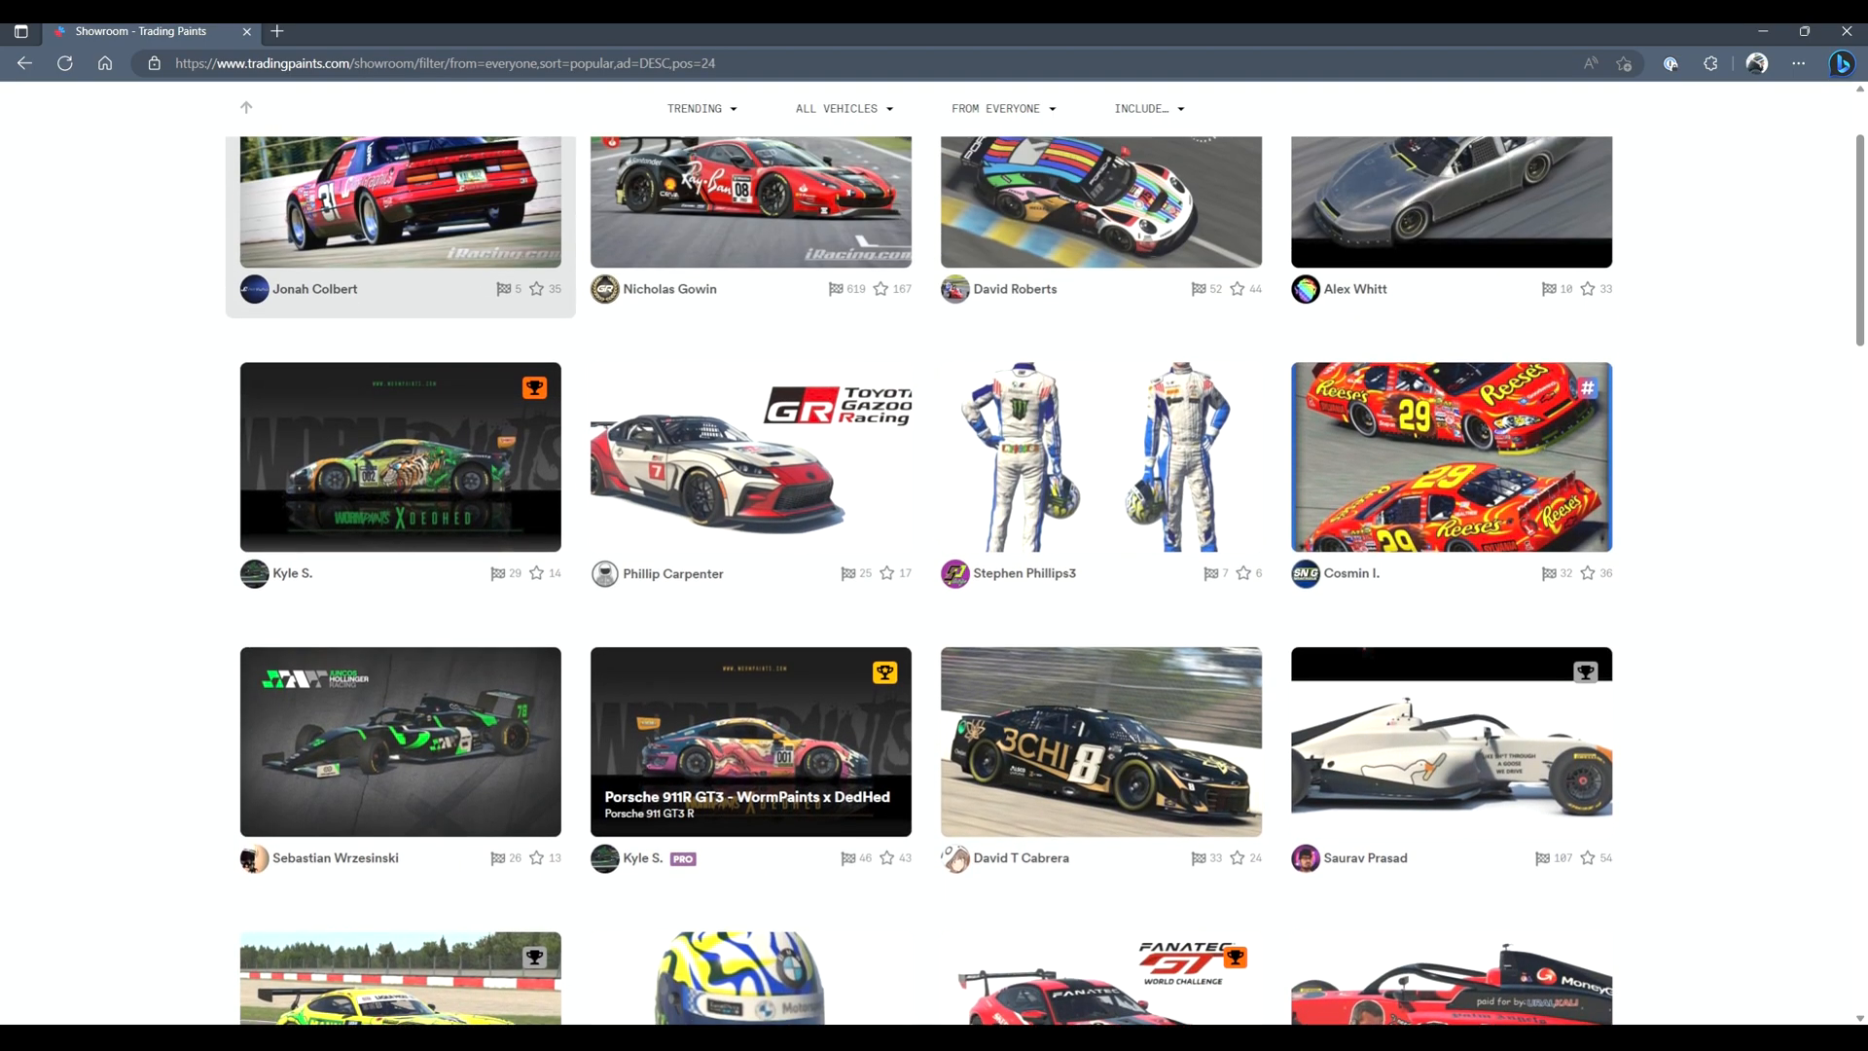
pyautogui.scroll(3)
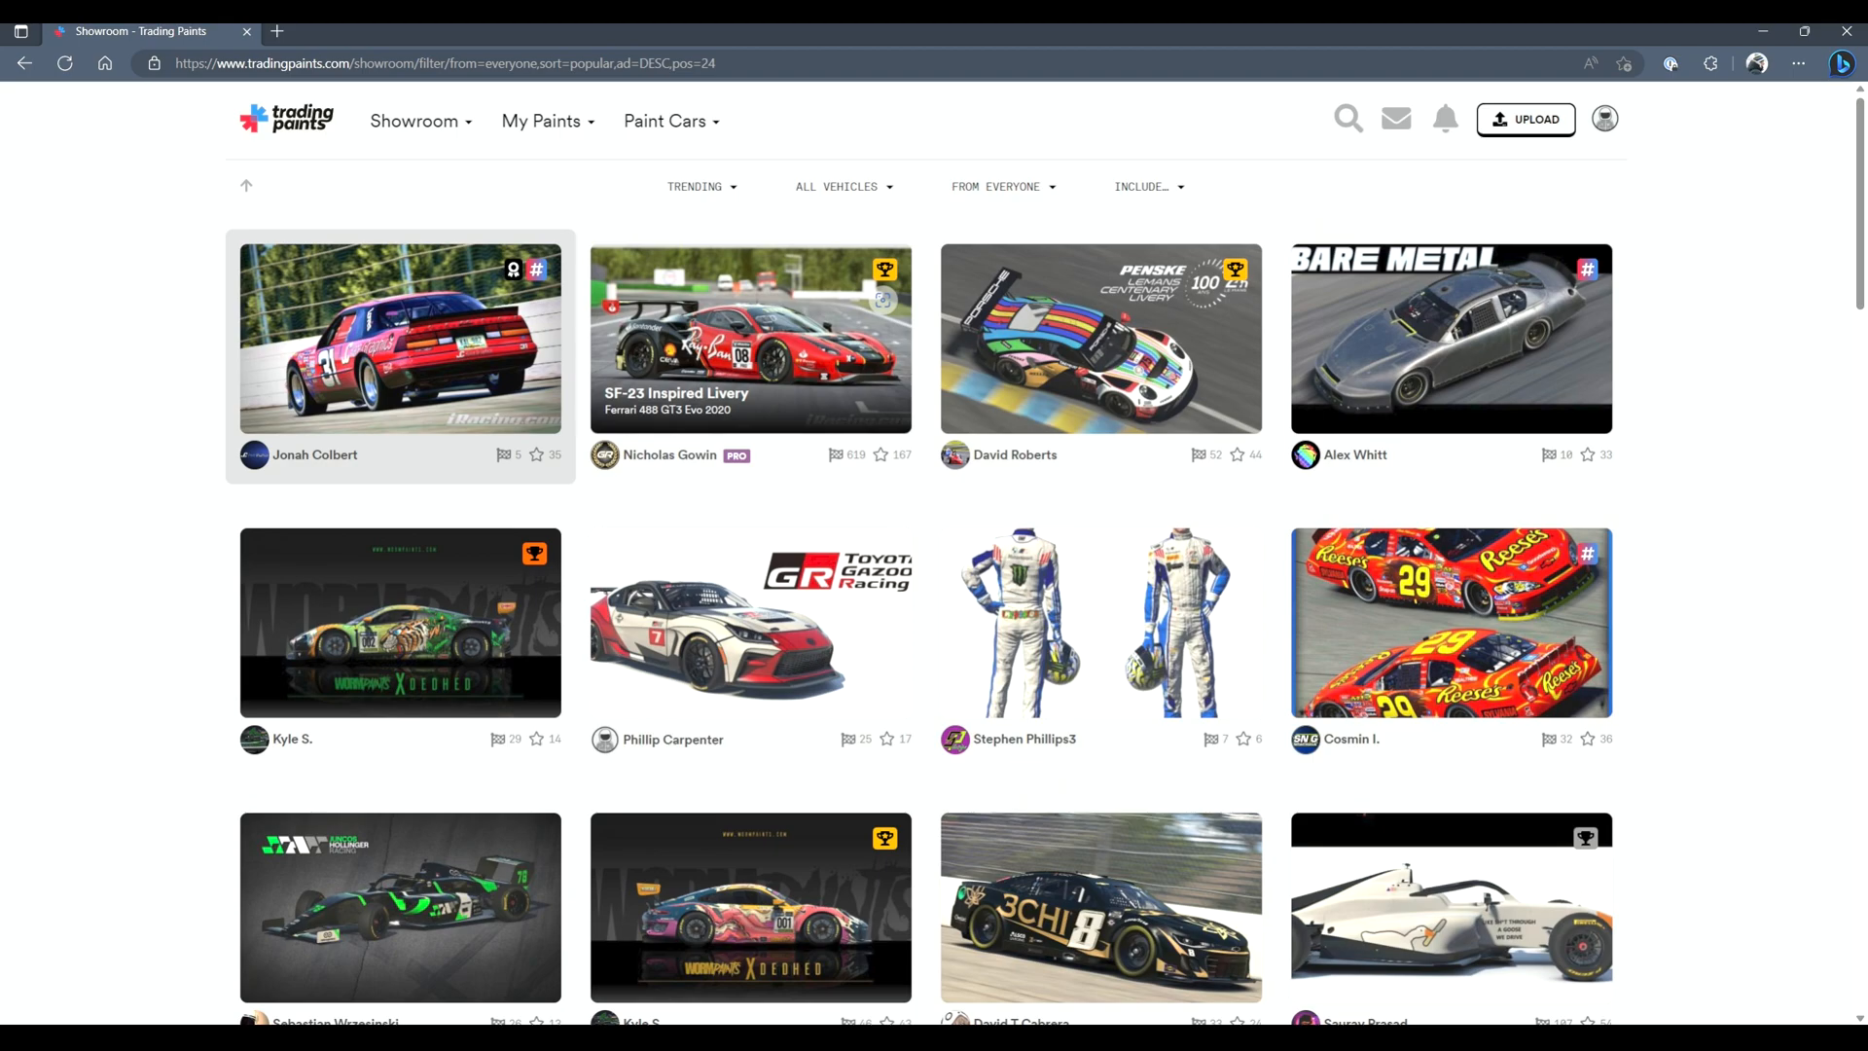
pyautogui.click(749, 338)
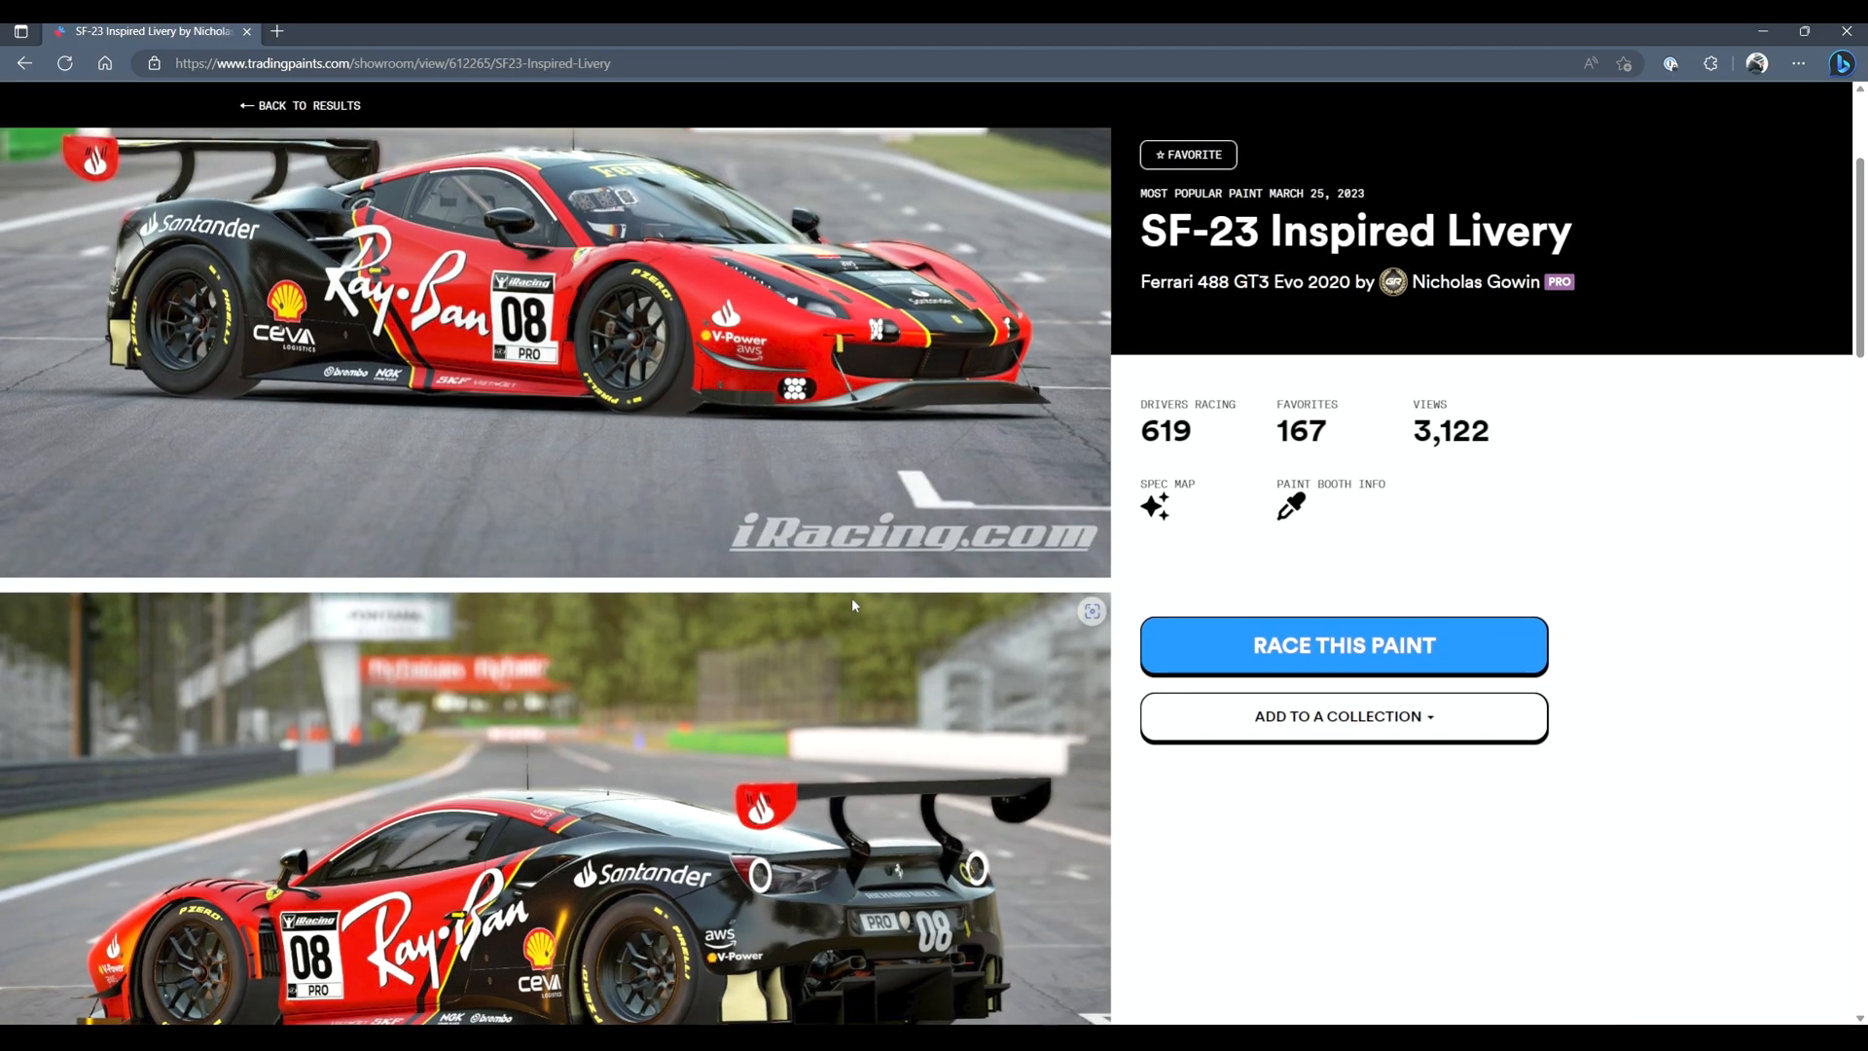
pyautogui.scroll(-3)
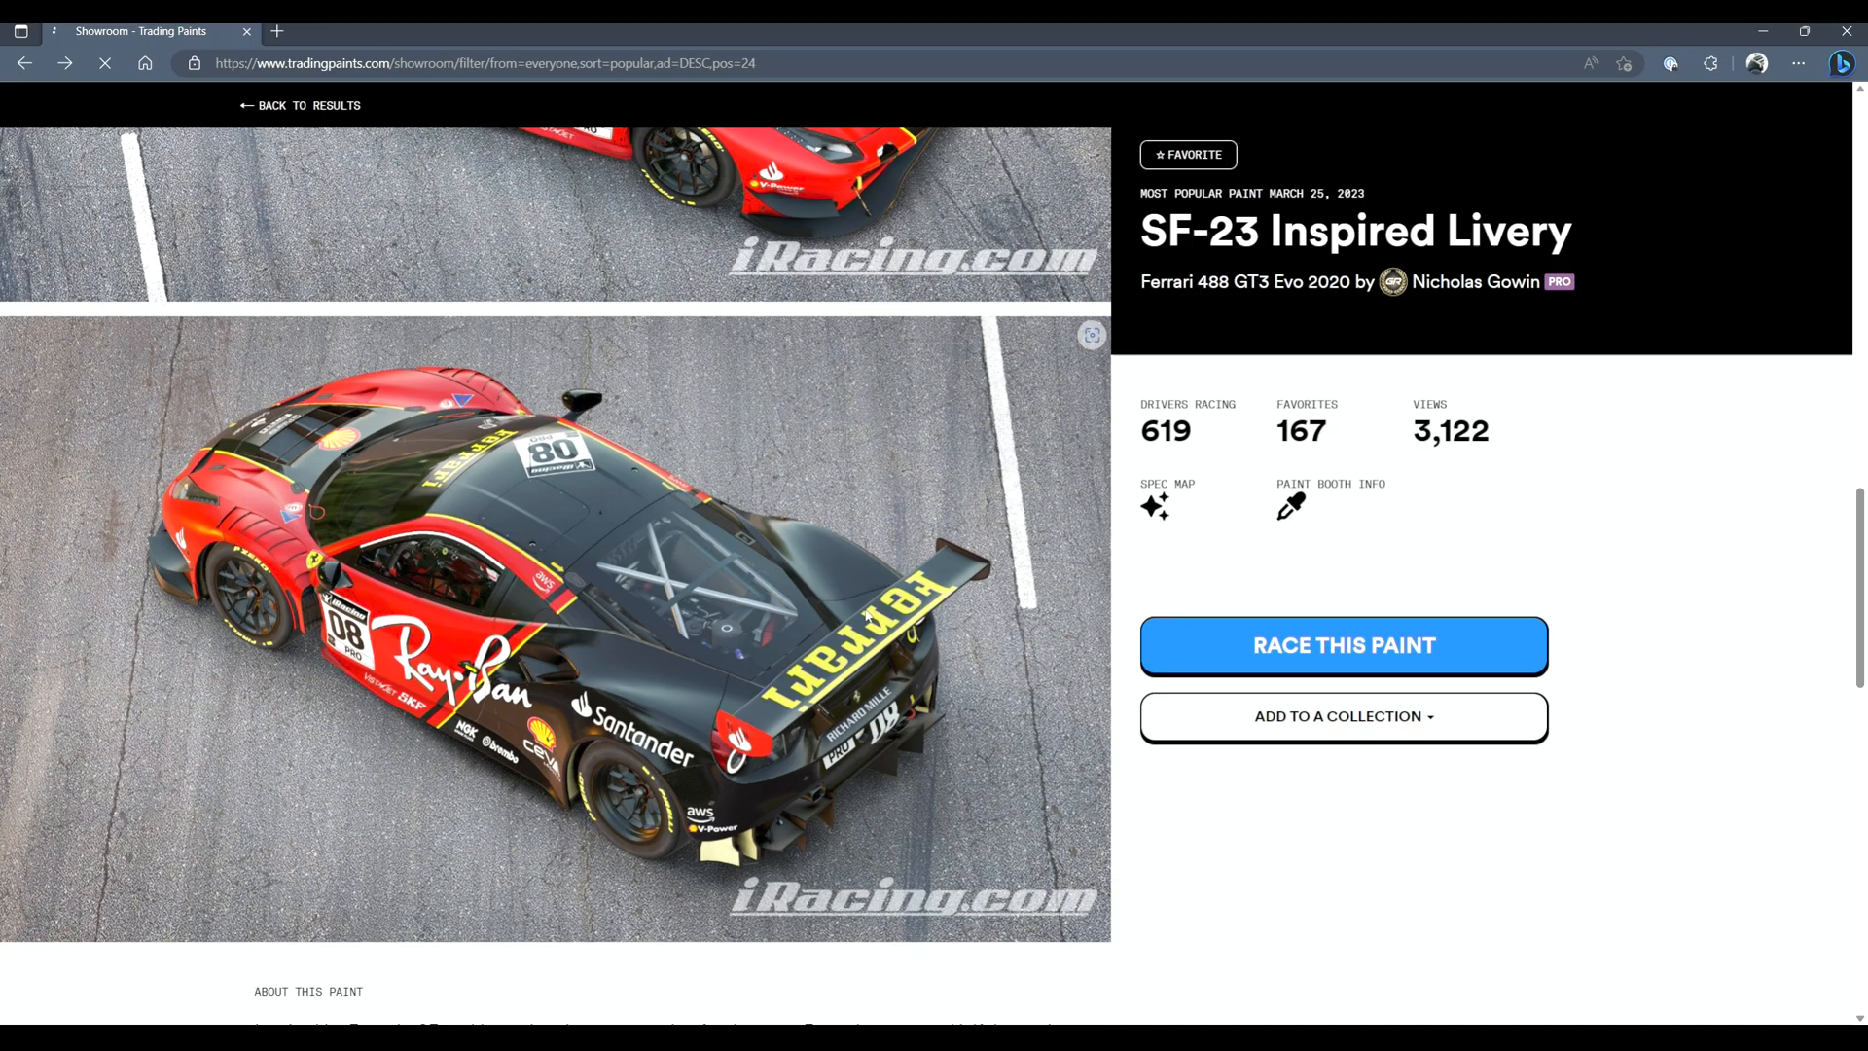
pyautogui.click(298, 105)
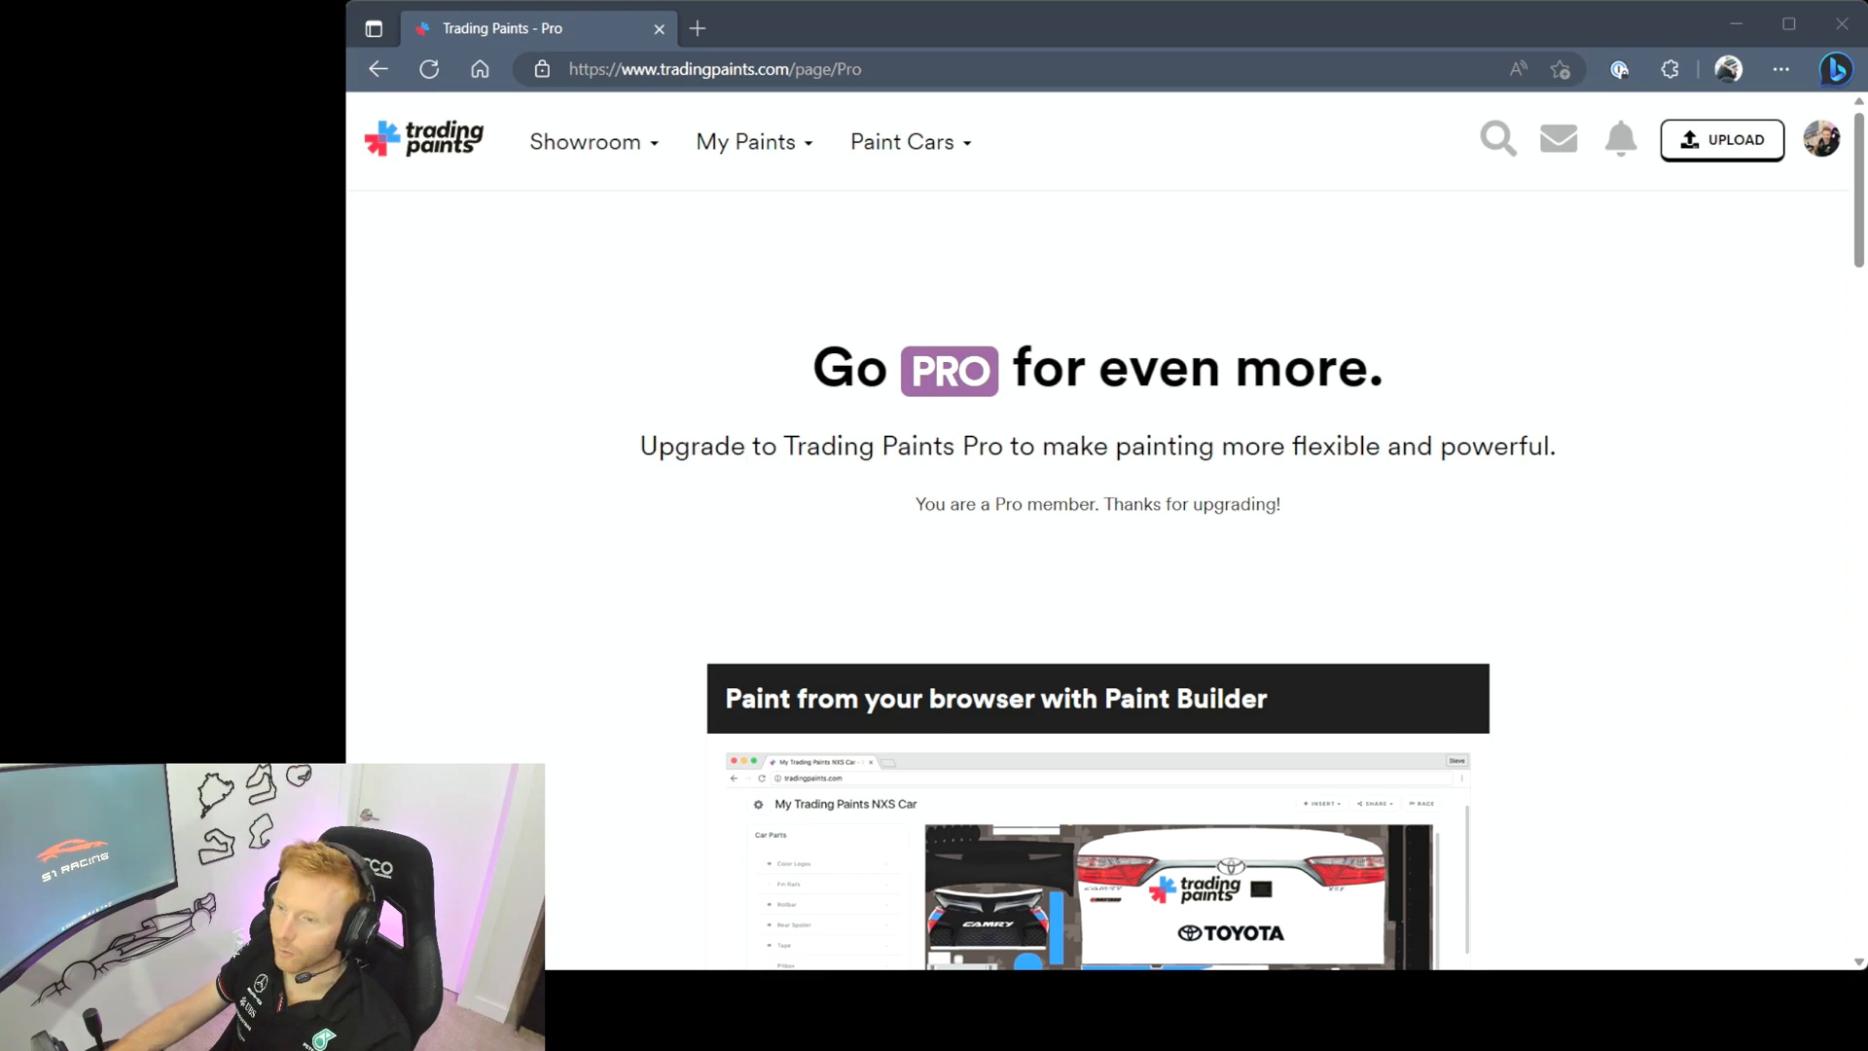
# Scroll further through the showroom, then reach the Downloader install page from the account menu
pyautogui.scroll(-3)
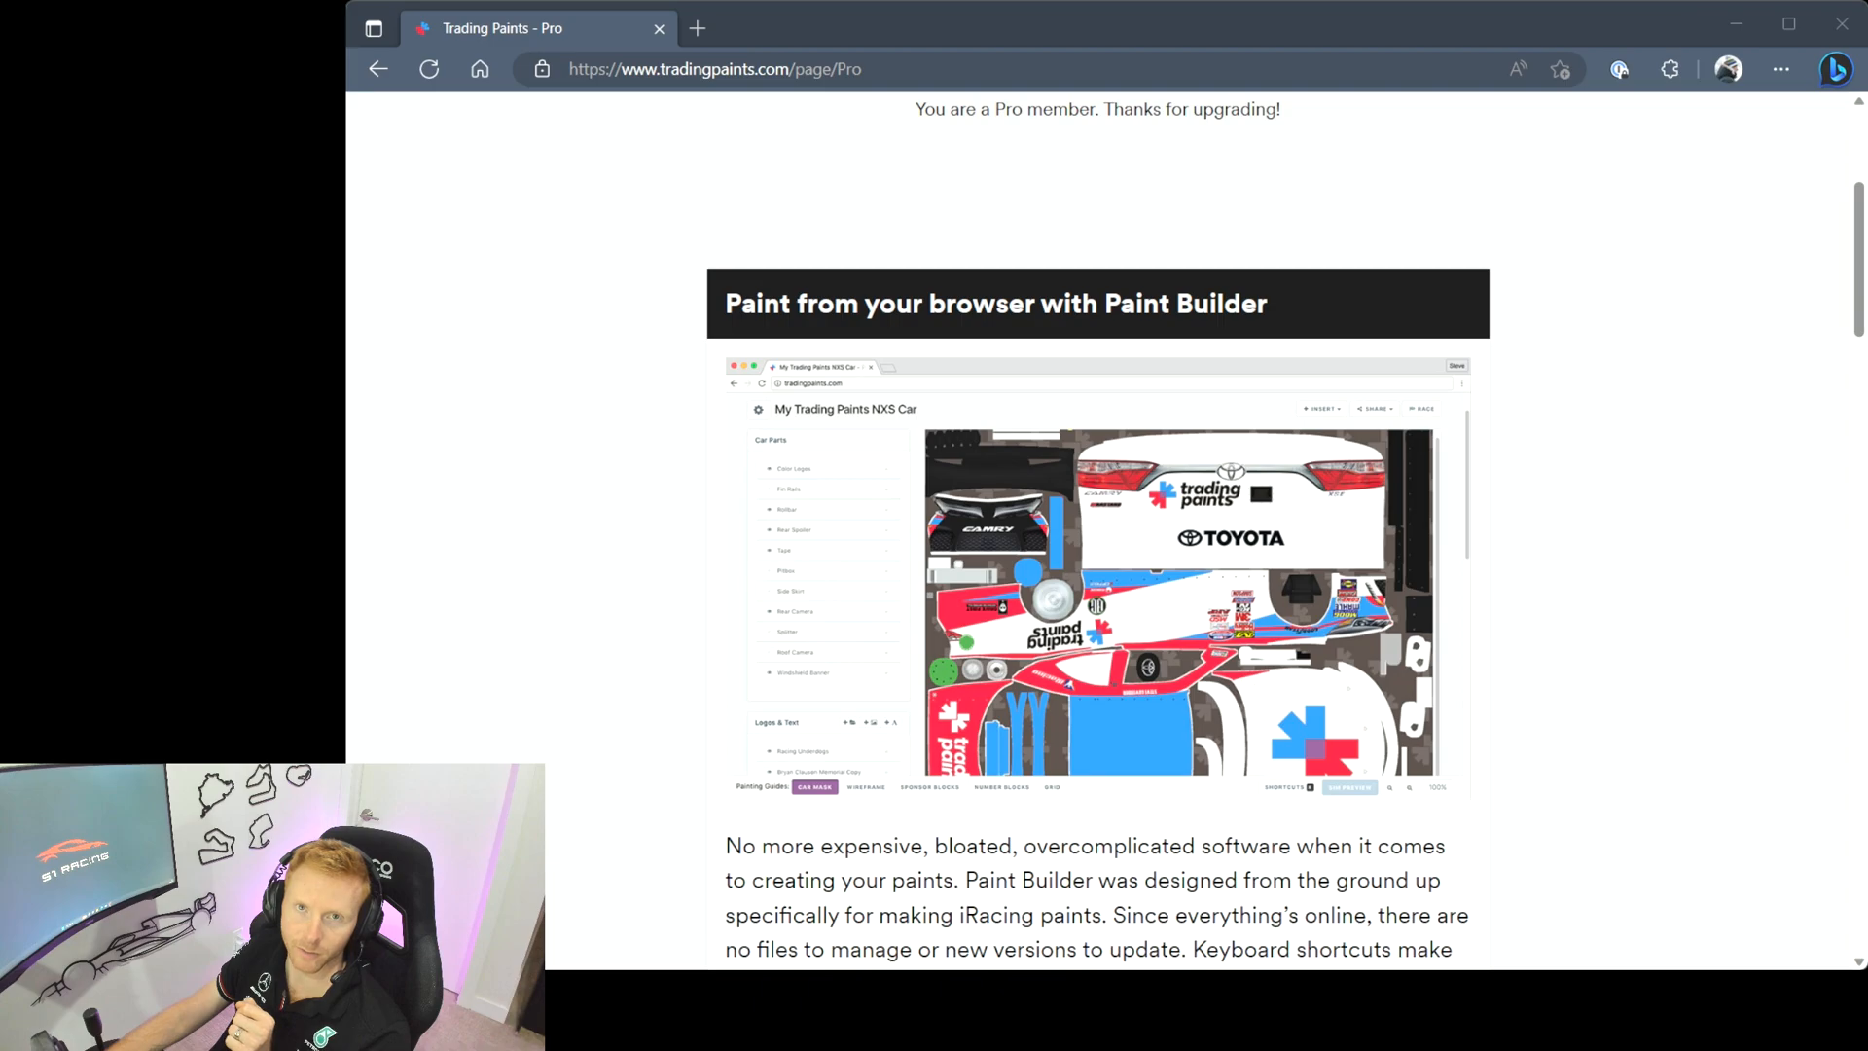
pyautogui.scroll(-3)
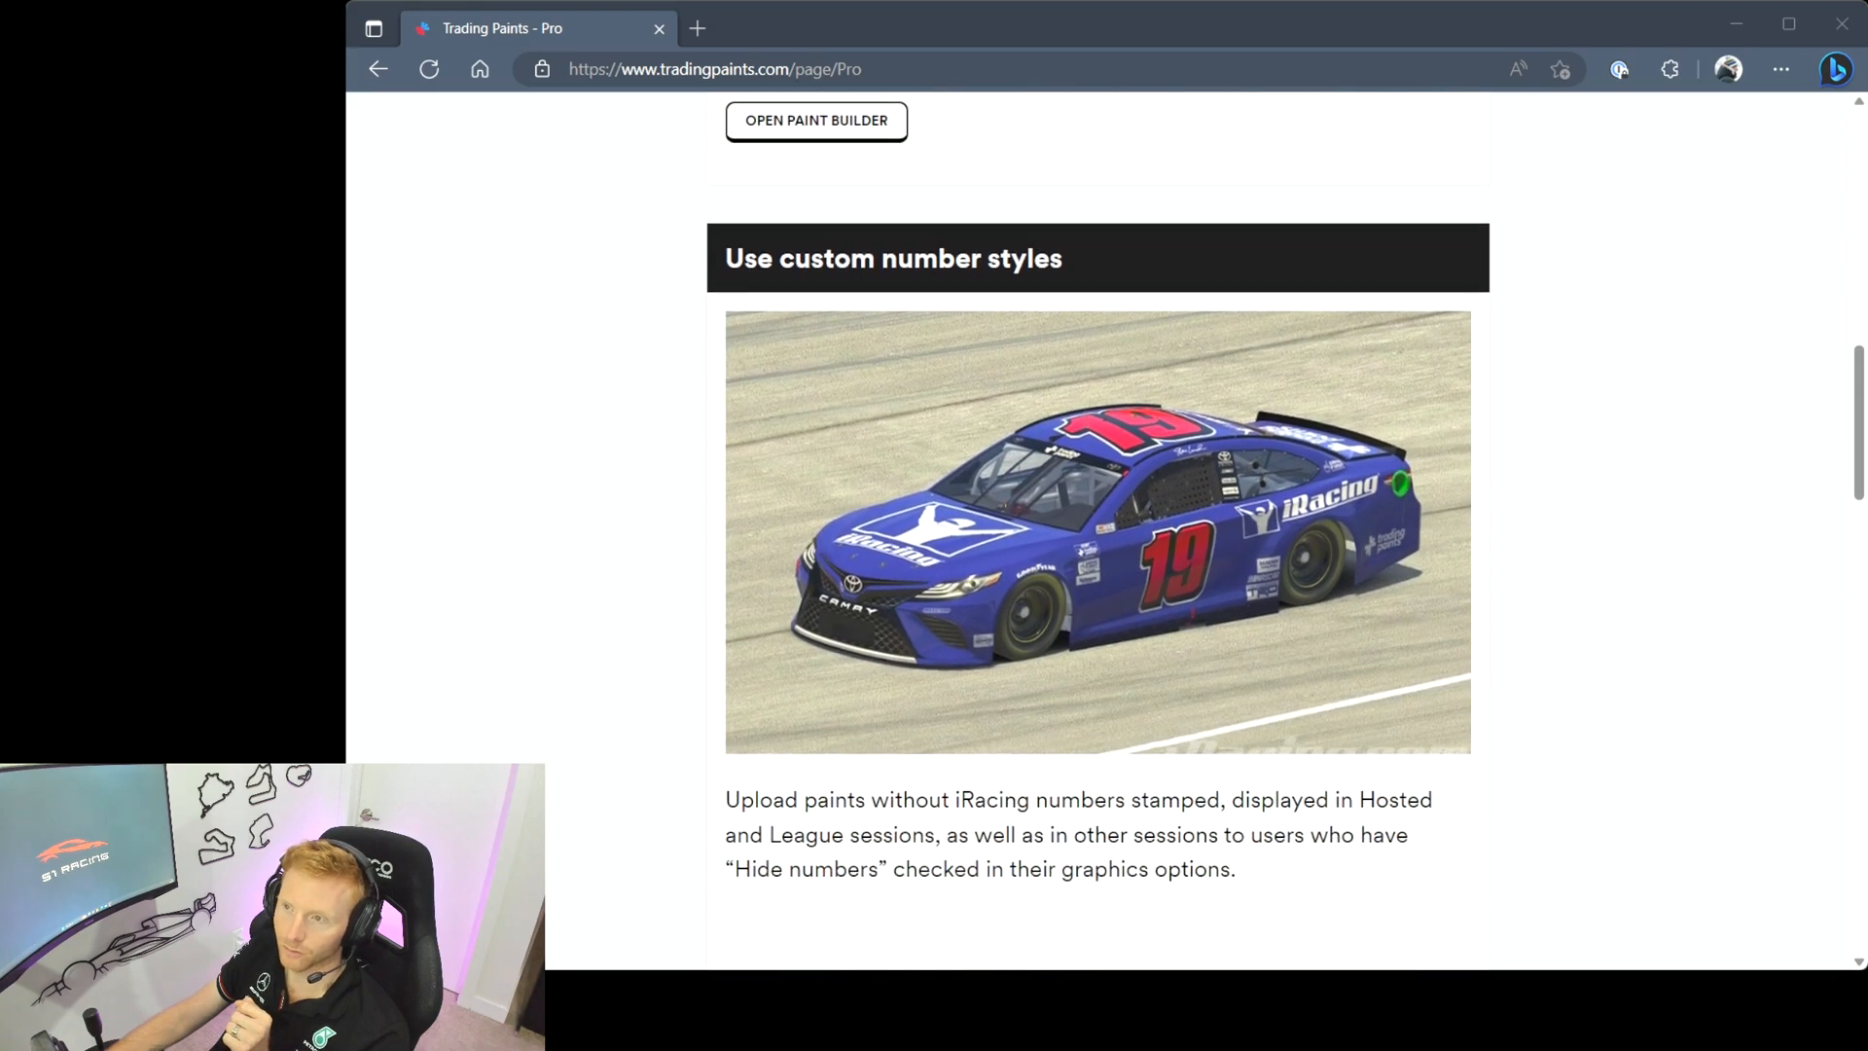
pyautogui.scroll(-3)
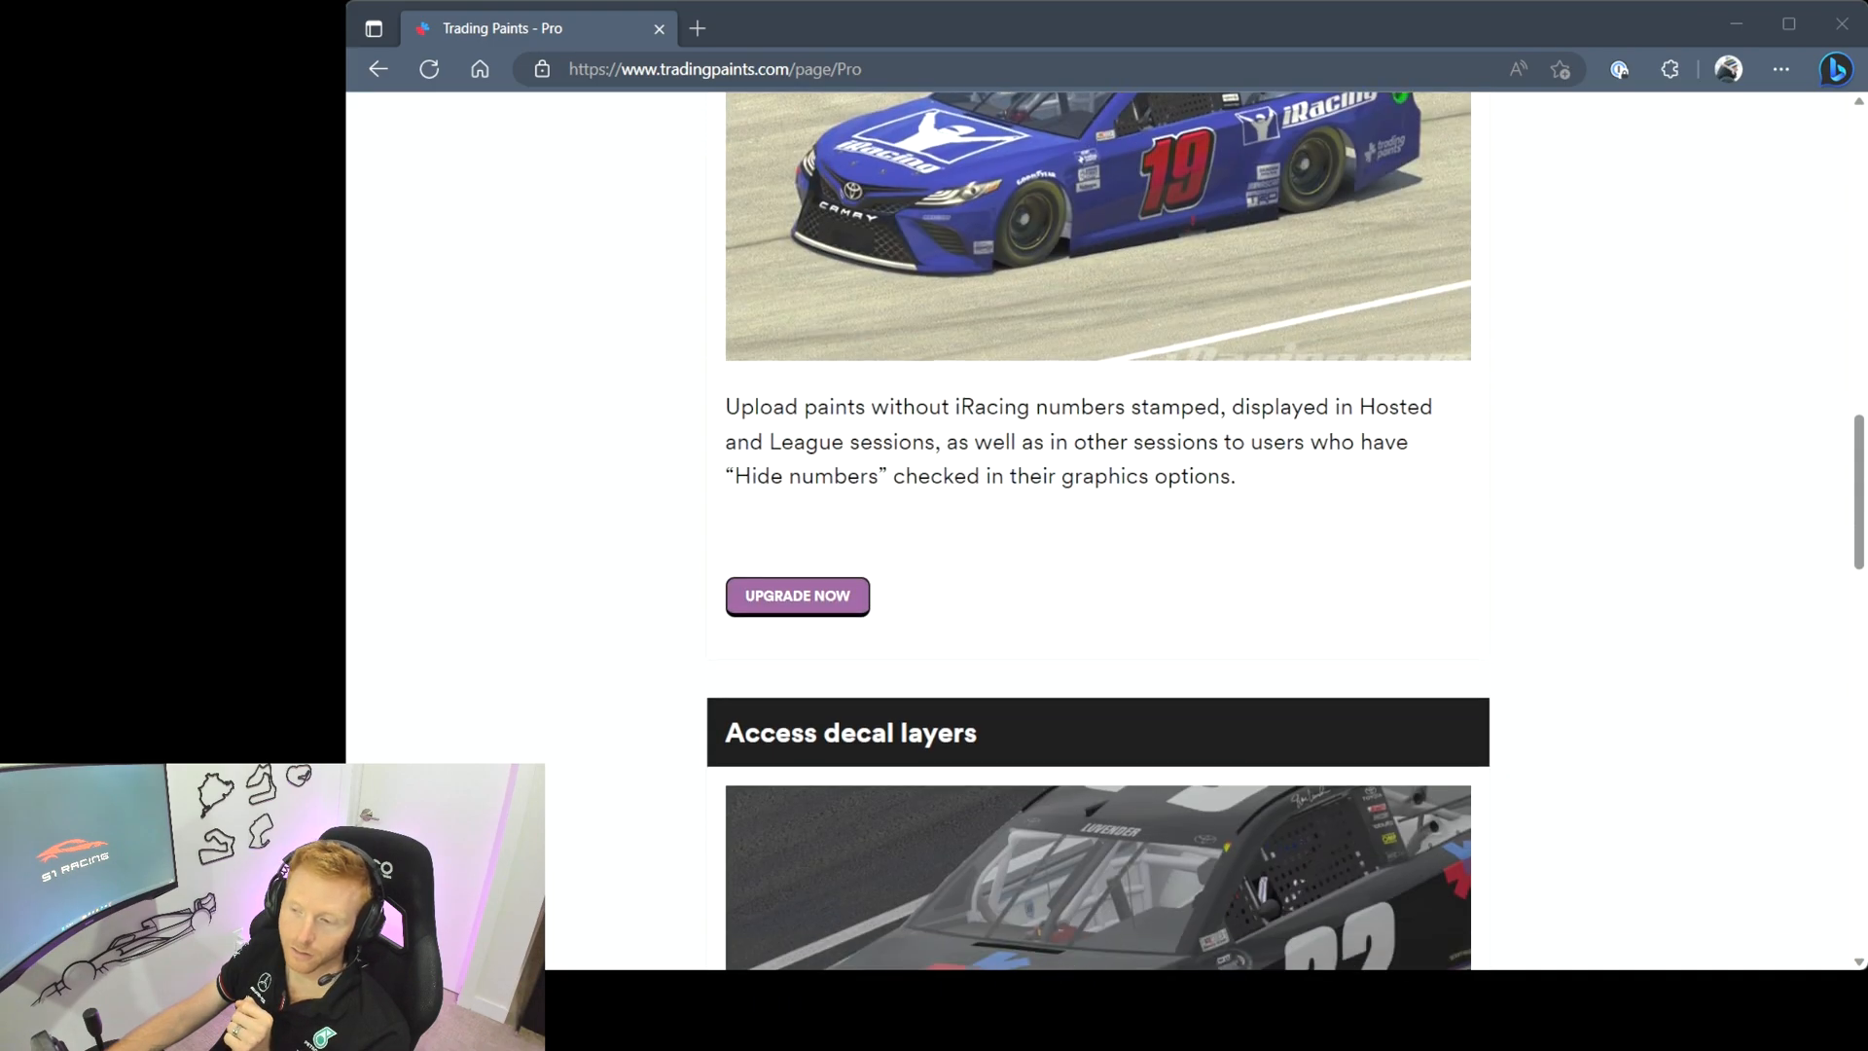
pyautogui.scroll(-3)
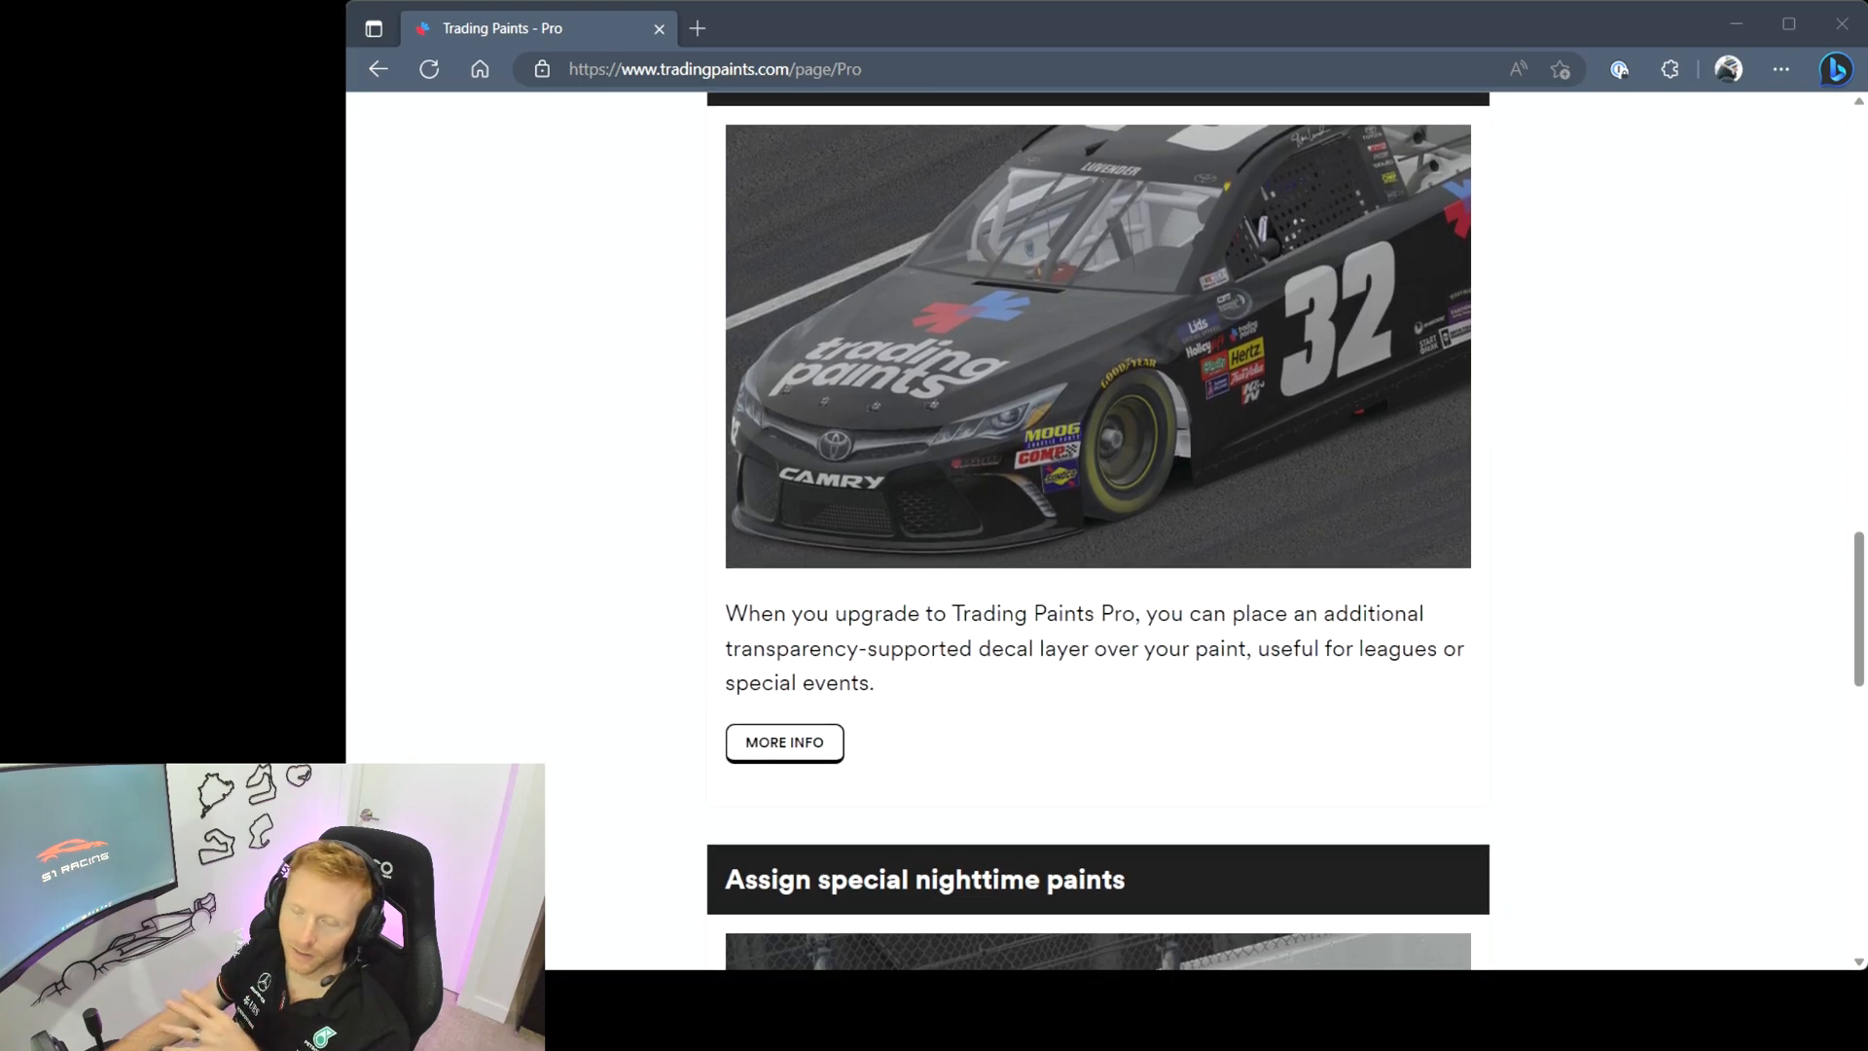
pyautogui.scroll(-3)
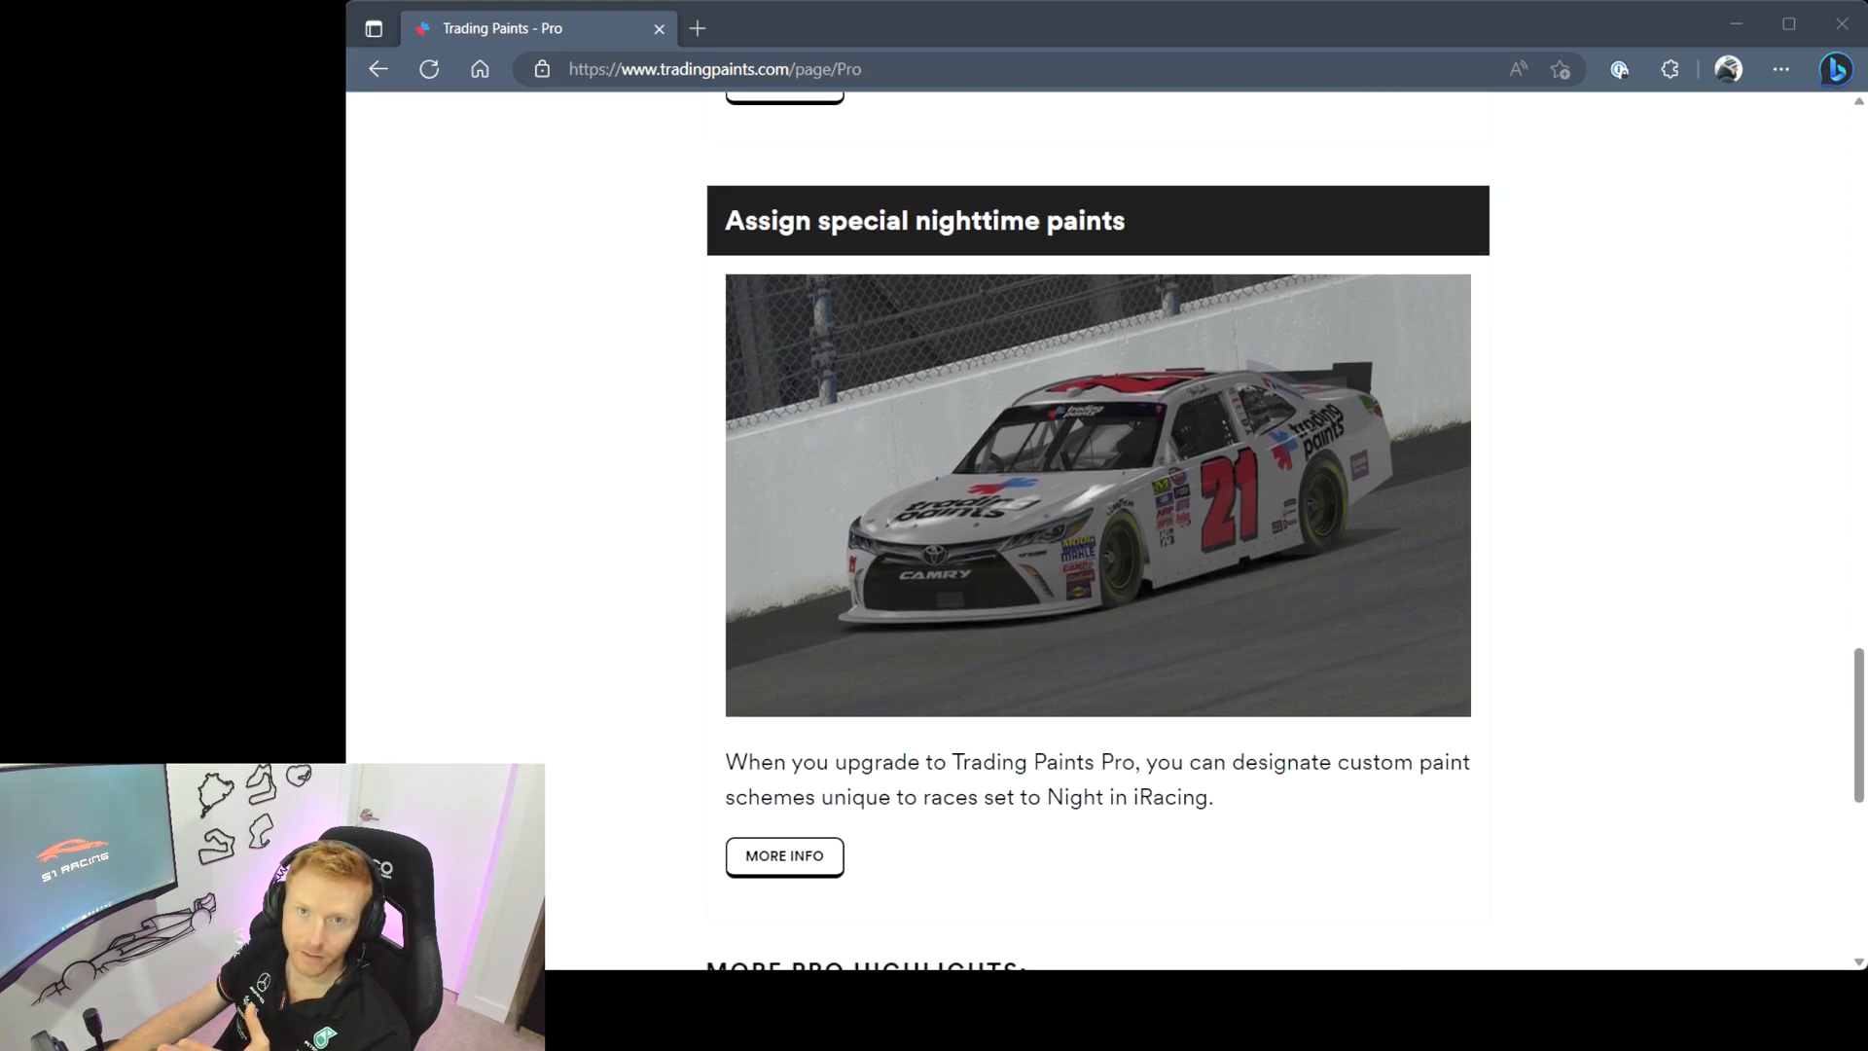
pyautogui.scroll(-3)
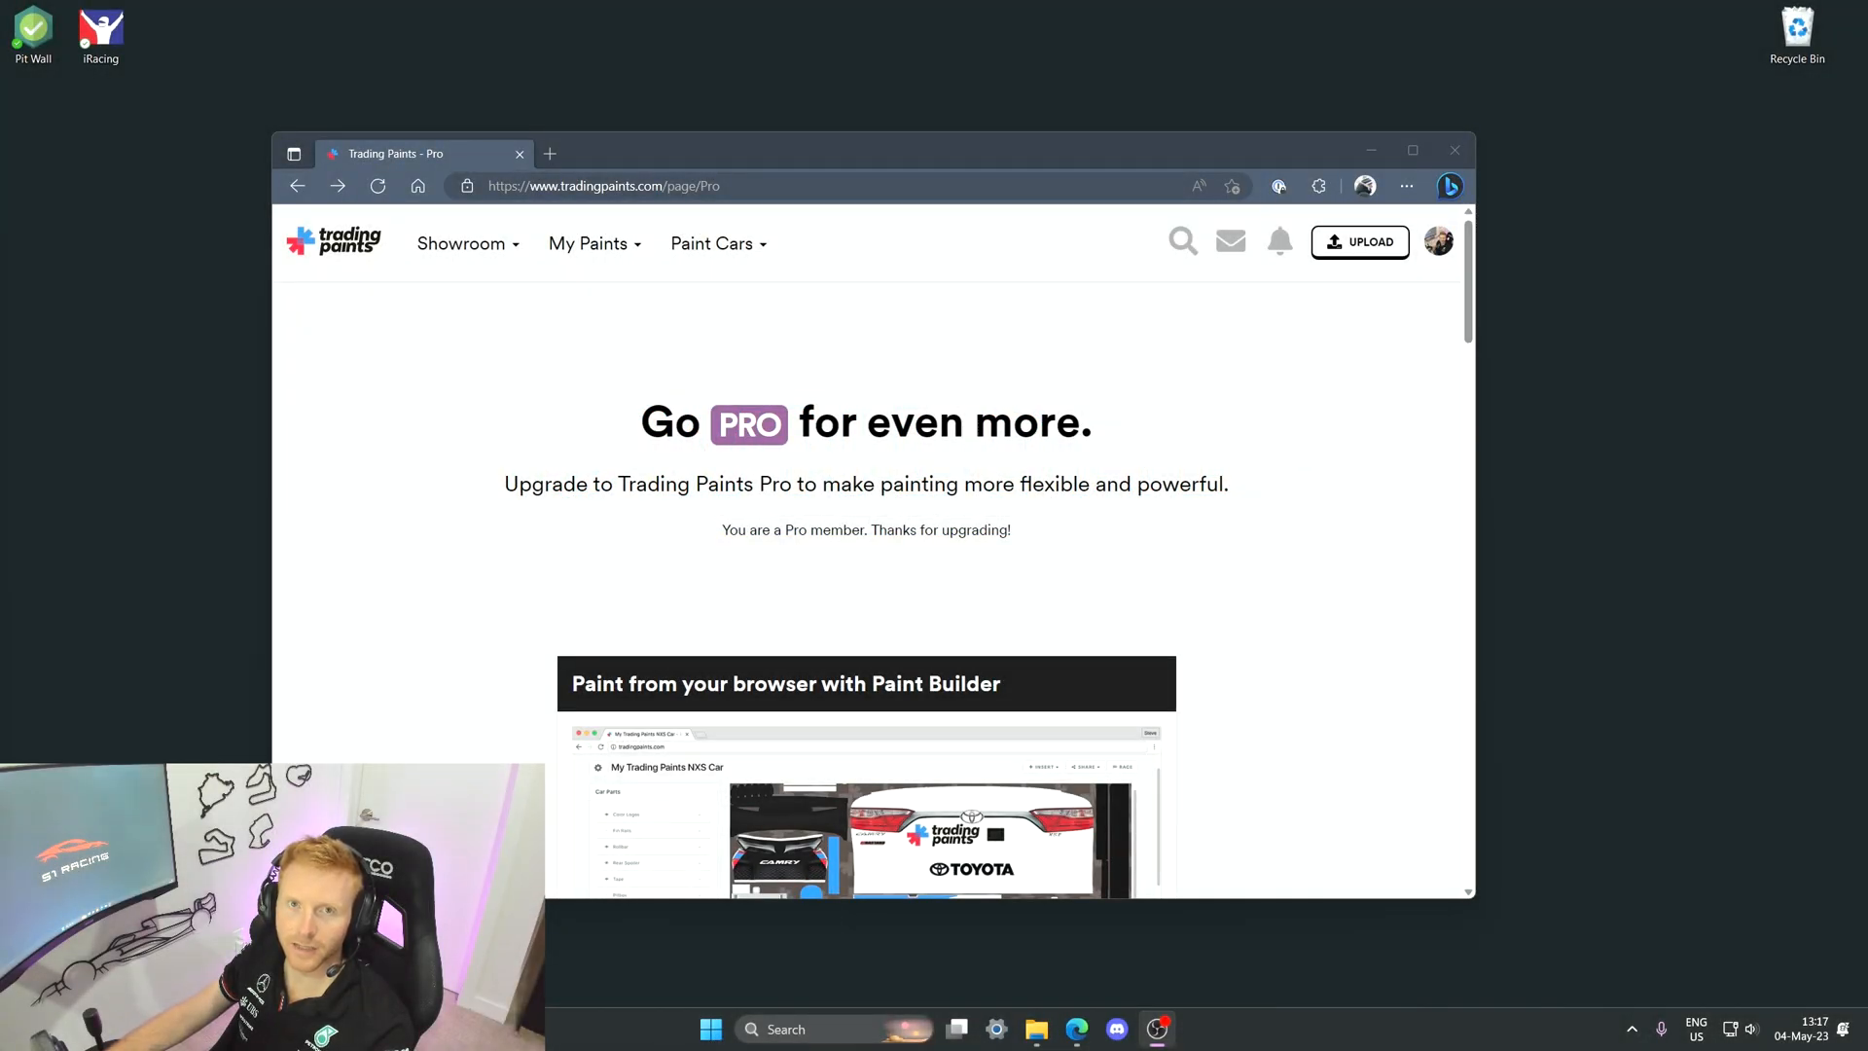
pyautogui.moveTo(1155, 255)
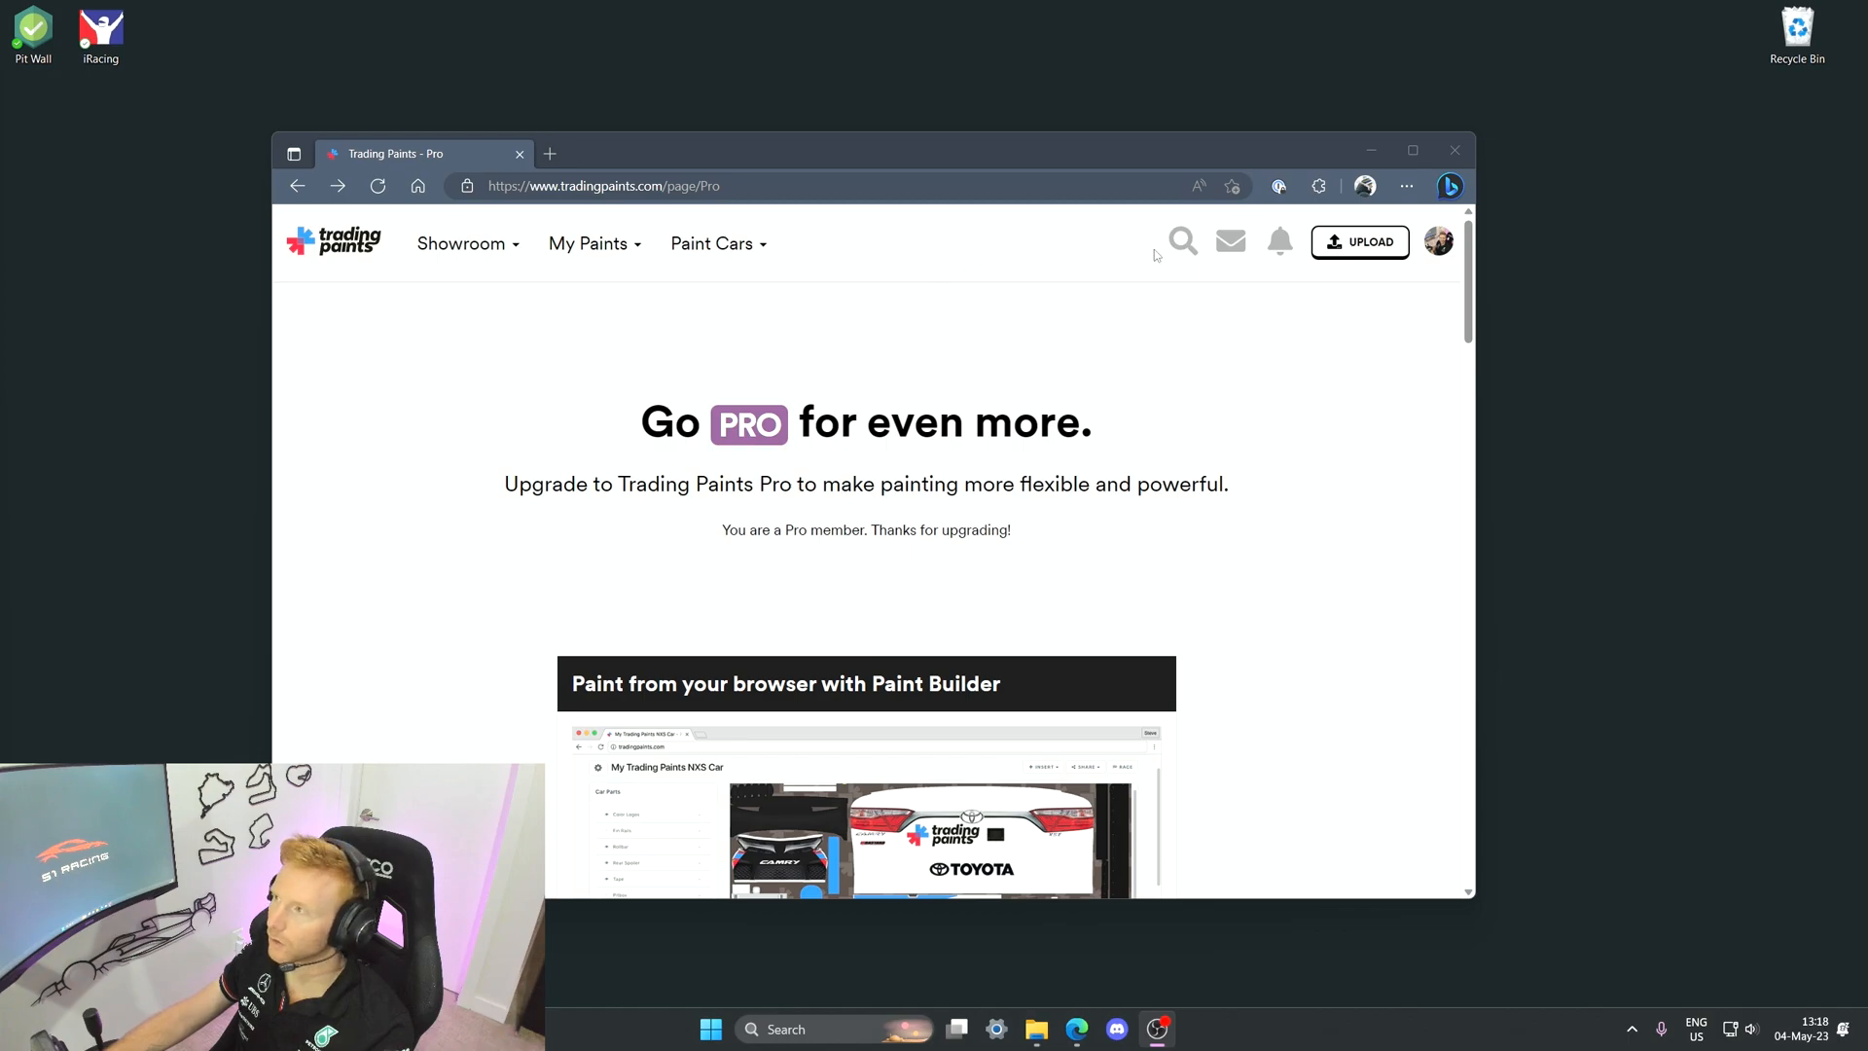
pyautogui.click(1437, 240)
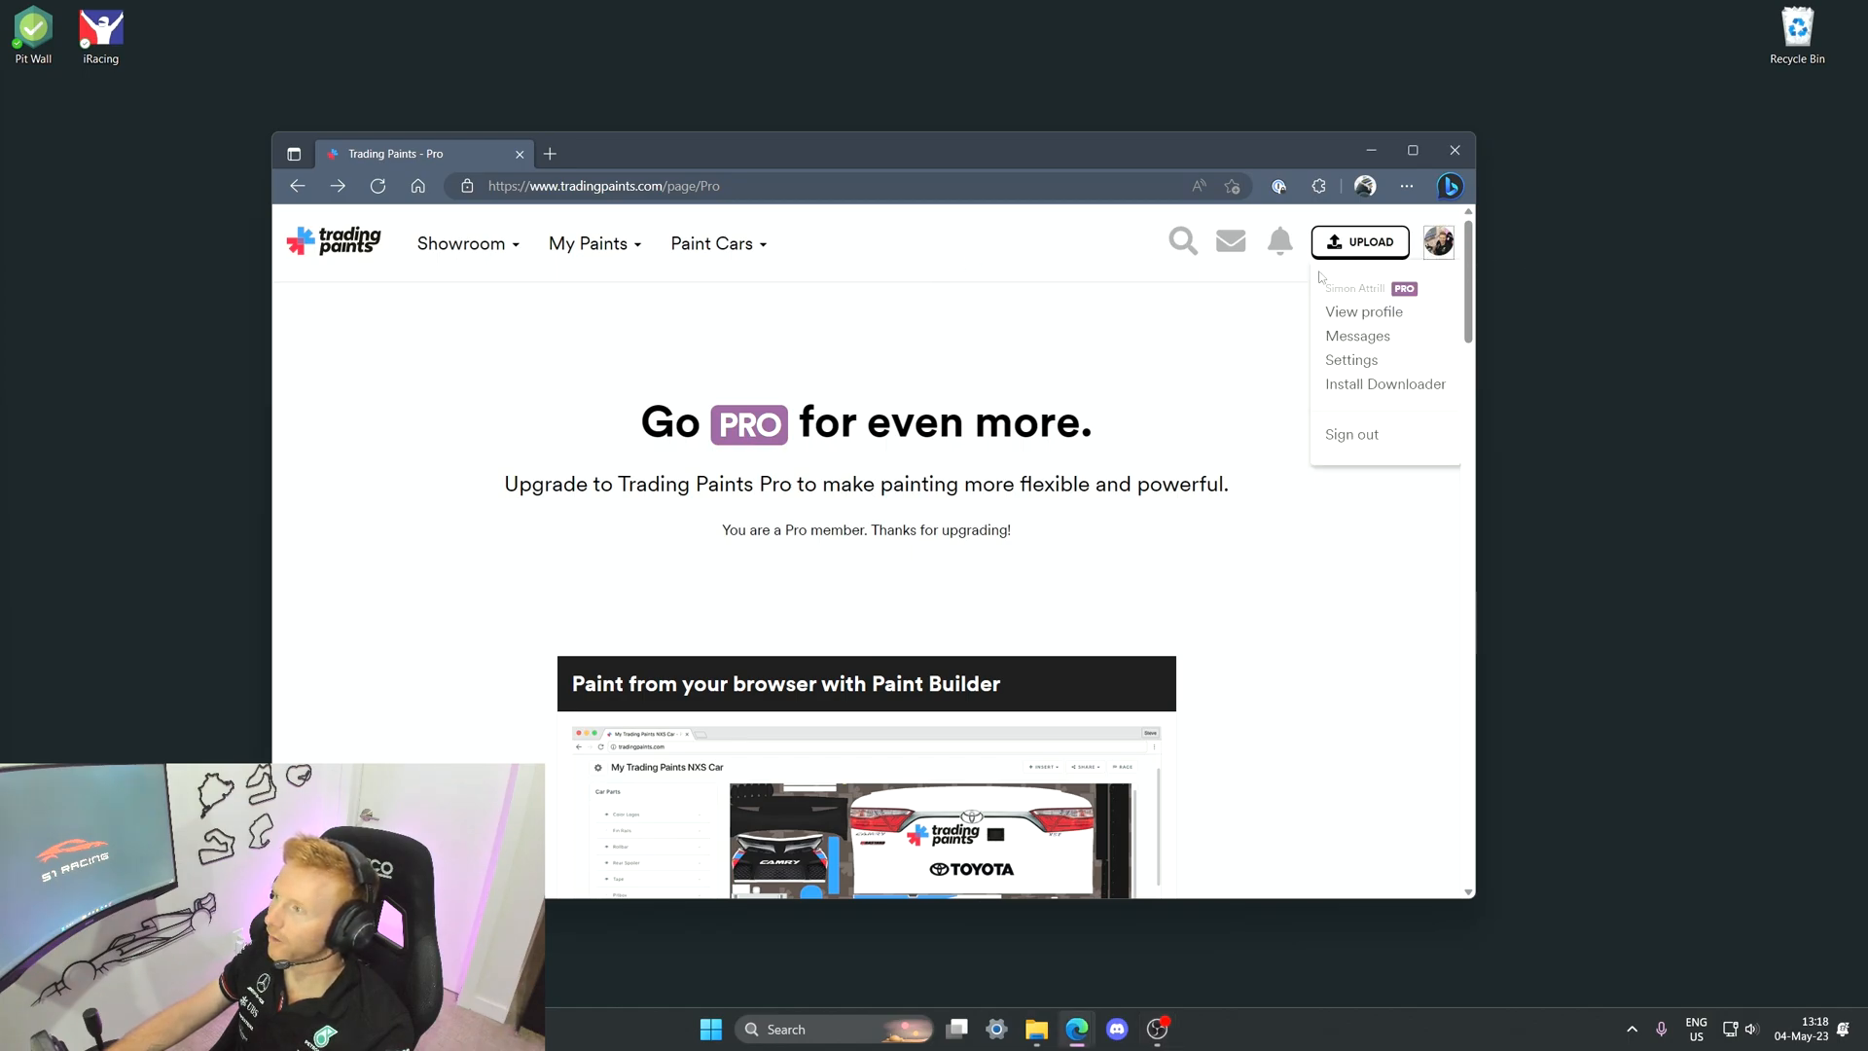
pyautogui.click(1385, 384)
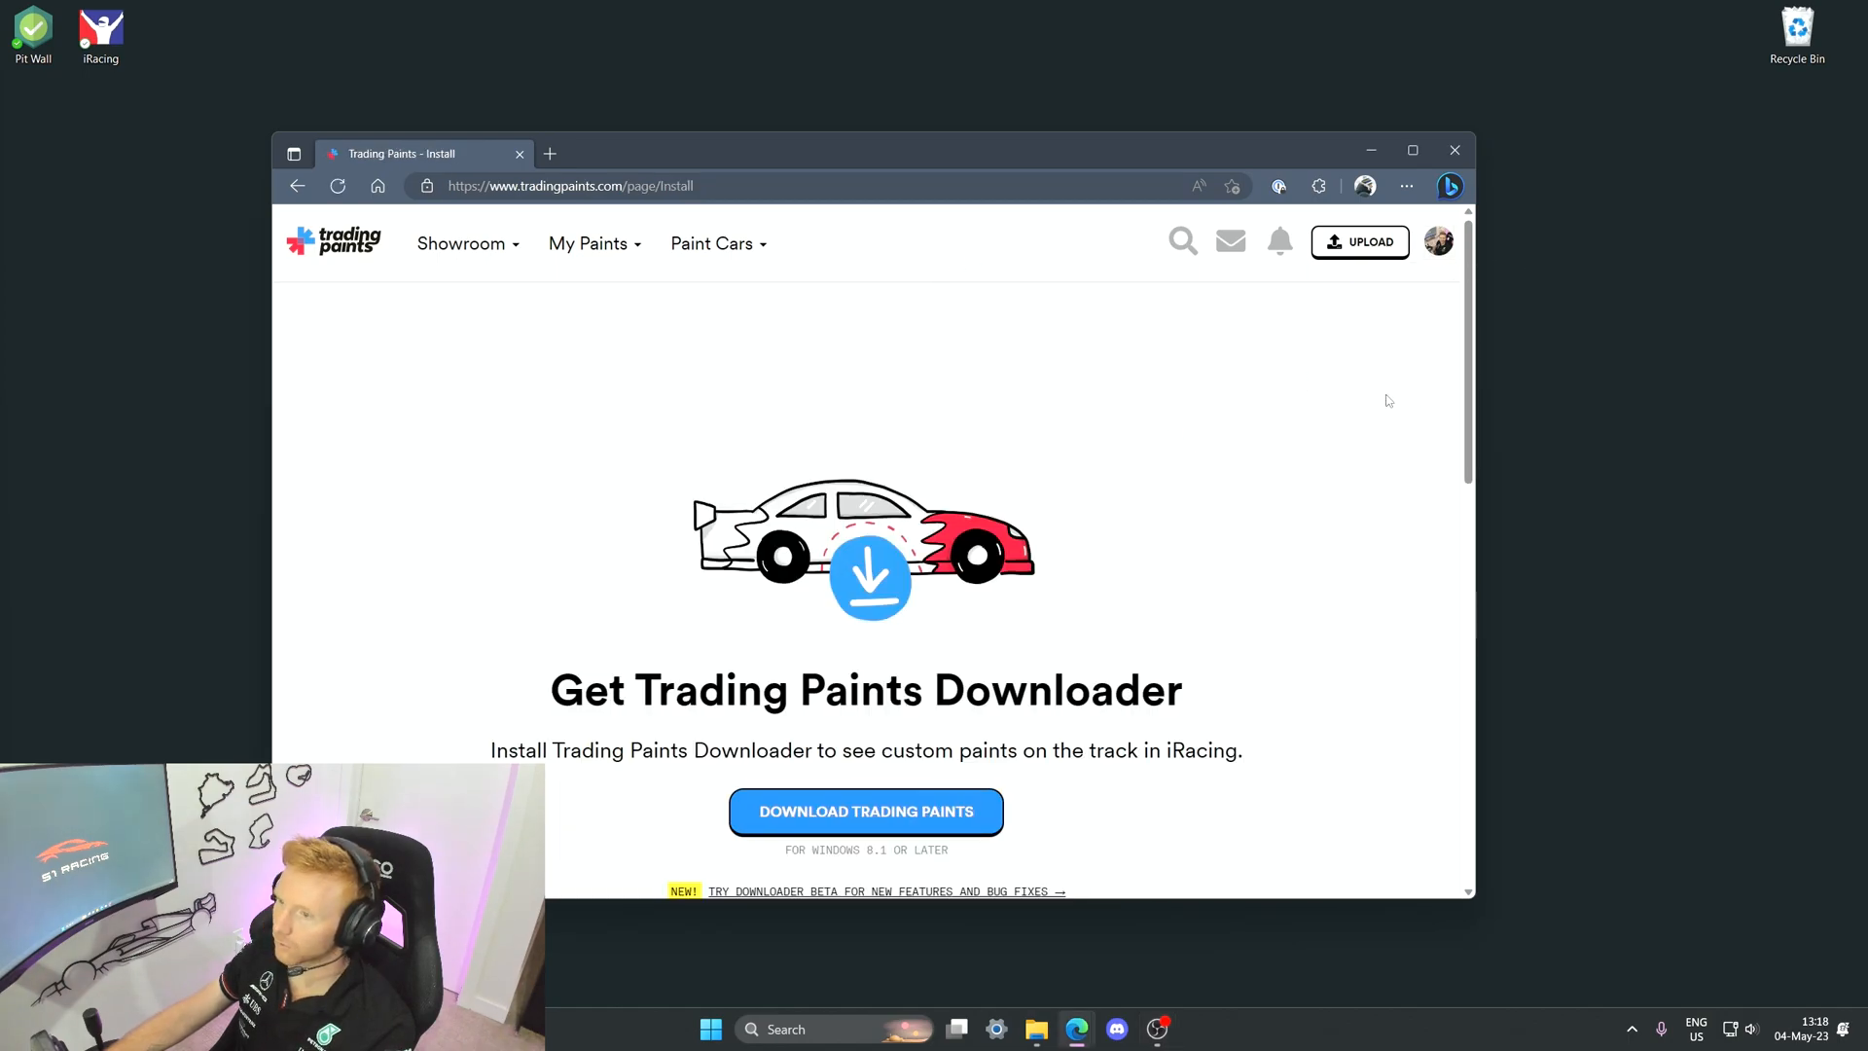
# Download the Trading Paints Downloader installer and close the browser window
pyautogui.scroll(-3)
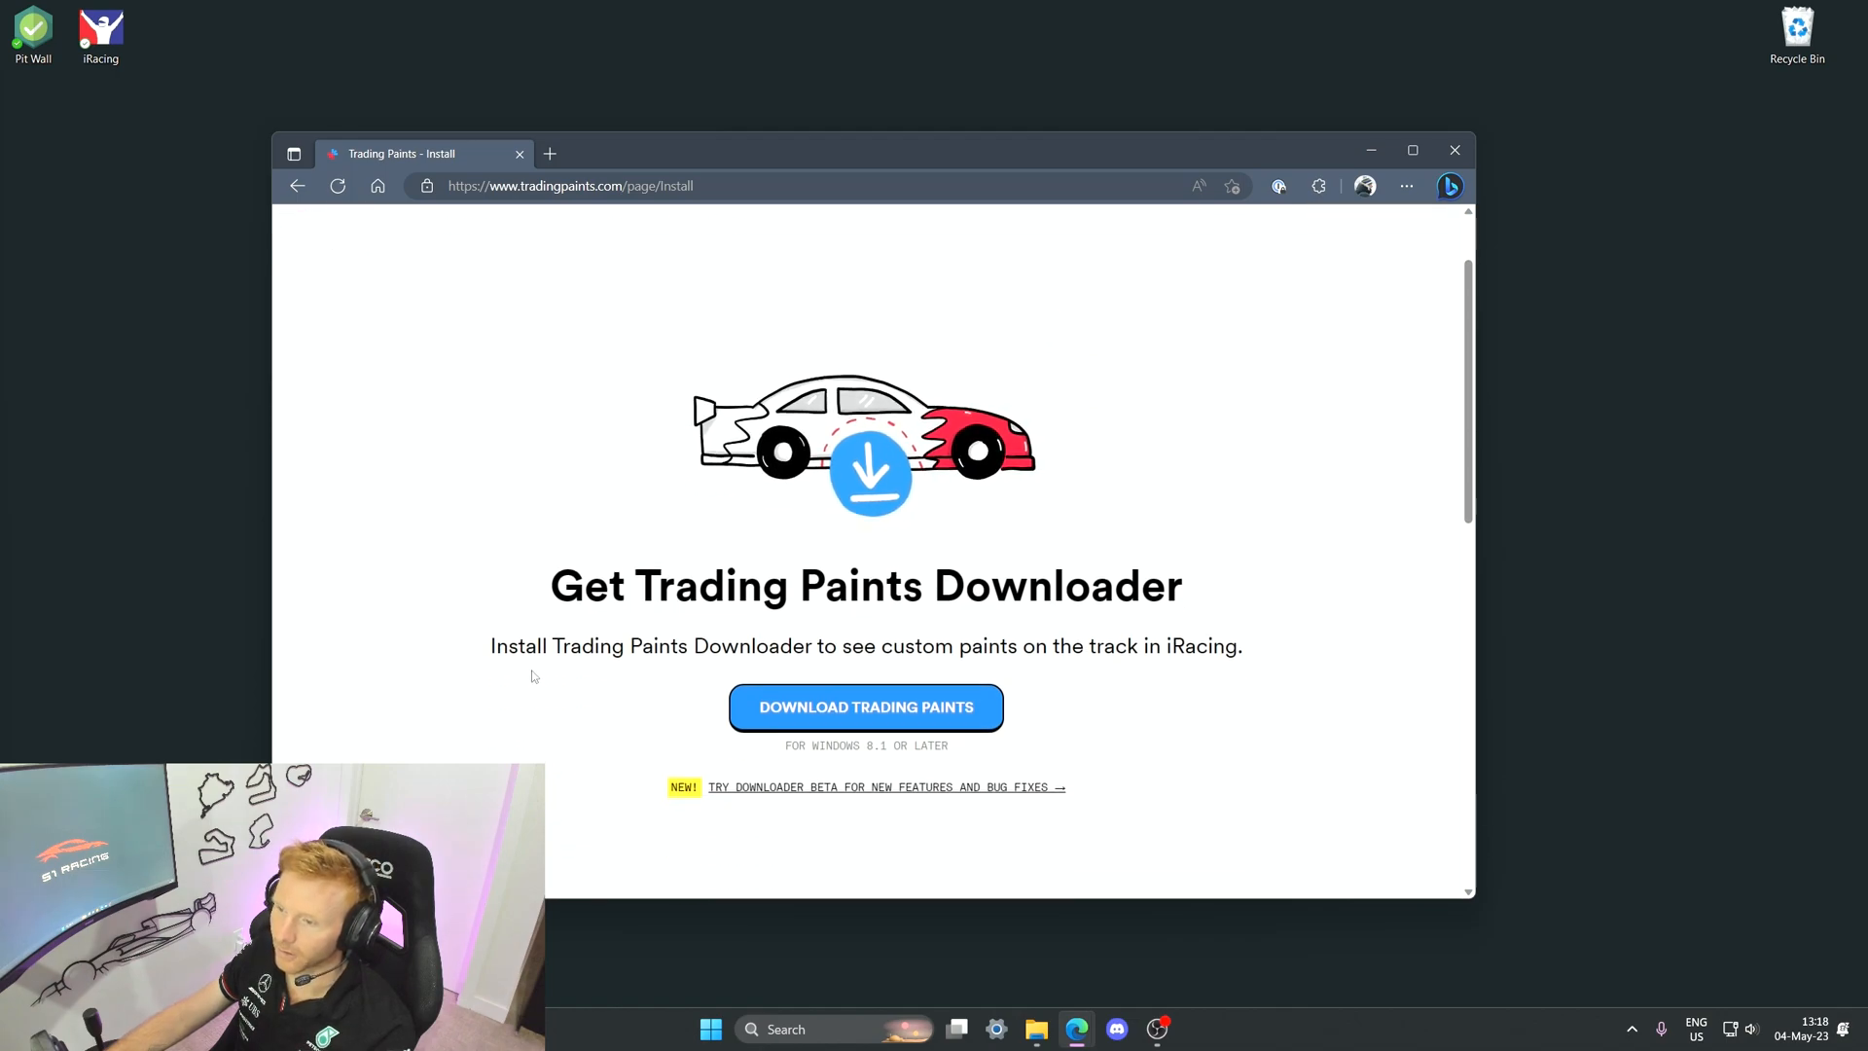
pyautogui.click(865, 706)
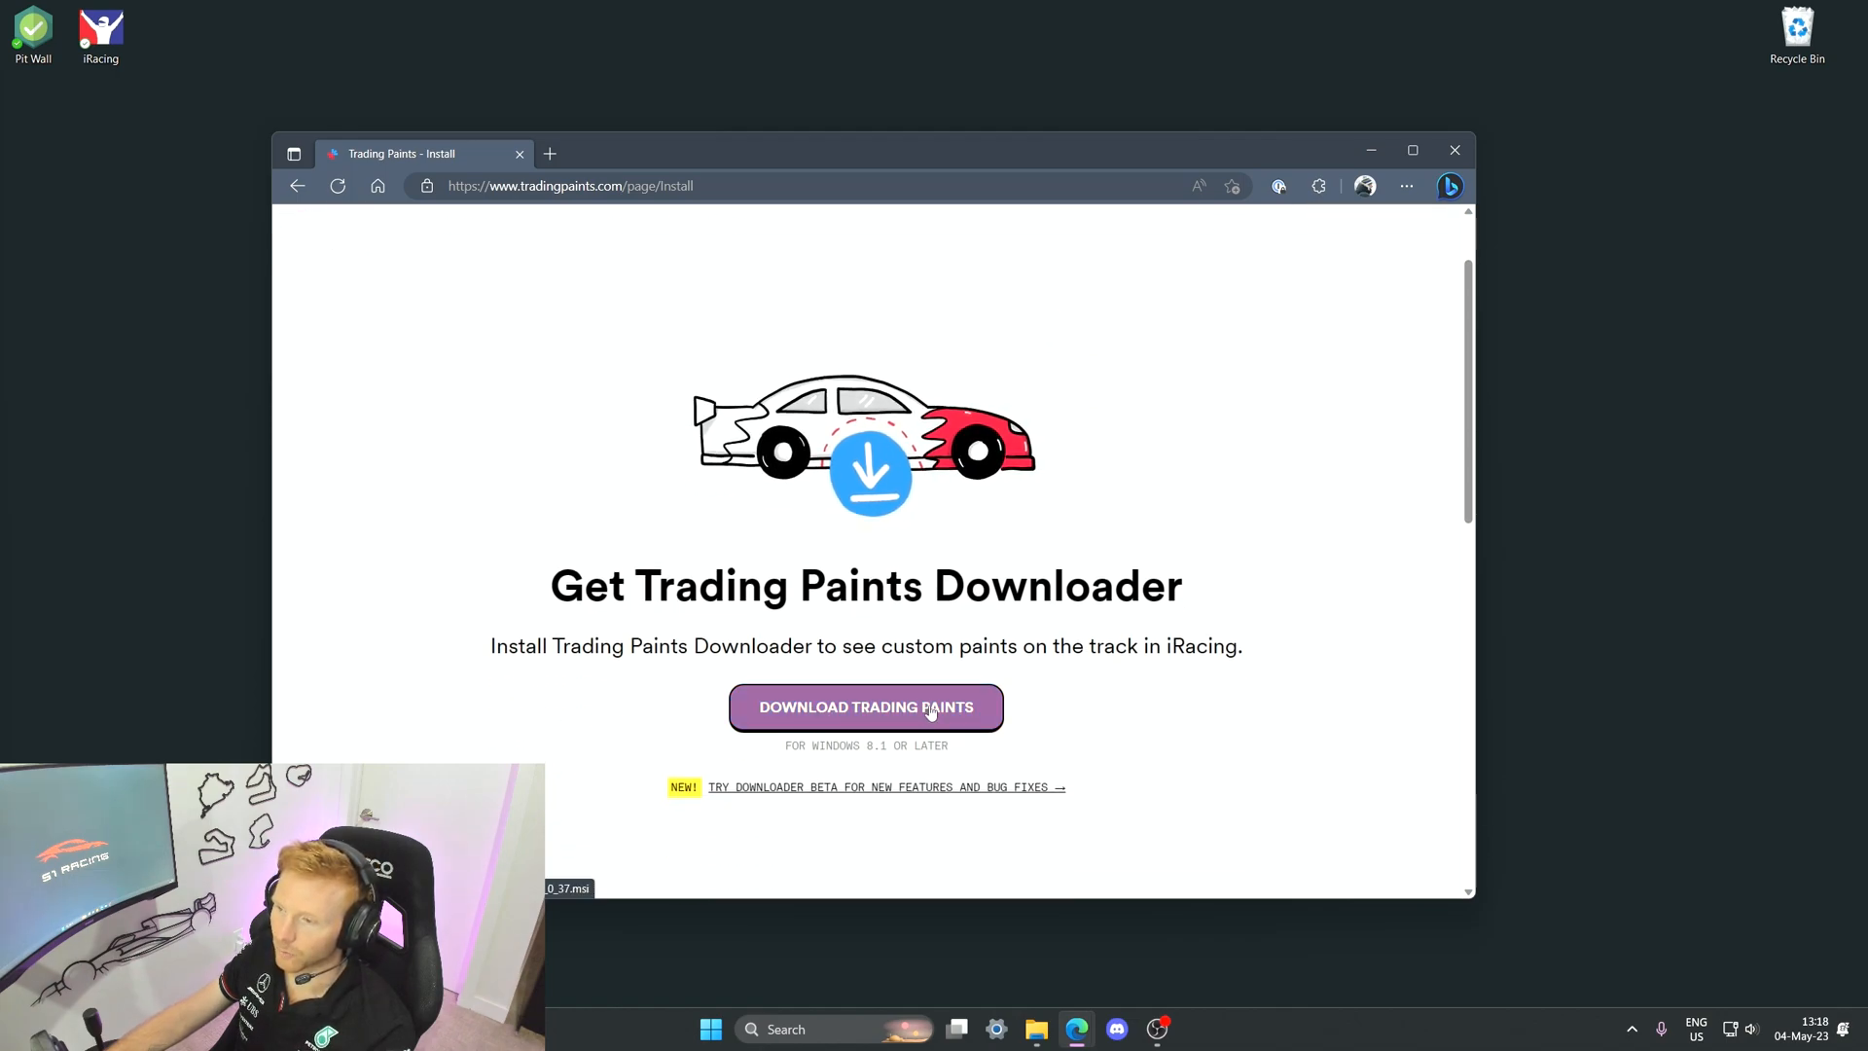
pyautogui.moveTo(560, 722)
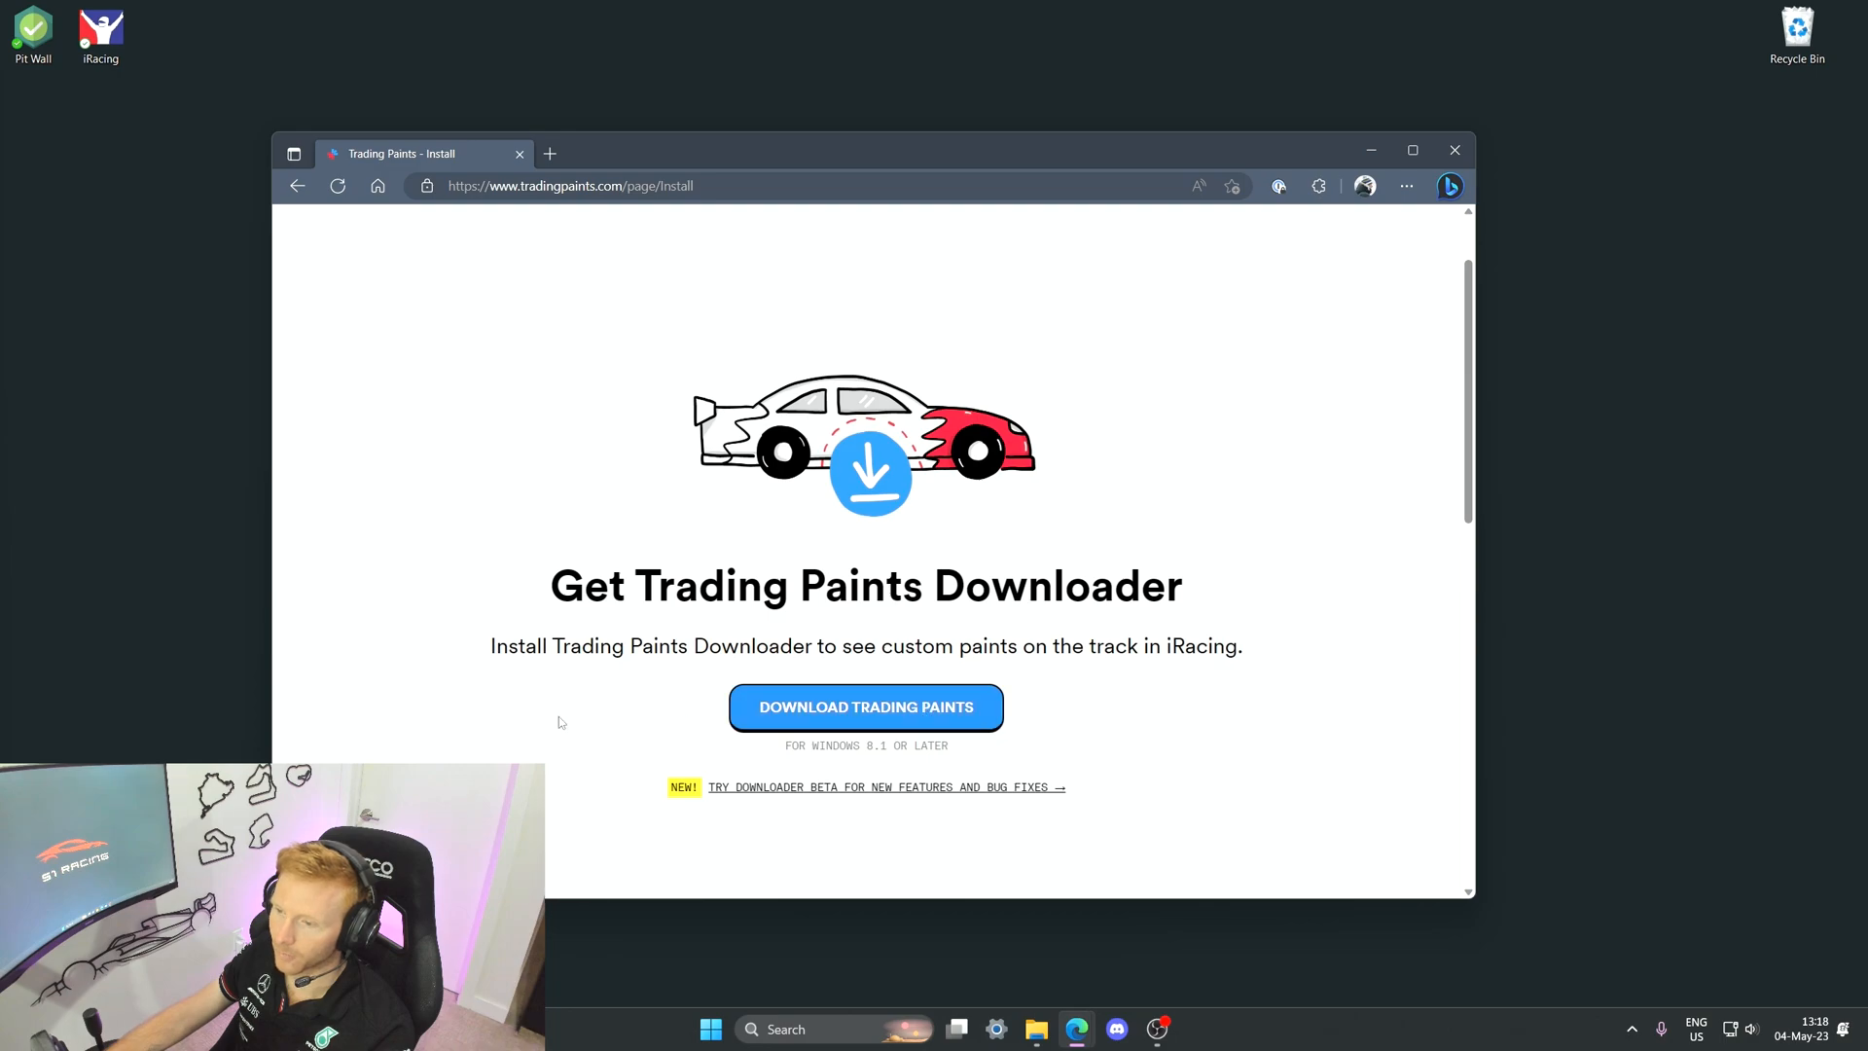
pyautogui.moveTo(755, 811)
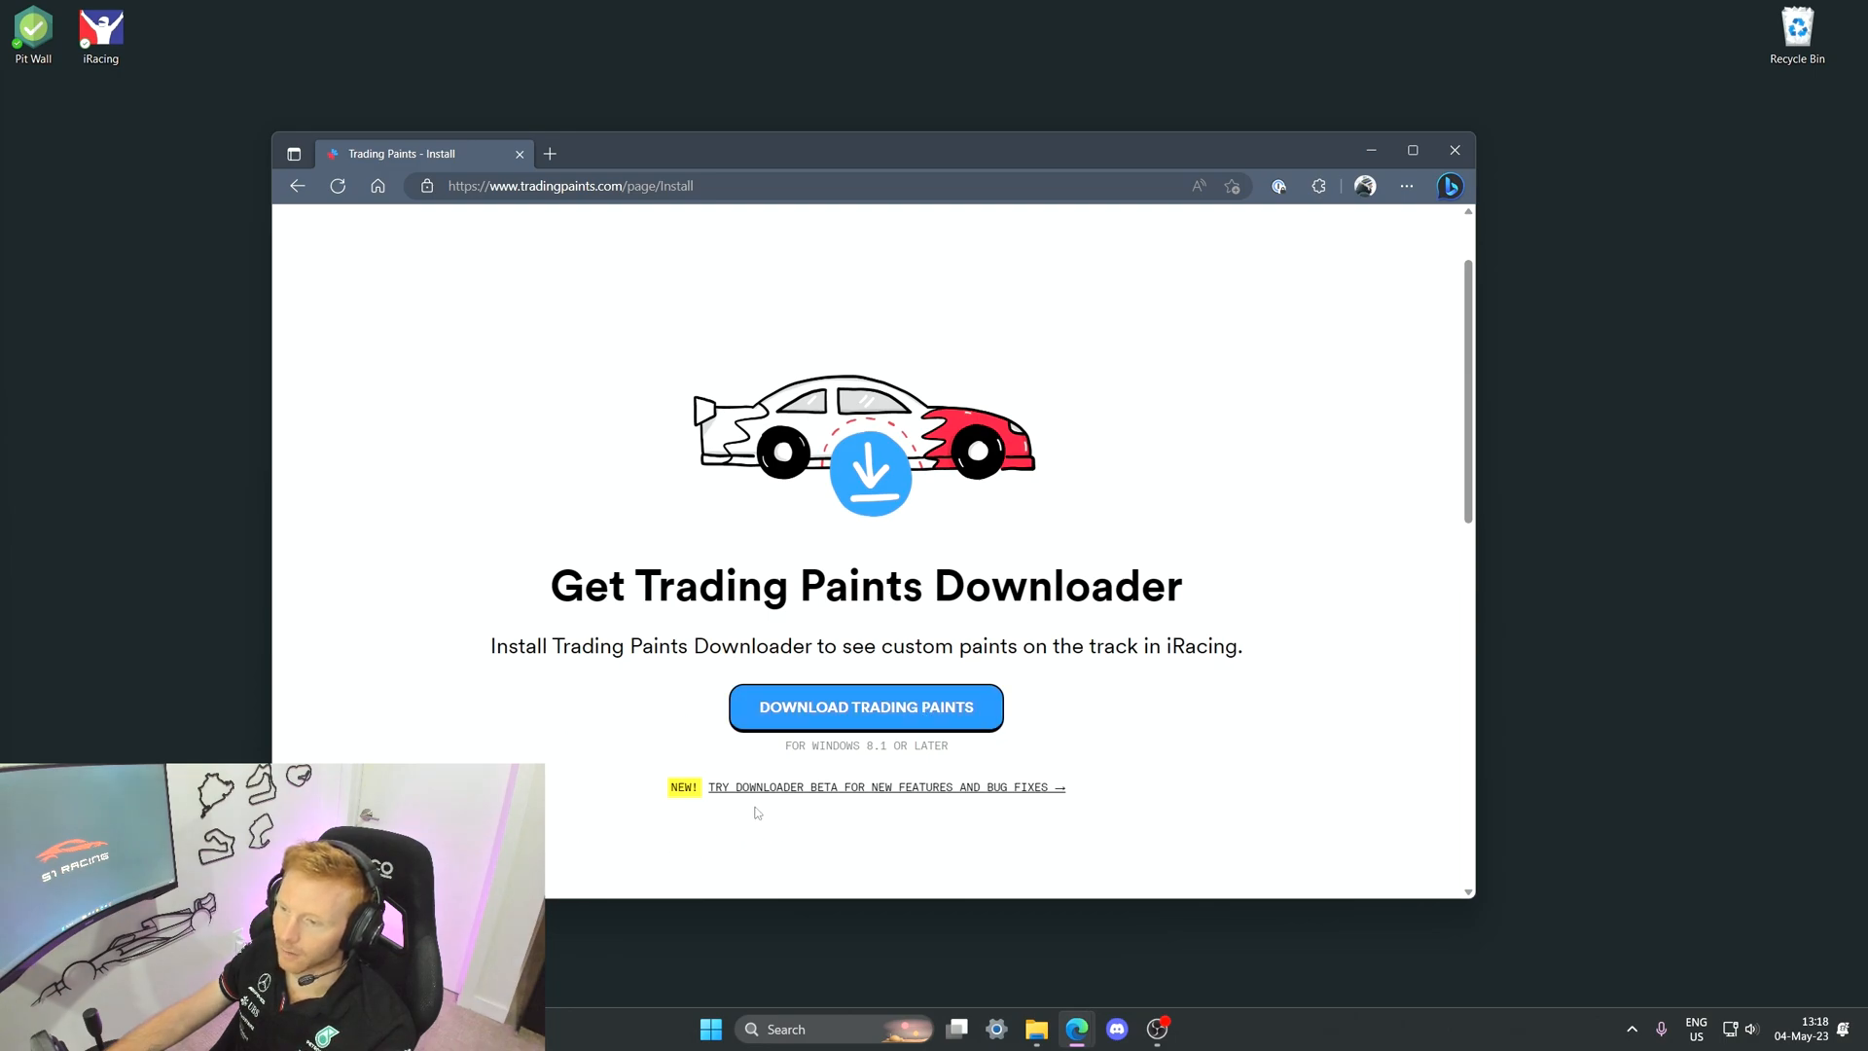
pyautogui.moveTo(456, 685)
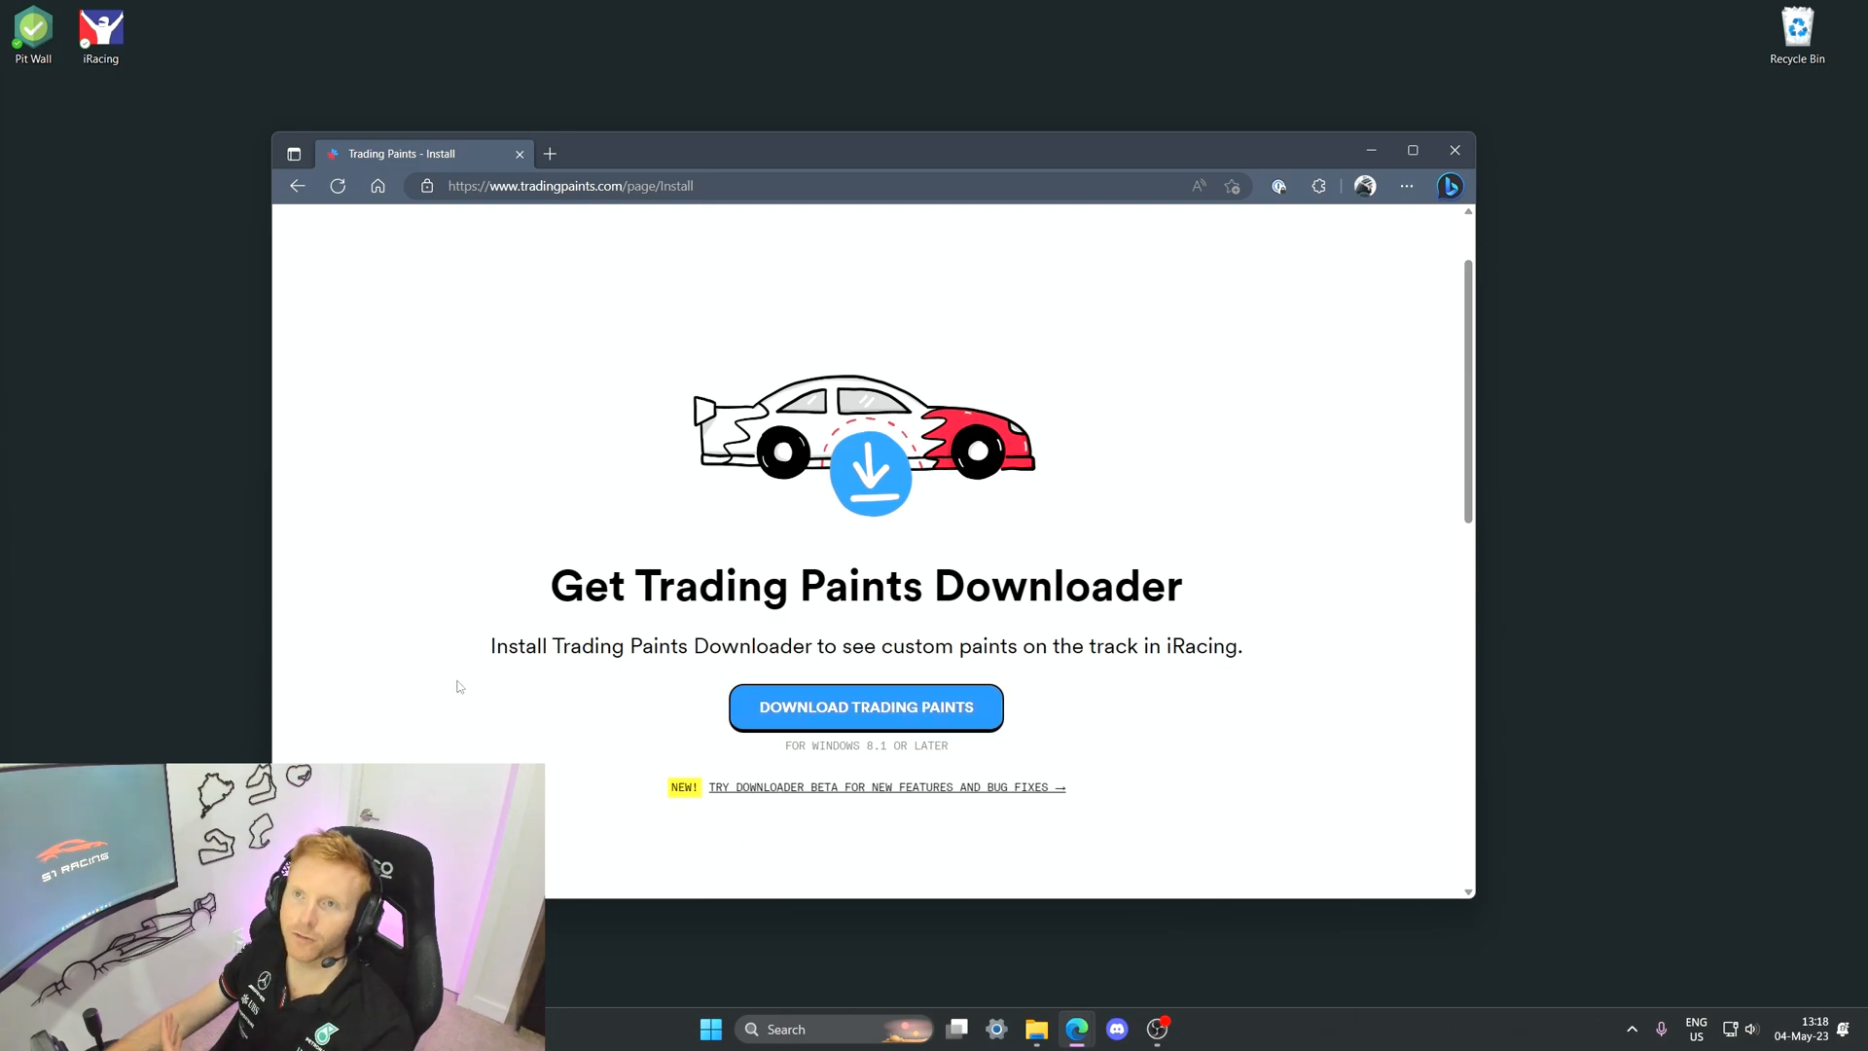
pyautogui.click(866, 706)
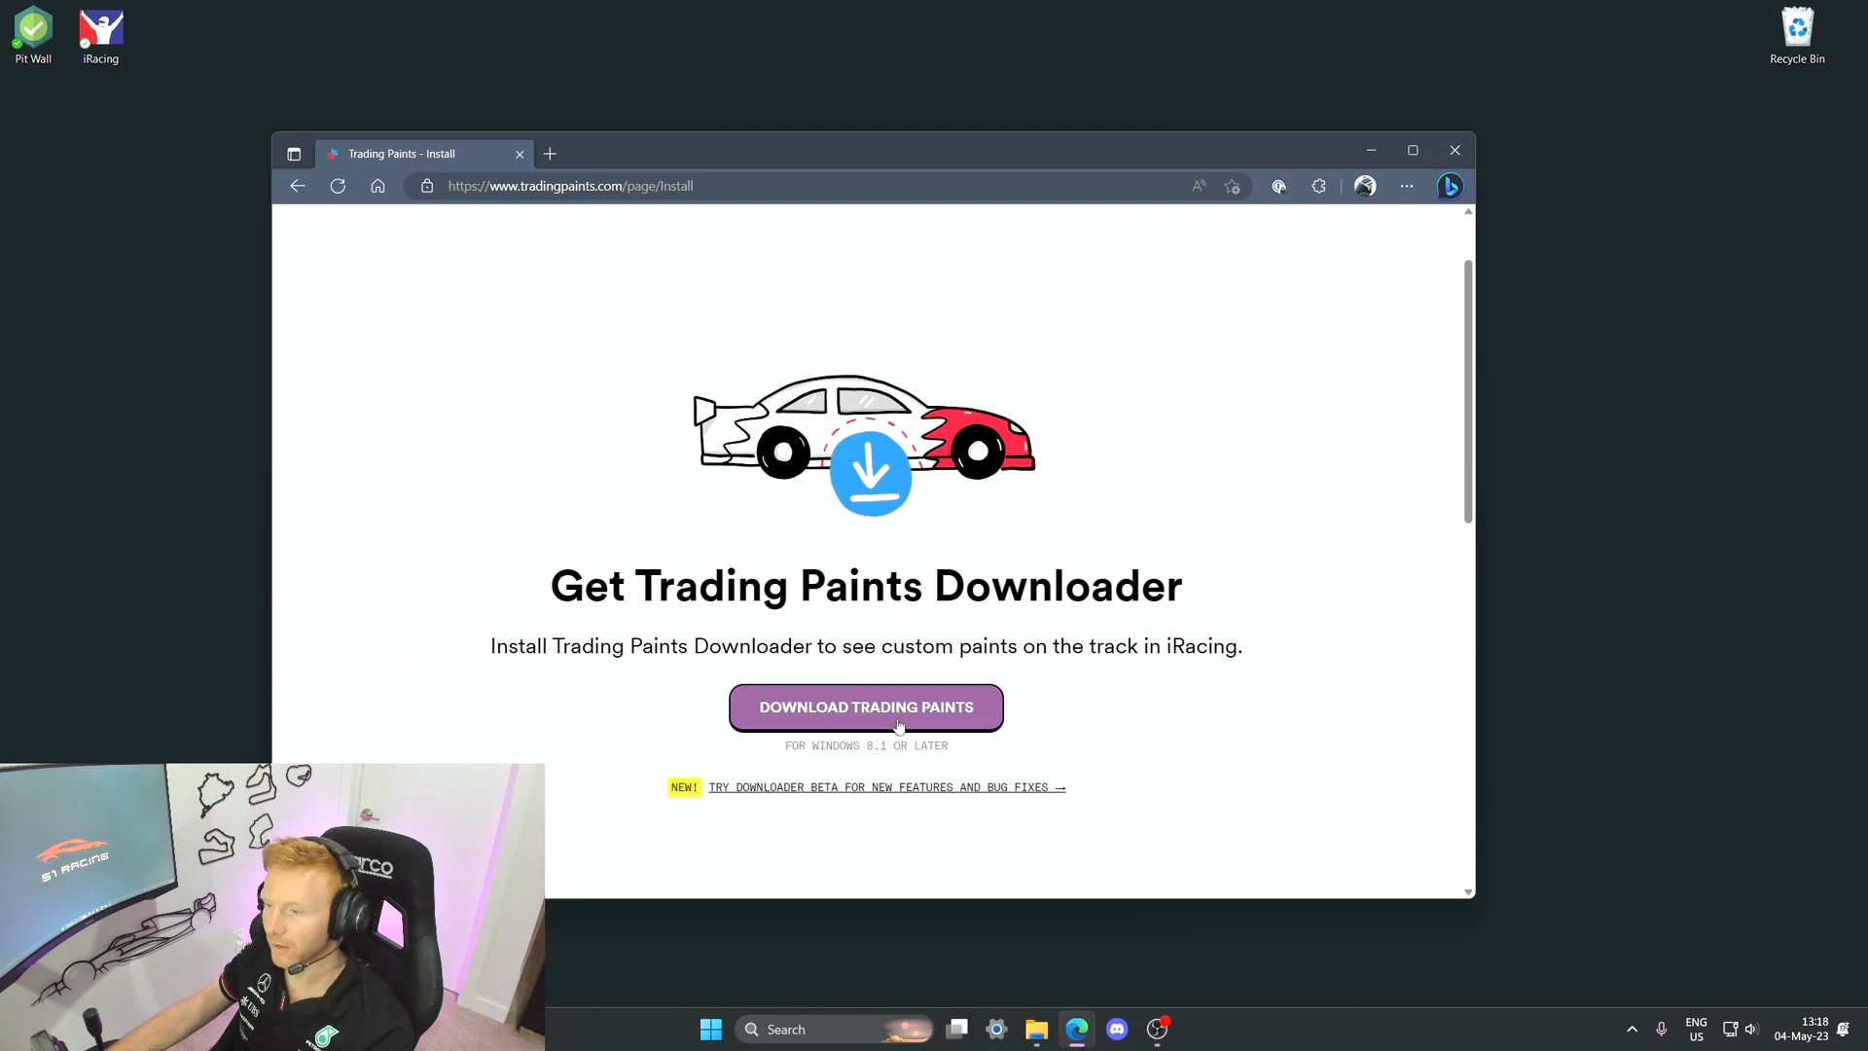
pyautogui.moveTo(525, 724)
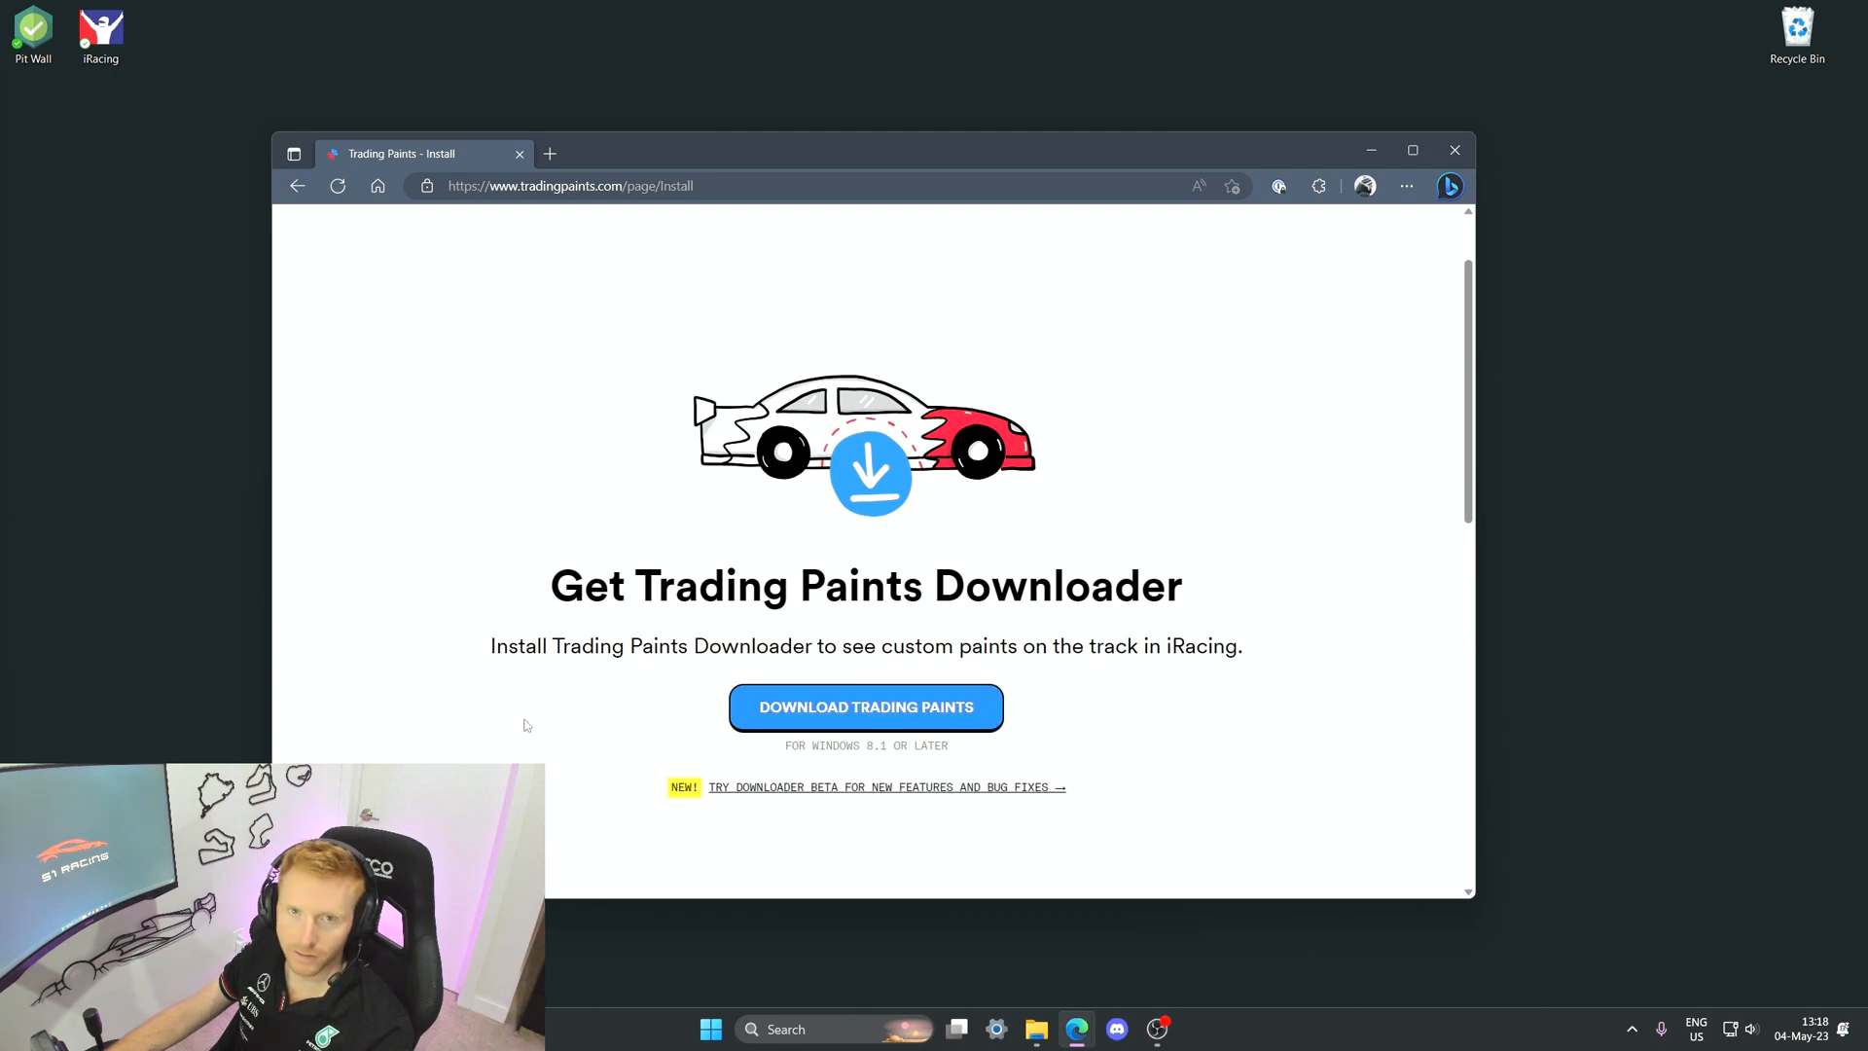
pyautogui.moveTo(504, 723)
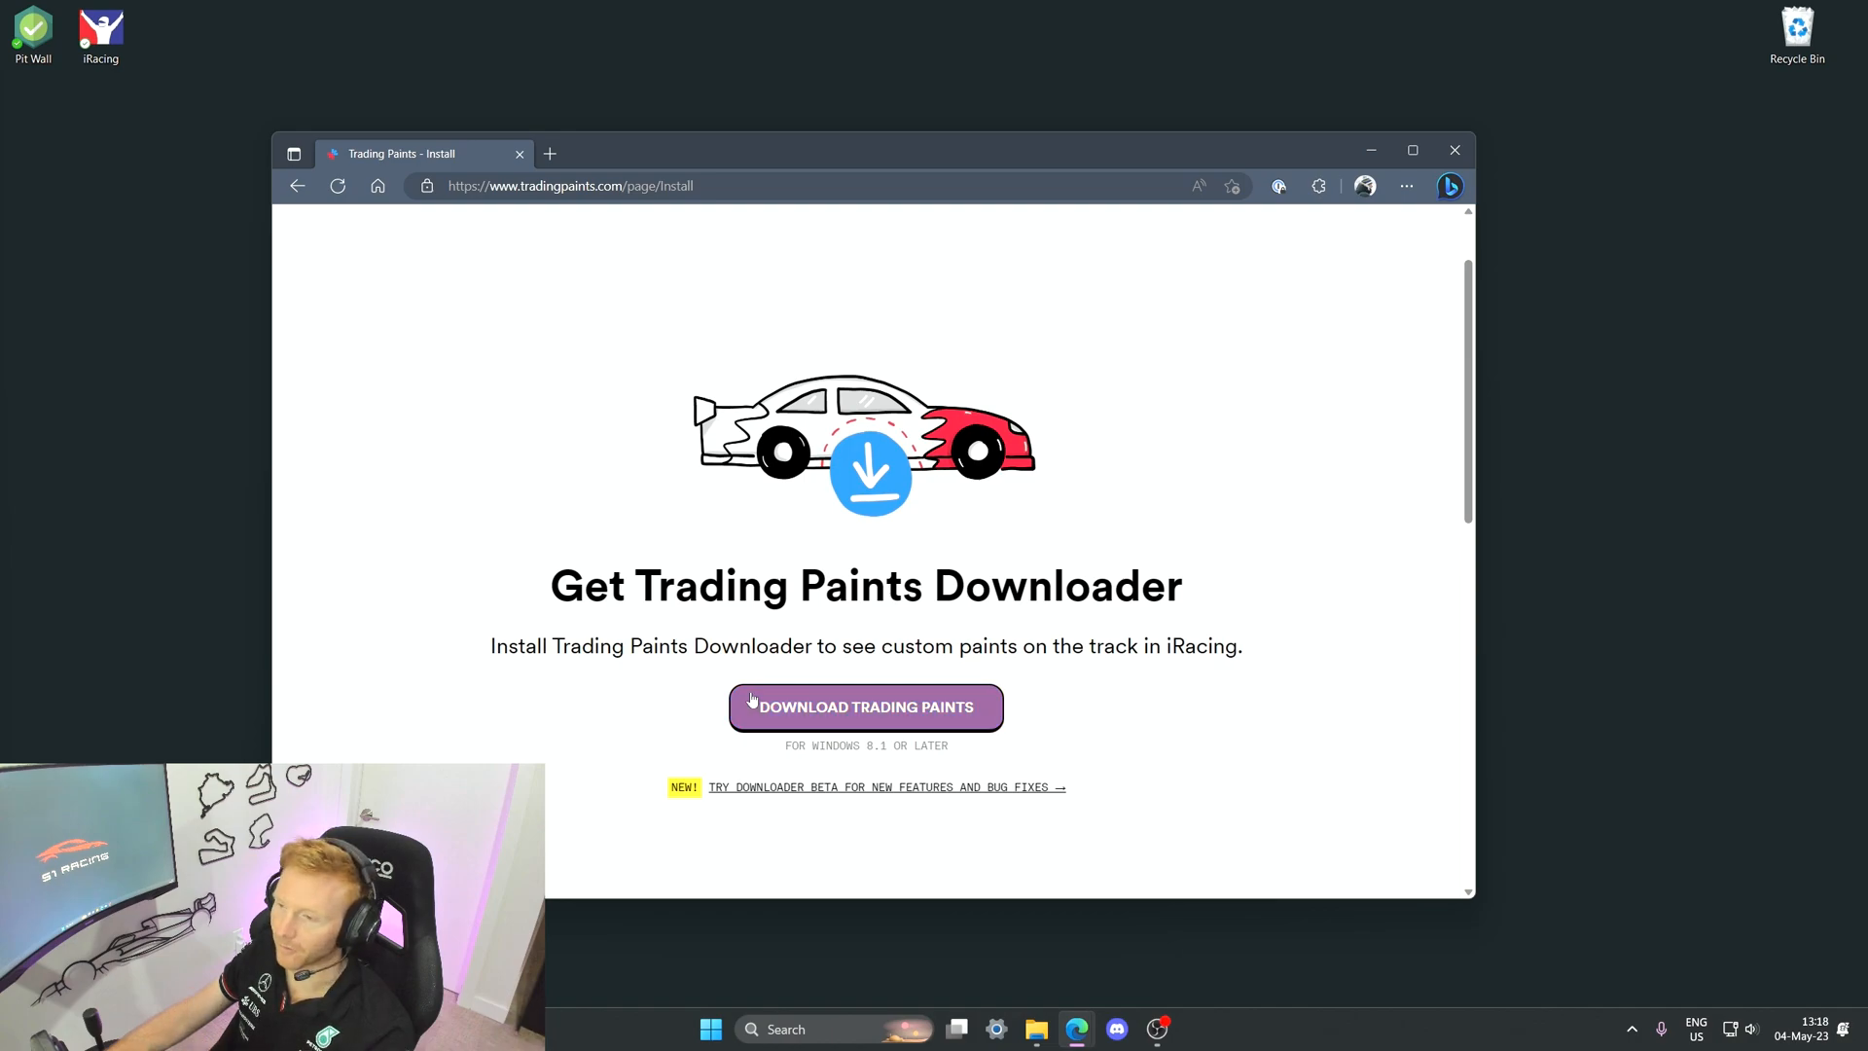
pyautogui.click(866, 706)
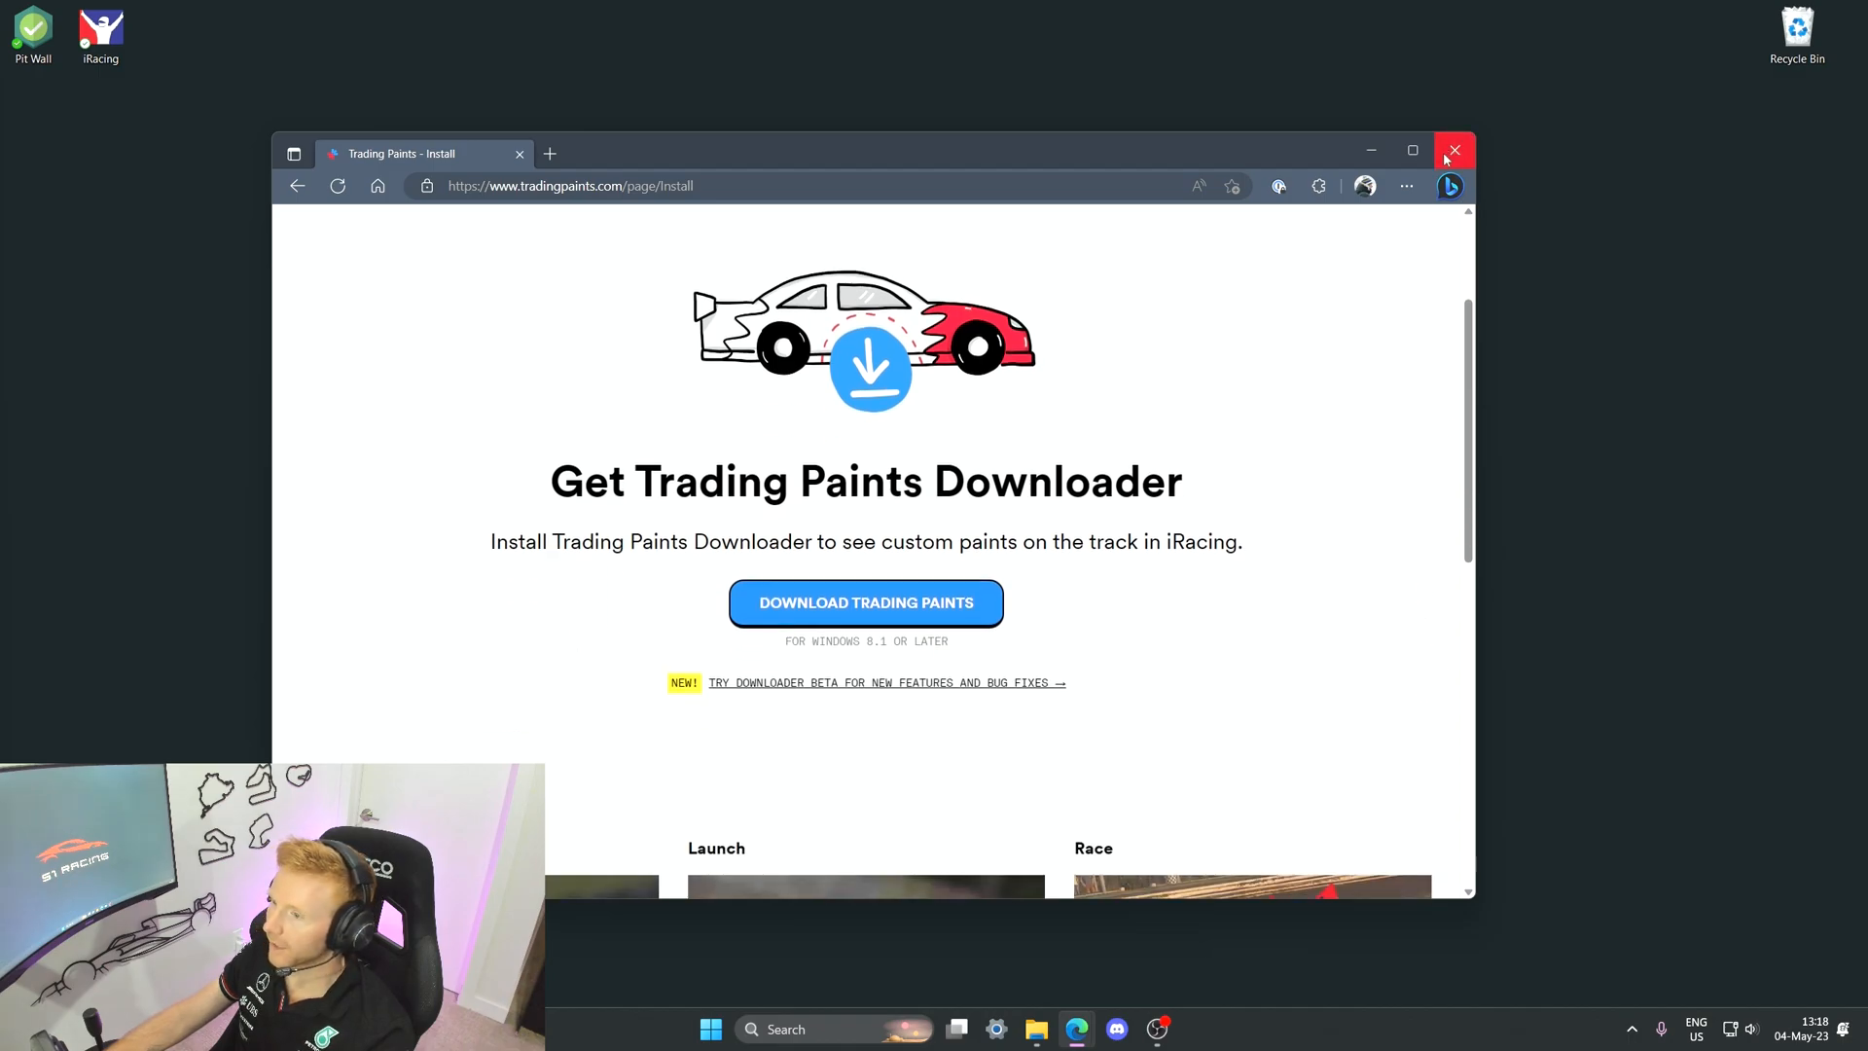
pyautogui.click(710, 1028)
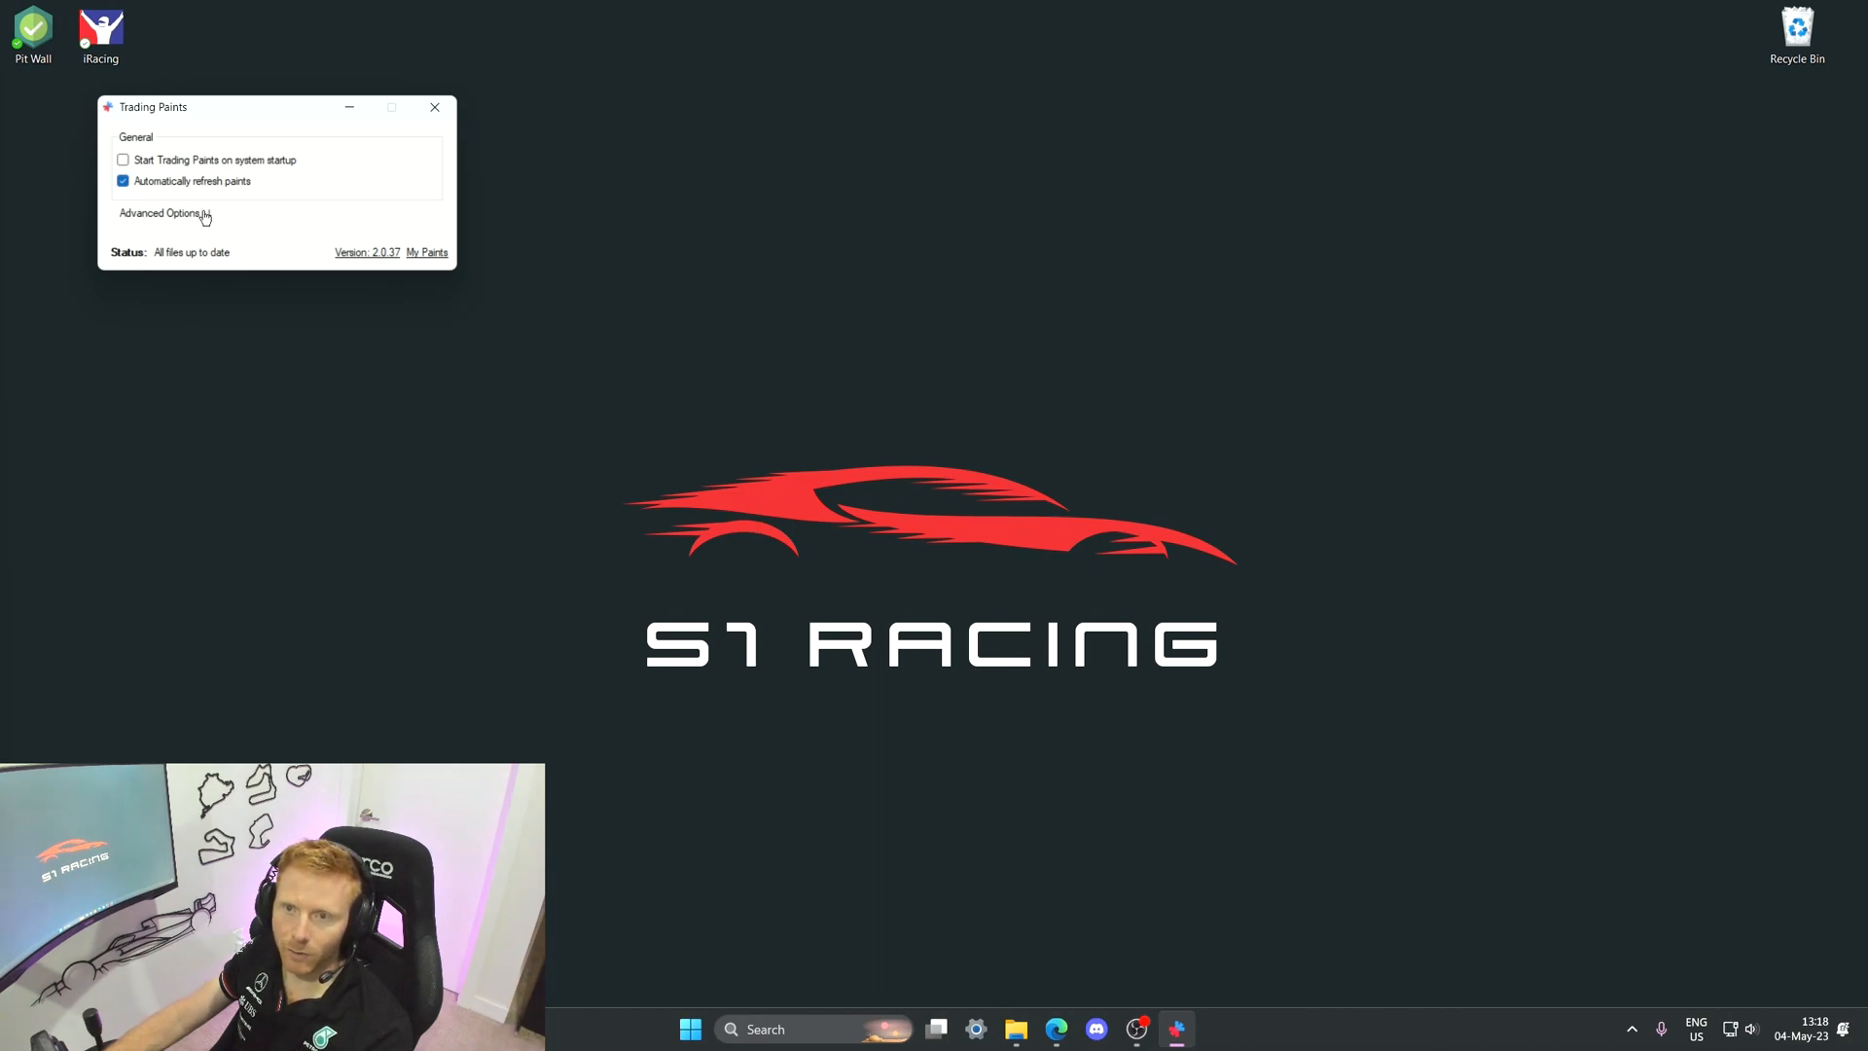
pyautogui.click(158, 213)
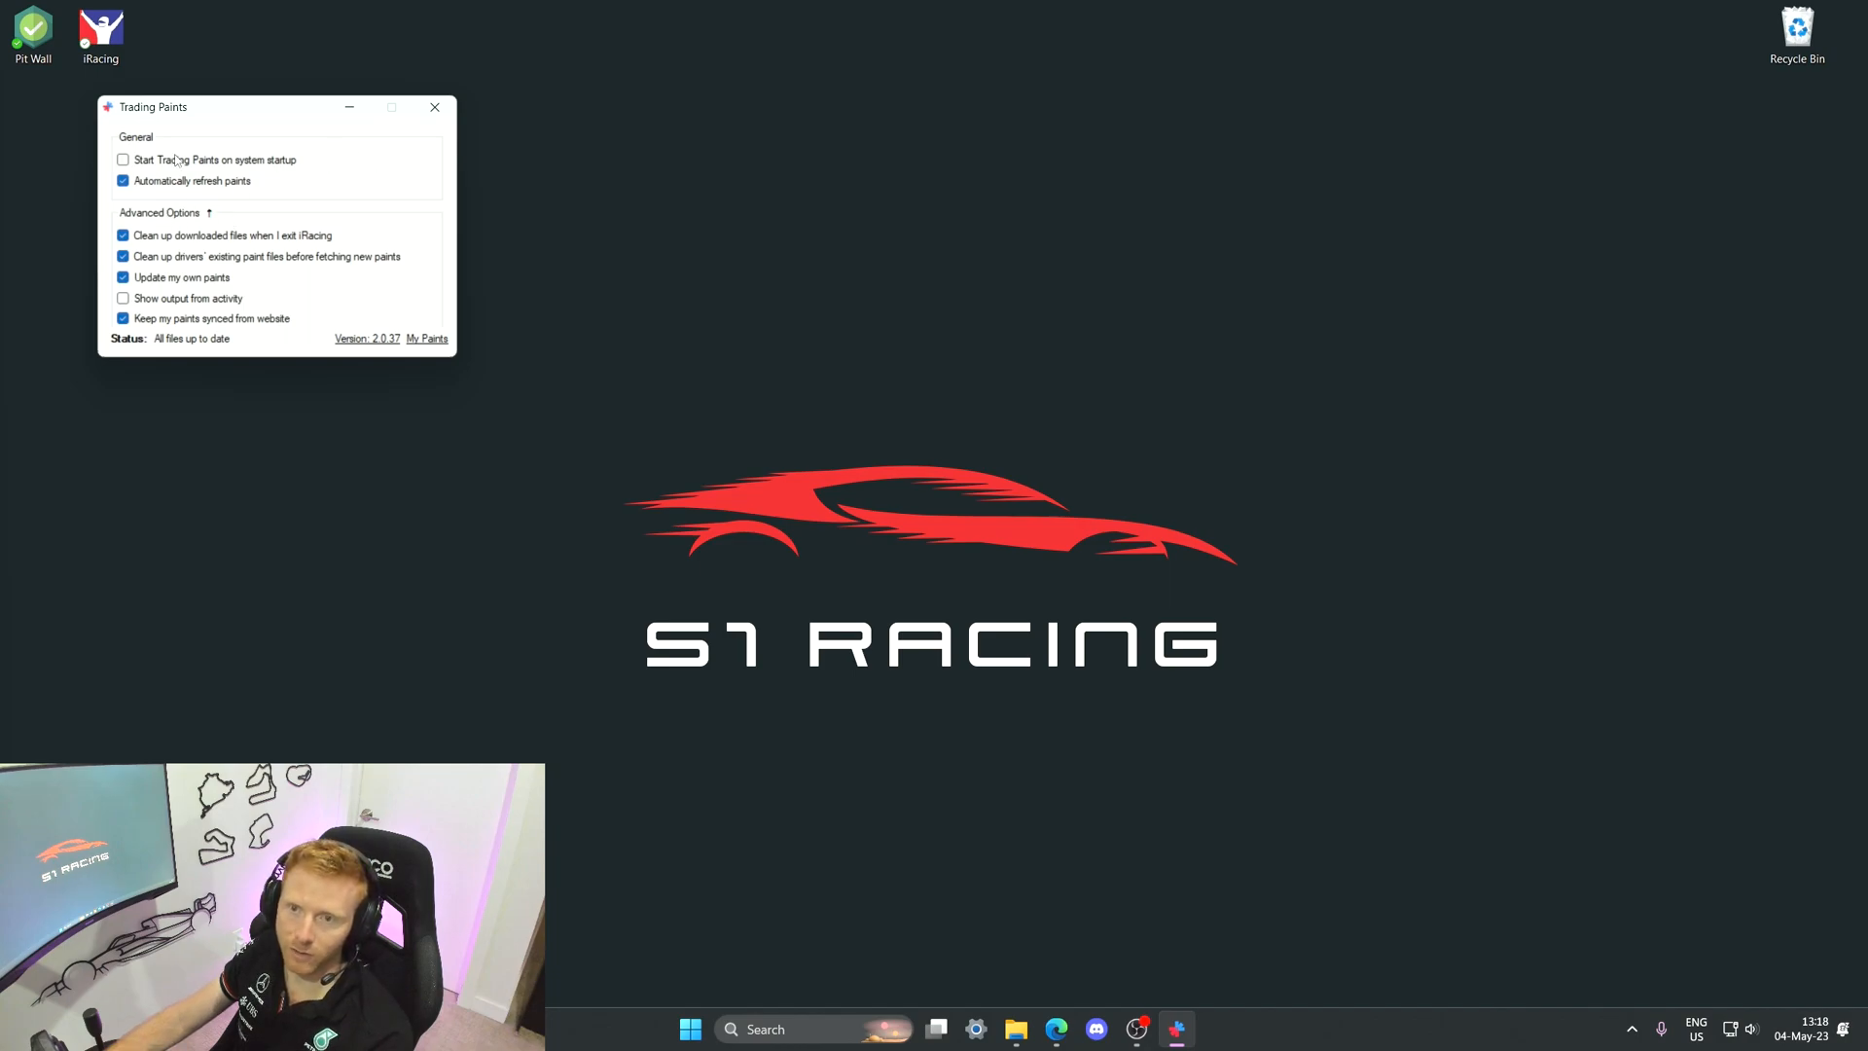
pyautogui.moveTo(149, 188)
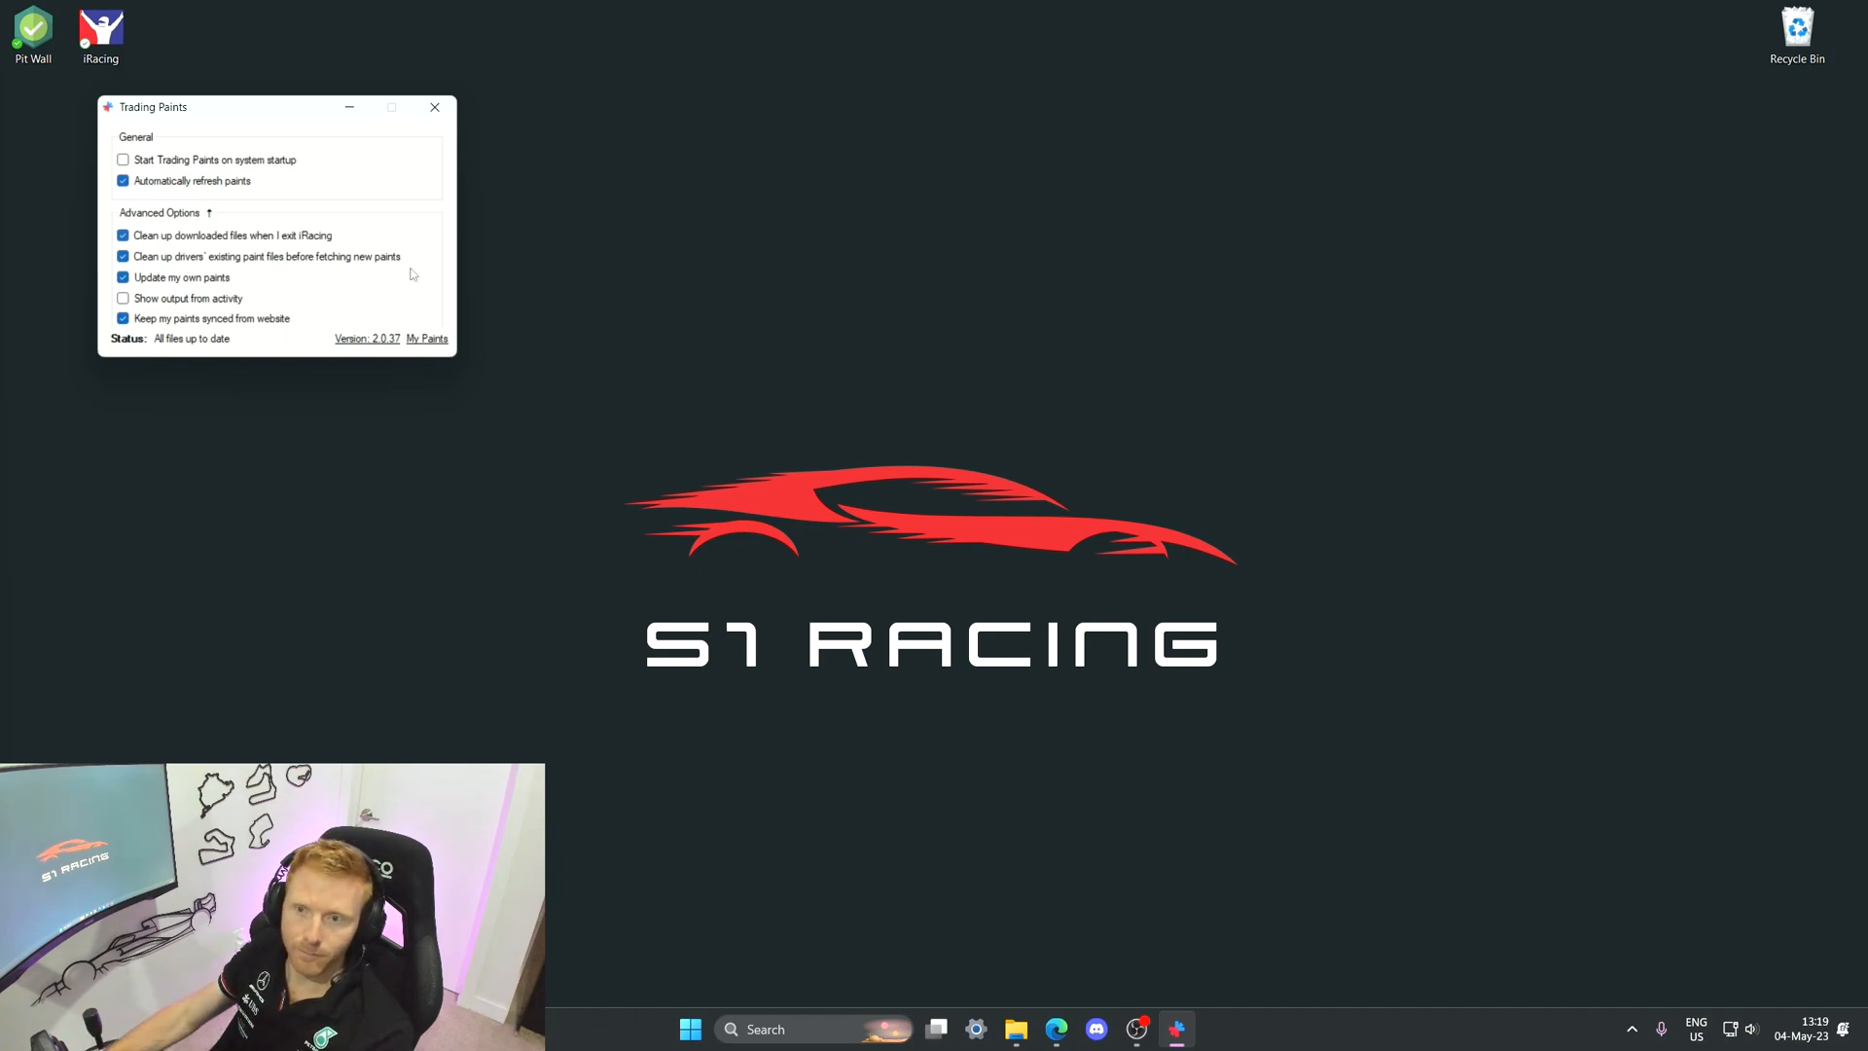
pyautogui.moveTo(302, 260)
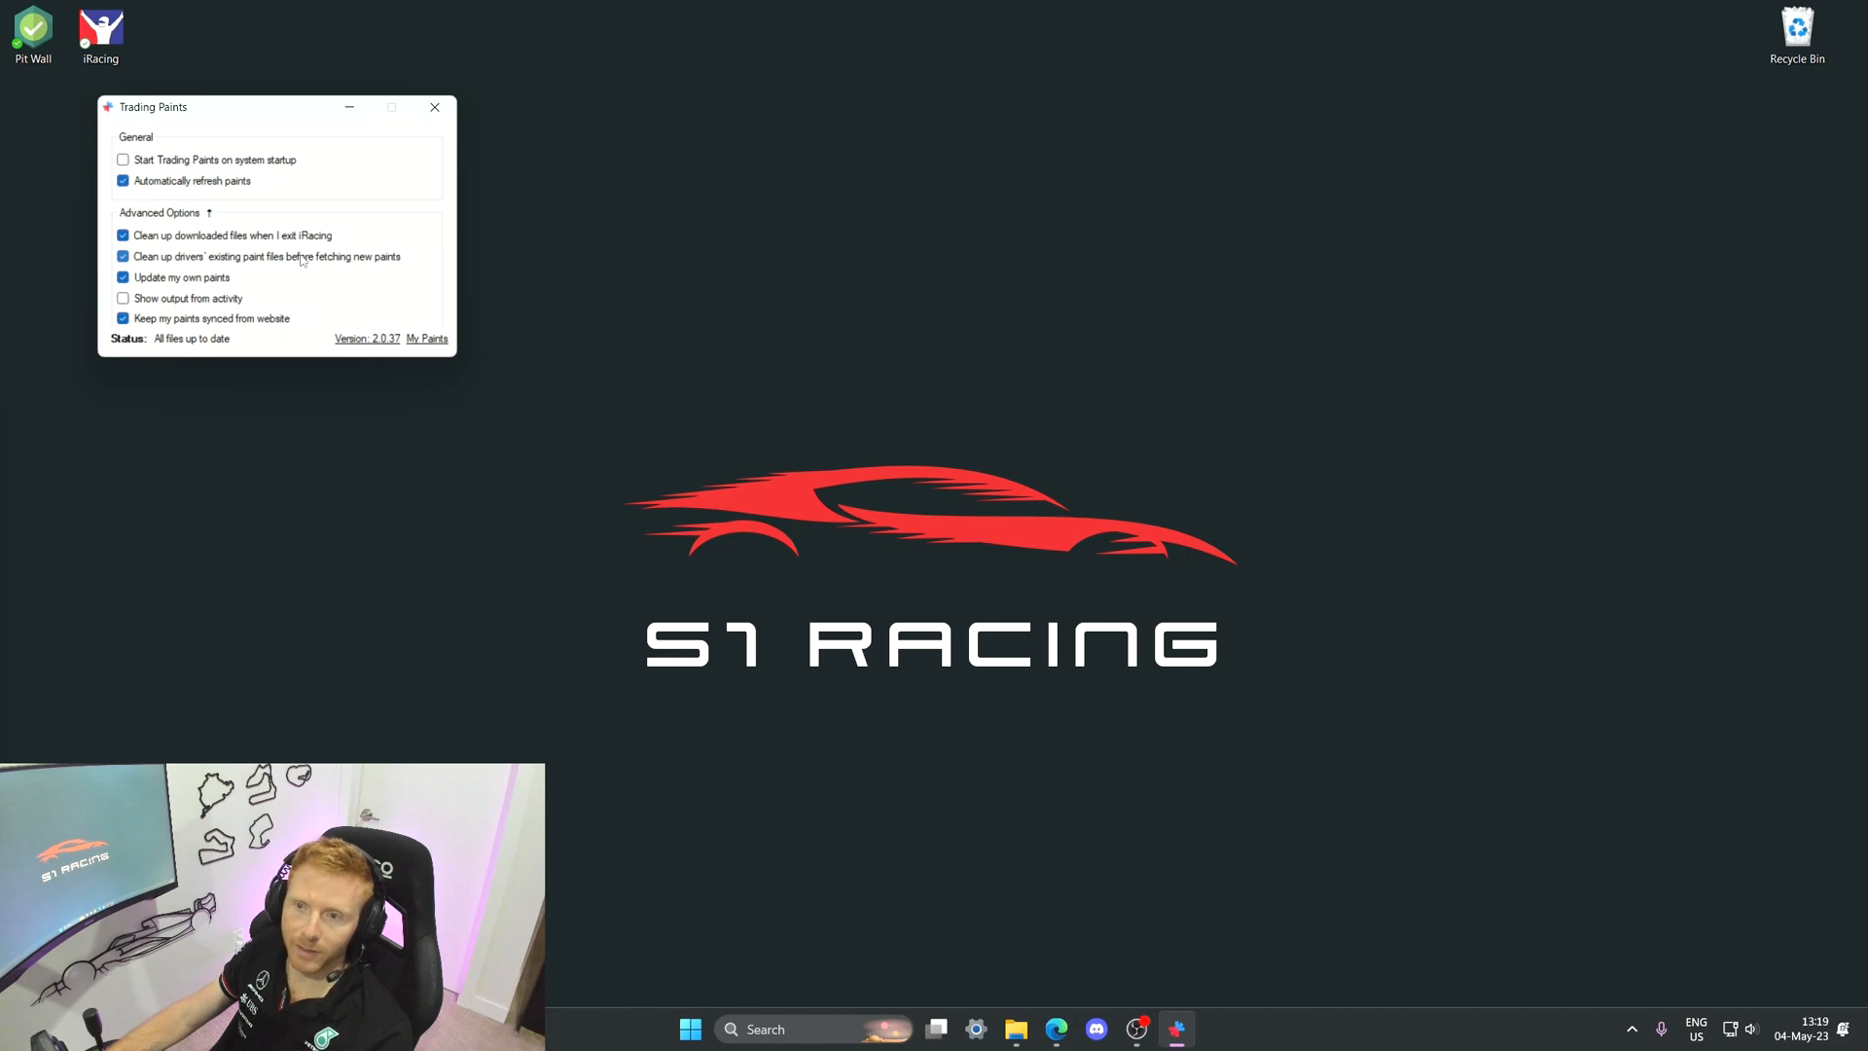
pyautogui.moveTo(446, 429)
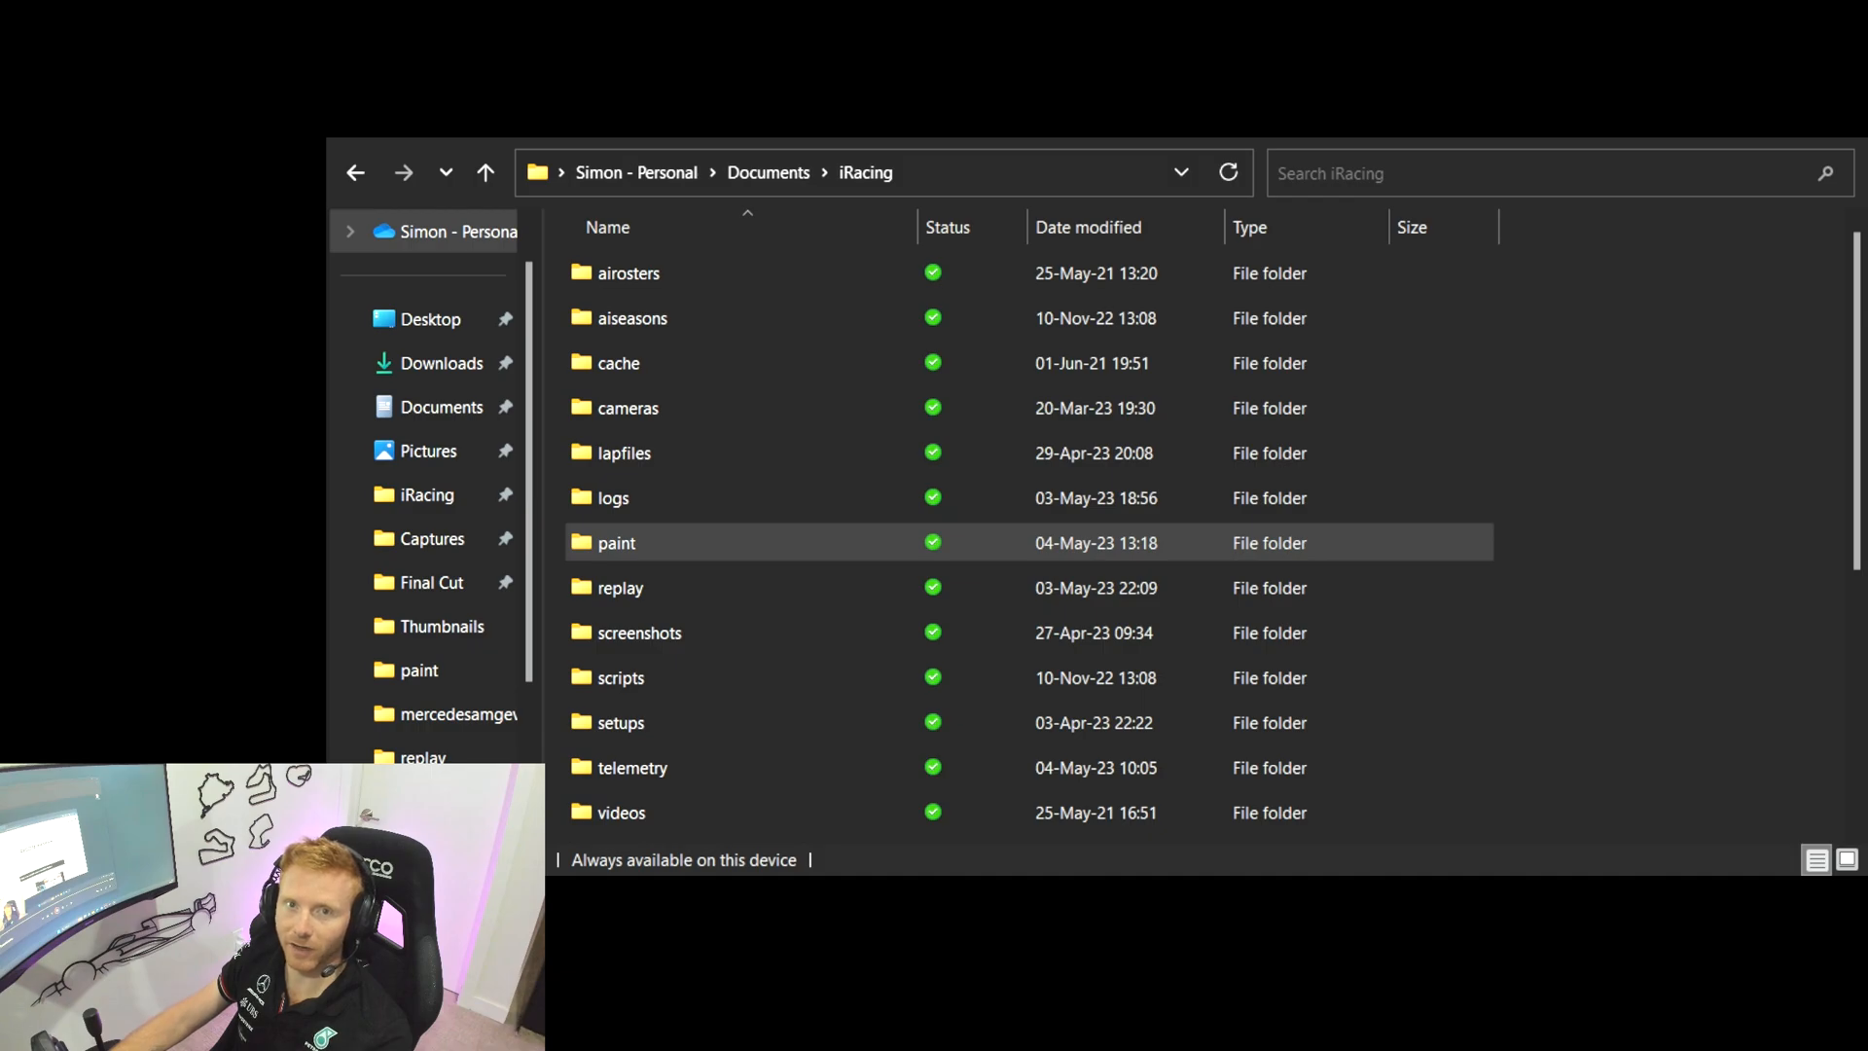
# Browse into Documents > iRacing > paint > mercedesamgevogt3 to view its TGA and spec files, then go back
pyautogui.scroll(-3)
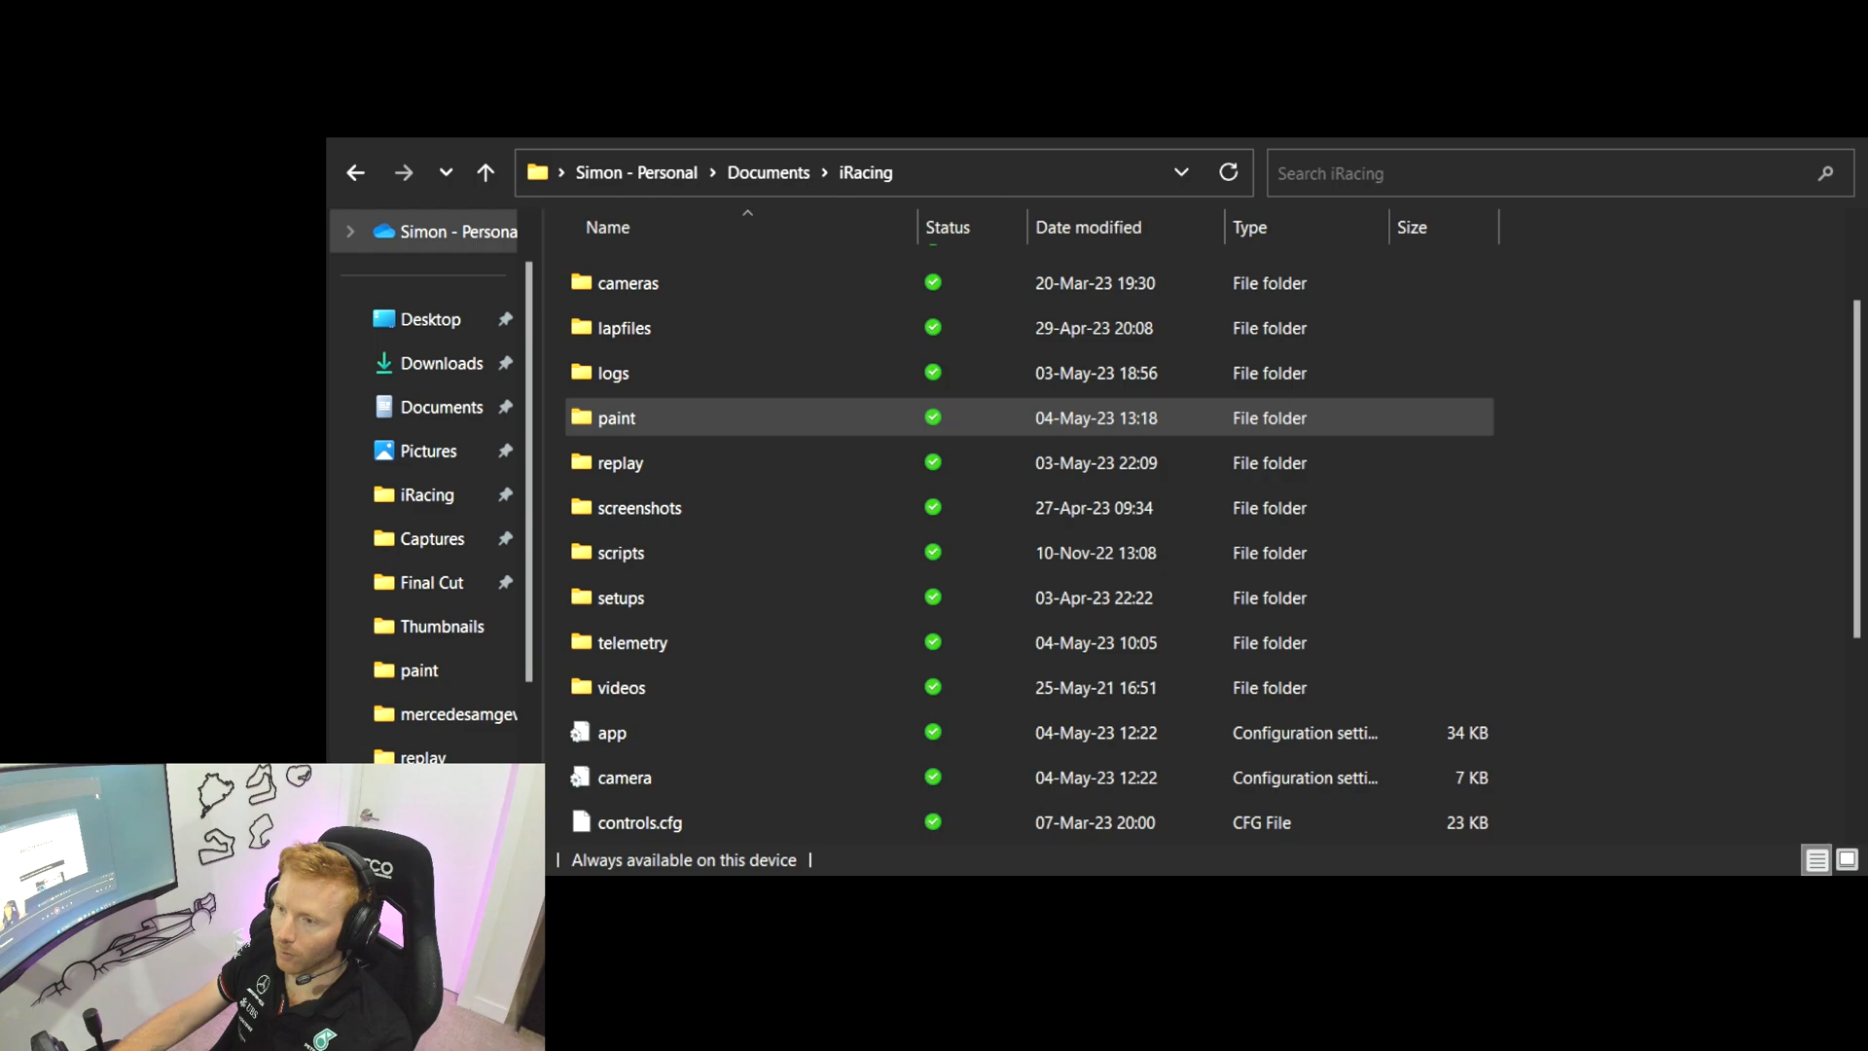
pyautogui.doubleClick(616, 417)
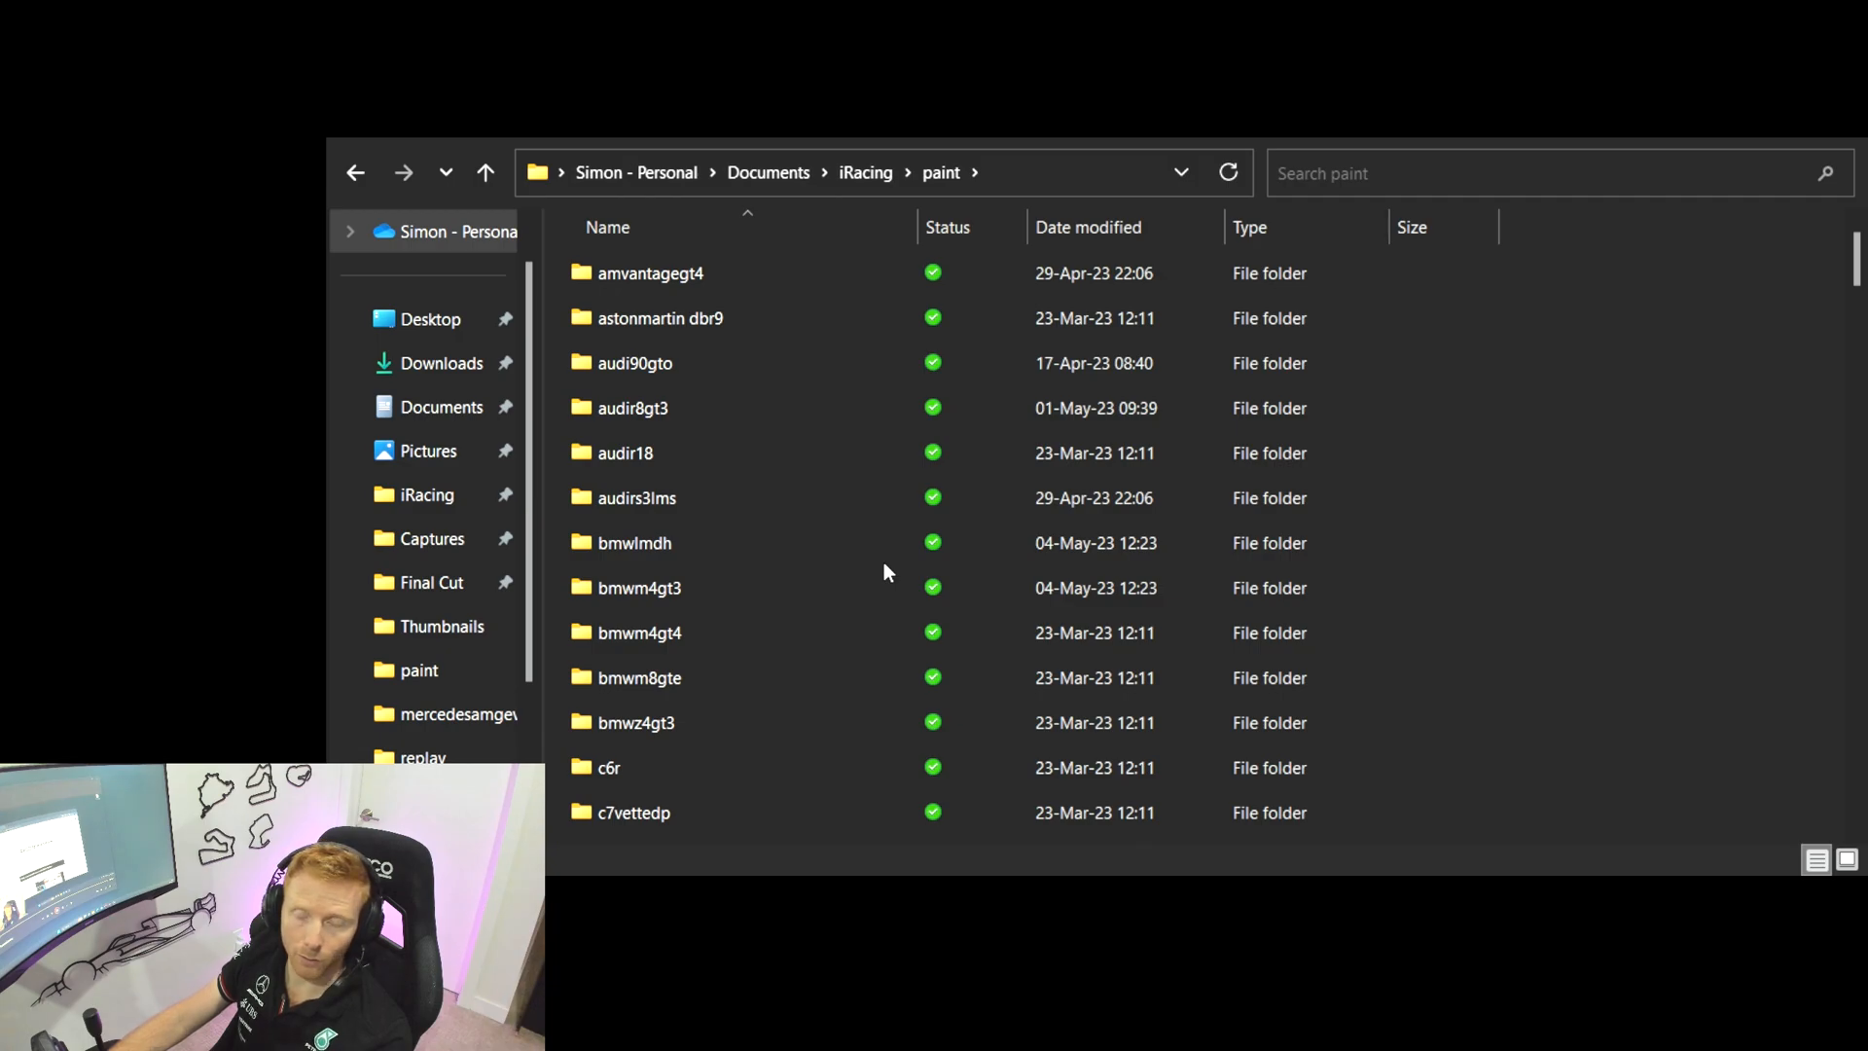
pyautogui.scroll(-3)
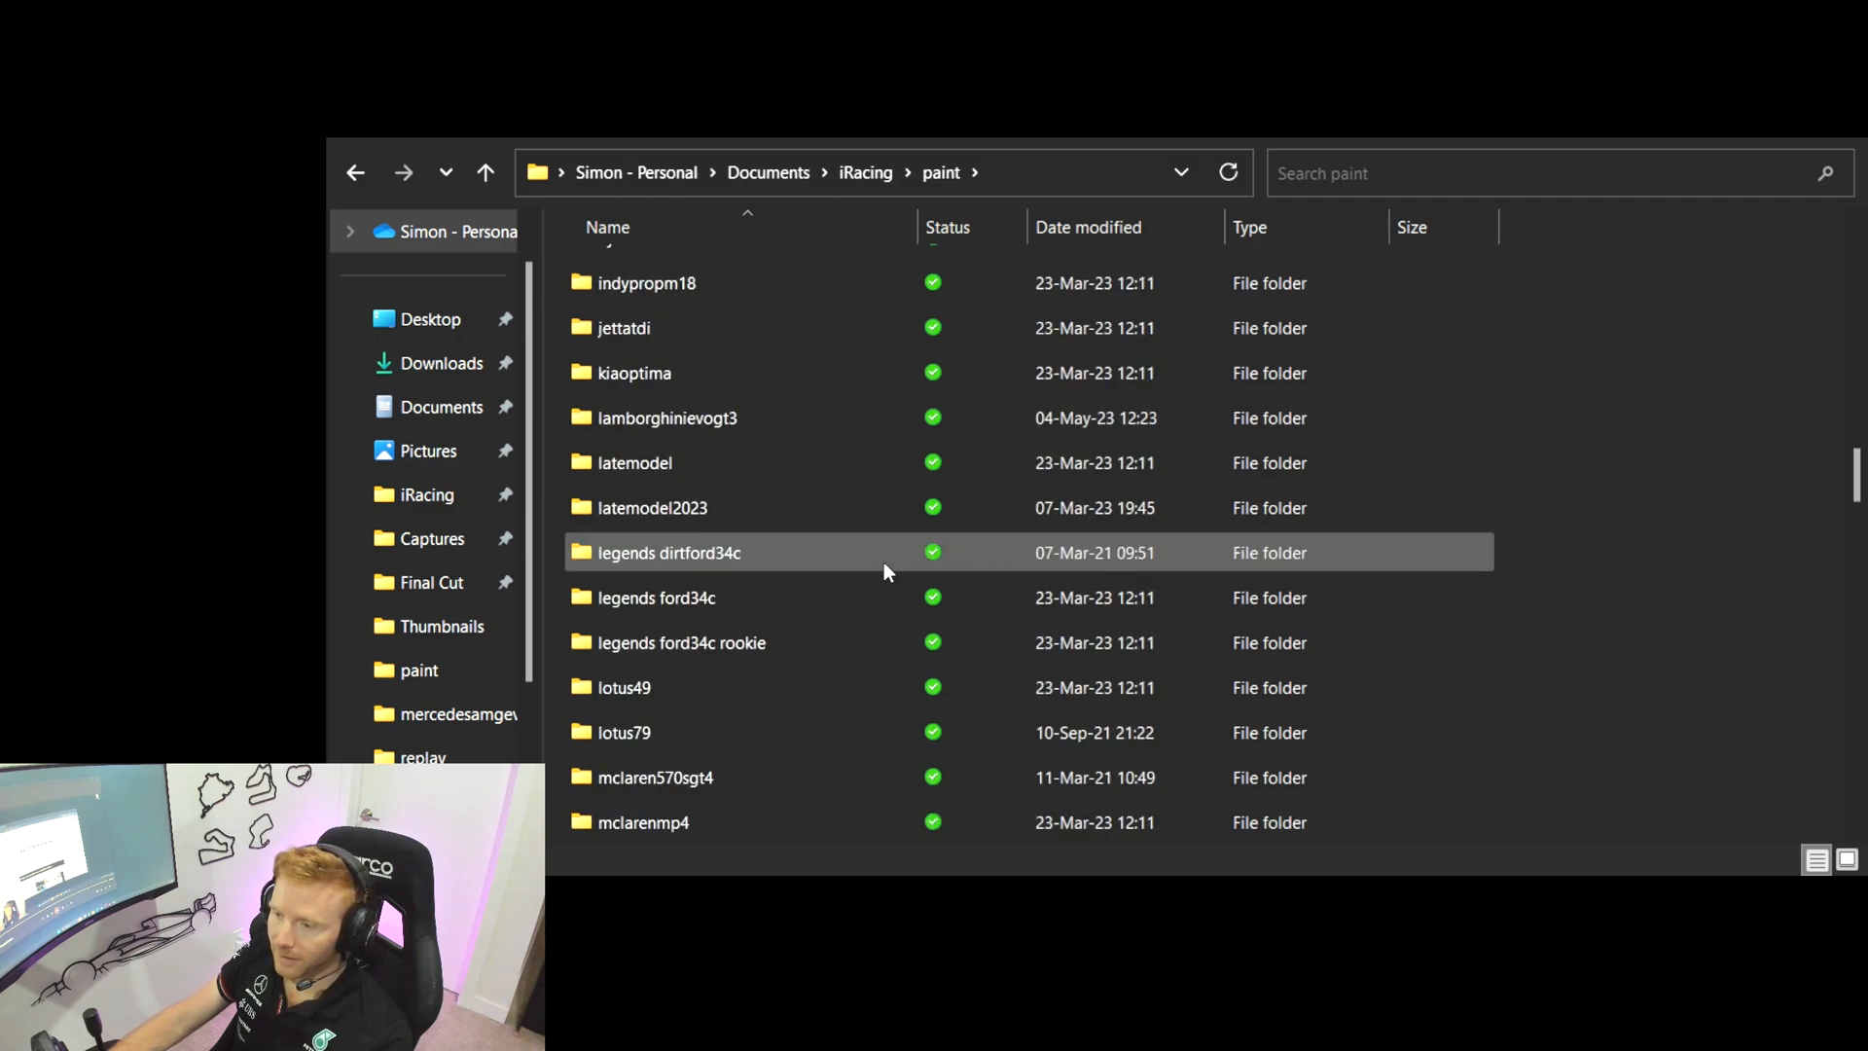
pyautogui.scroll(-3)
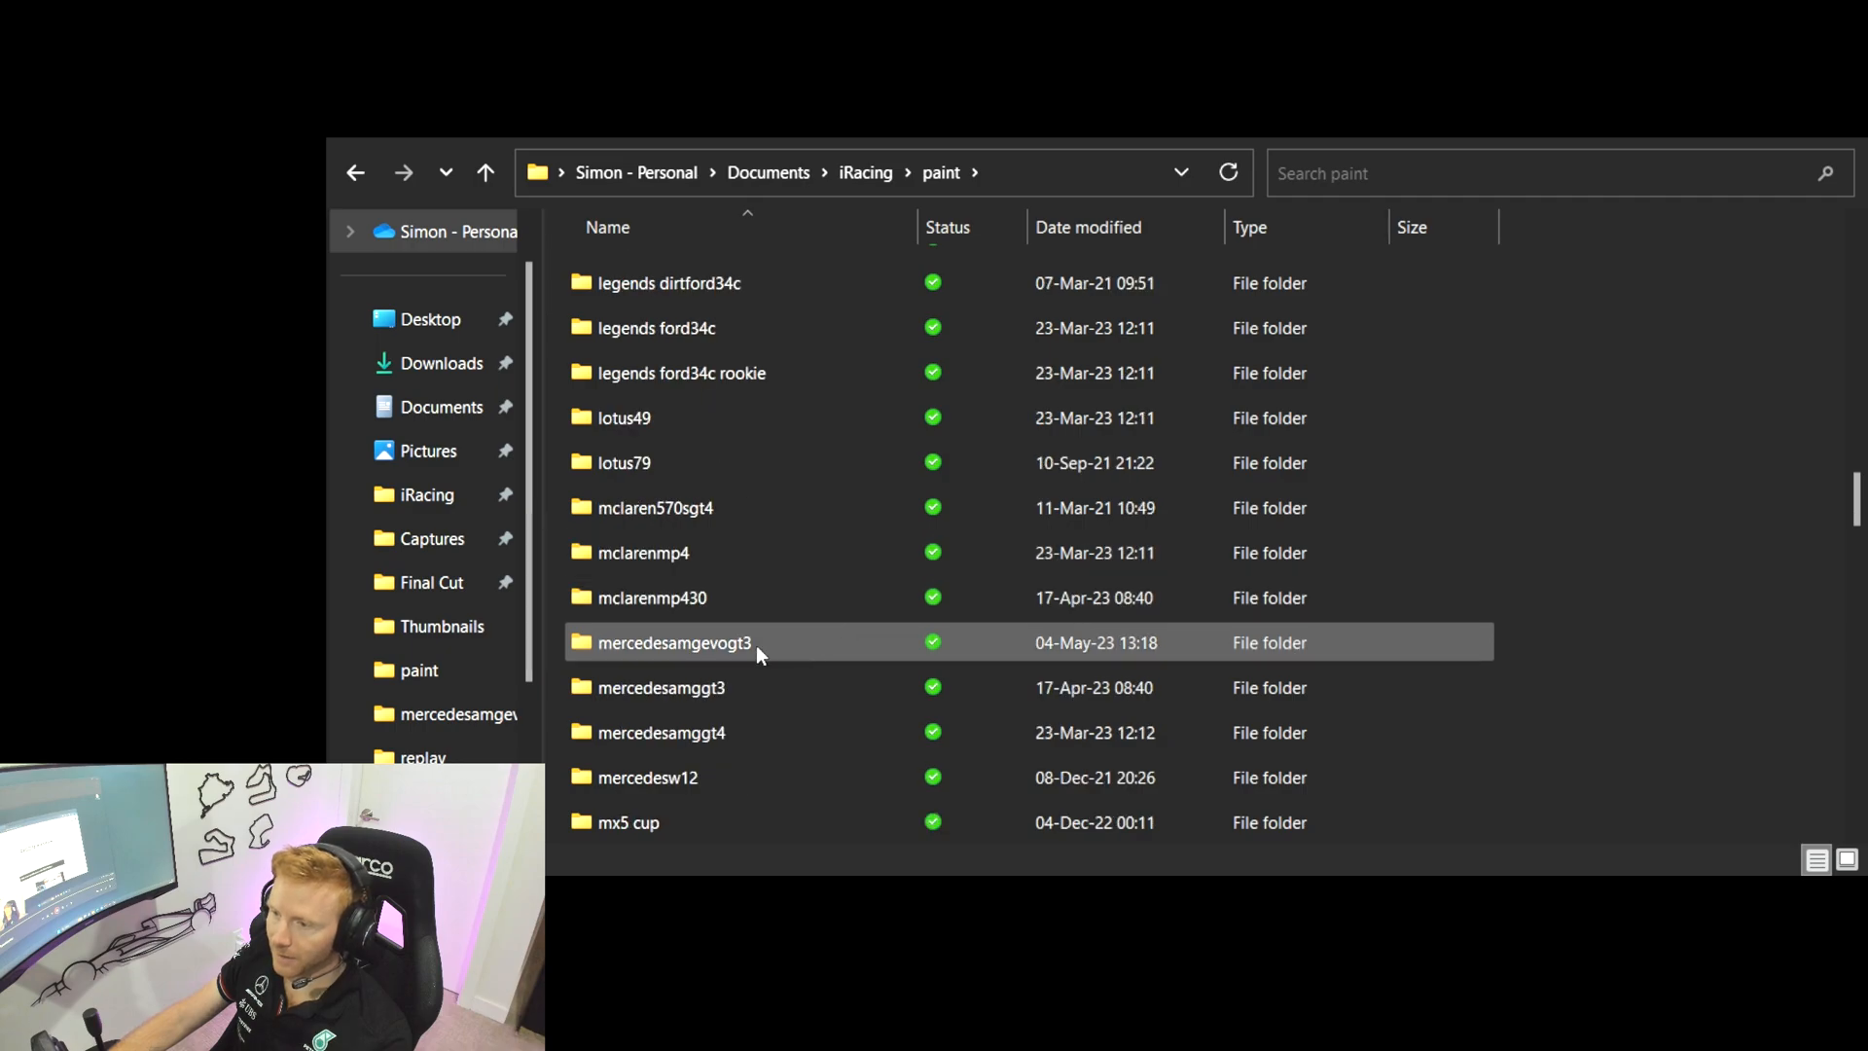
pyautogui.doubleClick(673, 642)
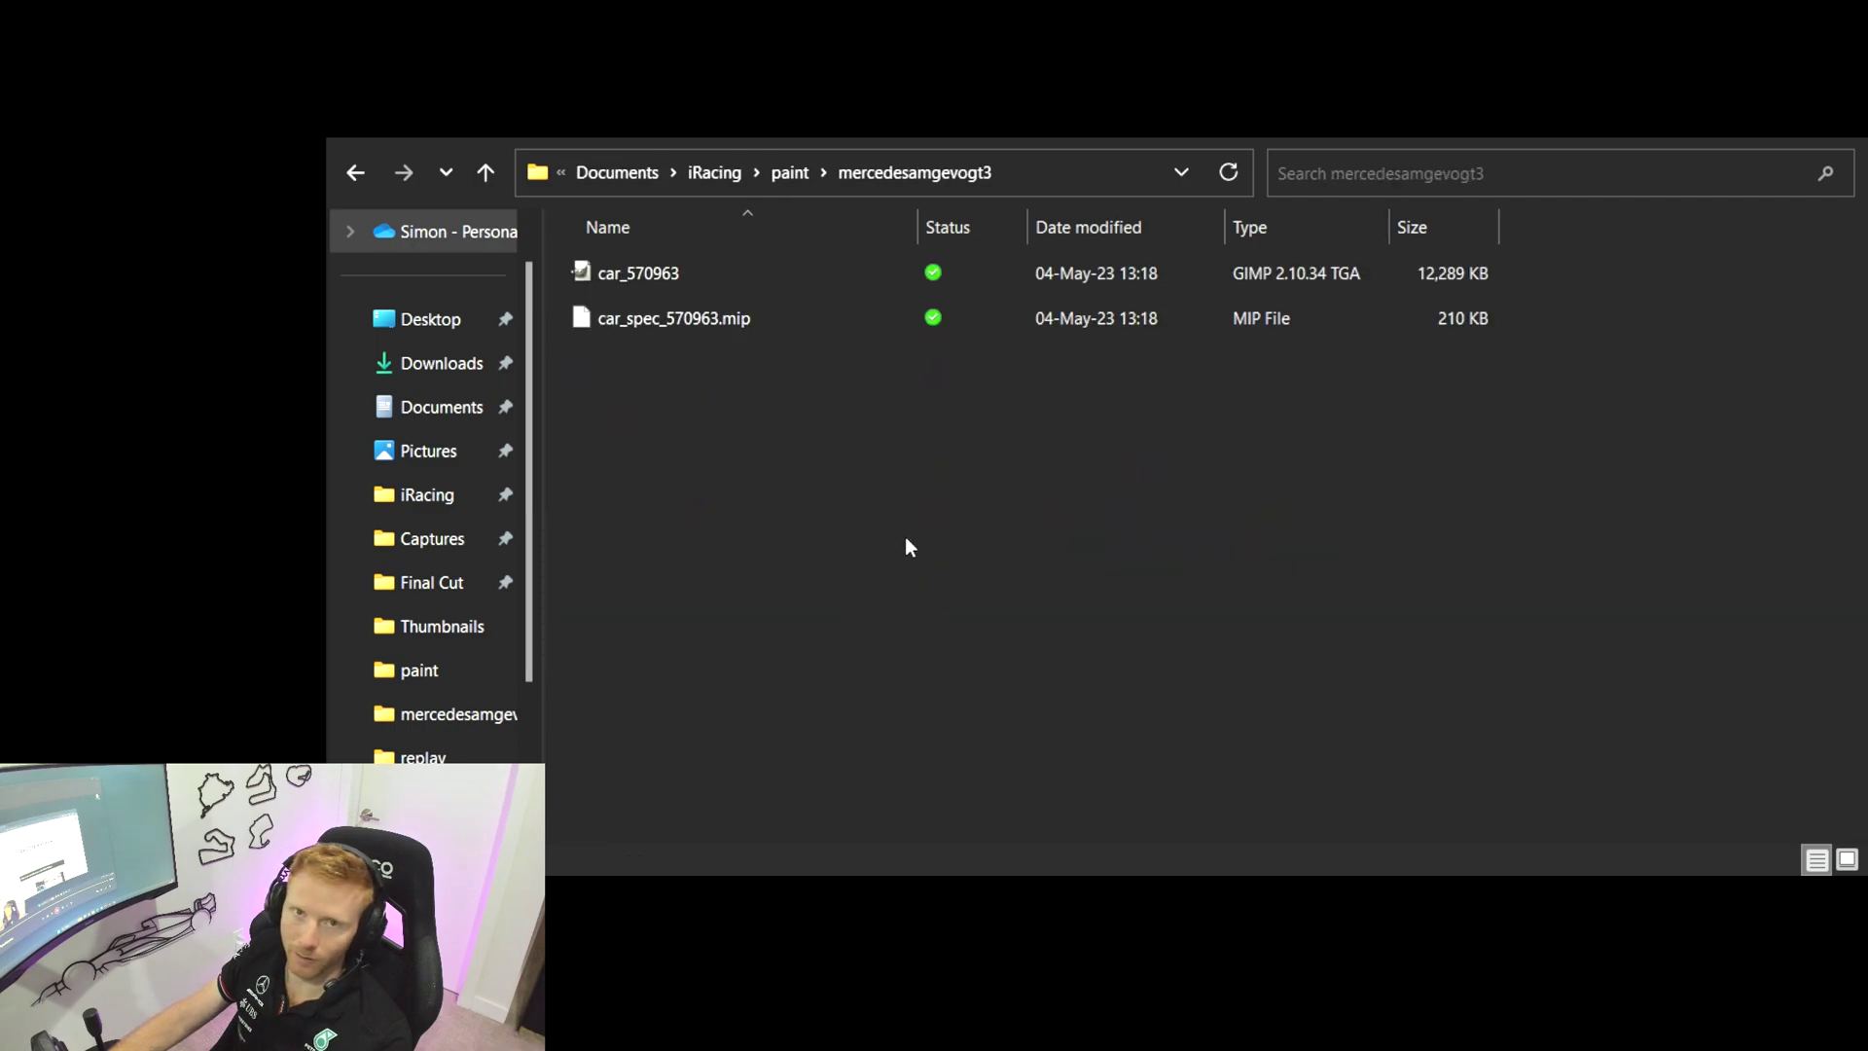
pyautogui.moveTo(850, 526)
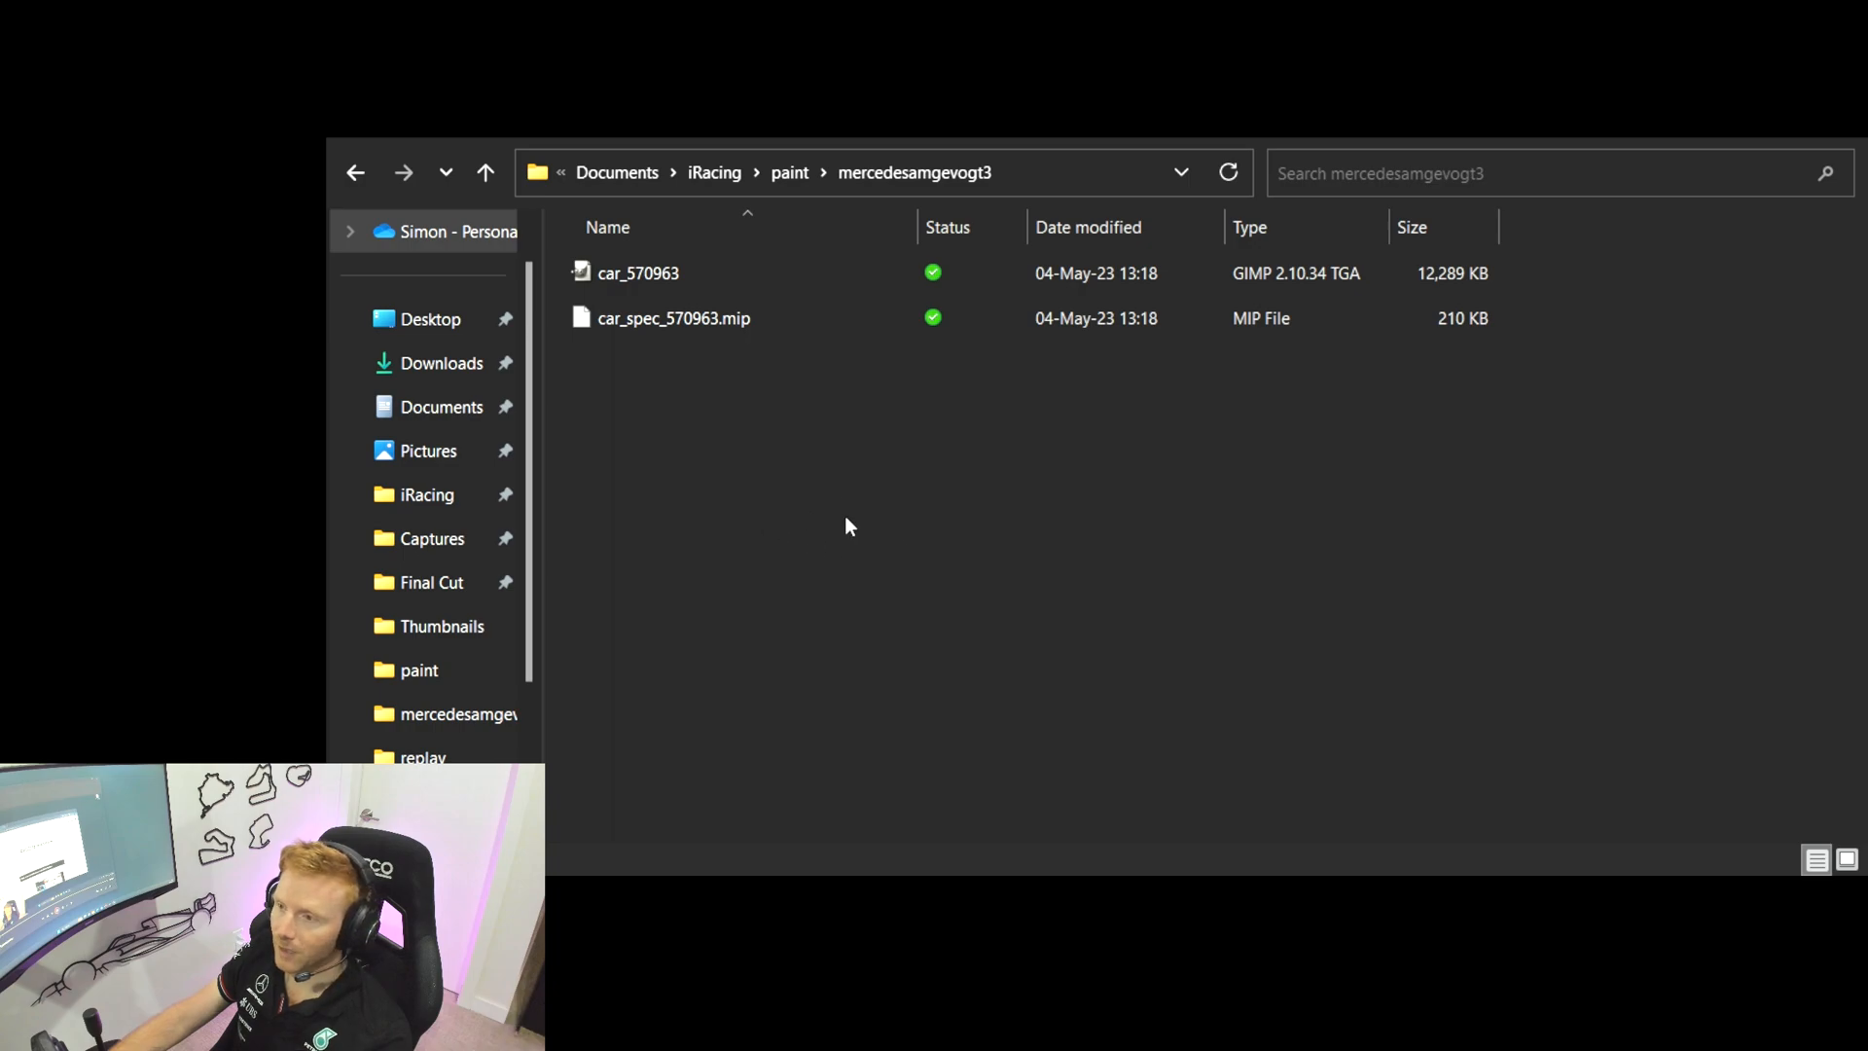
pyautogui.moveTo(774, 437)
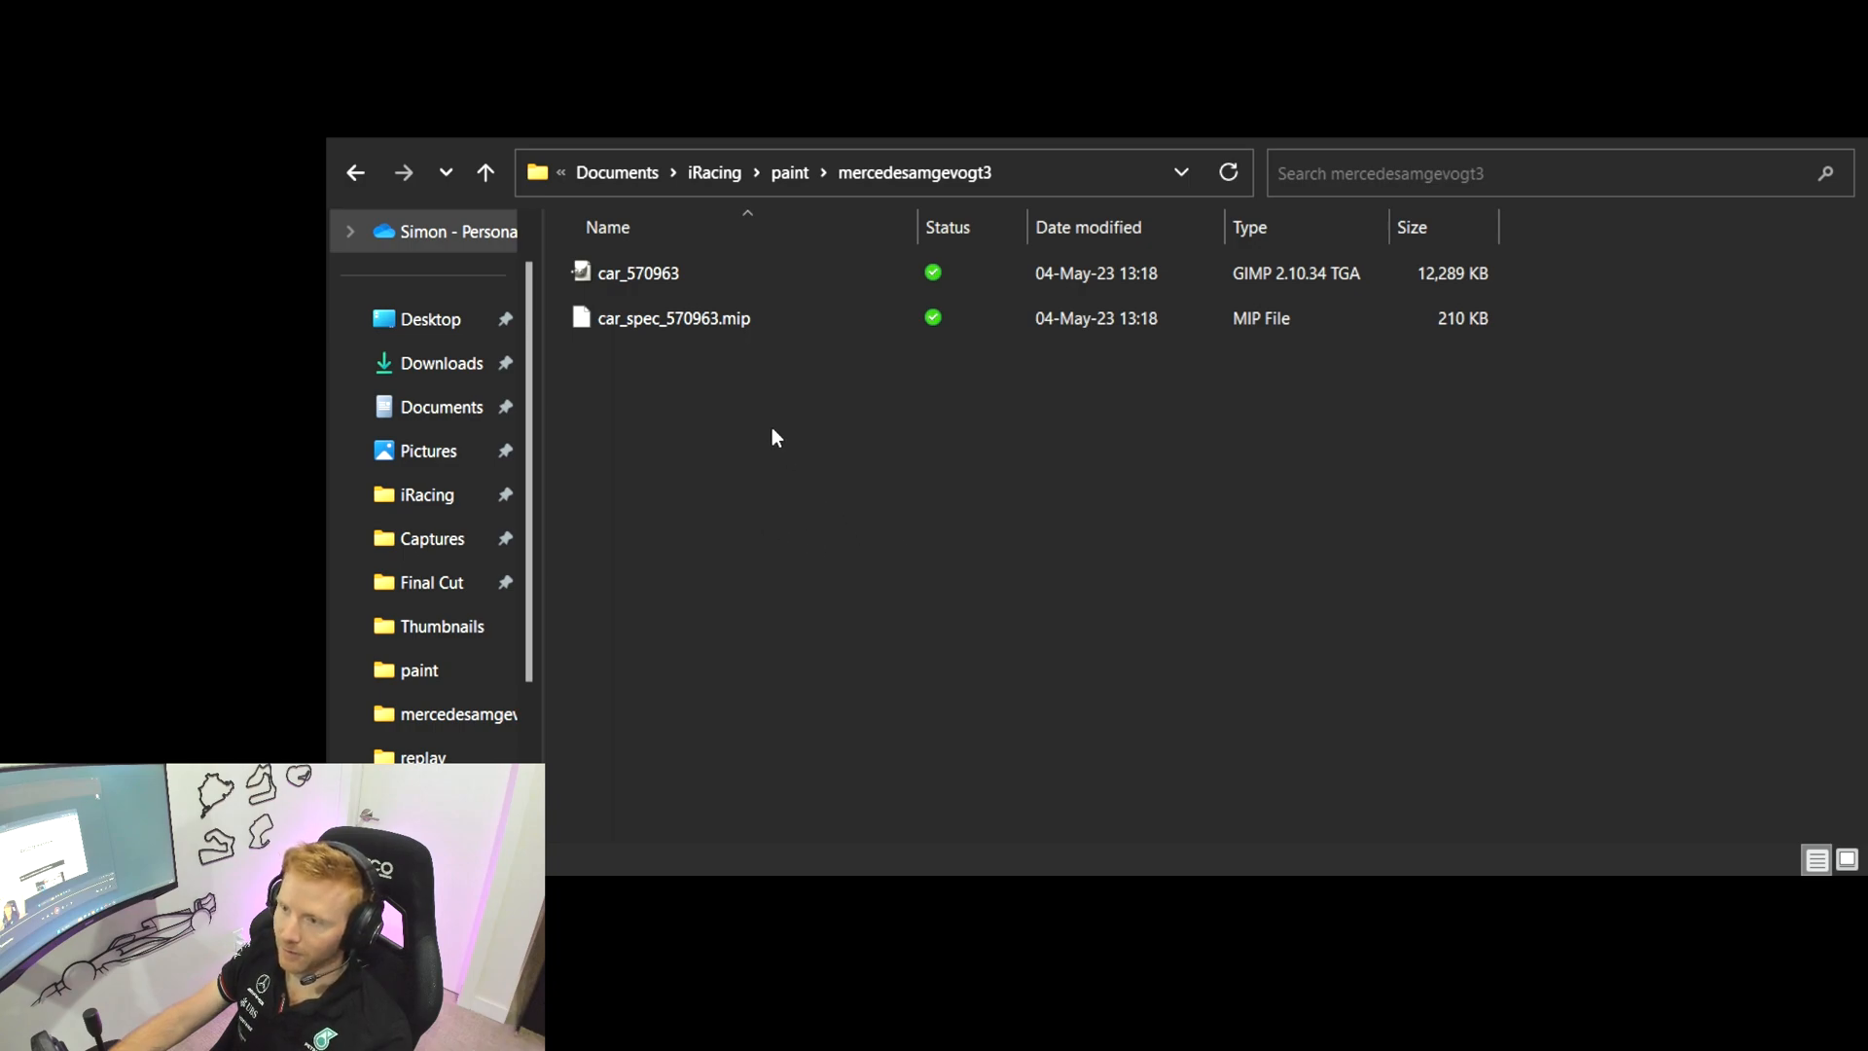
pyautogui.moveTo(795, 508)
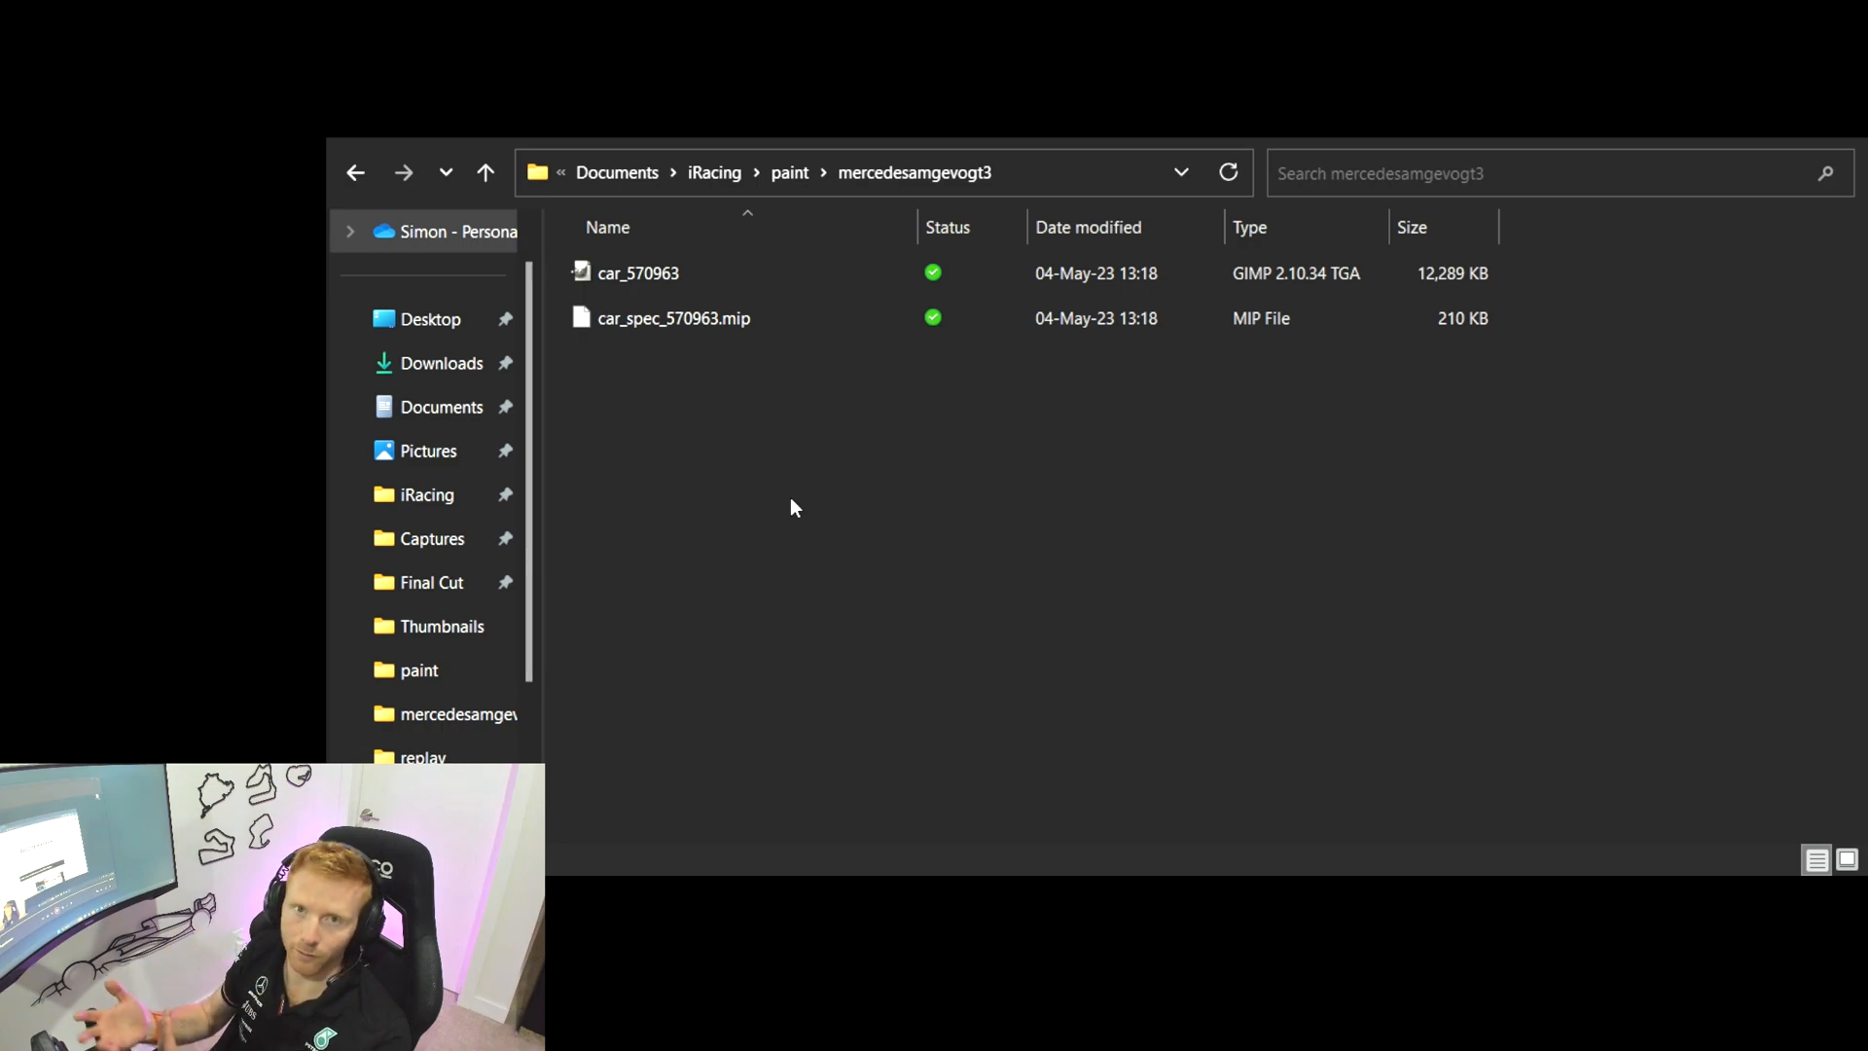
pyautogui.click(674, 318)
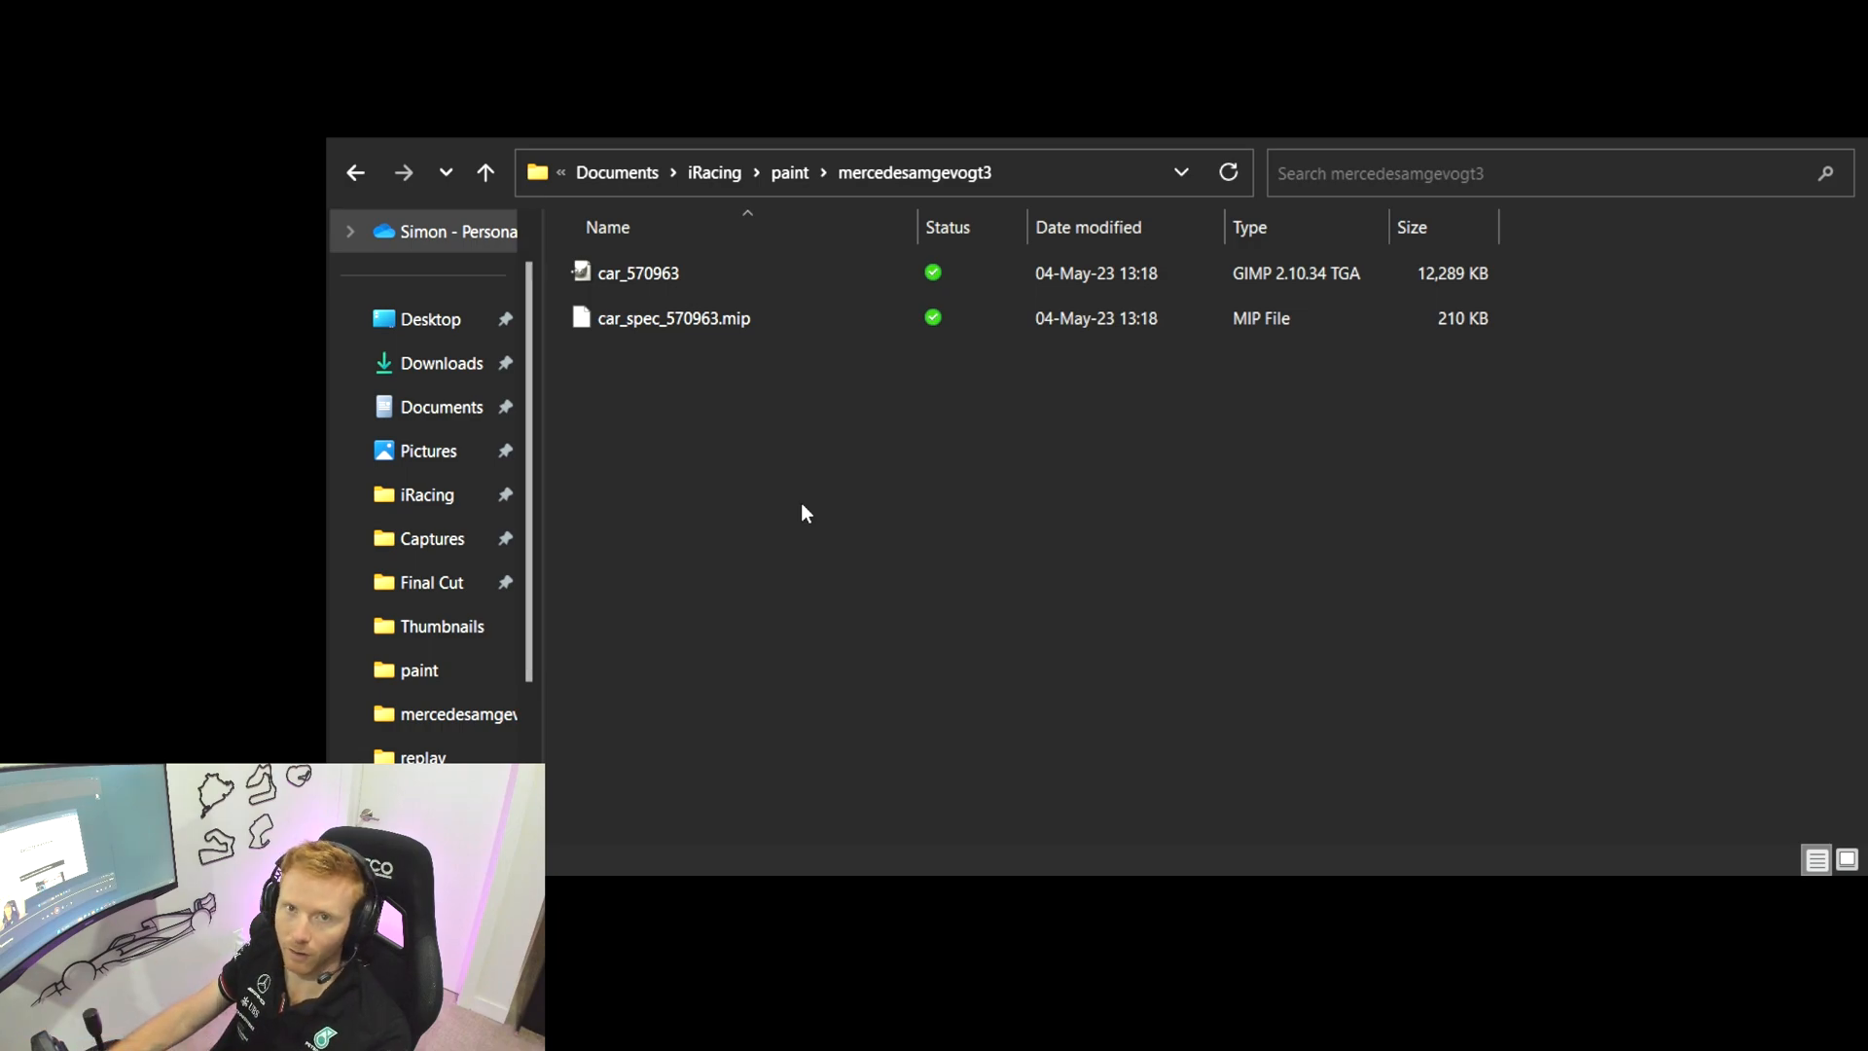
pyautogui.click(788, 173)
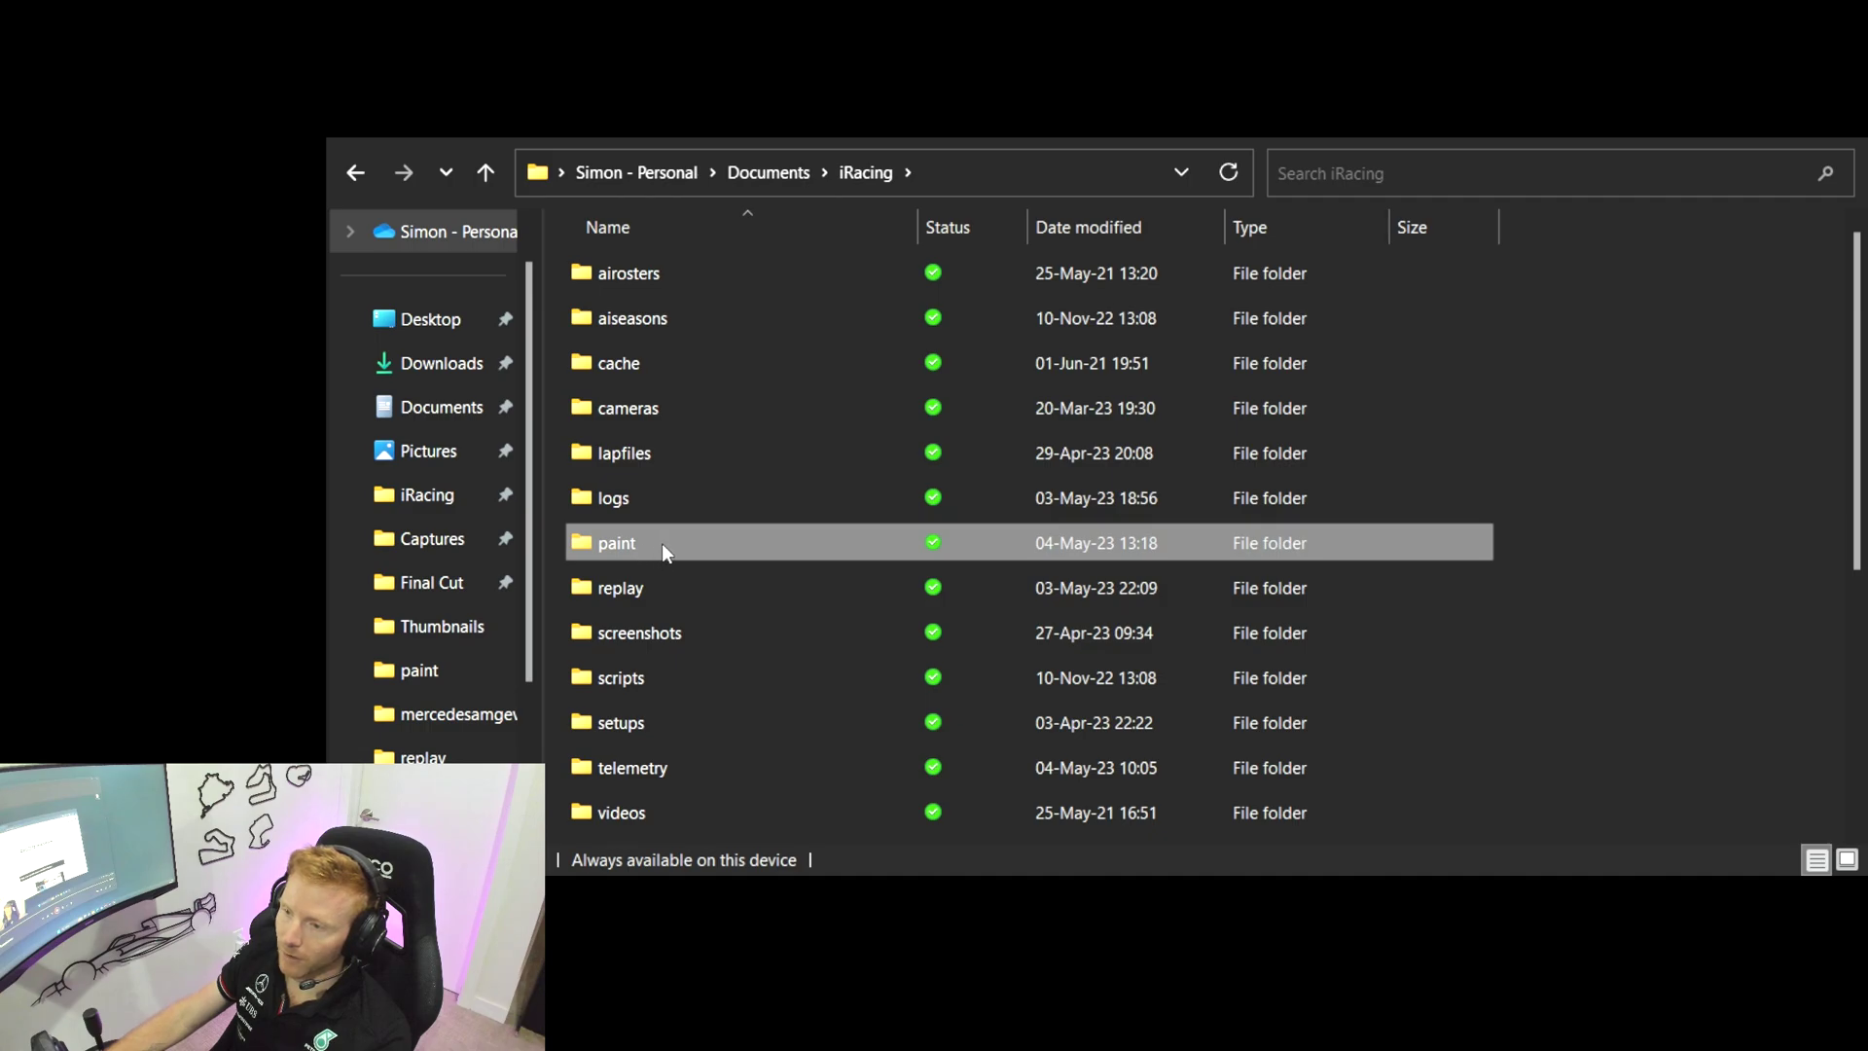
pyautogui.moveTo(996, 563)
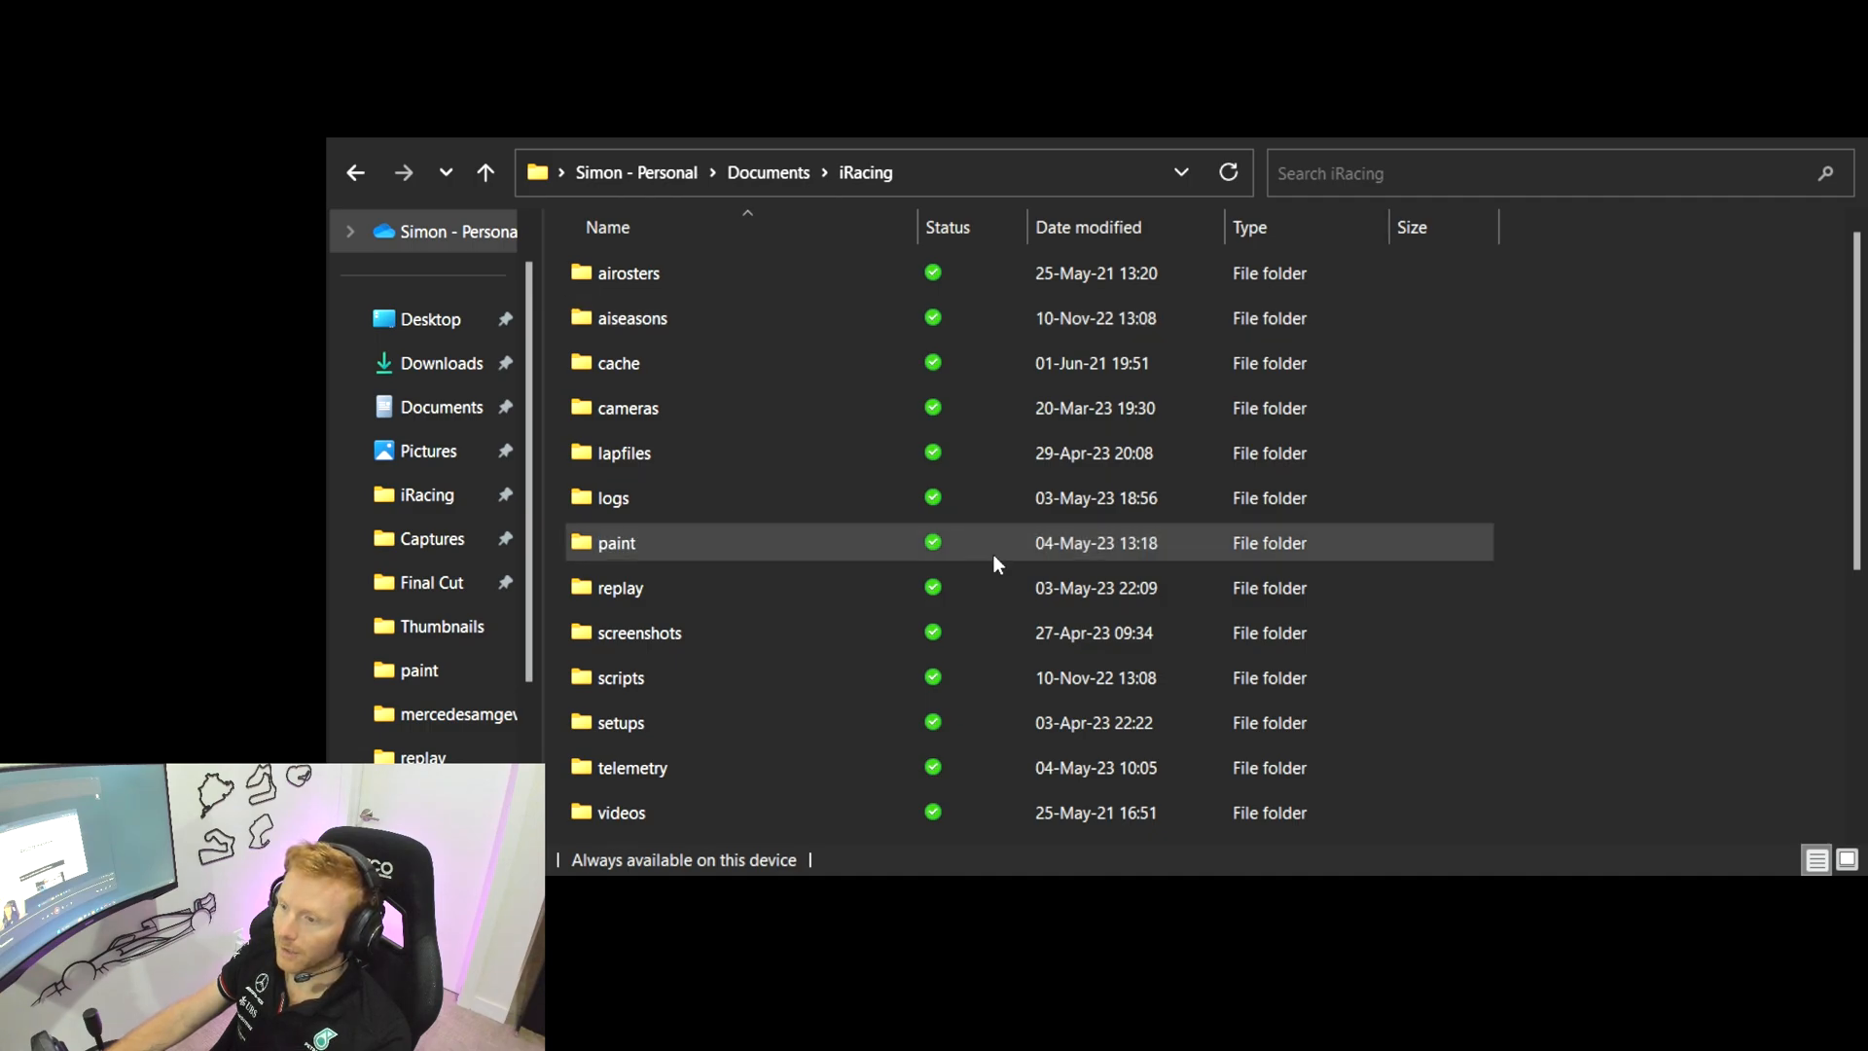
pyautogui.moveTo(903, 495)
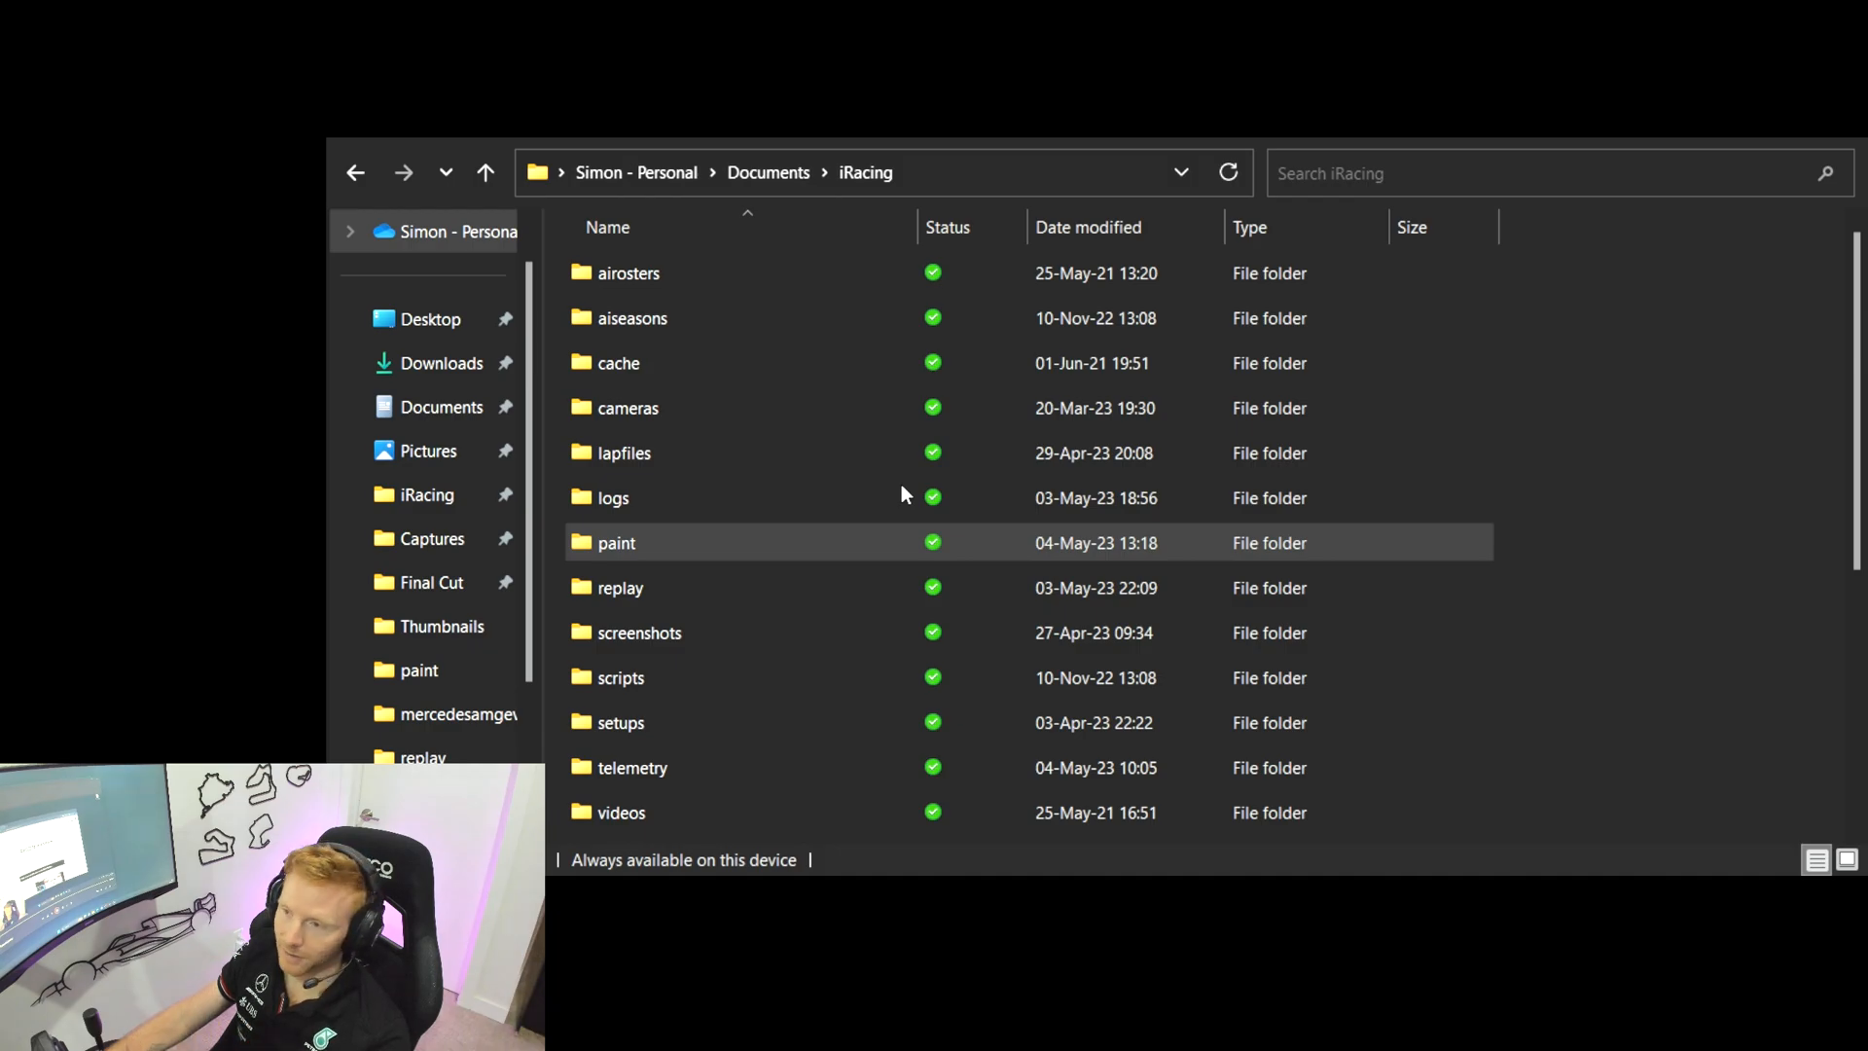
pyautogui.moveTo(1086, 753)
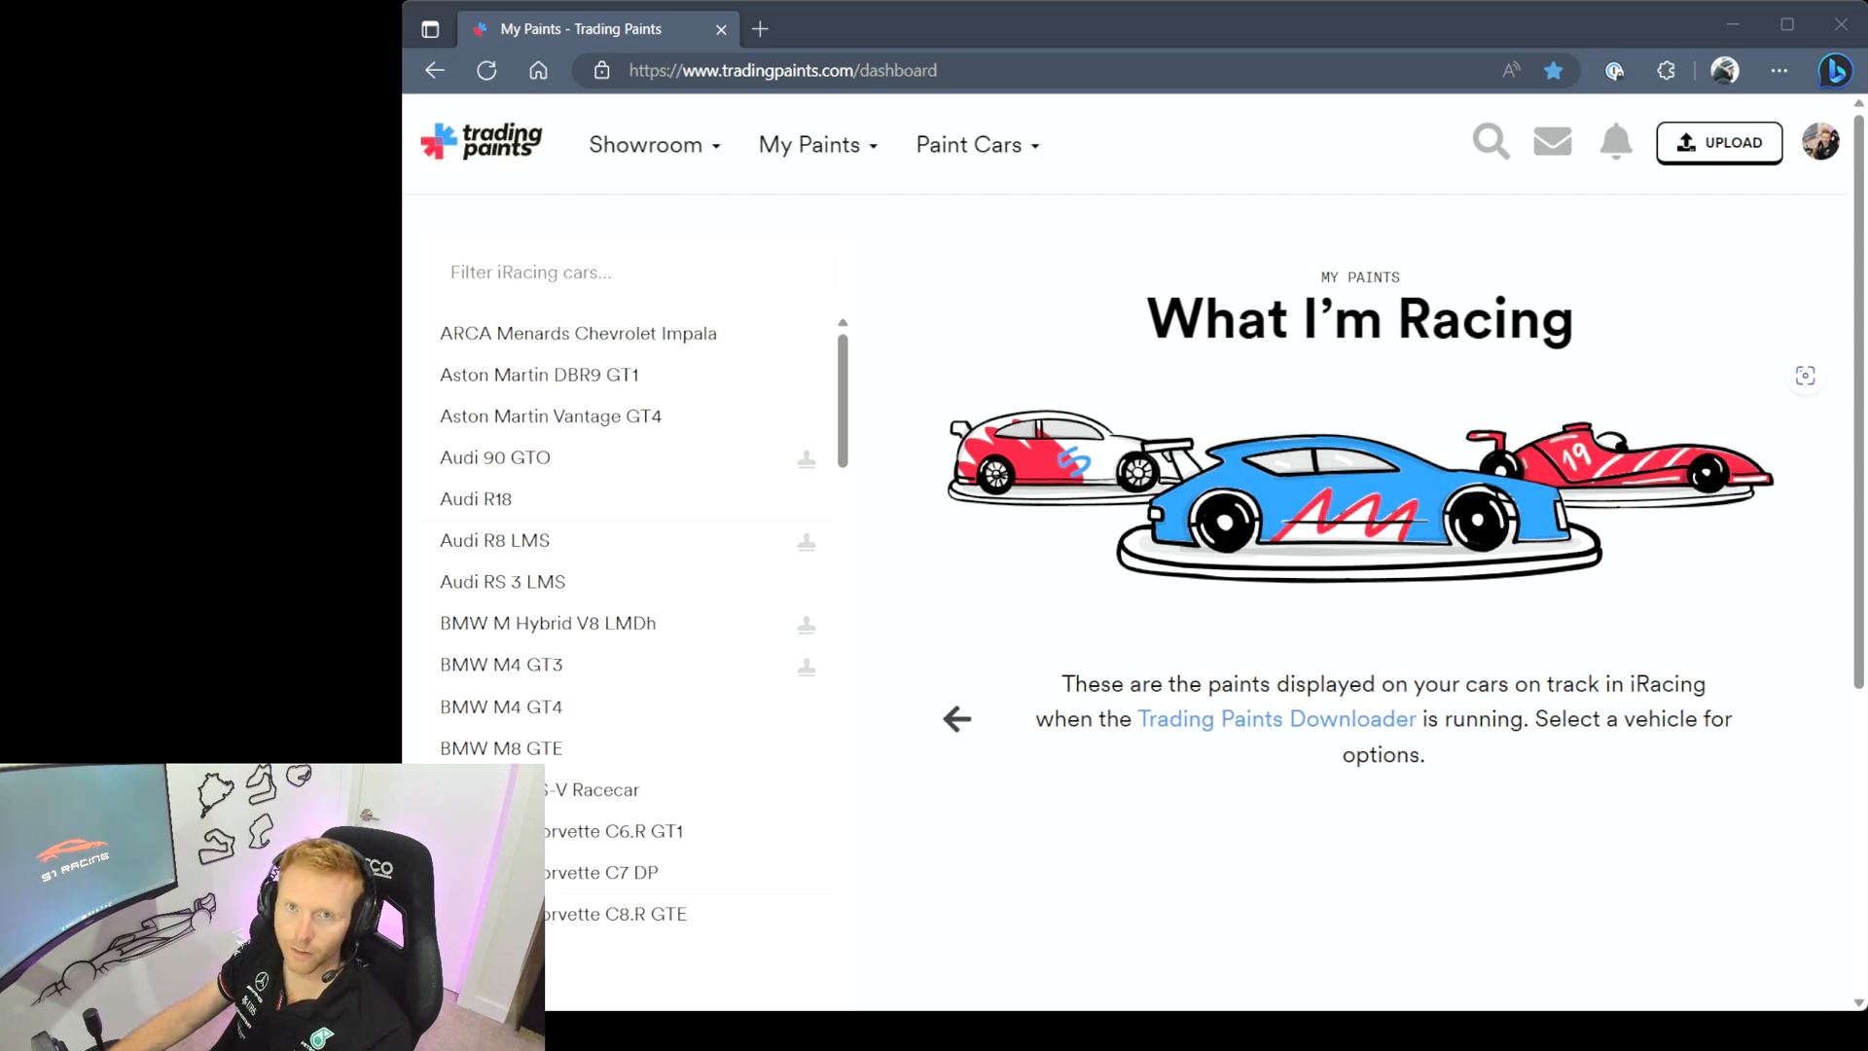
# Go to My Paints on tradingpaints.com showing the What I'm Racing dashboard
pyautogui.click(646, 144)
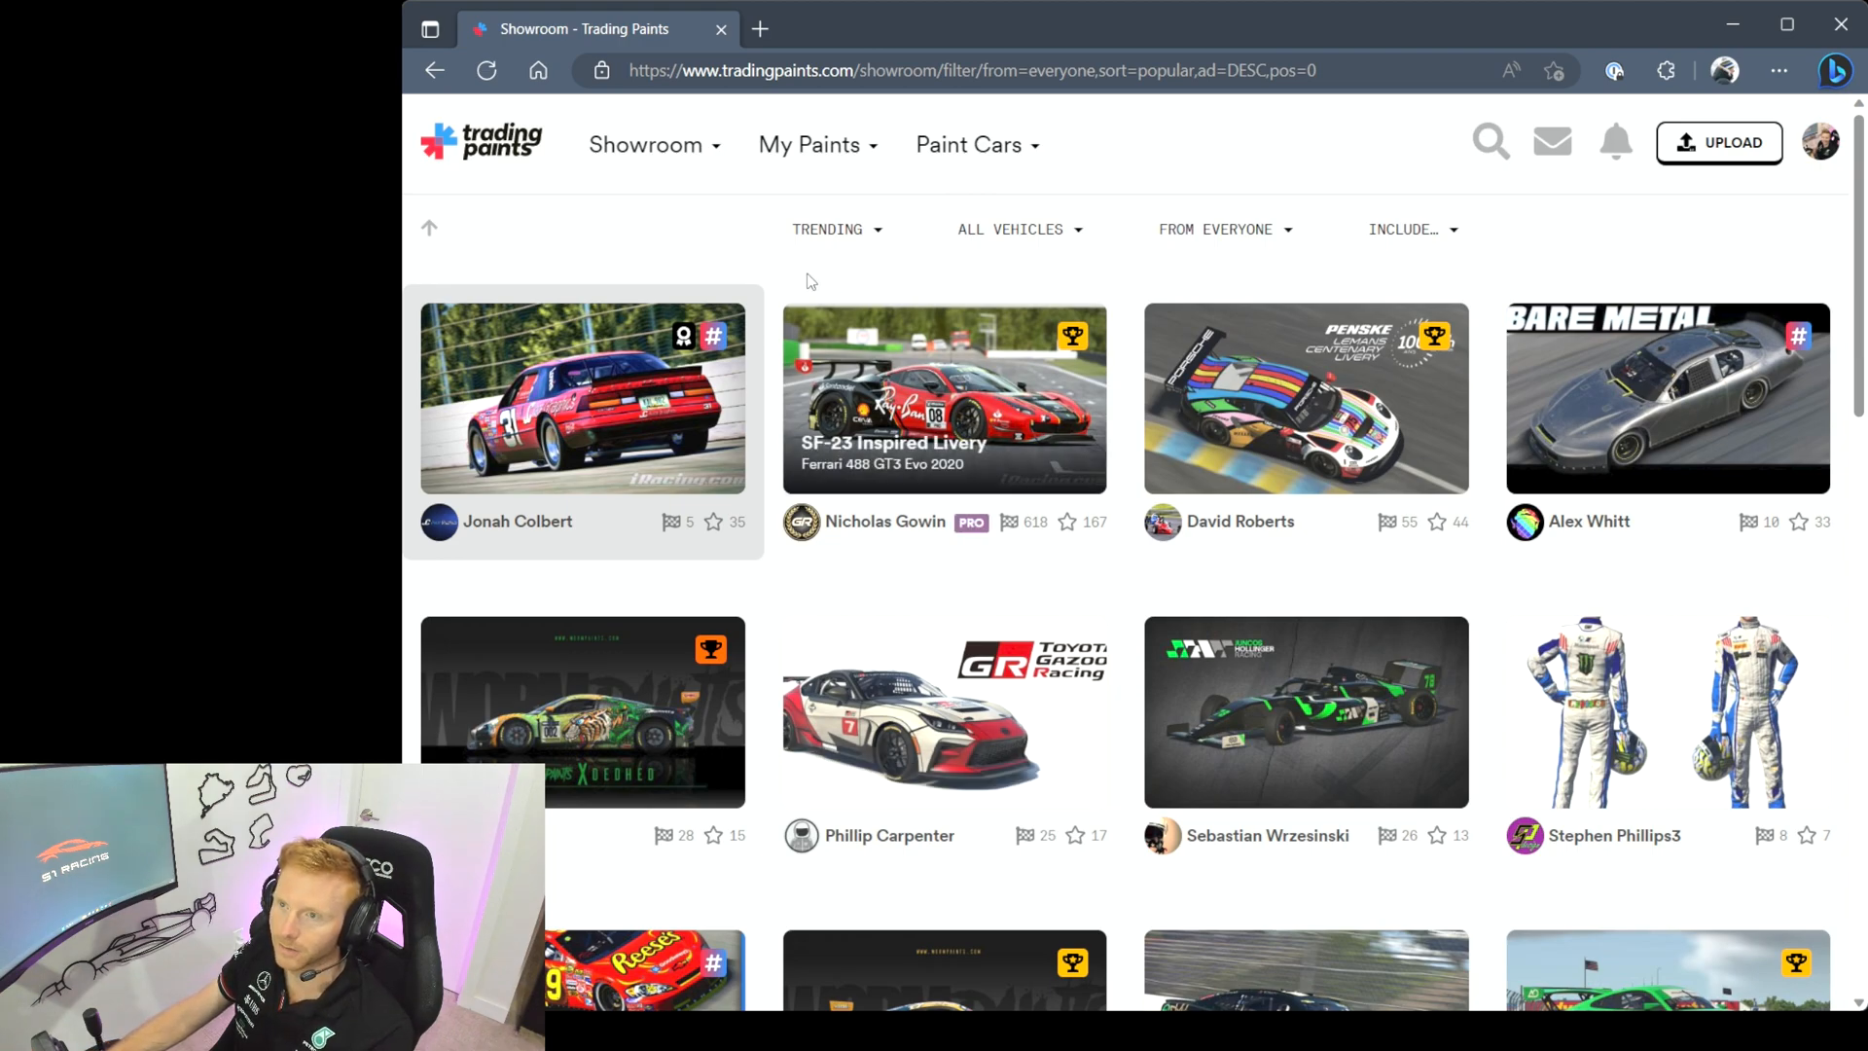
pyautogui.moveTo(718, 250)
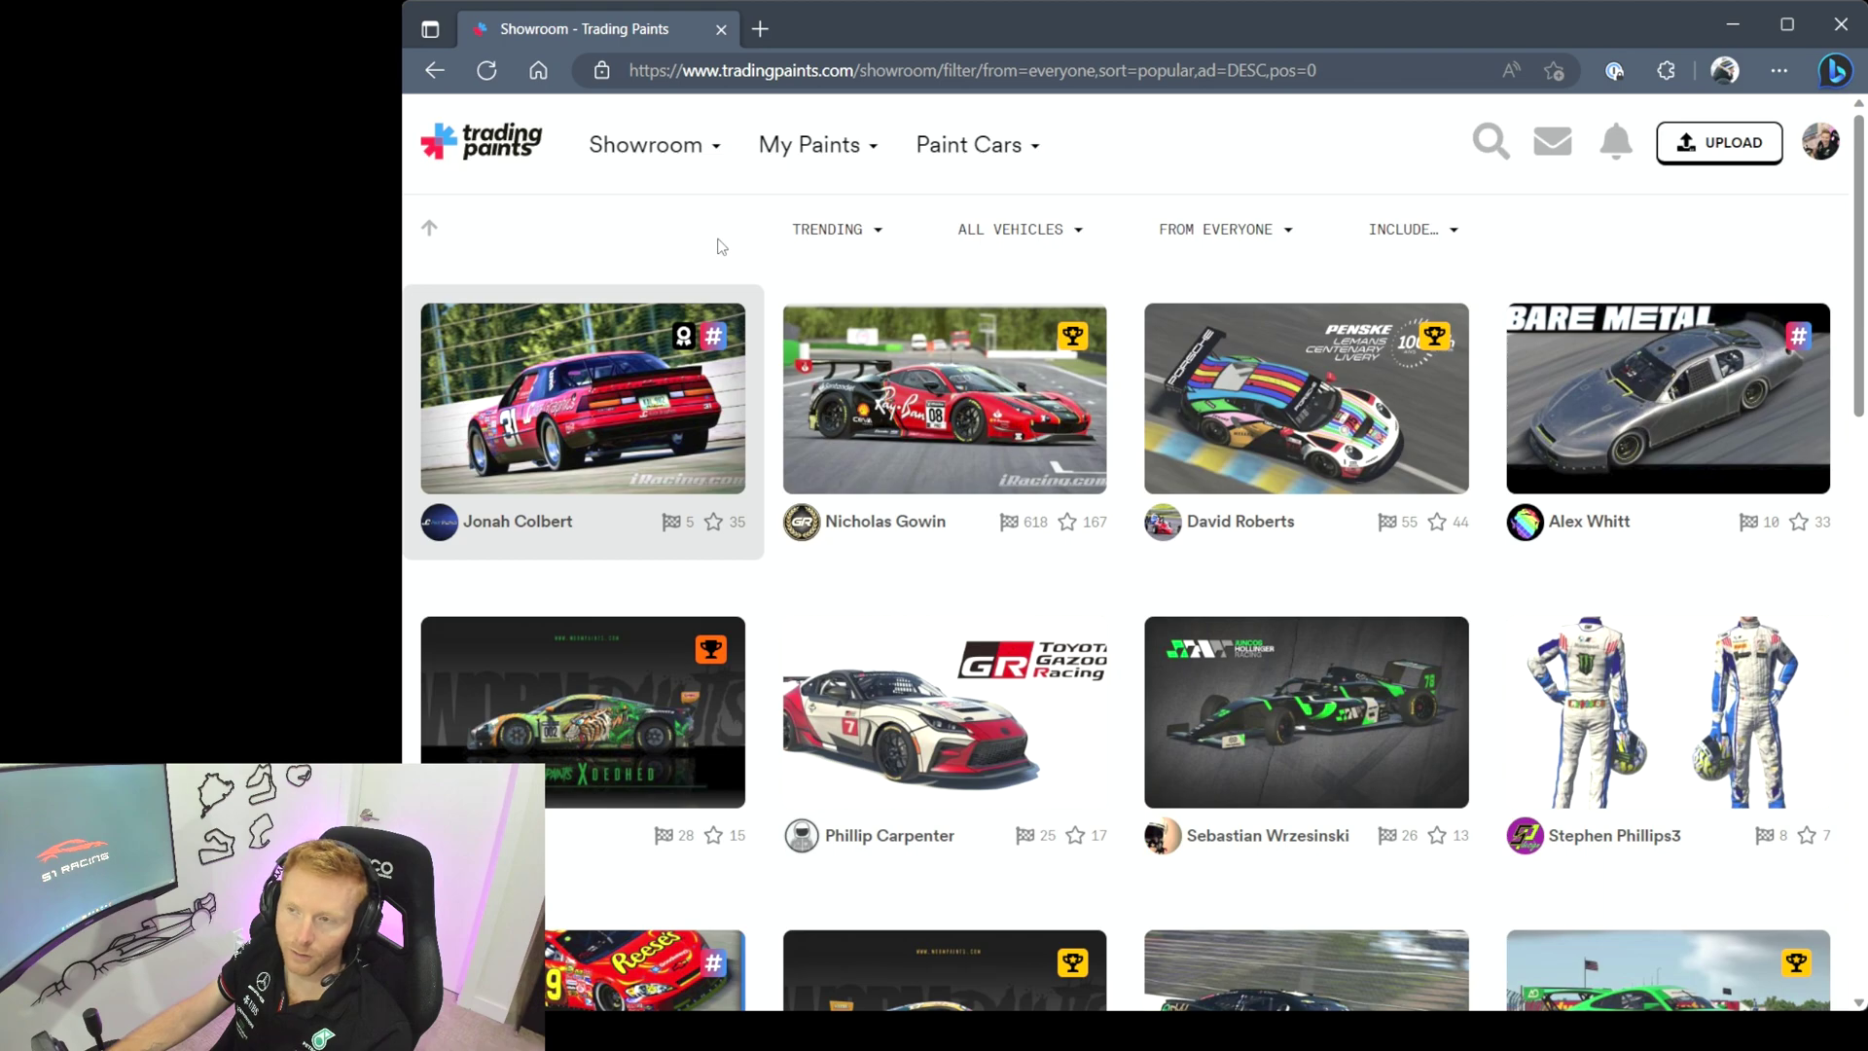
# Filter the showroom to Most favorited Ferrari 488 GT3 Evo 2020 paints from everyone
pyautogui.click(832, 229)
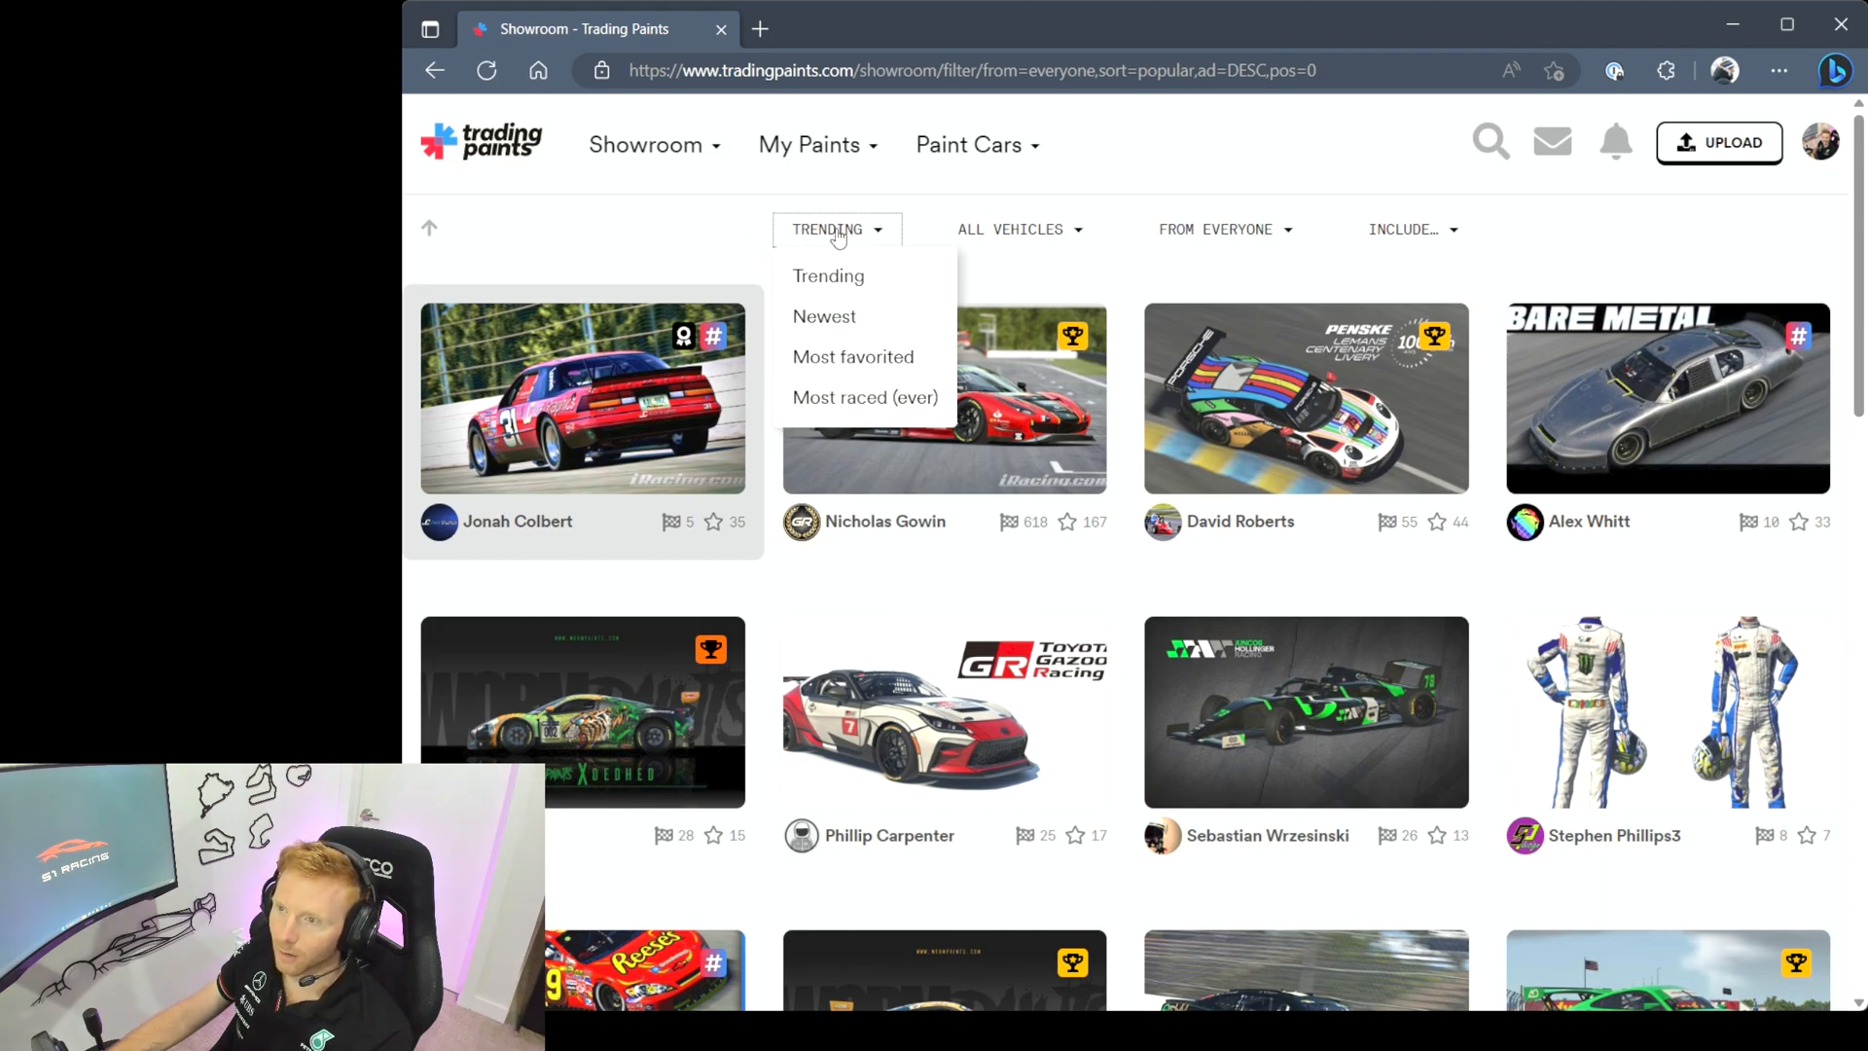
pyautogui.moveTo(827, 363)
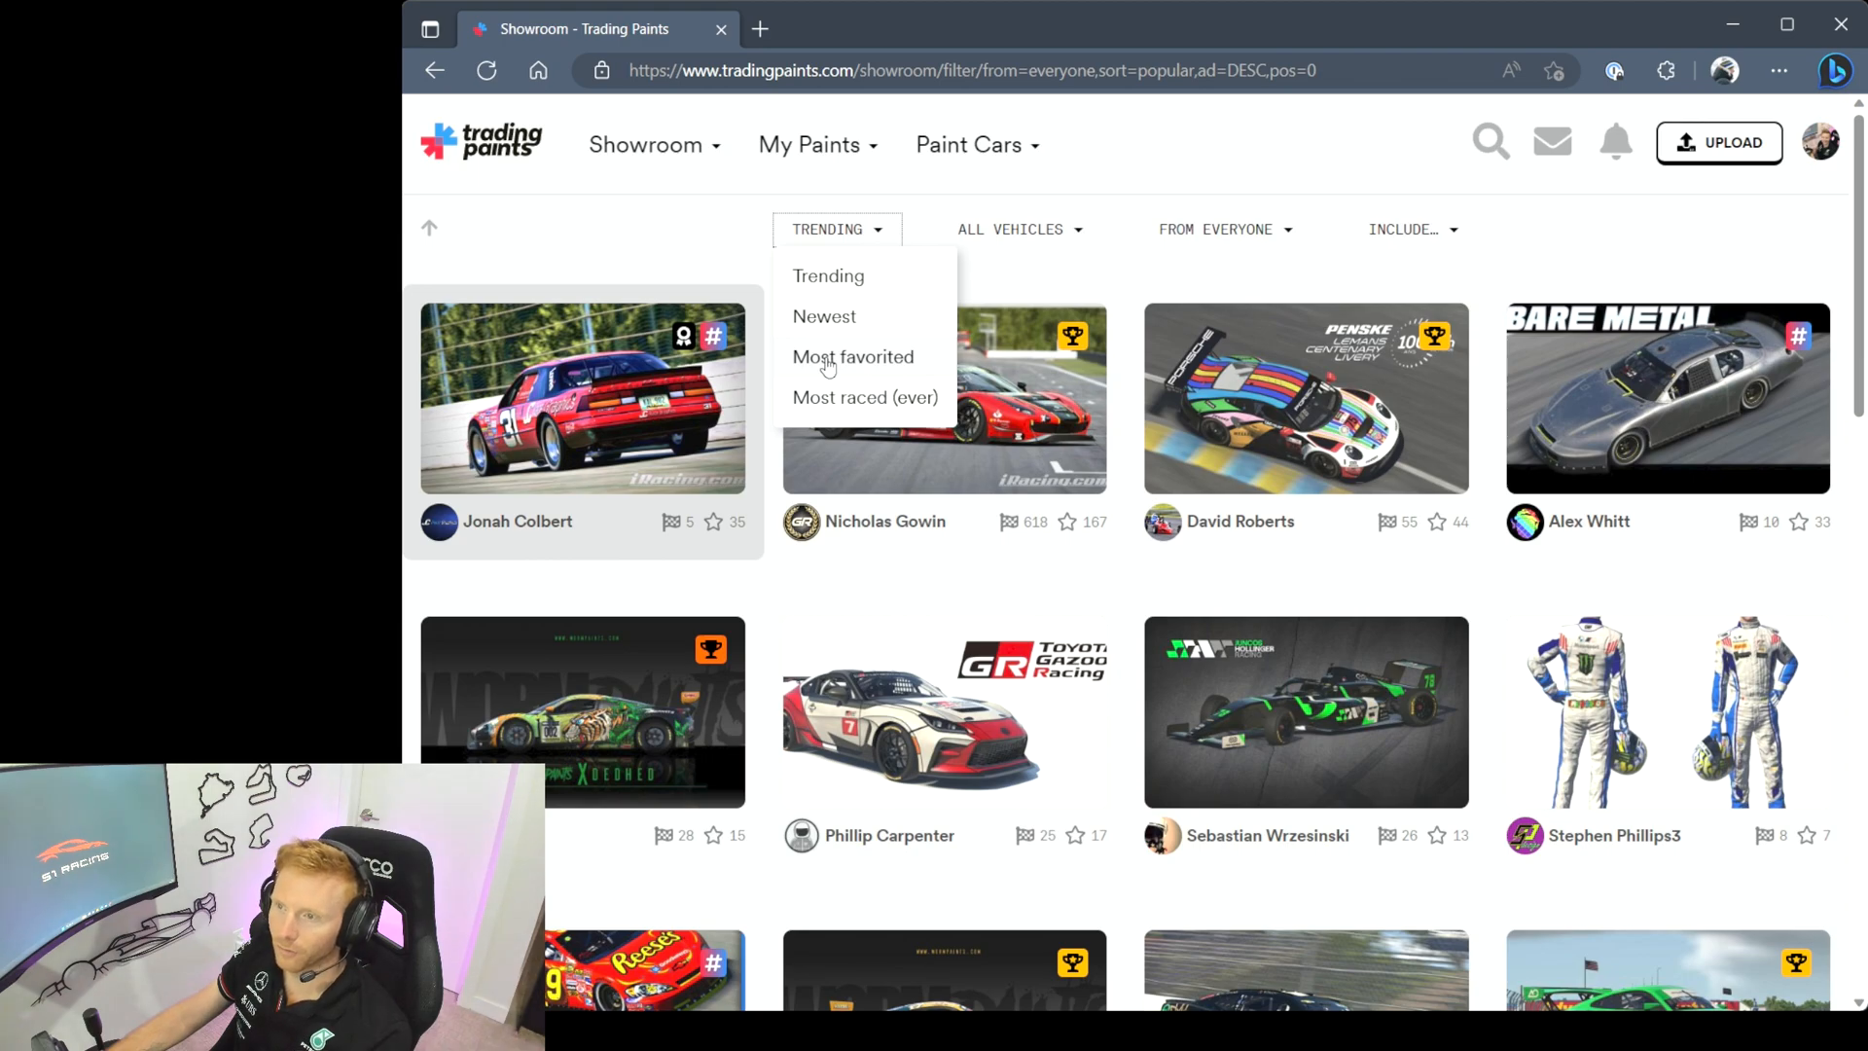
pyautogui.click(853, 356)
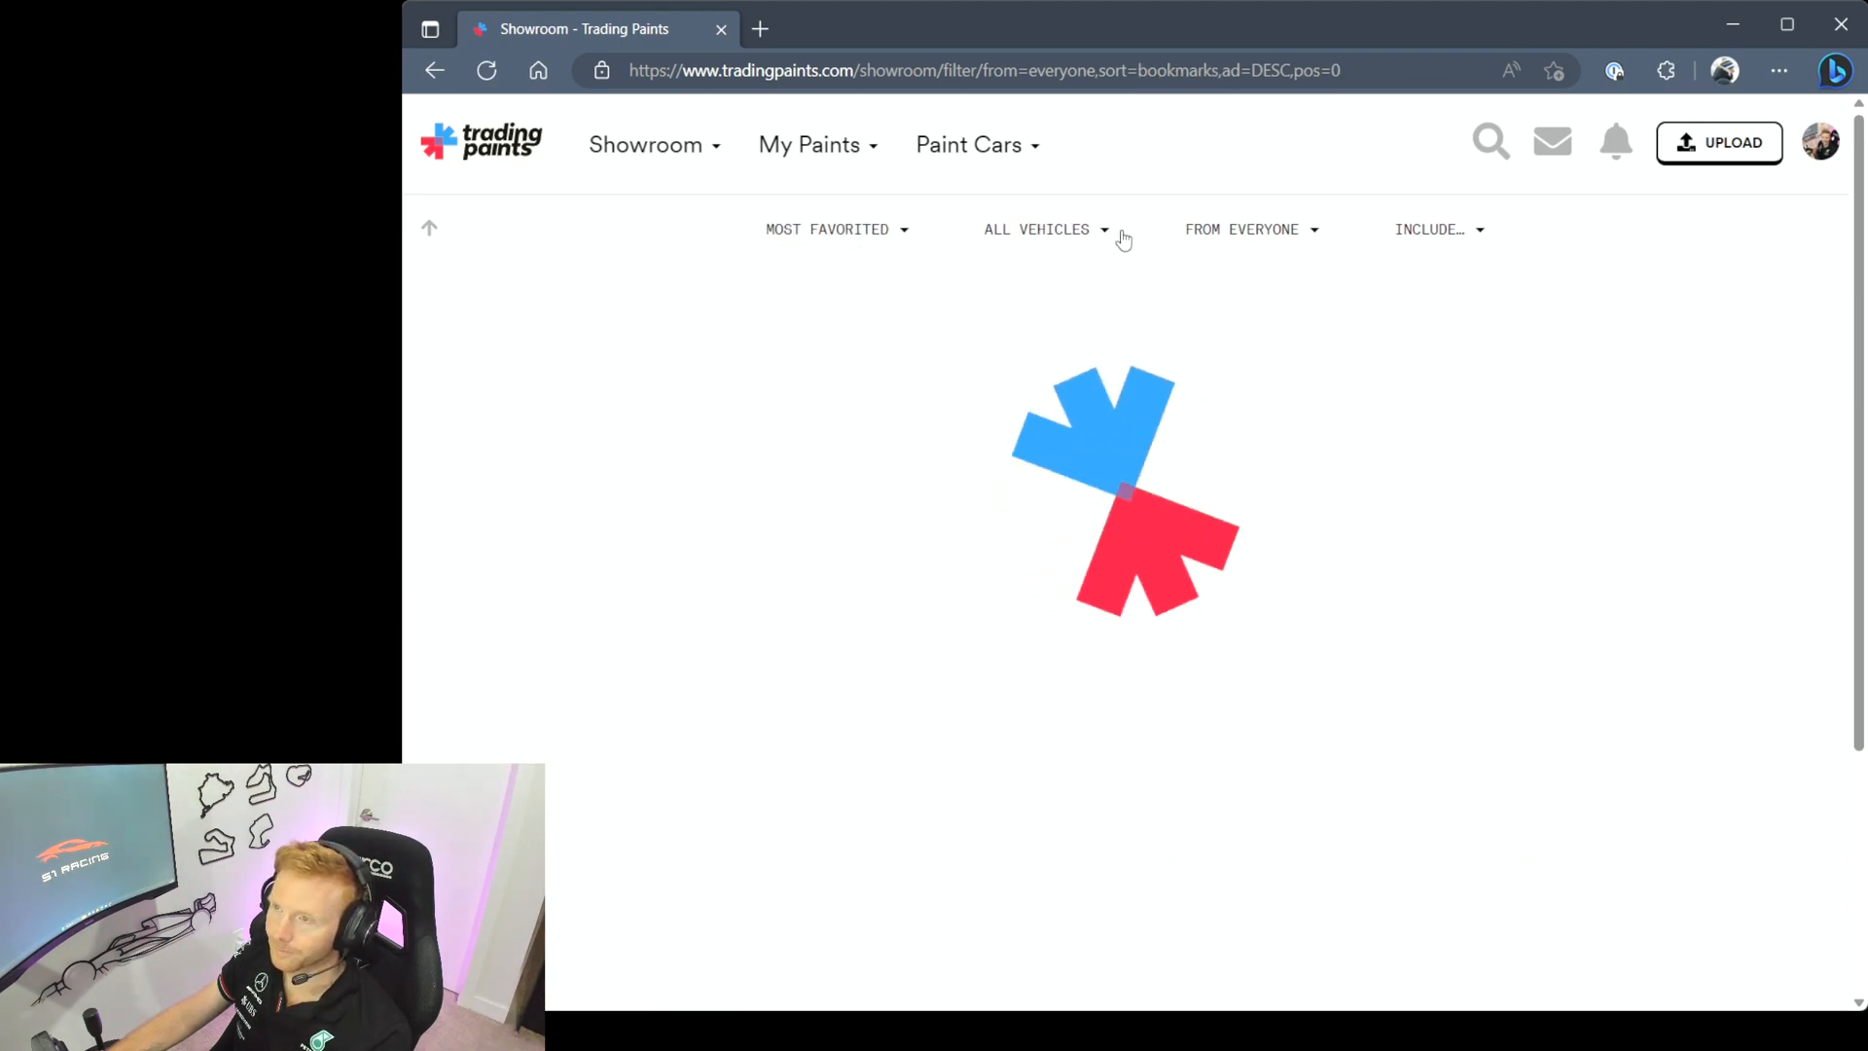
pyautogui.click(1042, 229)
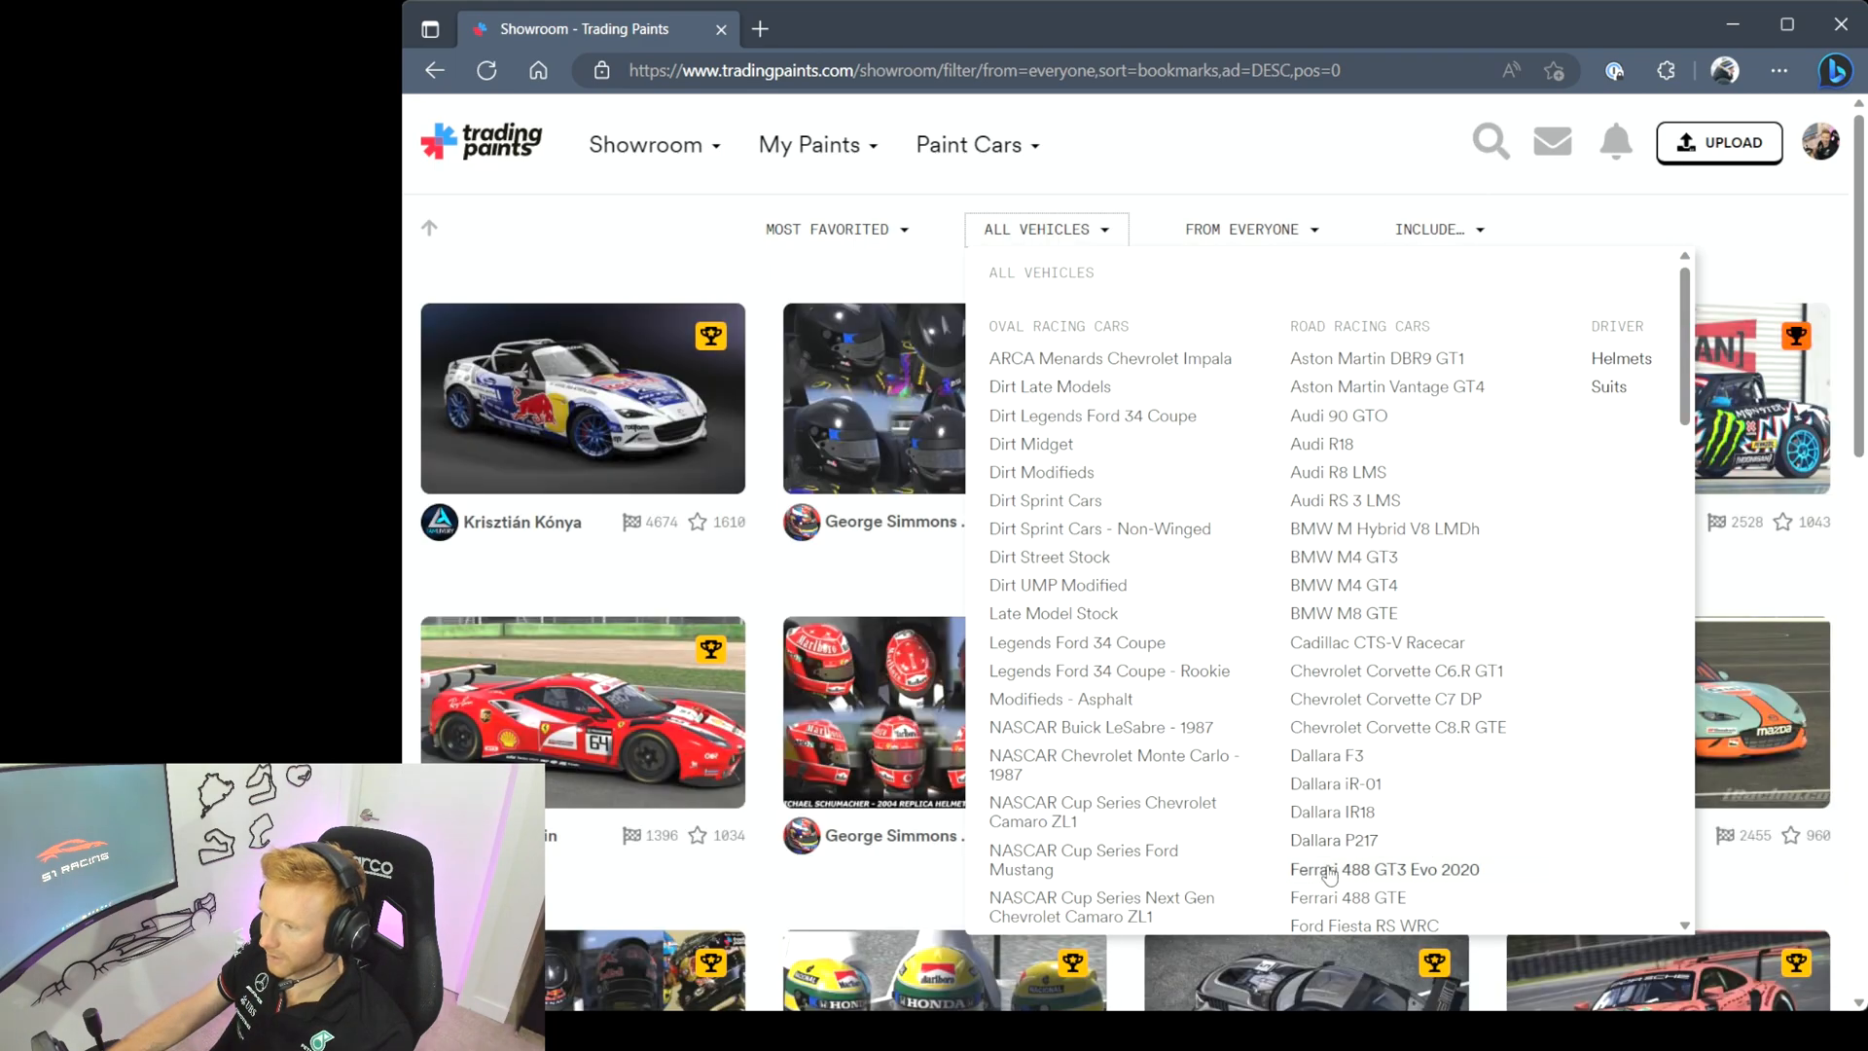
pyautogui.click(1383, 870)
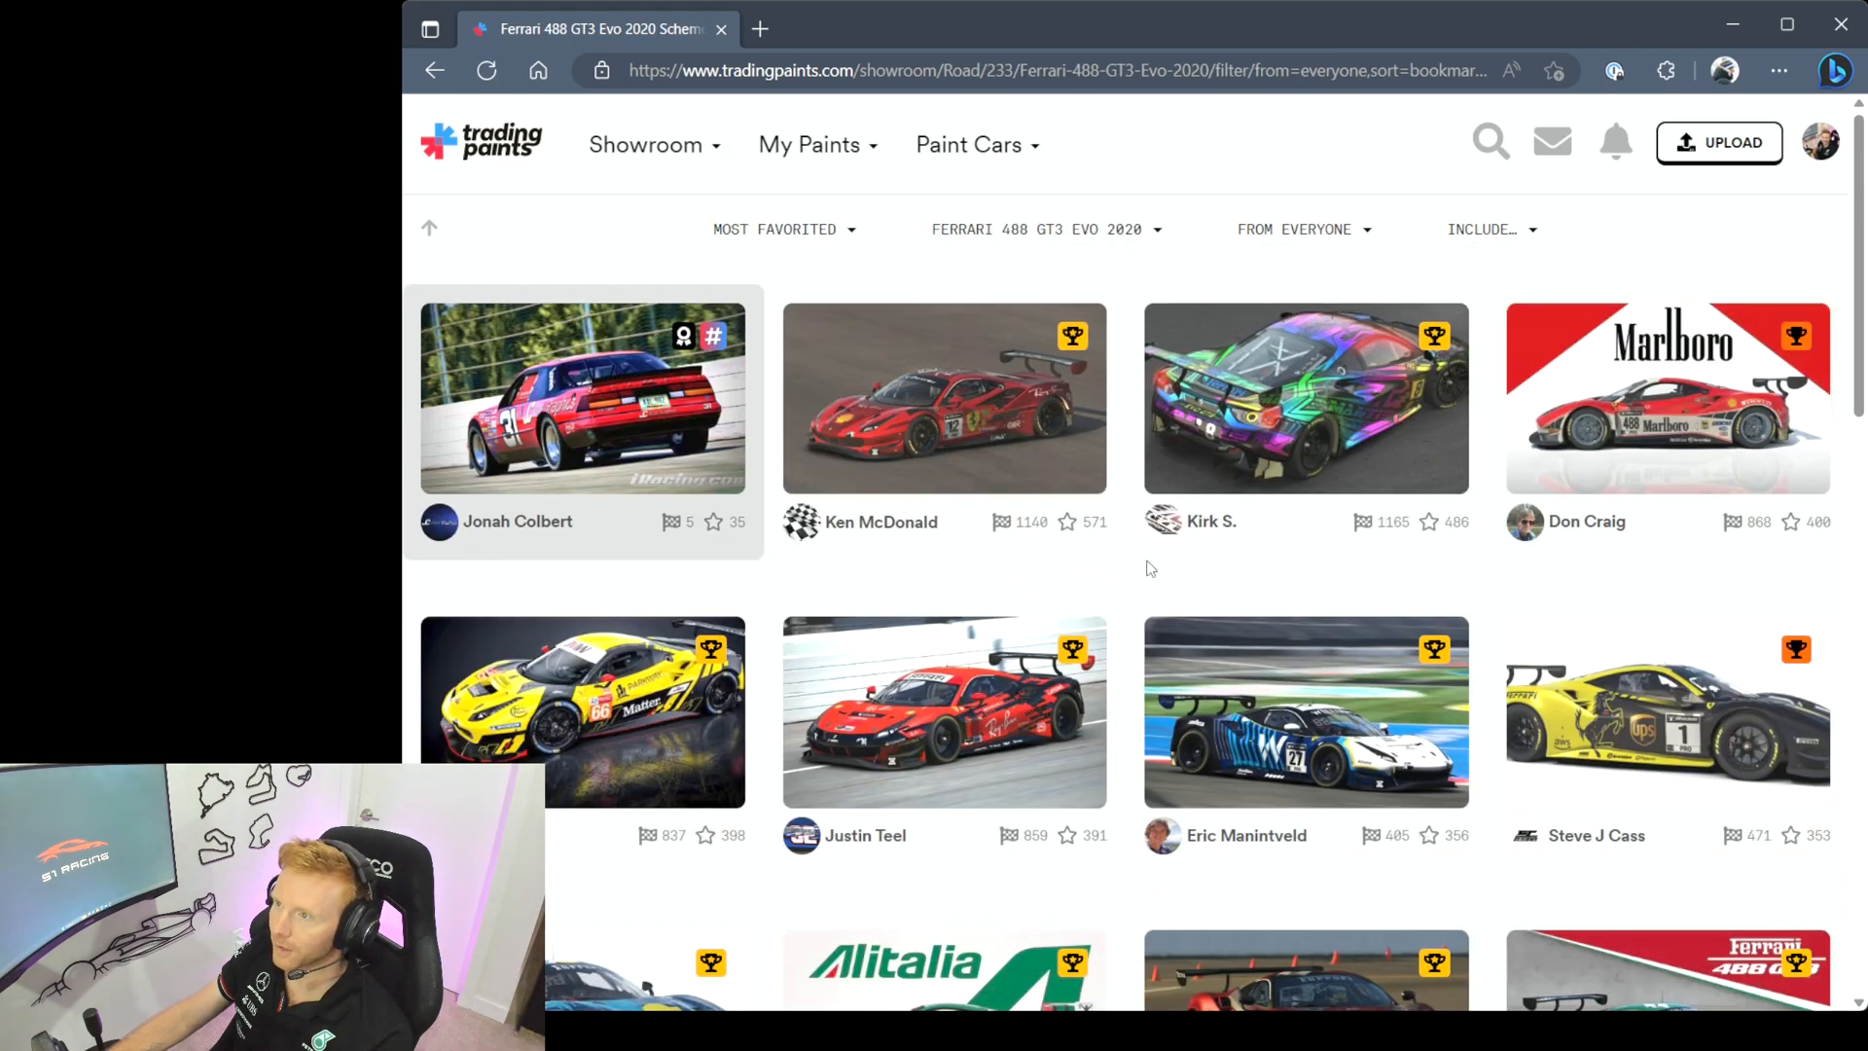
pyautogui.click(1296, 228)
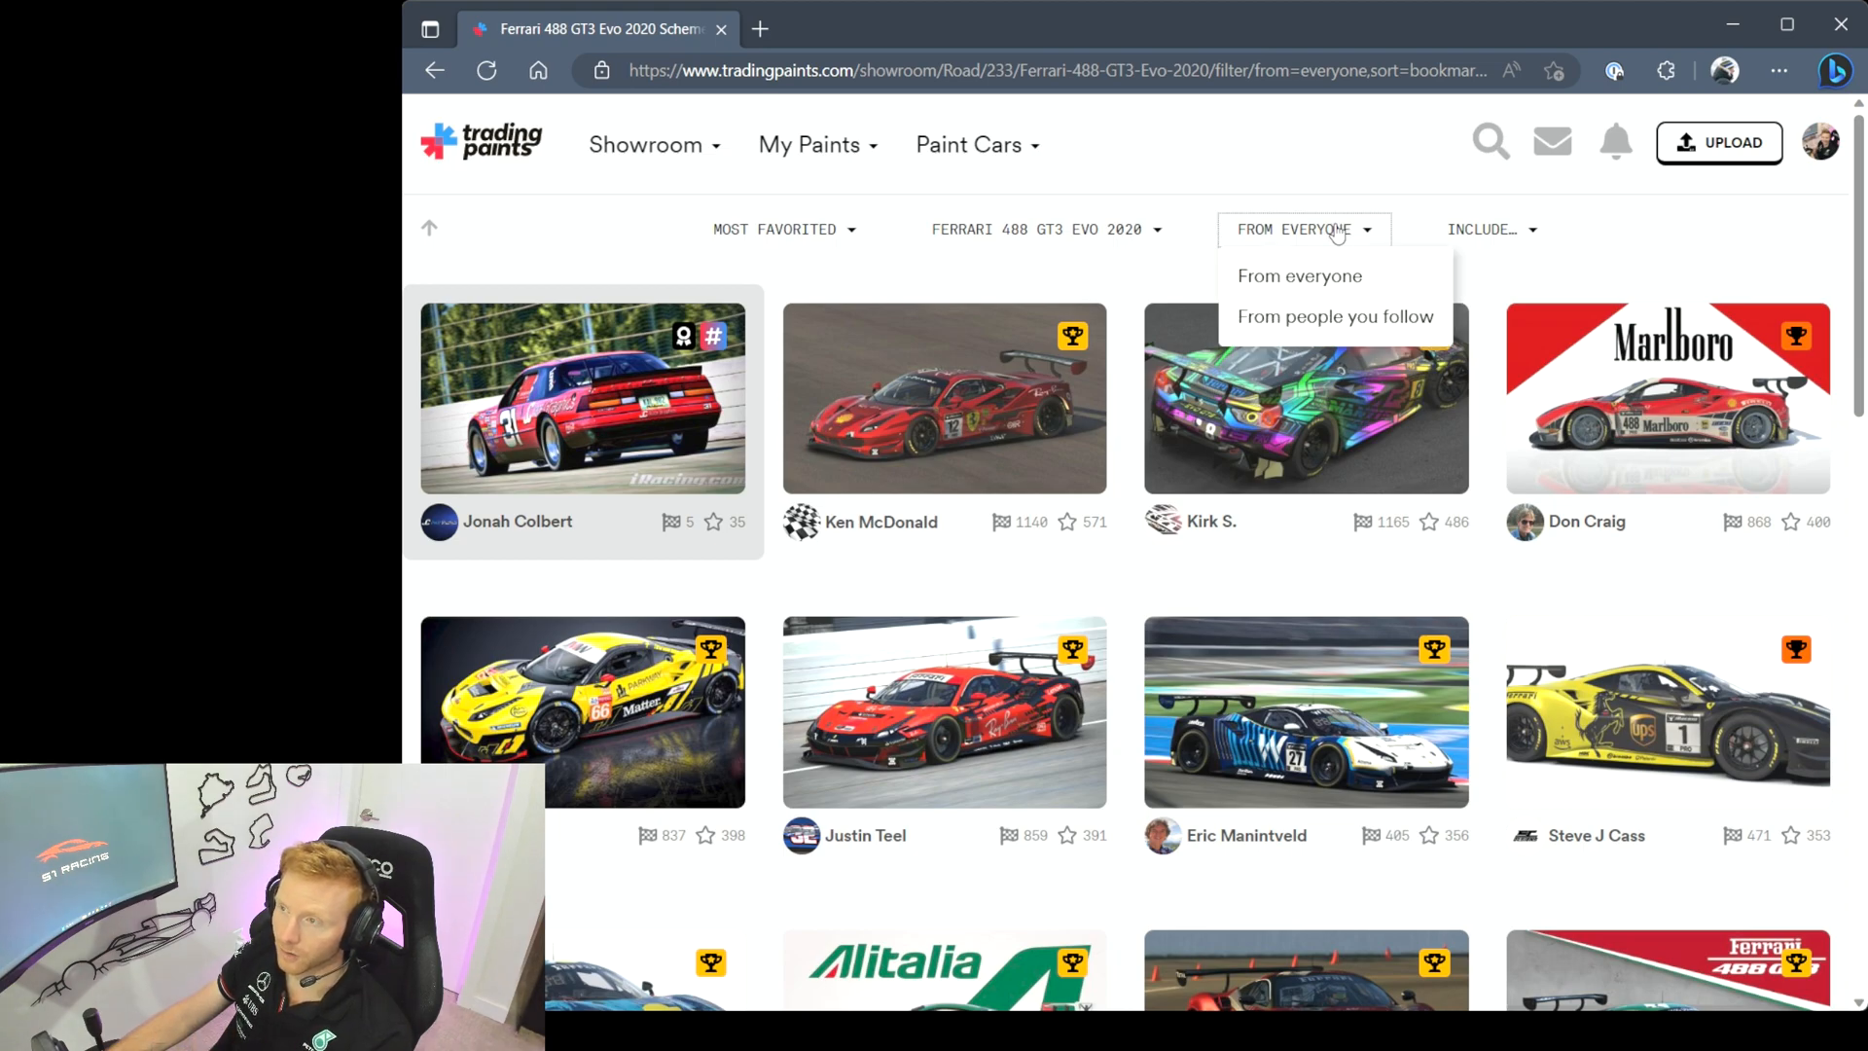
pyautogui.click(1488, 228)
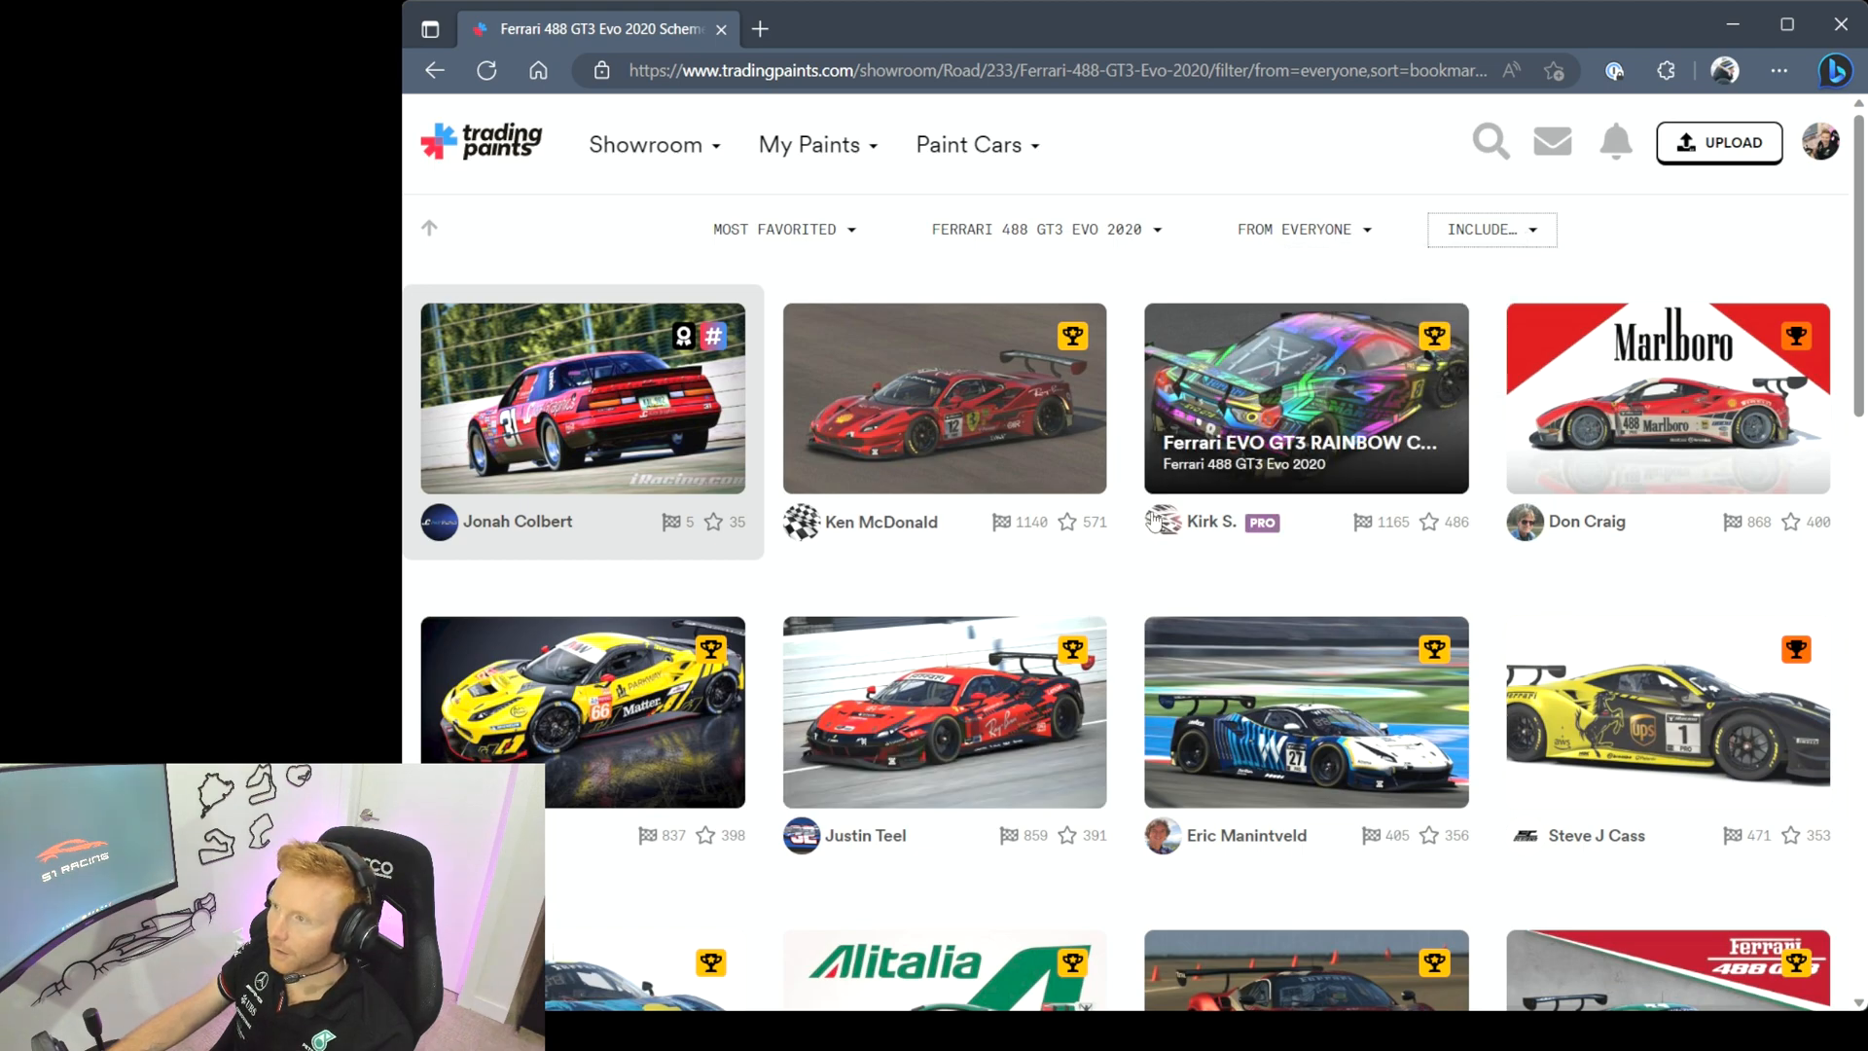
# Scroll the results and view the Alitalia Ferrari 488 GT3 Evo paint page
pyautogui.scroll(-3)
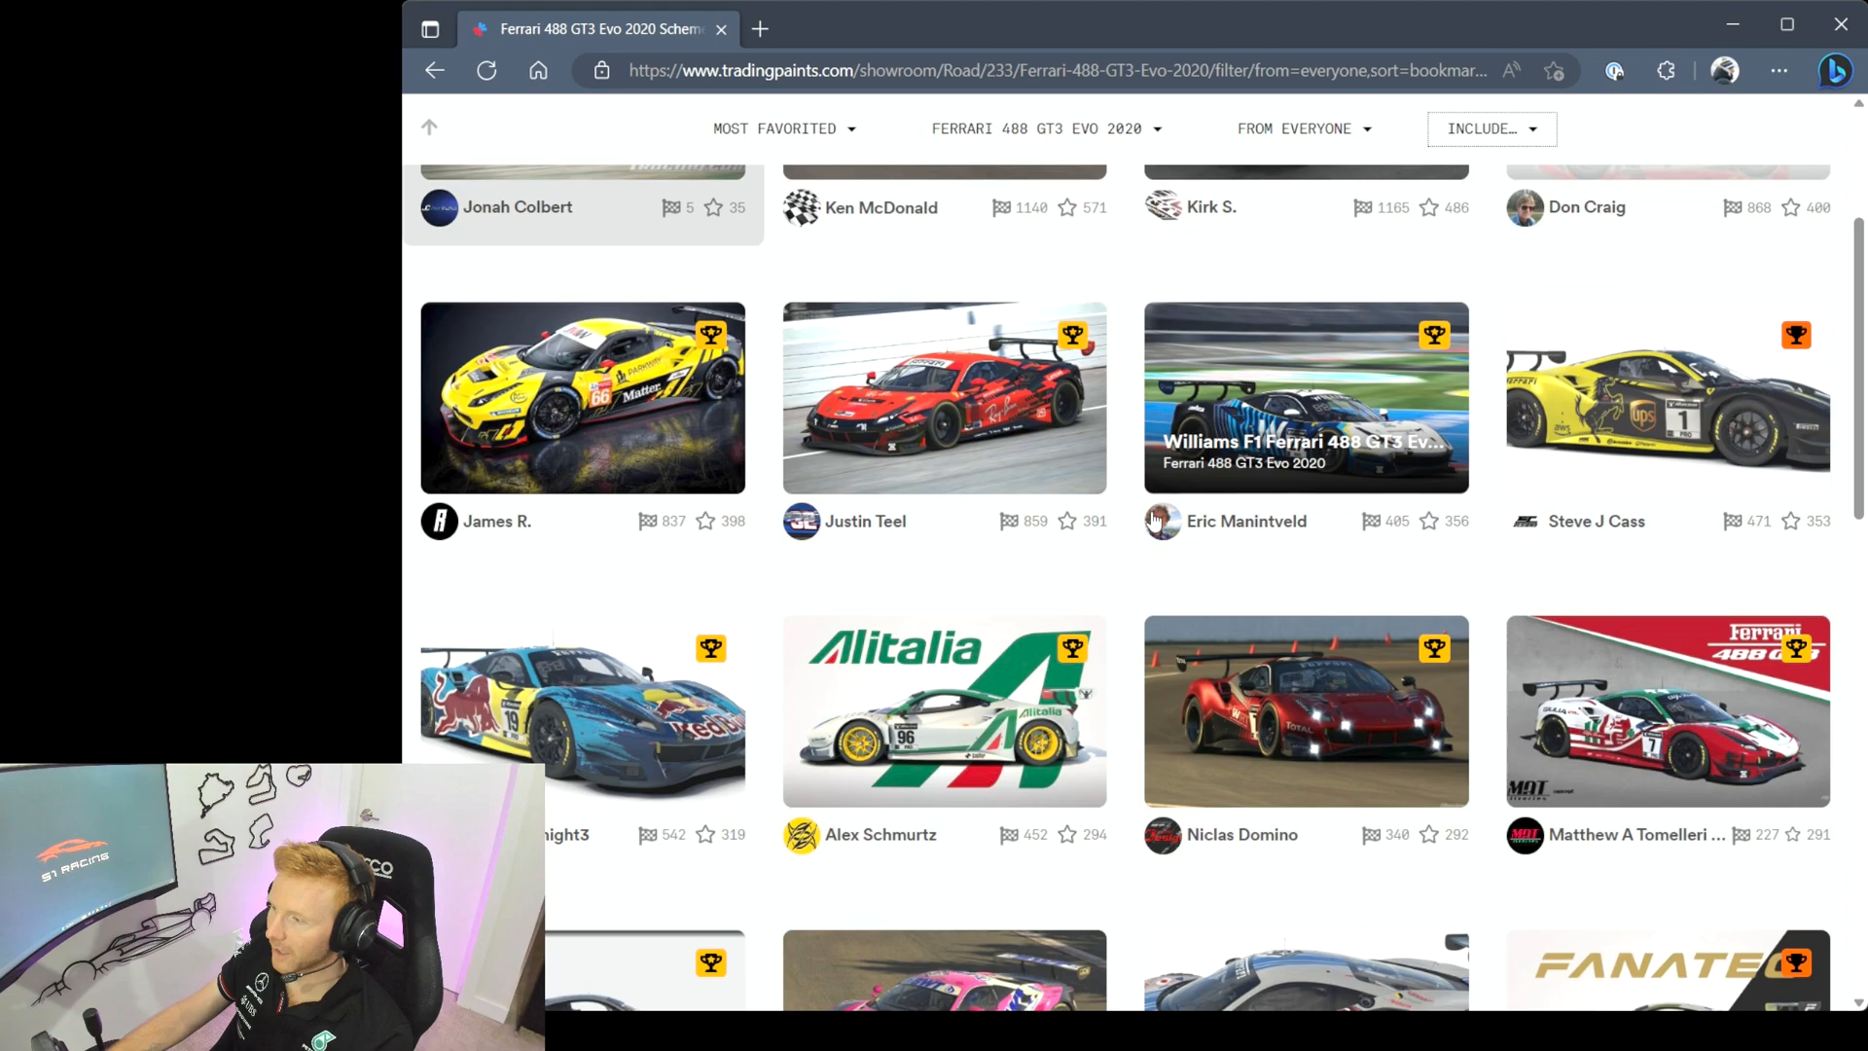
pyautogui.scroll(-3)
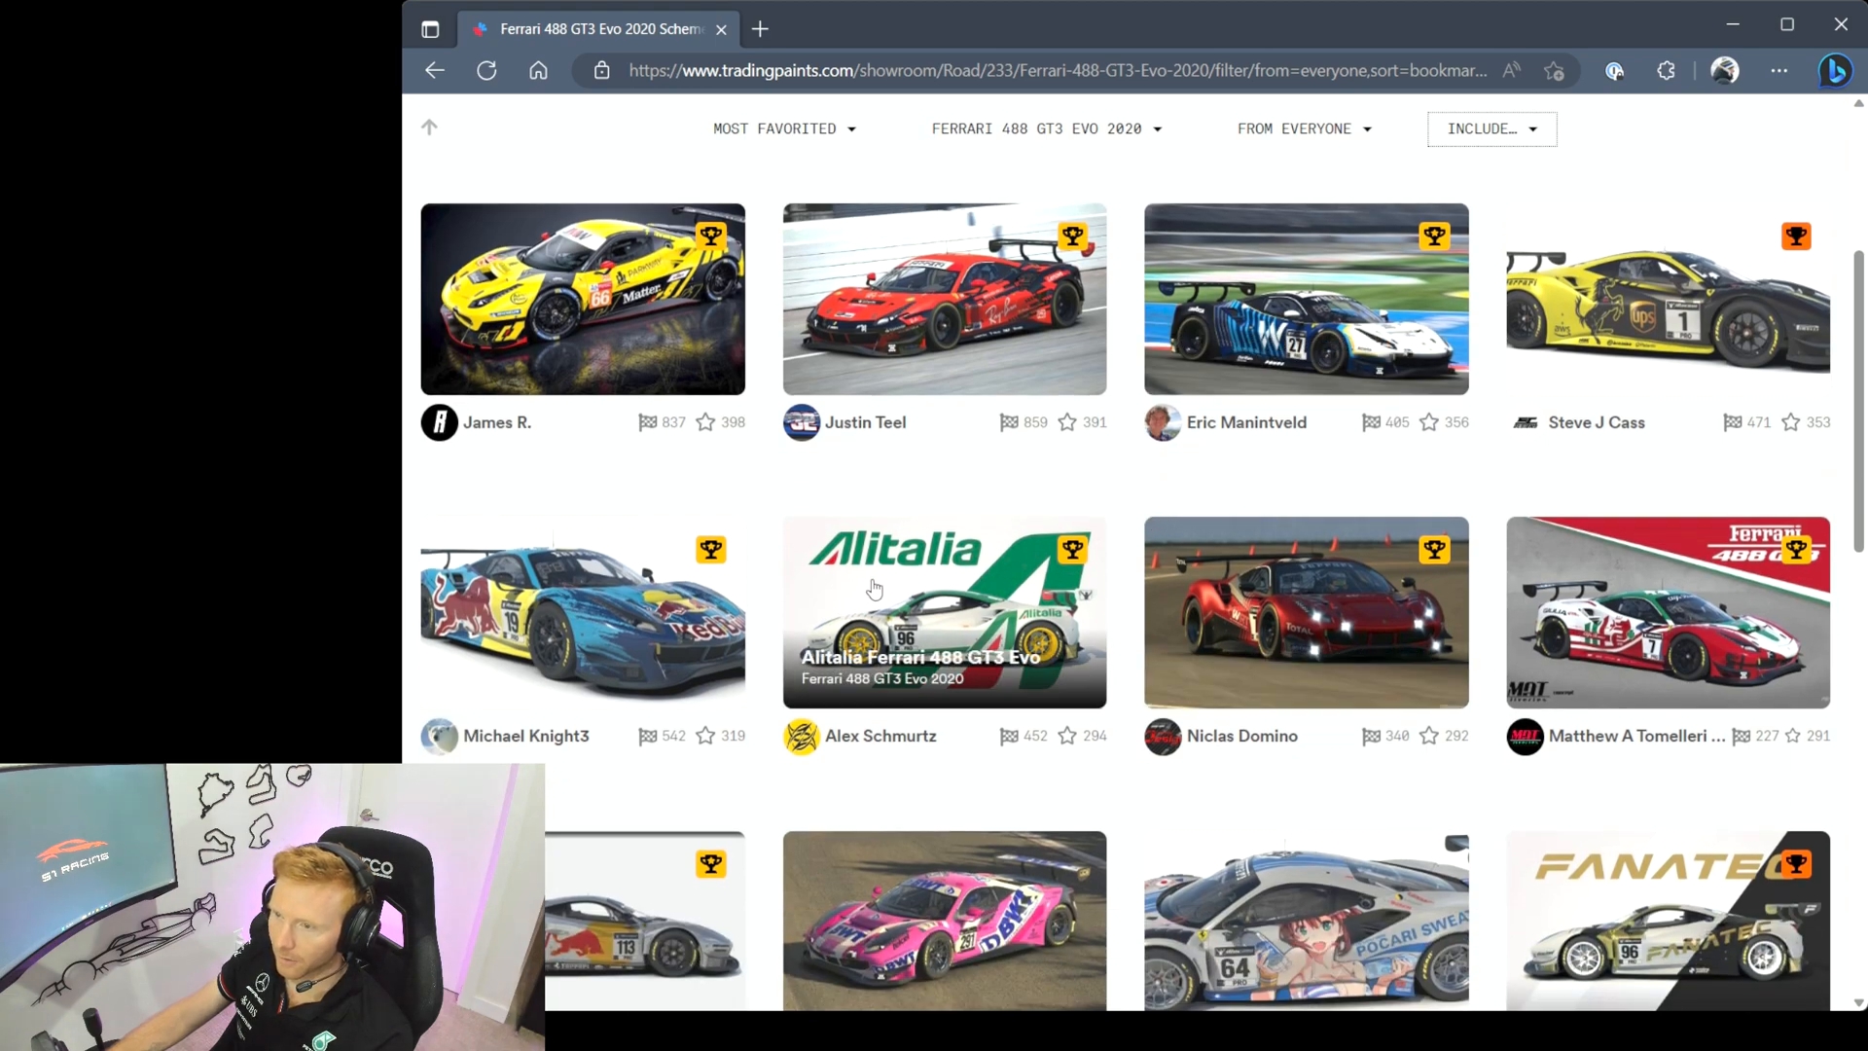
pyautogui.click(943, 611)
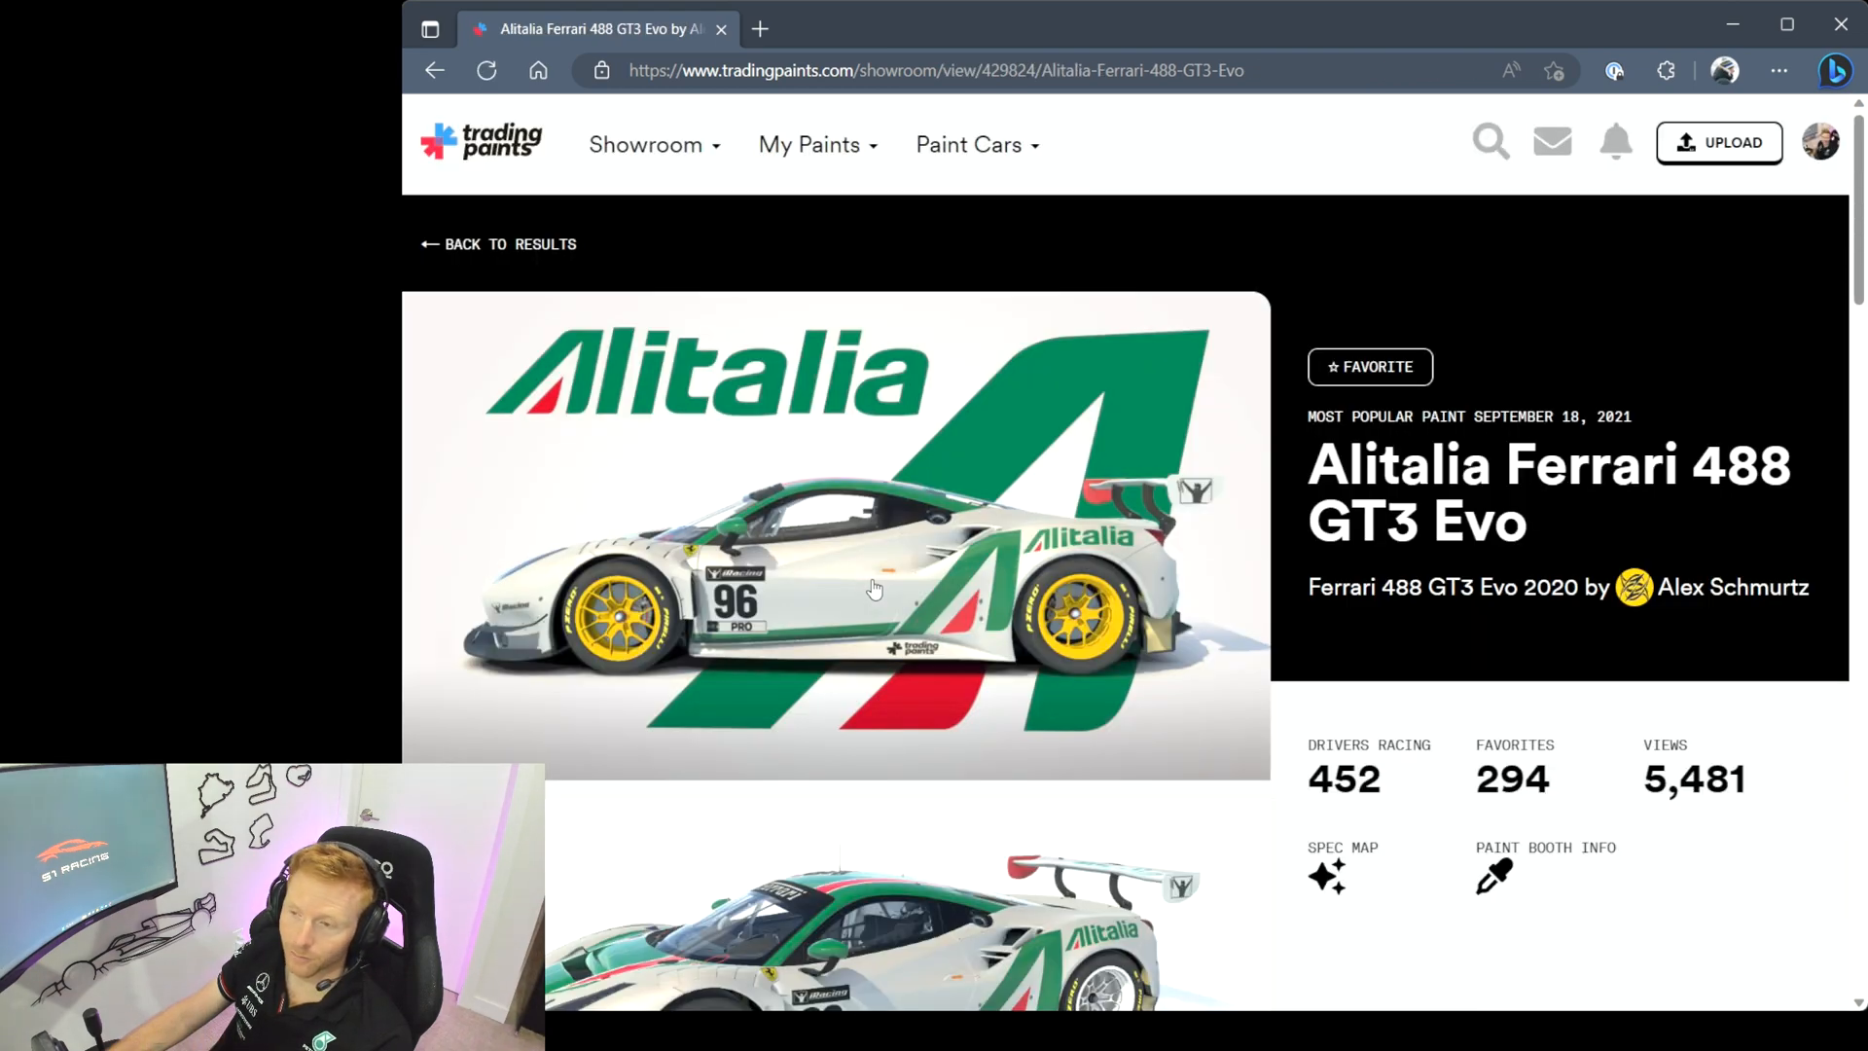
pyautogui.scroll(-3)
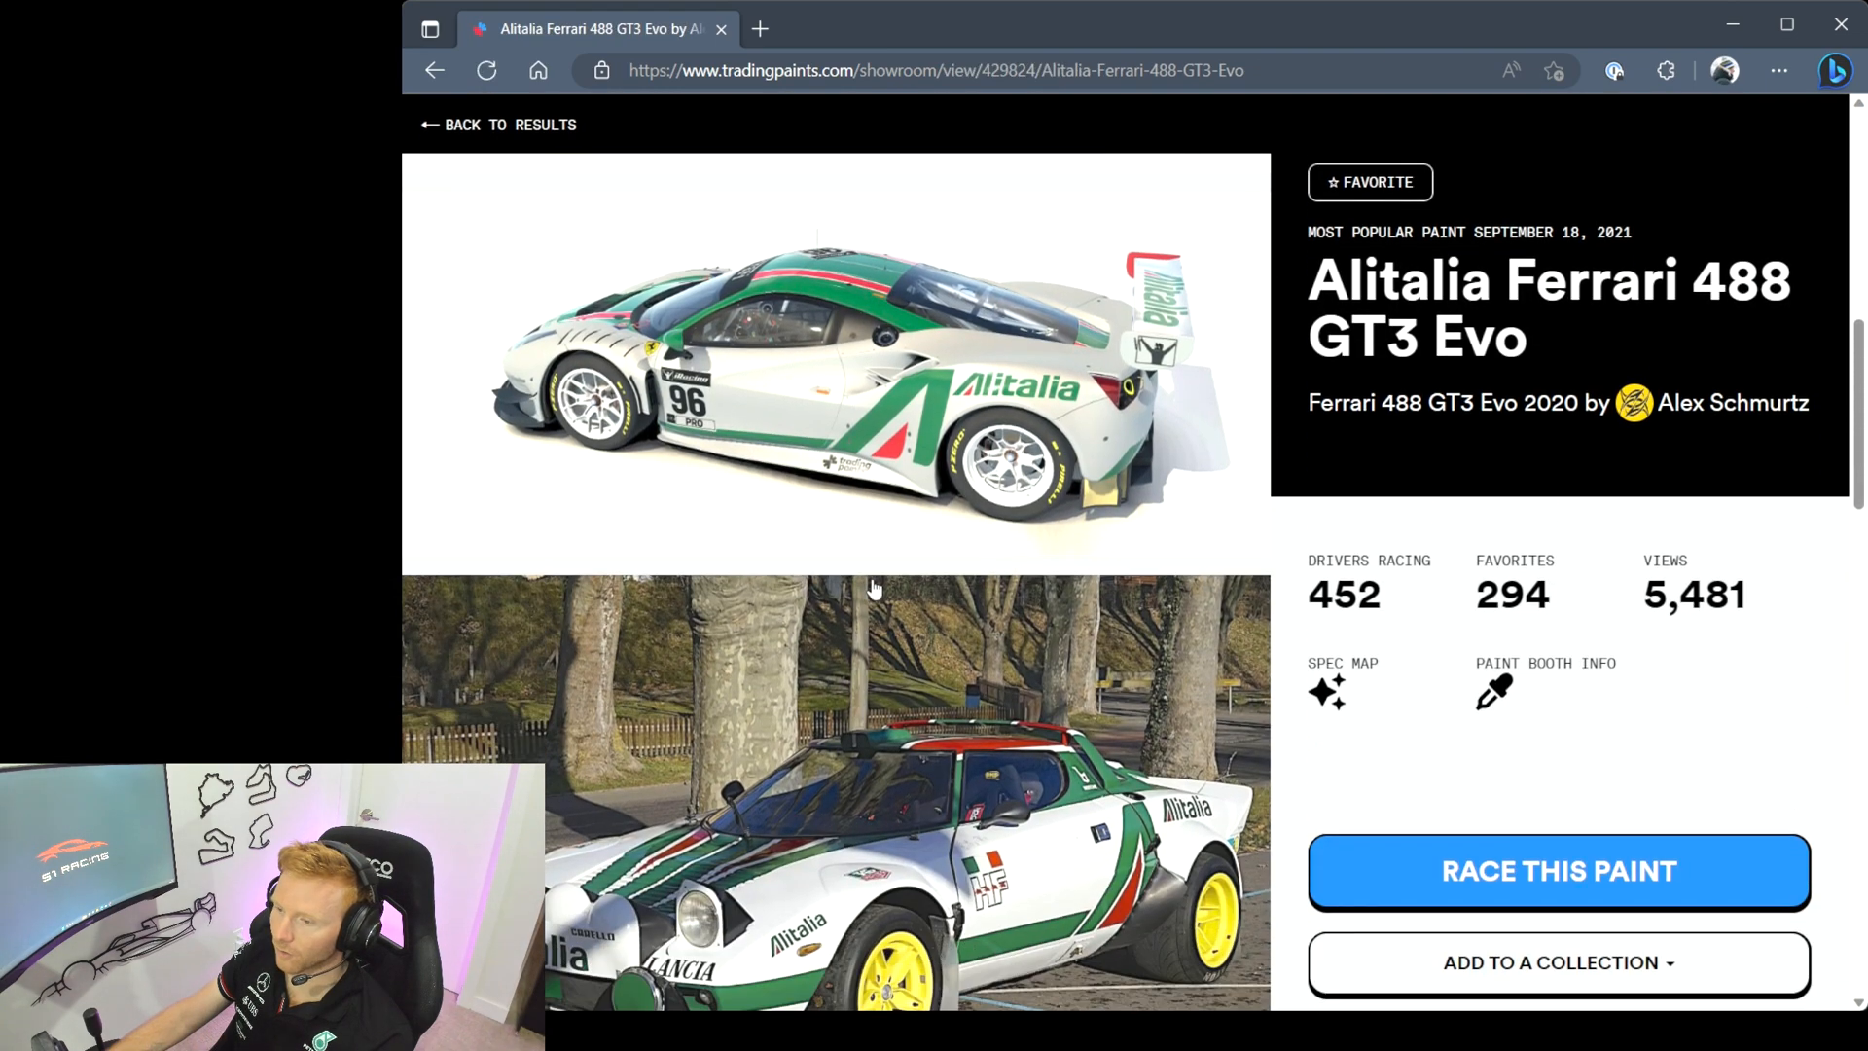
pyautogui.scroll(3)
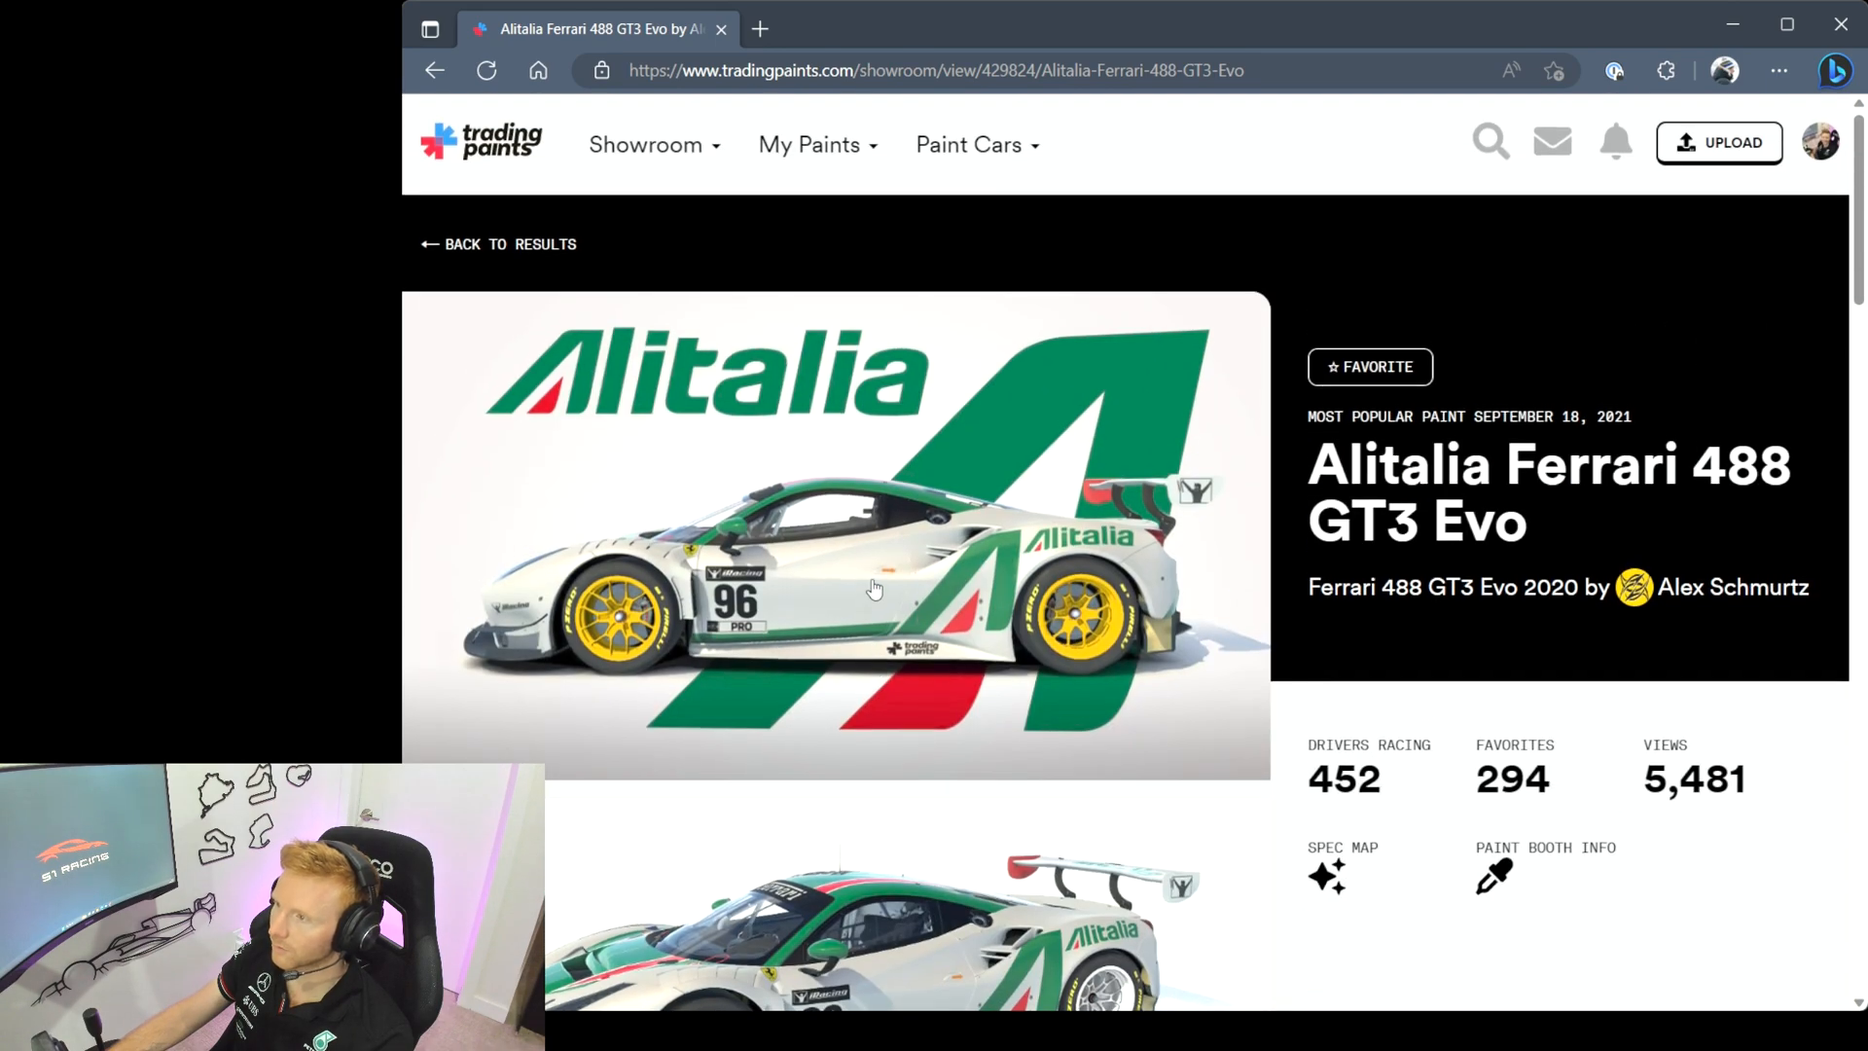
pyautogui.scroll(-3)
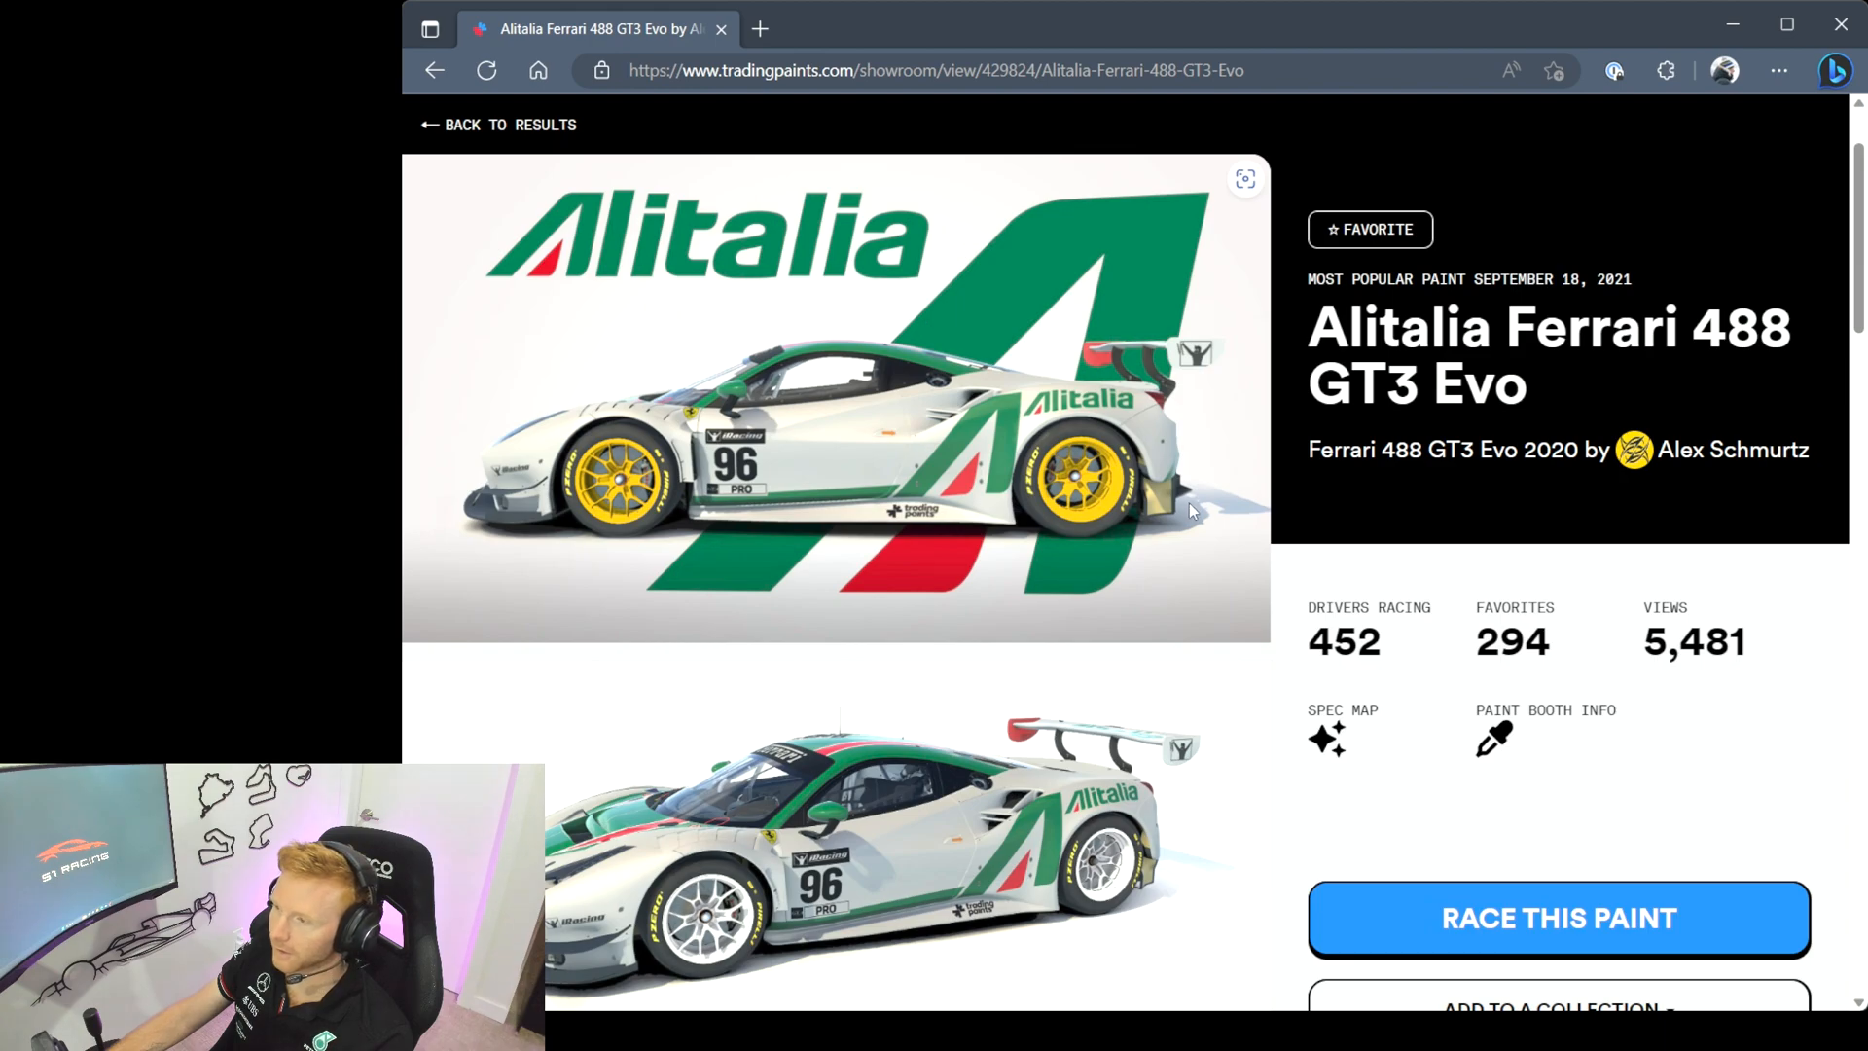
pyautogui.scroll(-3)
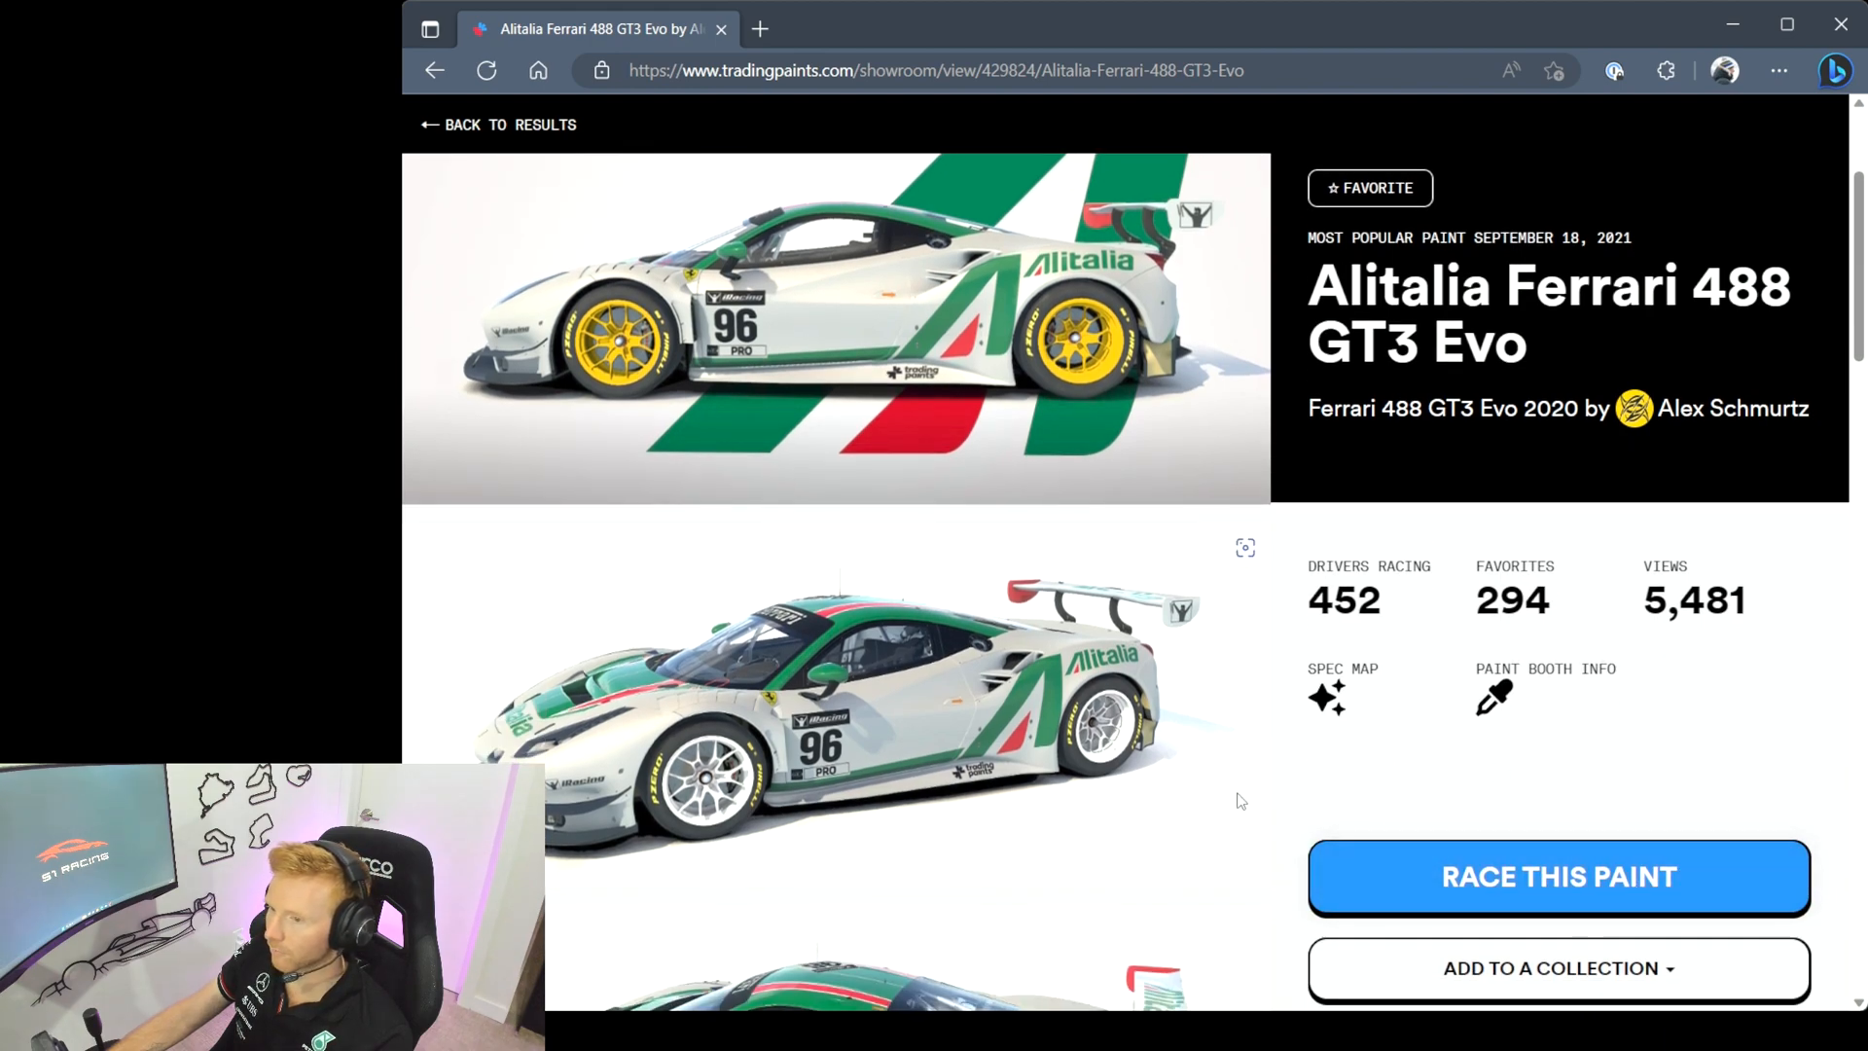
pyautogui.moveTo(1042, 792)
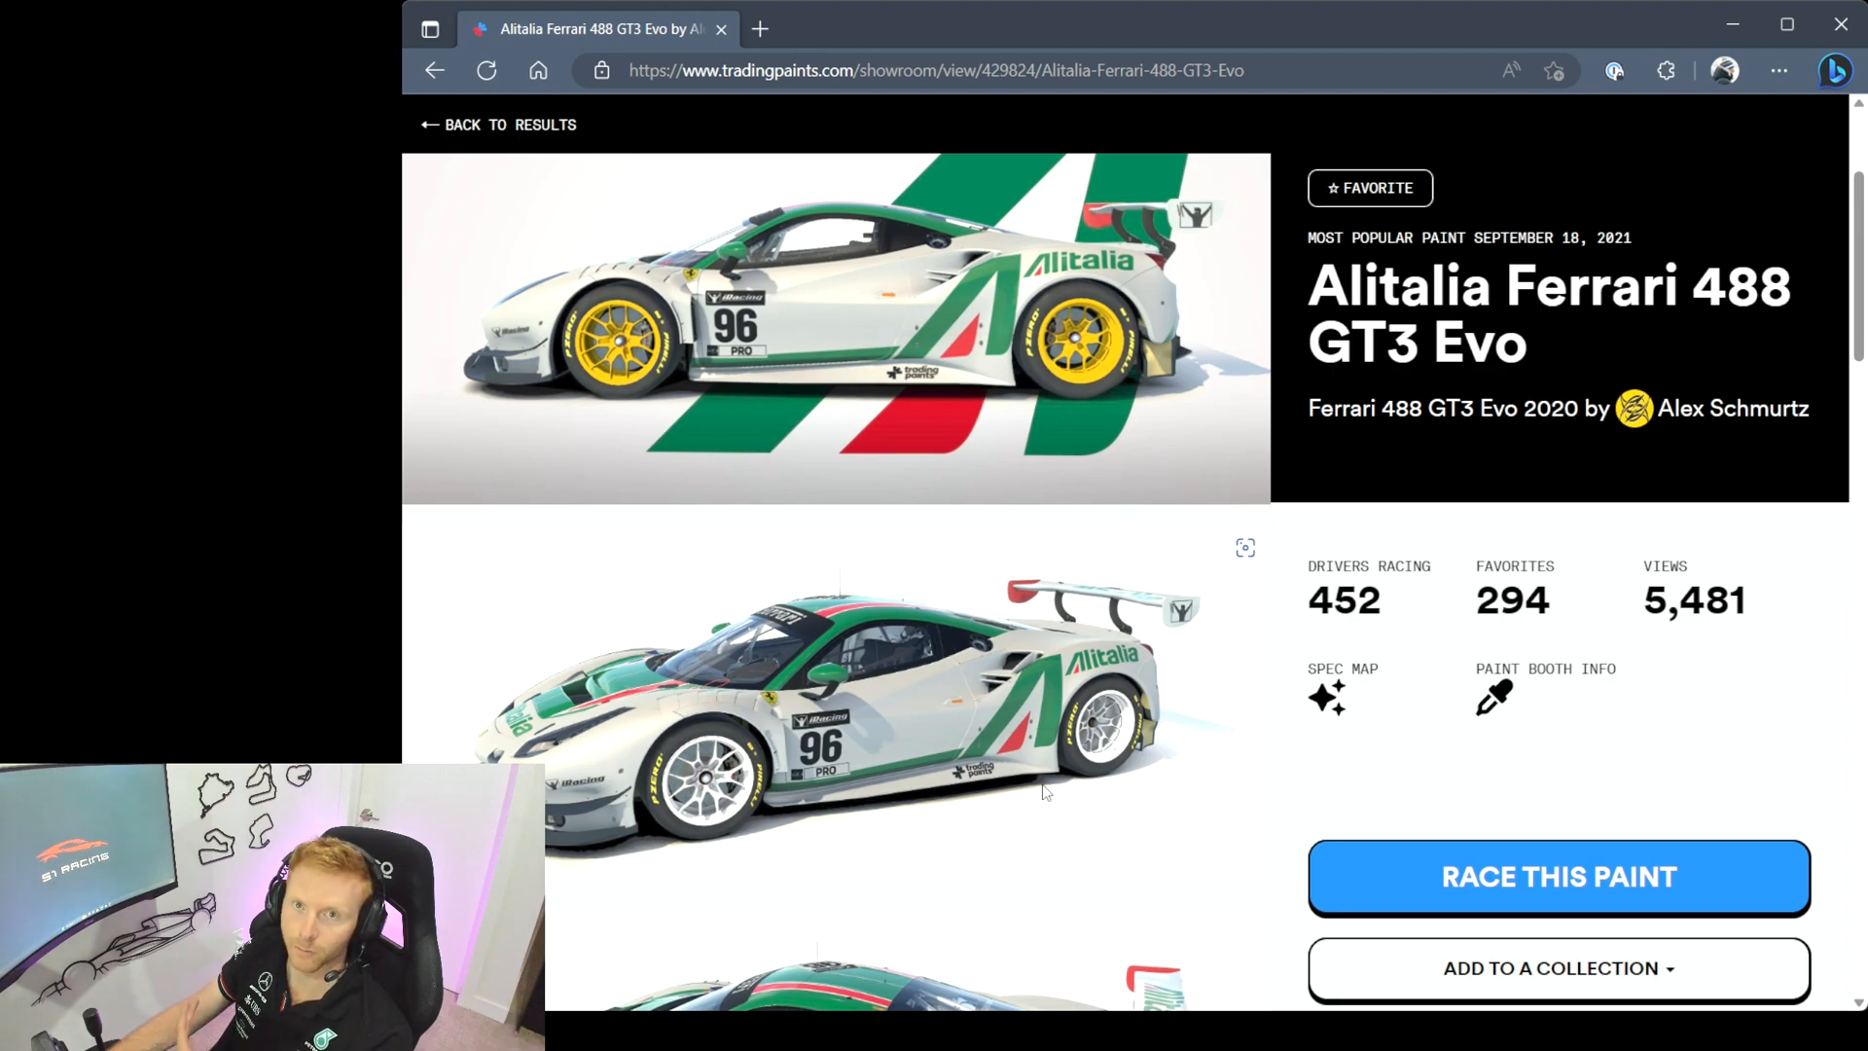
pyautogui.scroll(-3)
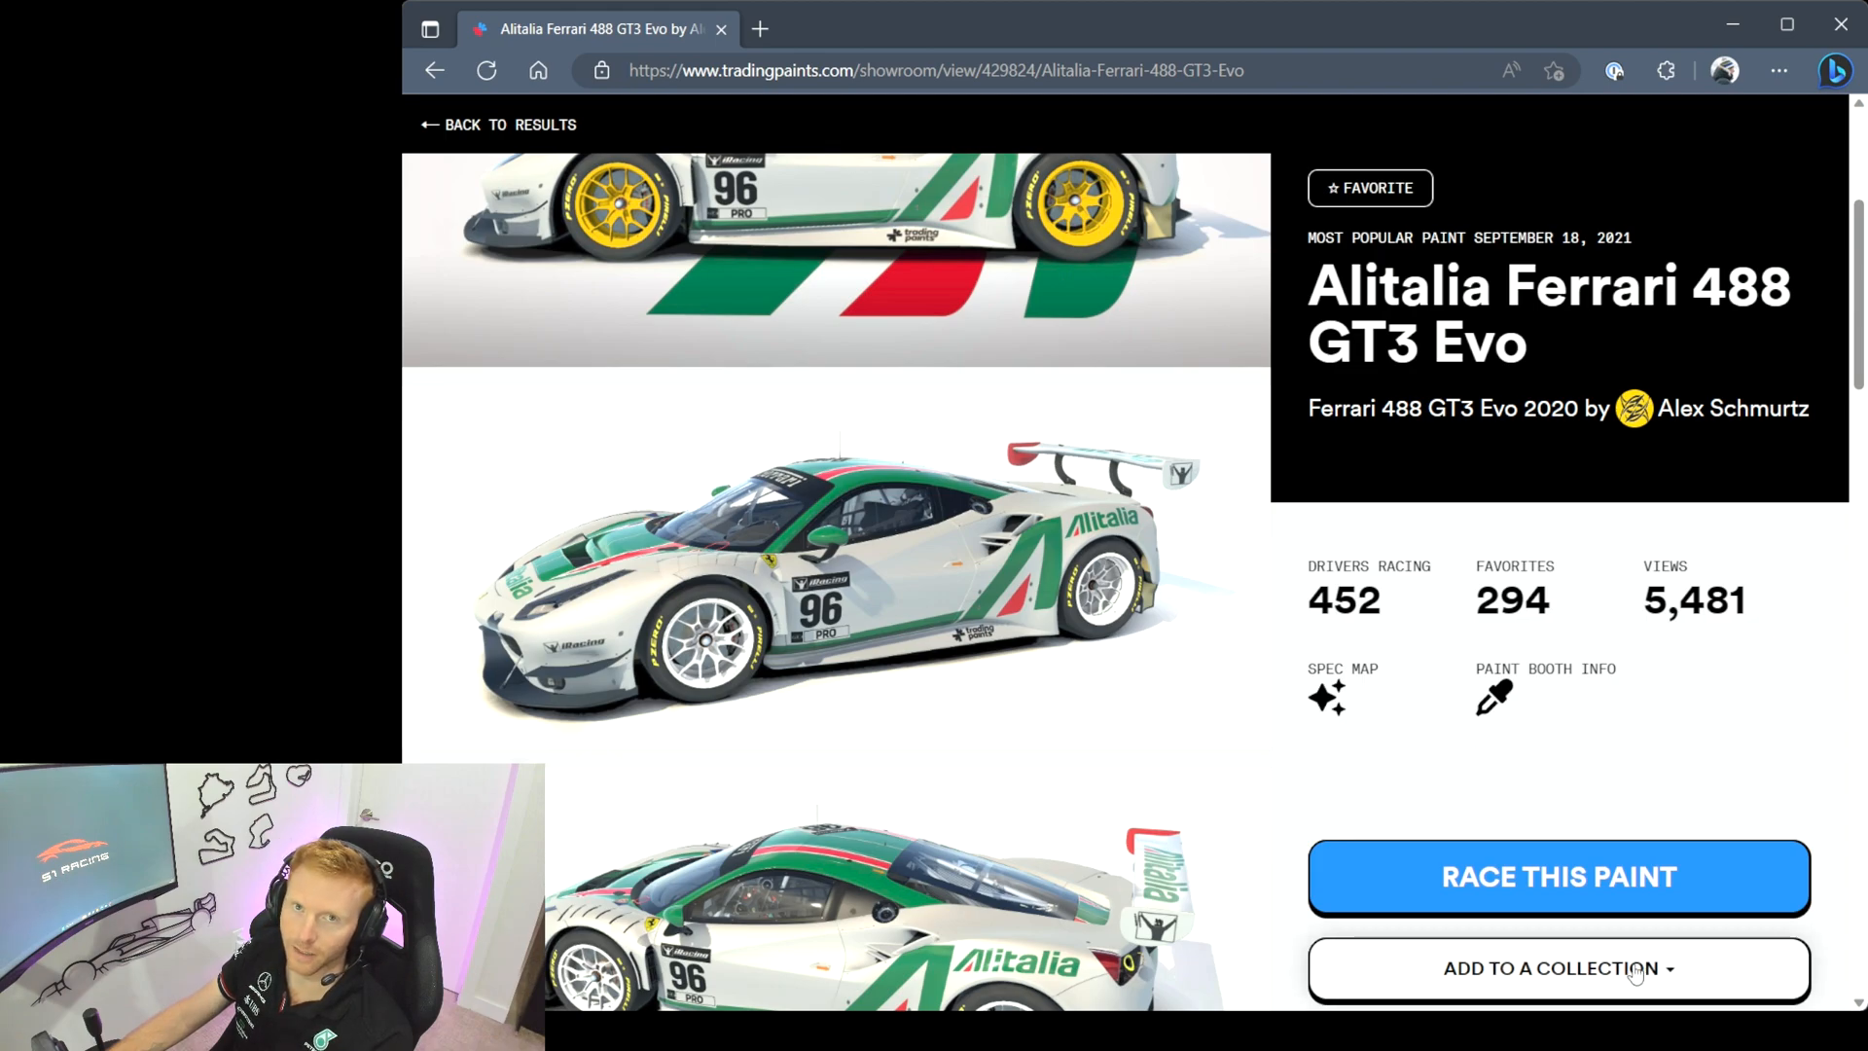
pyautogui.moveTo(1203, 705)
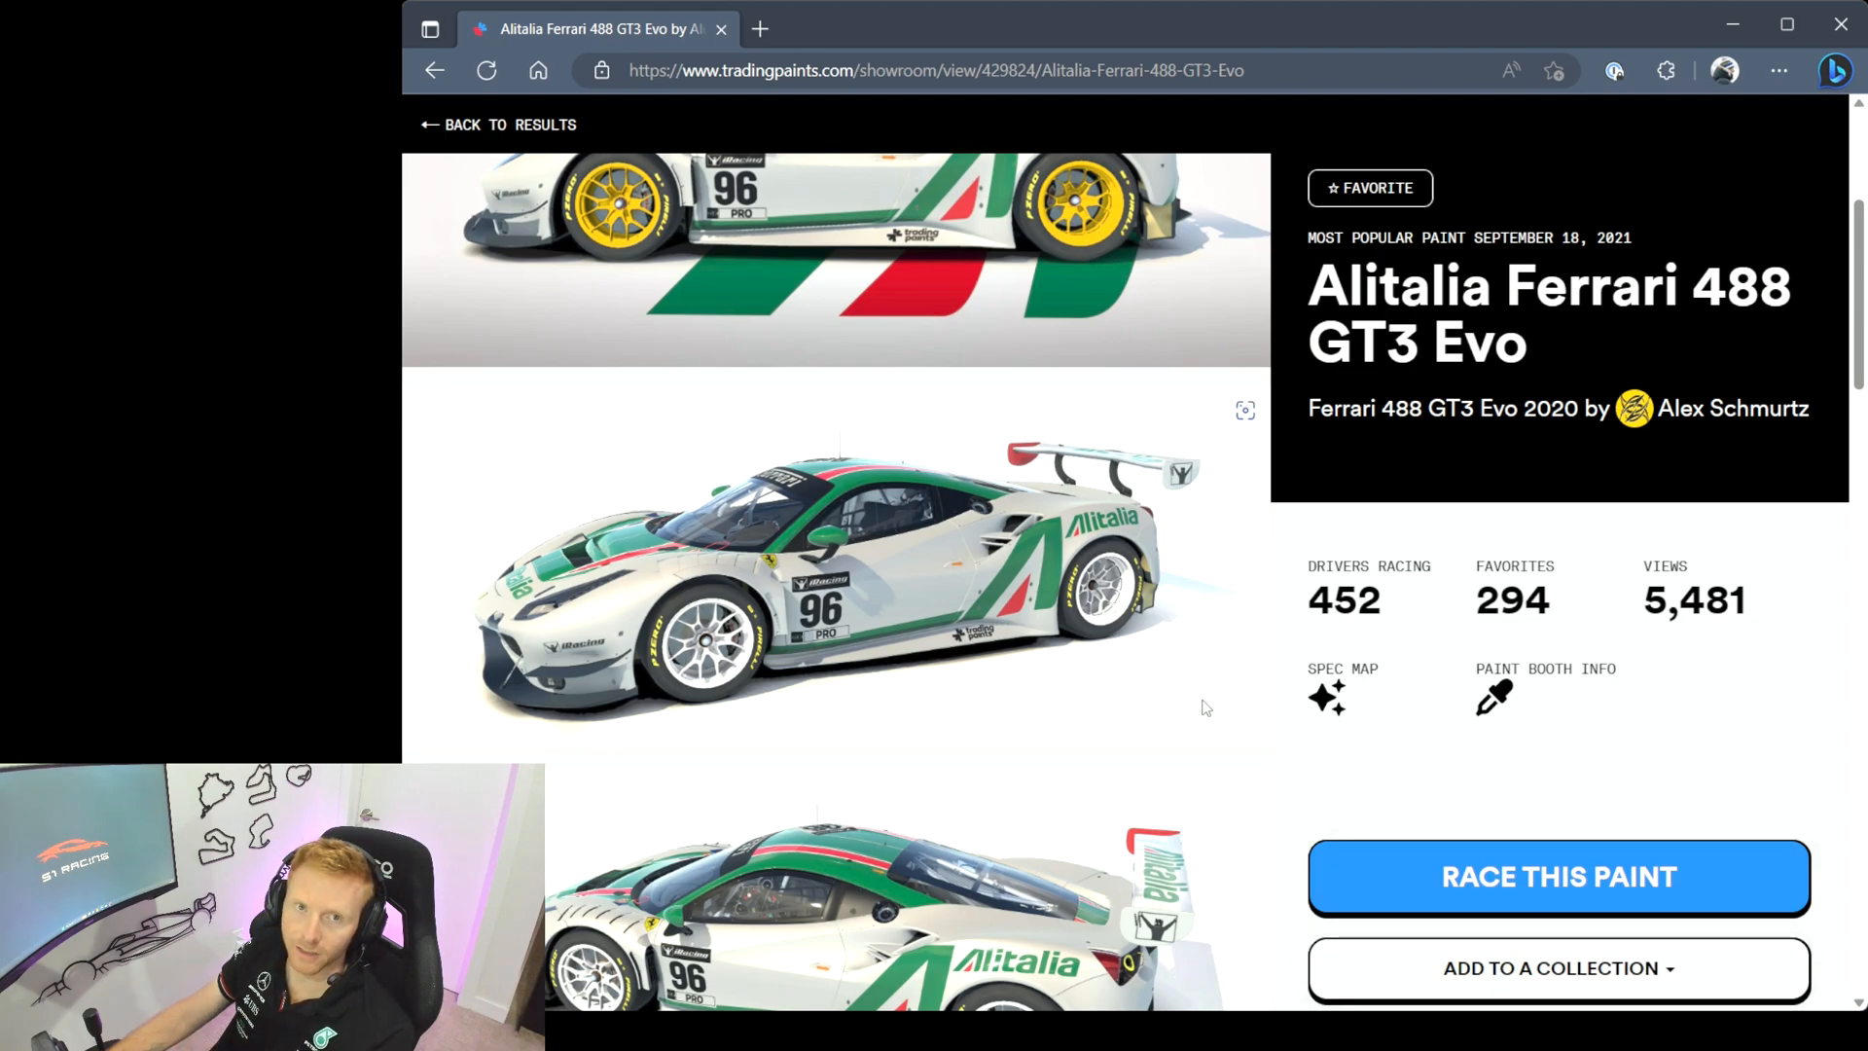
pyautogui.scroll(3)
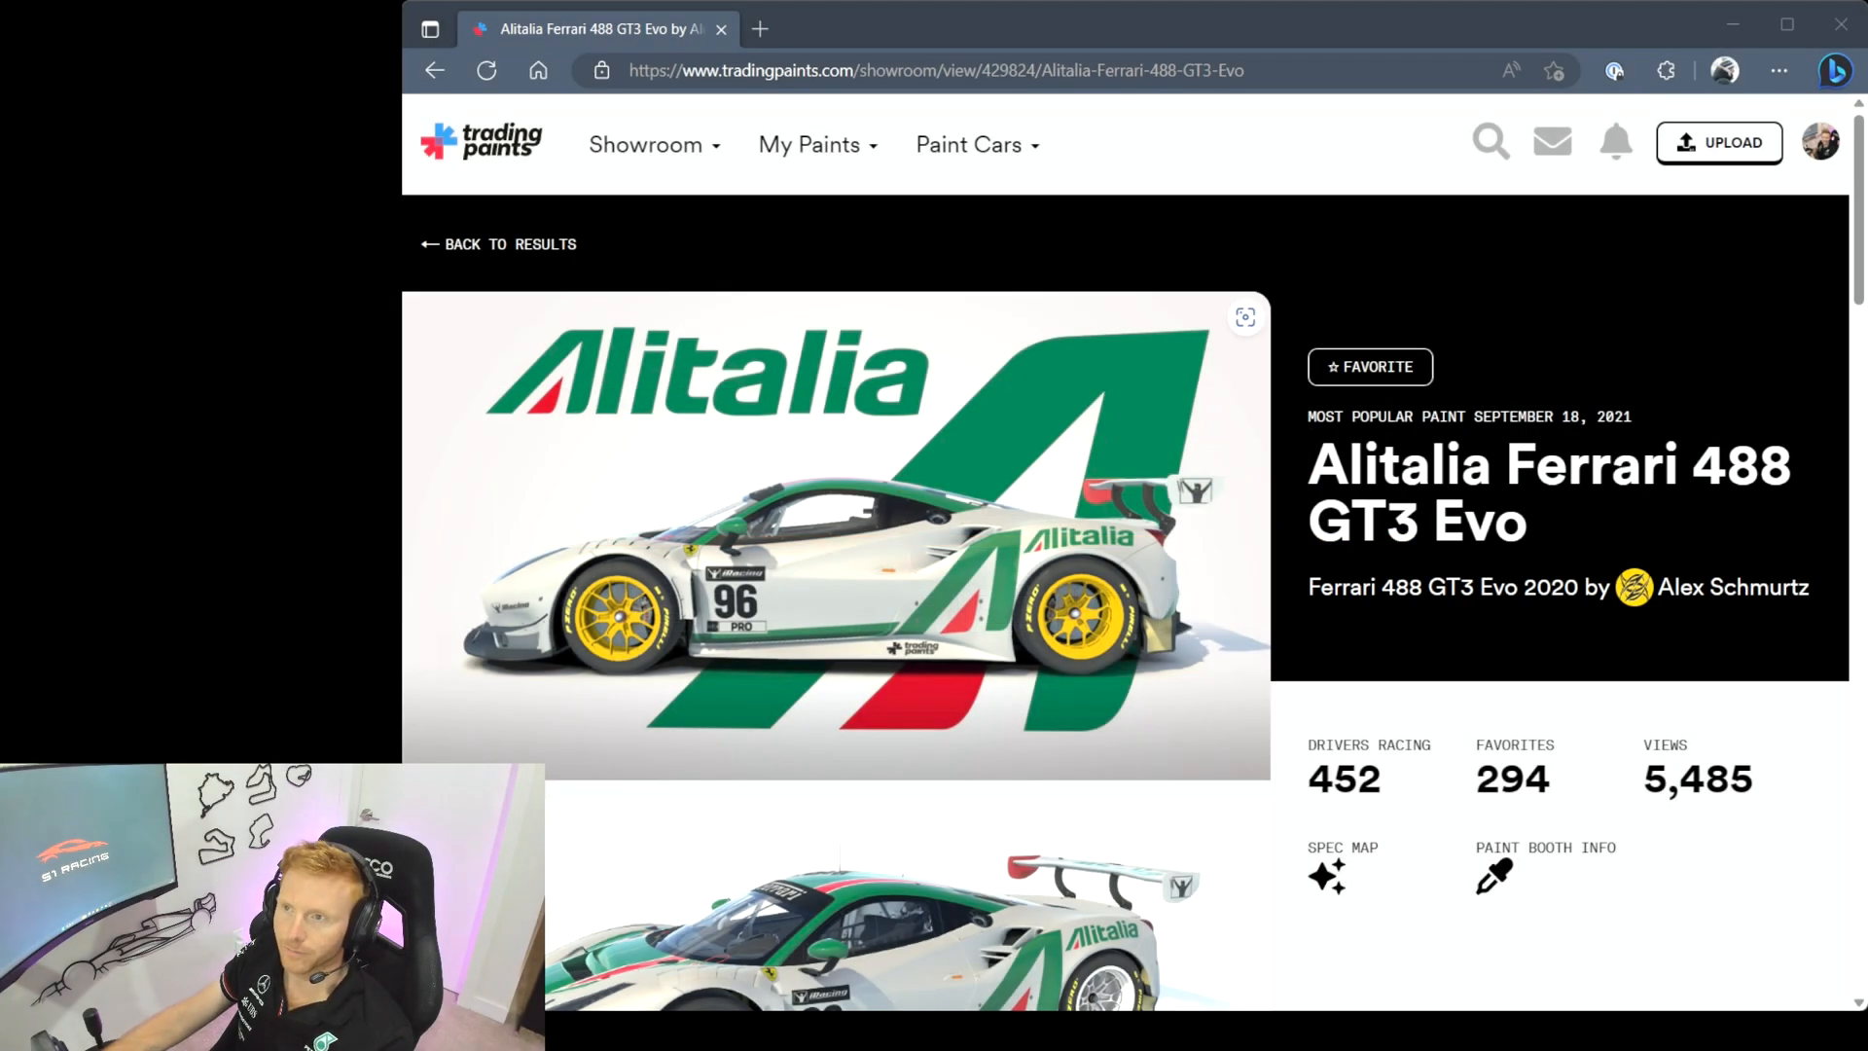
pyautogui.click(807, 144)
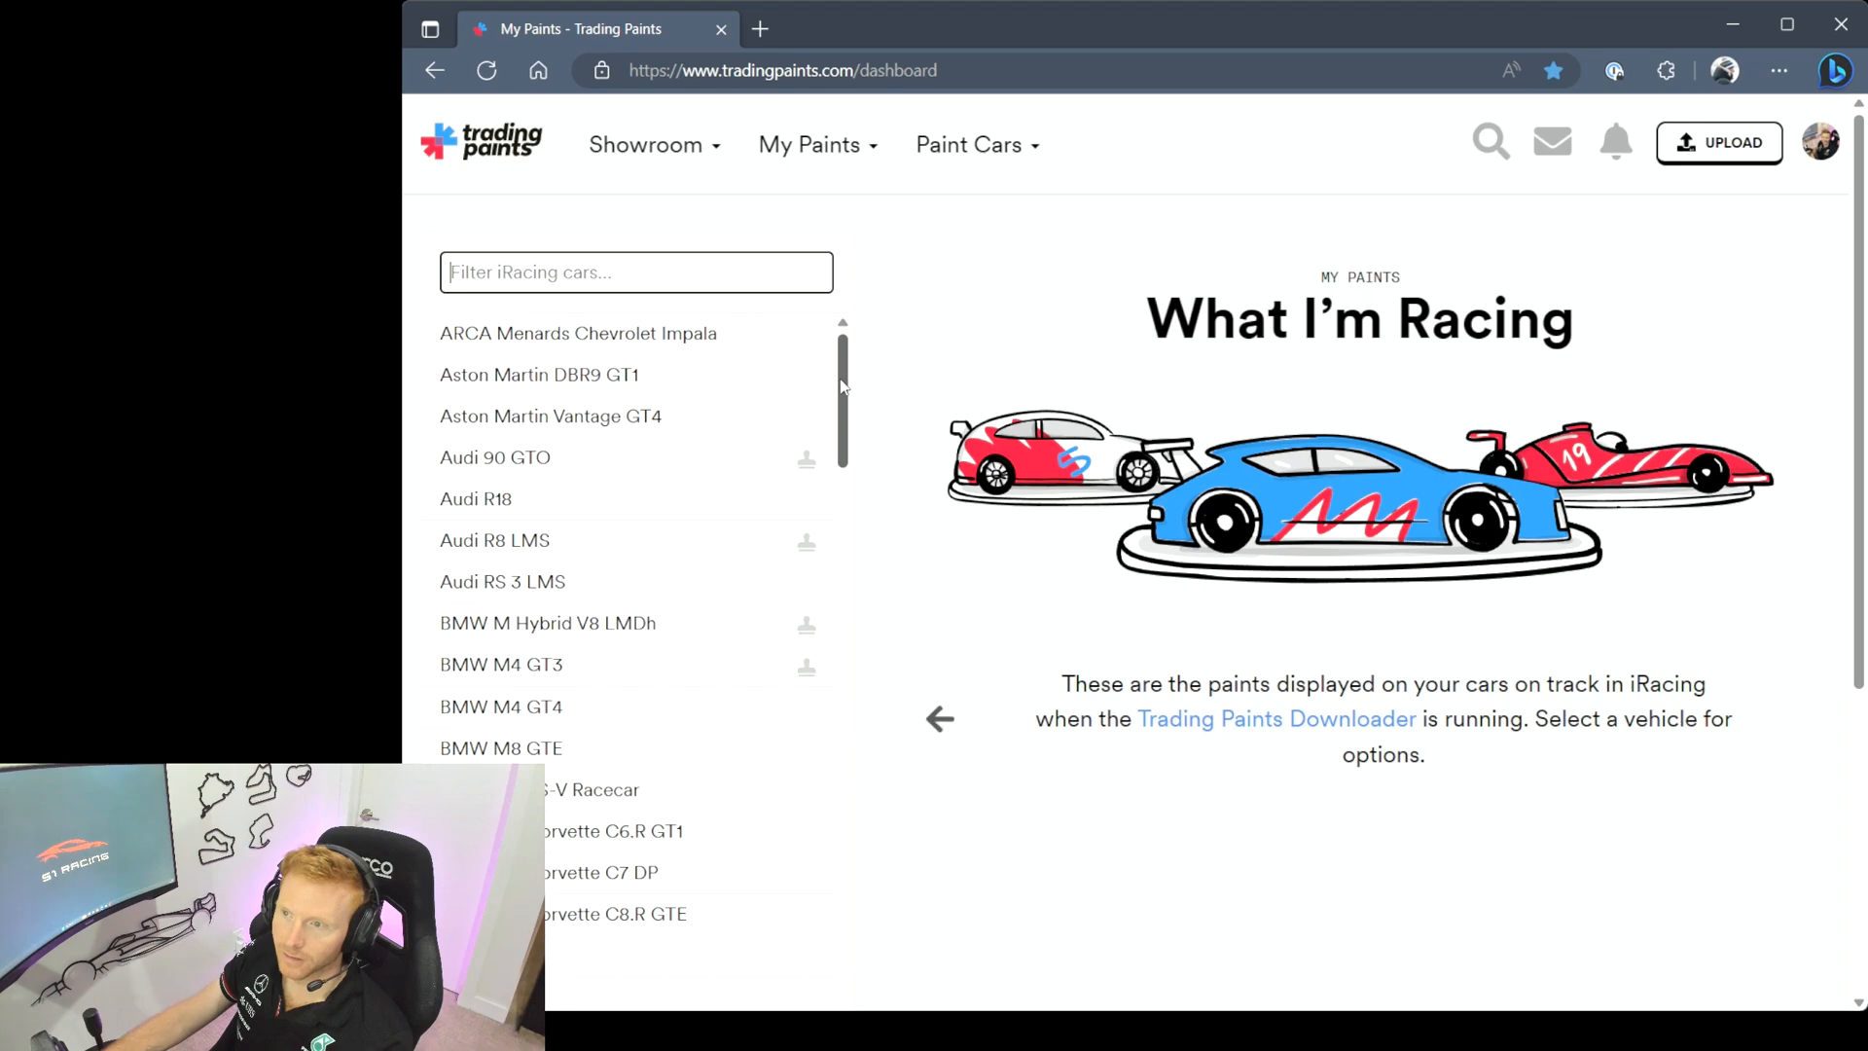
# Select the Audi R8 LMS from the car list and show its Paint Options
pyautogui.scroll(-3)
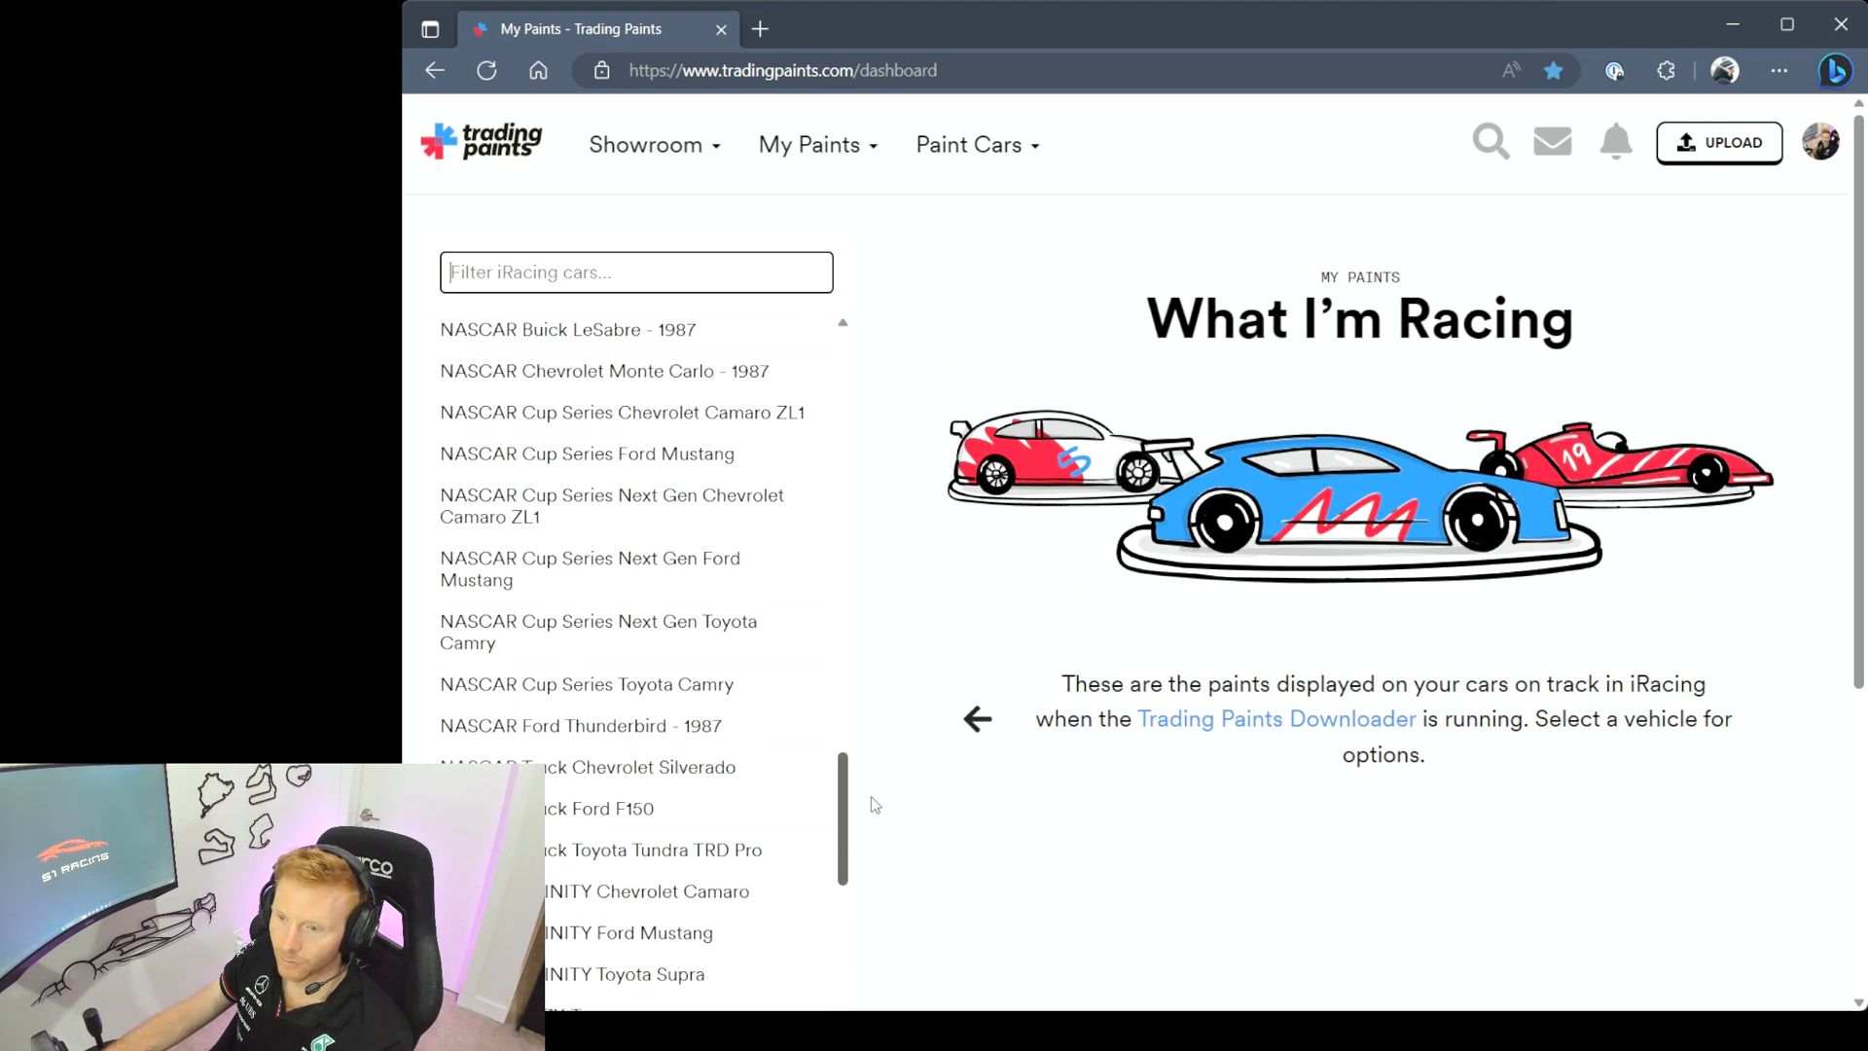
pyautogui.scroll(3)
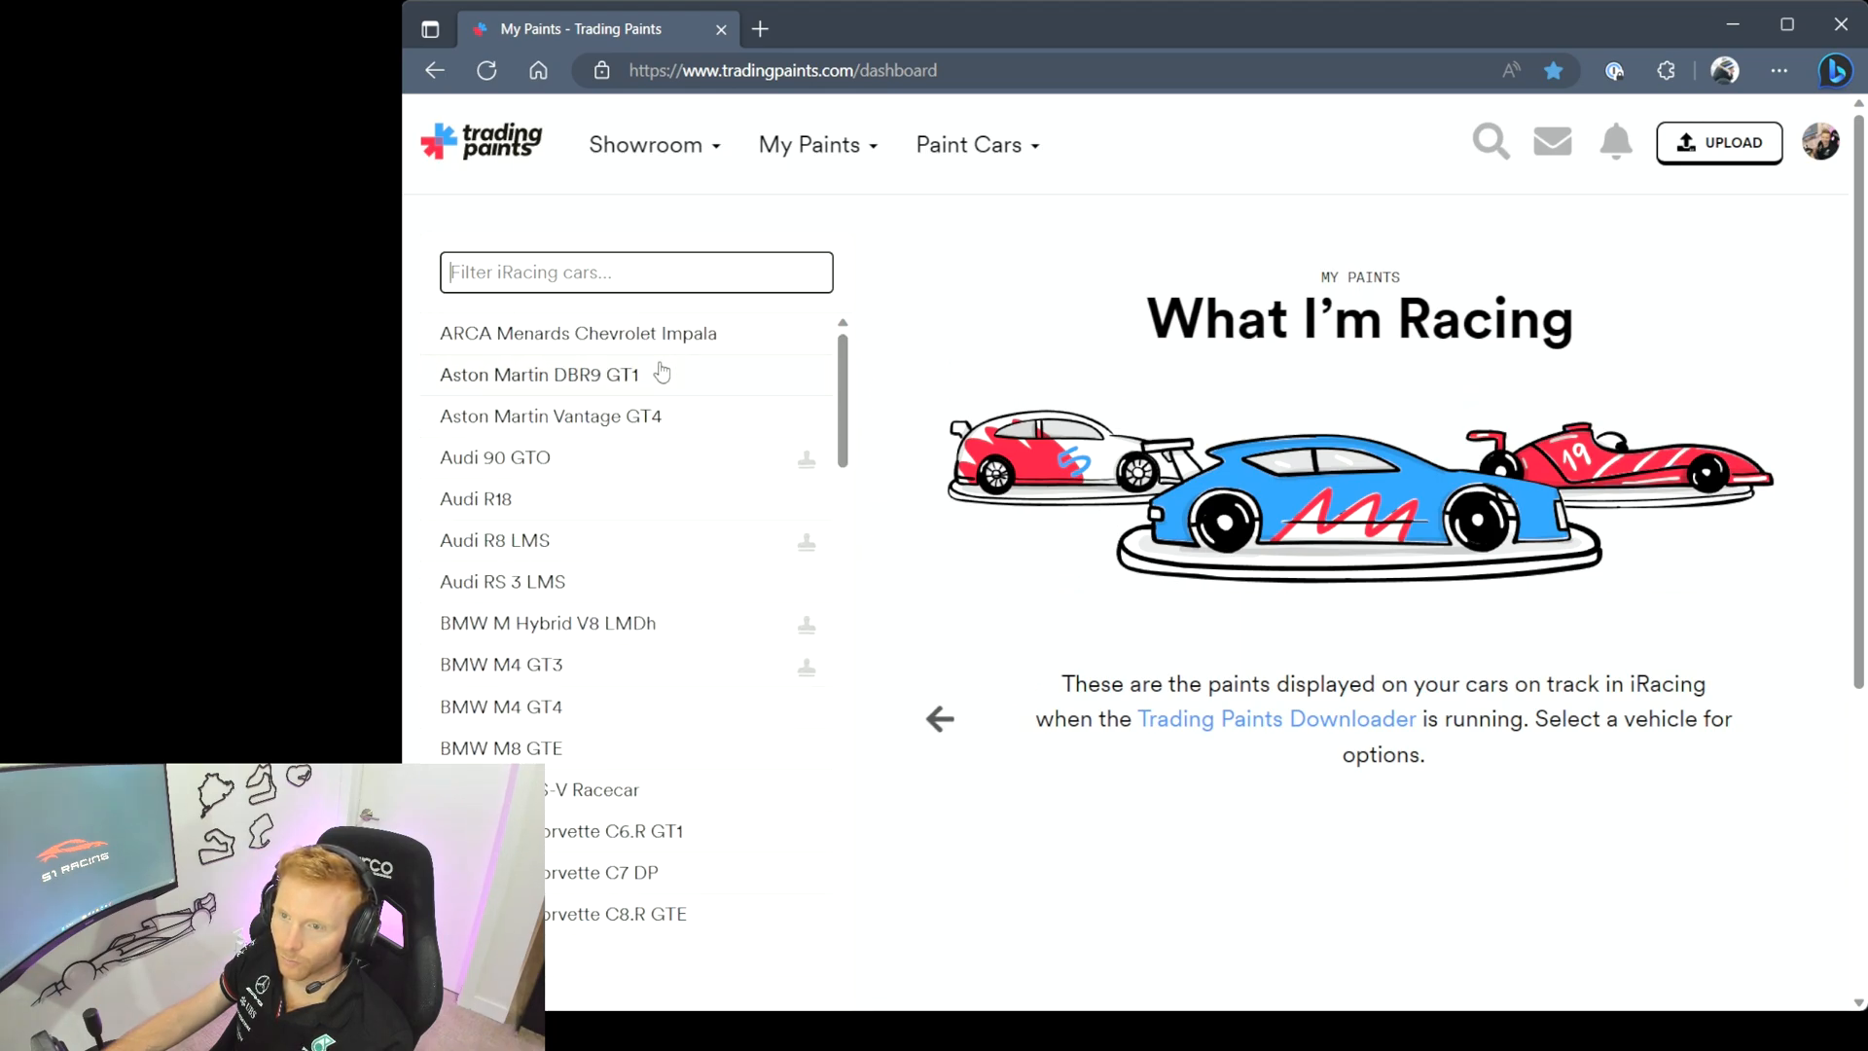
pyautogui.moveTo(578, 610)
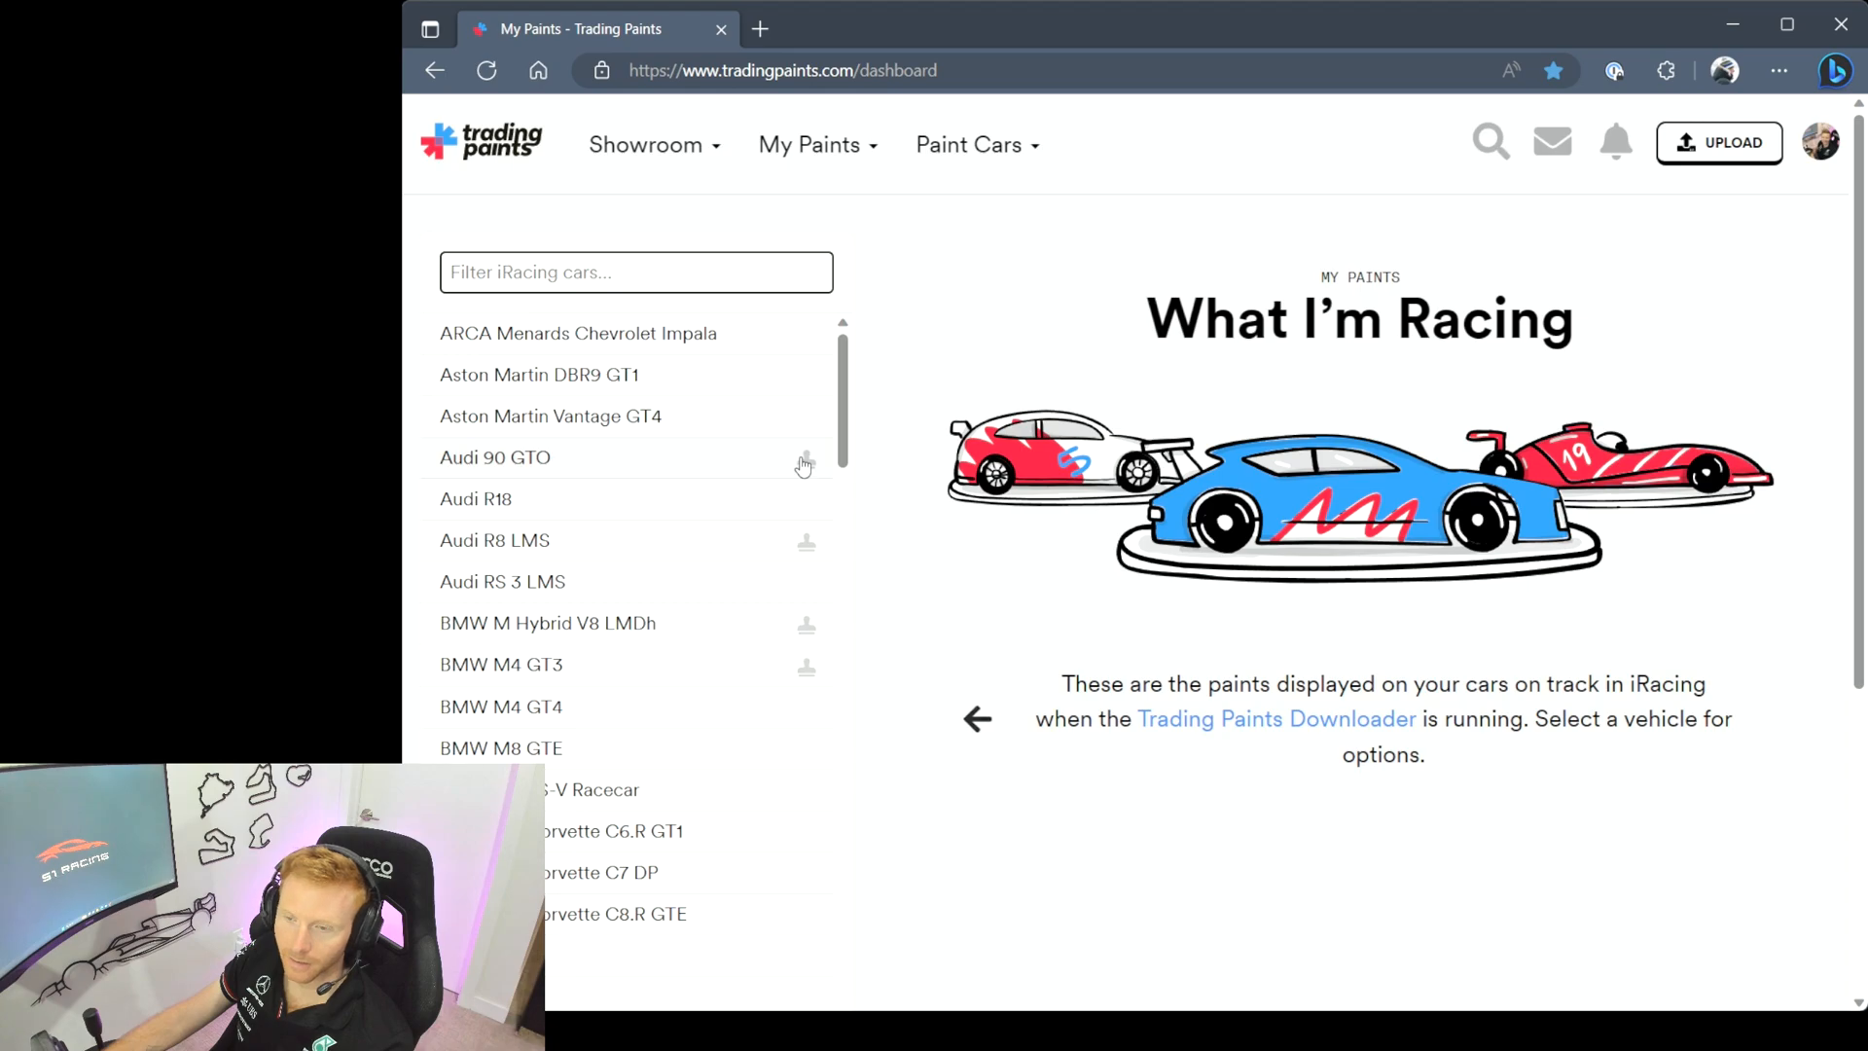
pyautogui.click(494, 540)
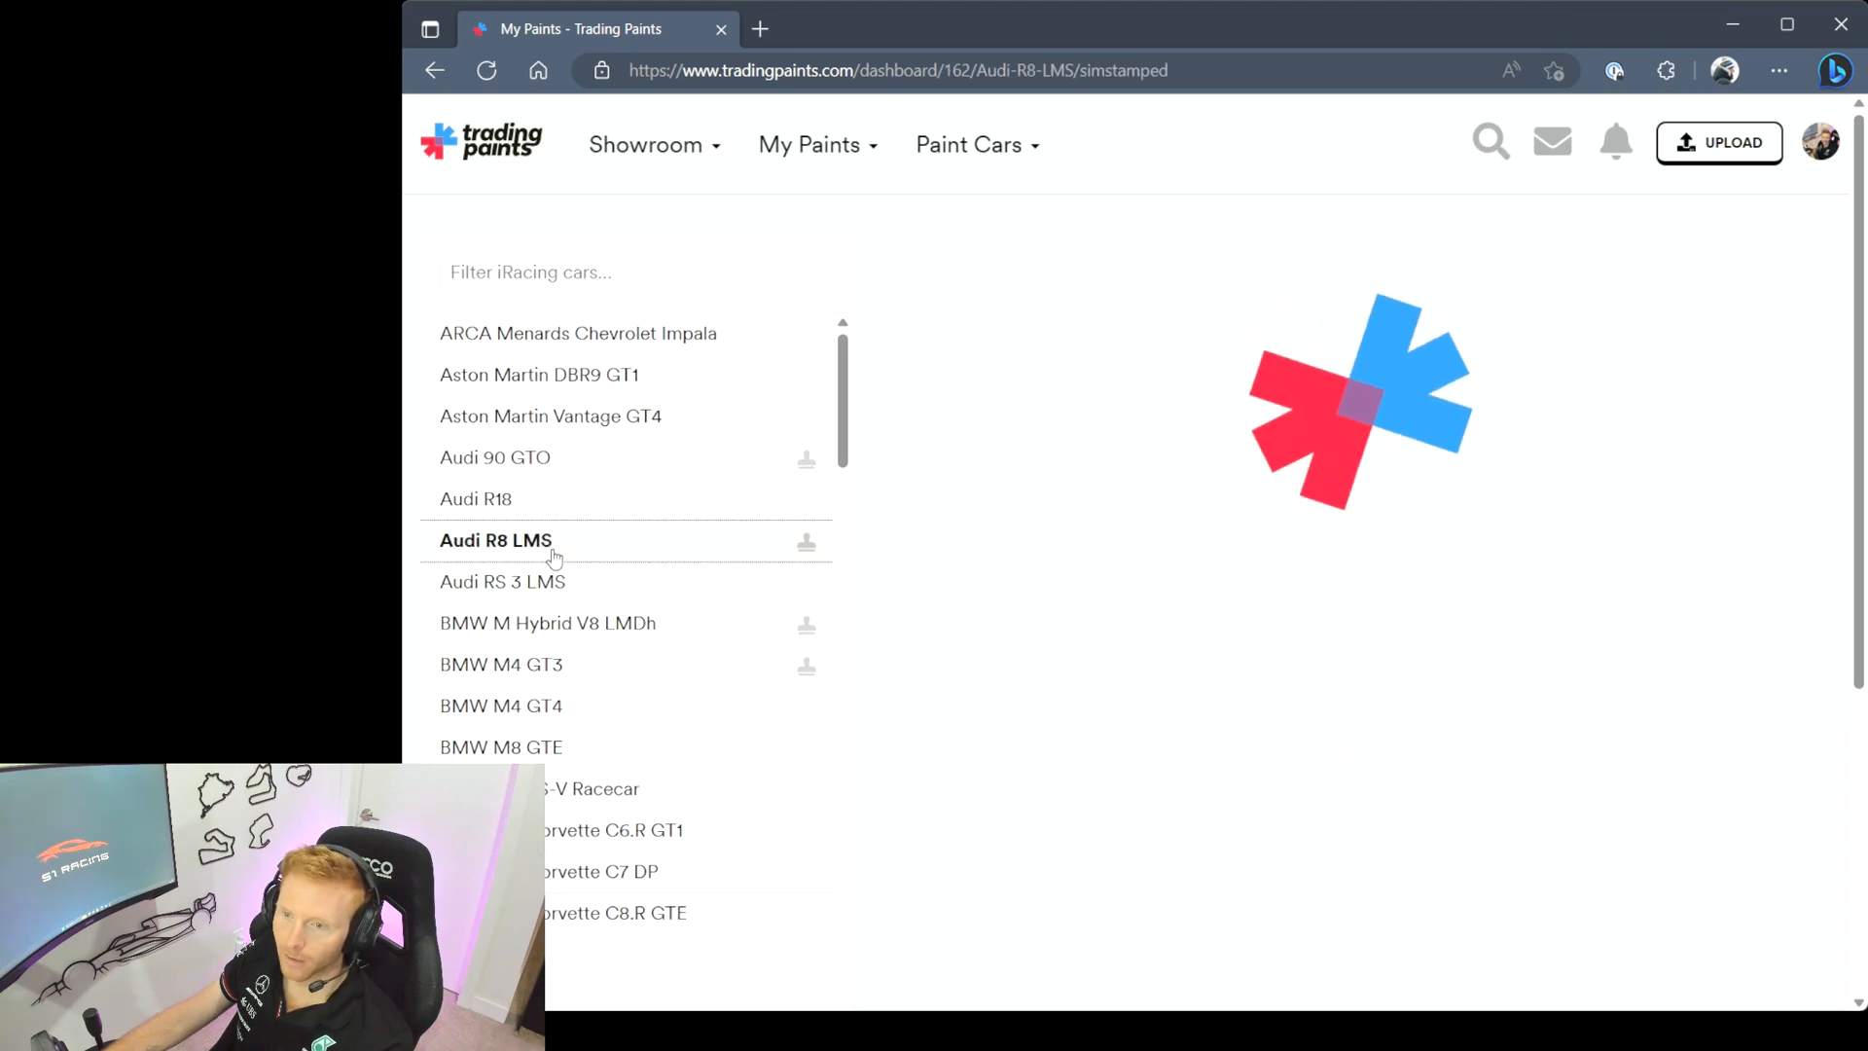
pyautogui.click(496, 539)
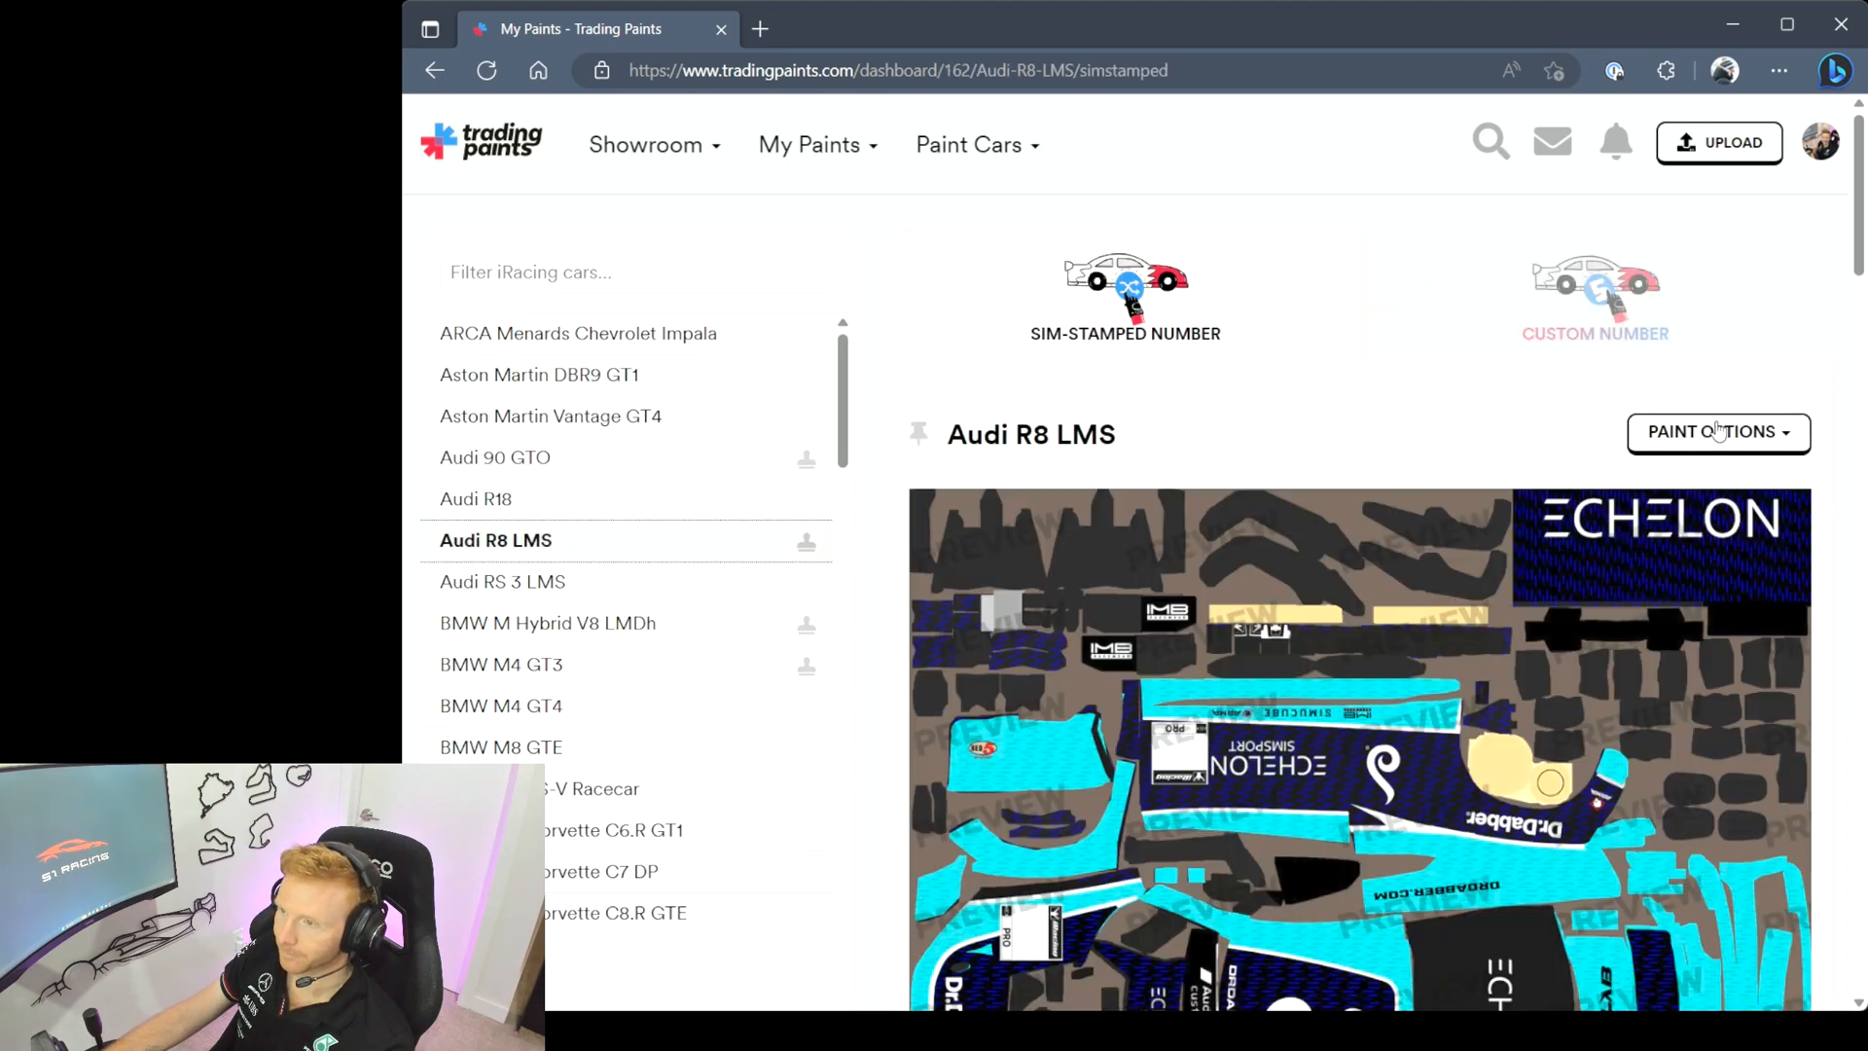
pyautogui.scroll(-3)
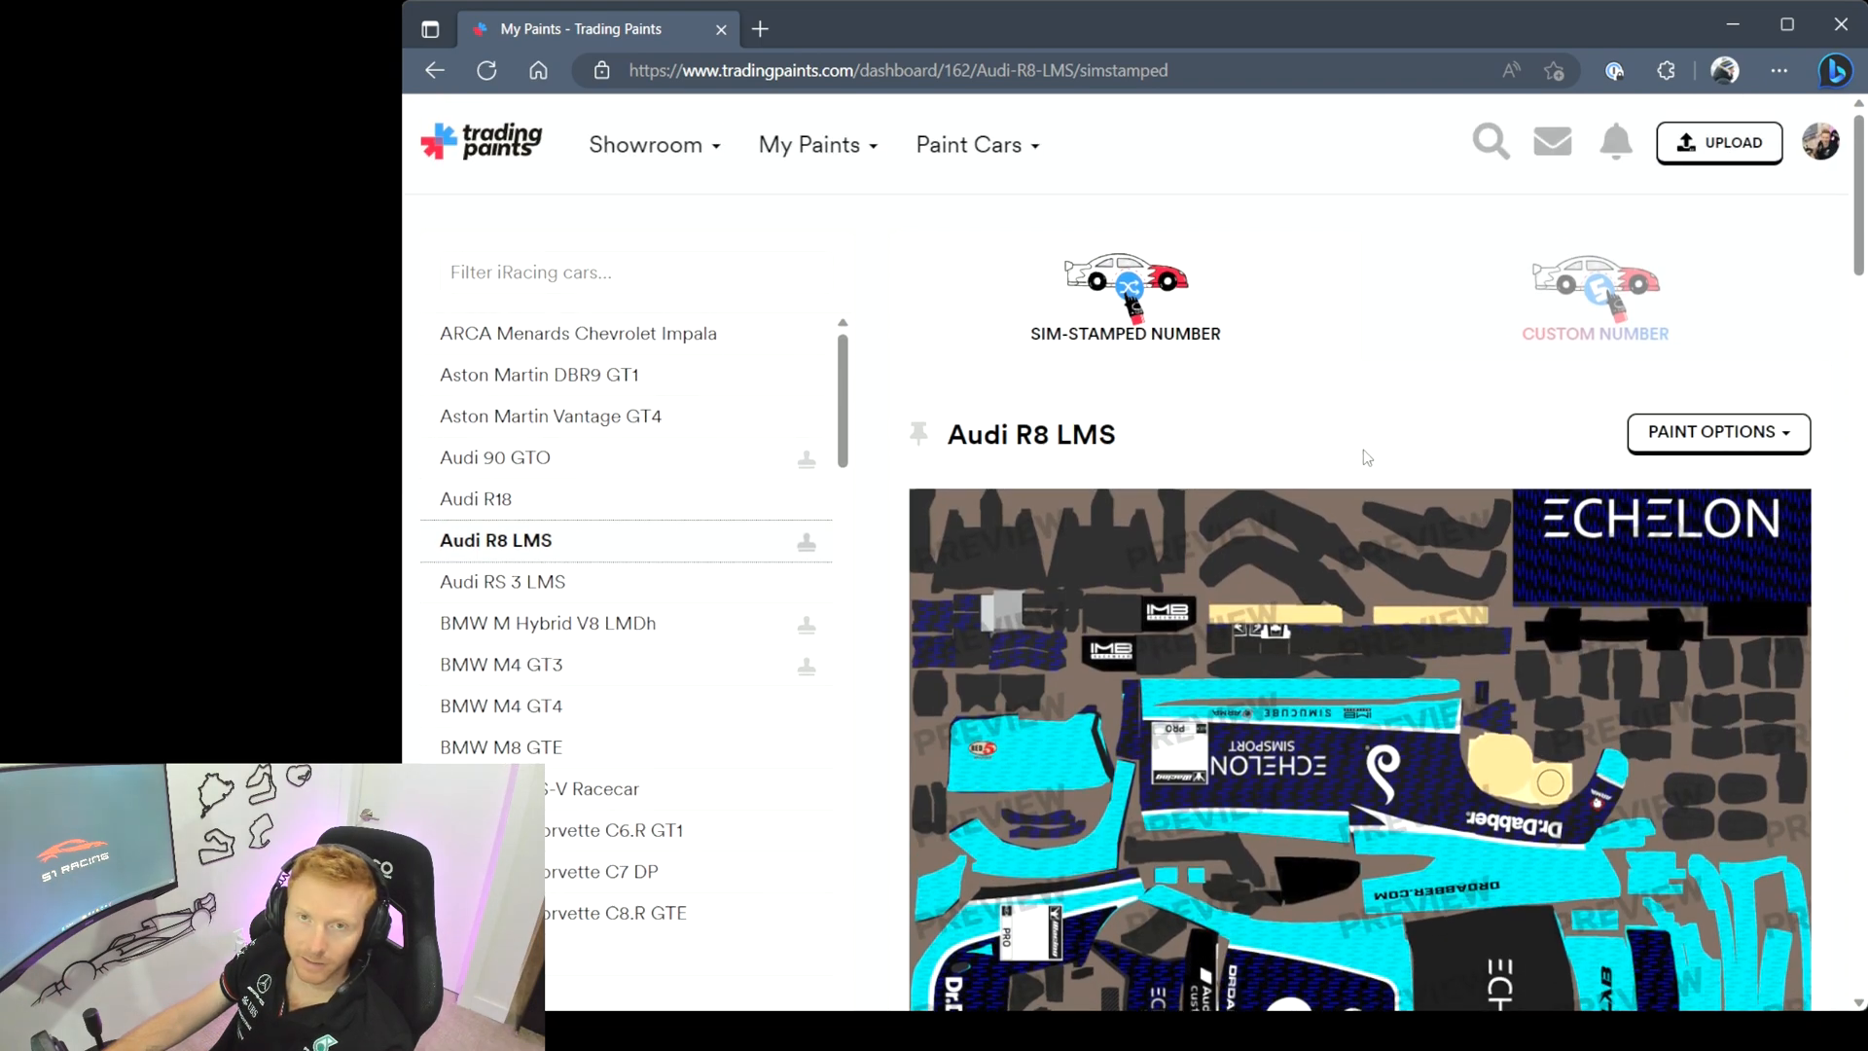
pyautogui.click(1716, 431)
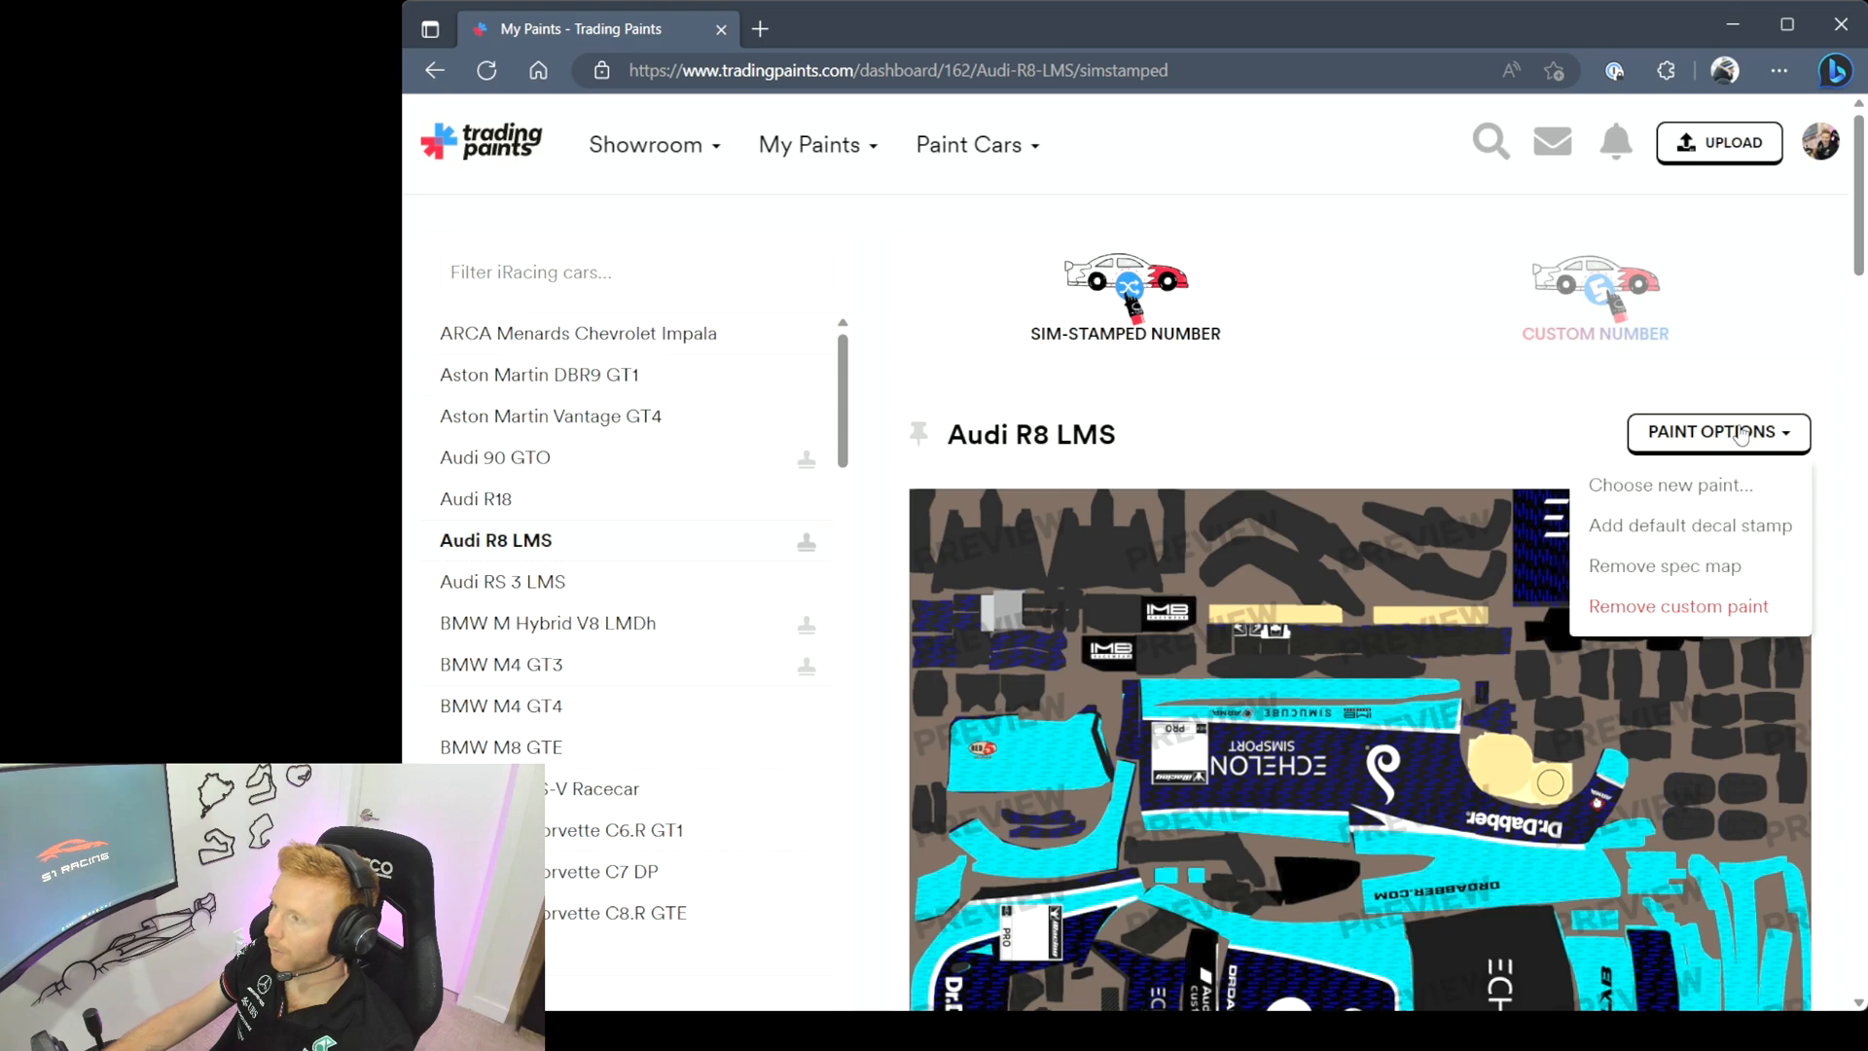
# Choose 'Choose new paint...' and browse the upload, find, favorites, old paints, Paint Builder and template options
pyautogui.click(1670, 485)
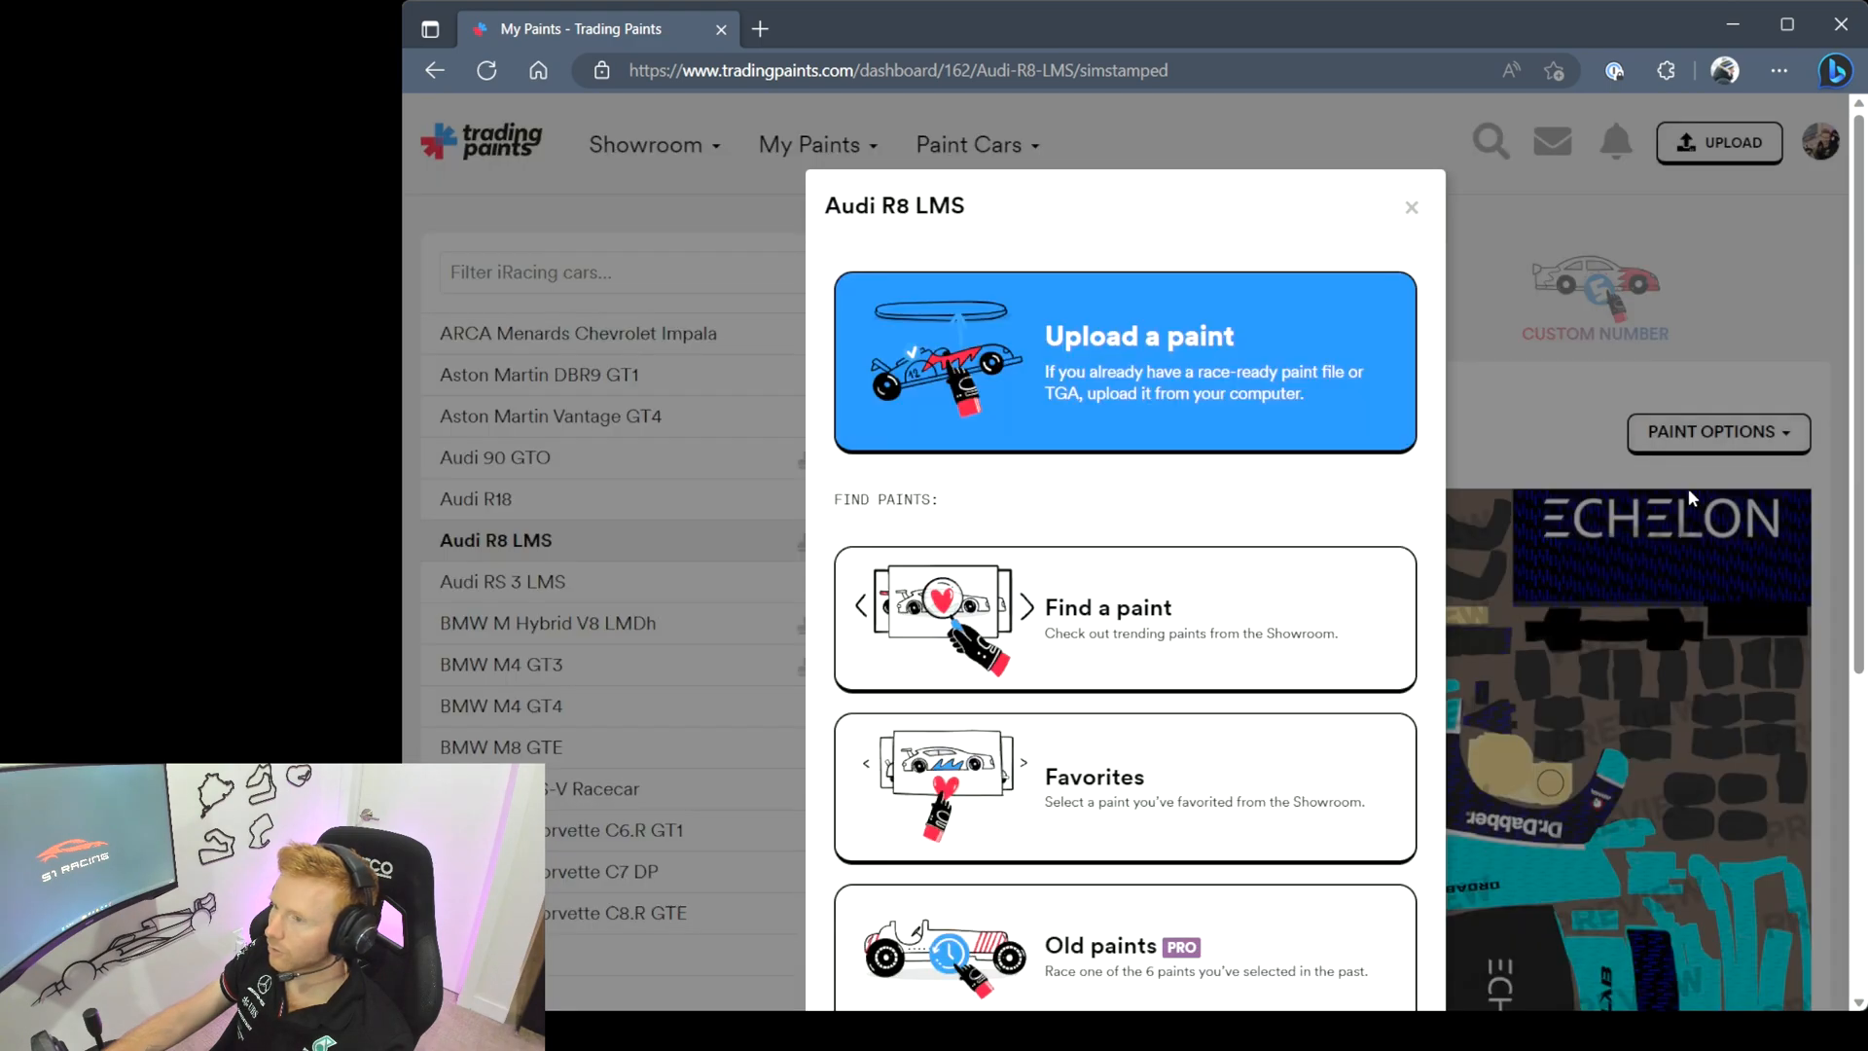
pyautogui.moveTo(1135, 516)
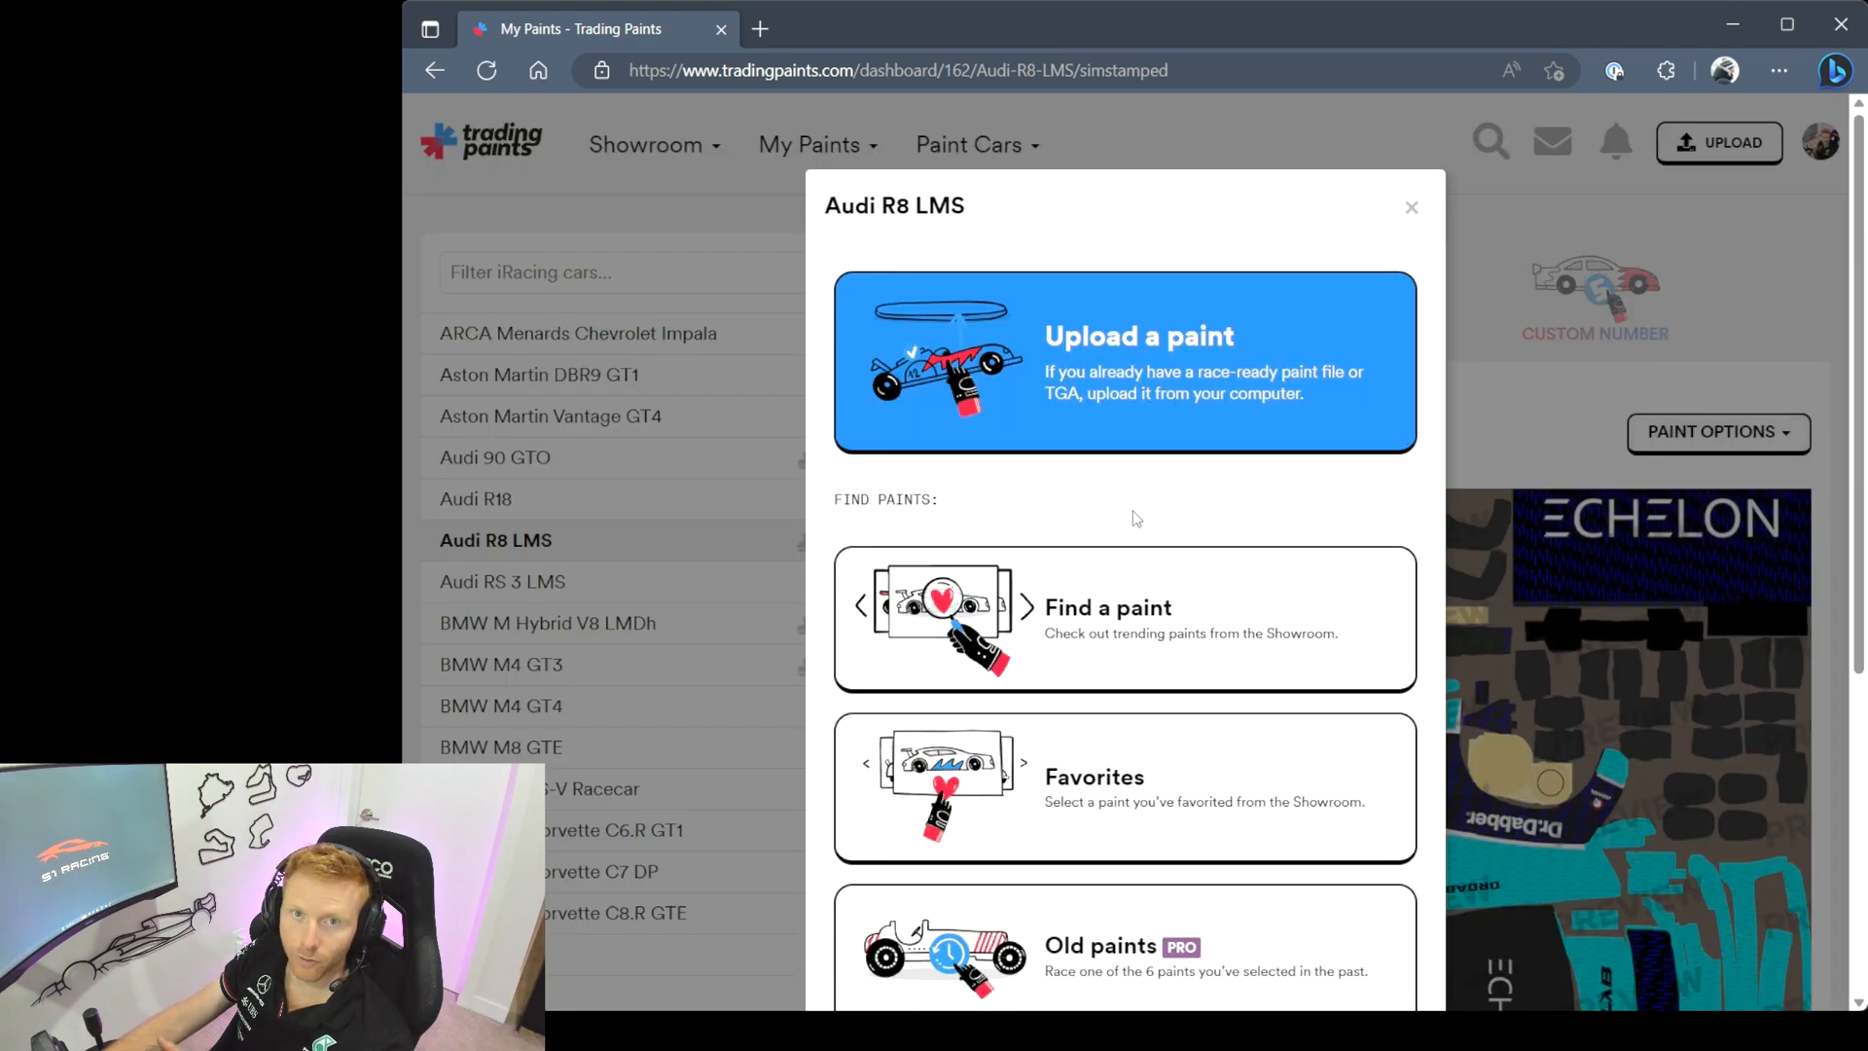
pyautogui.moveTo(1236, 503)
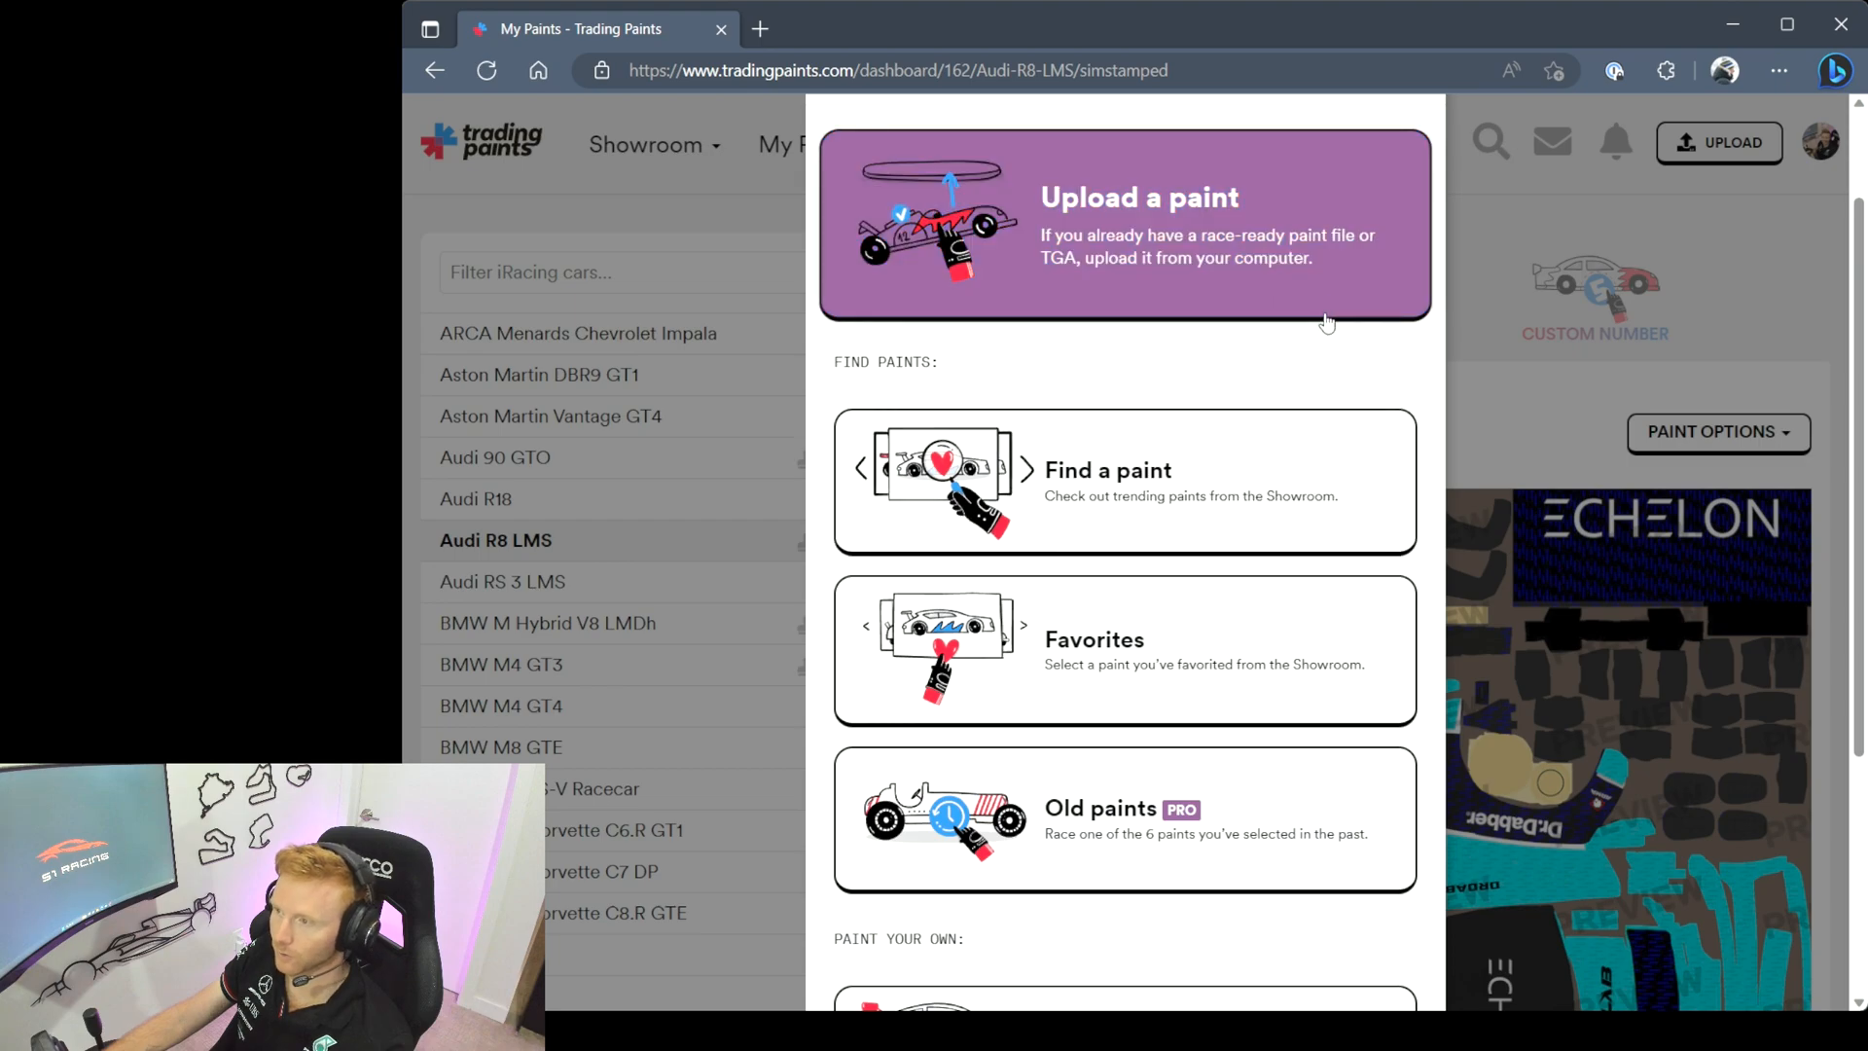
pyautogui.moveTo(1245, 462)
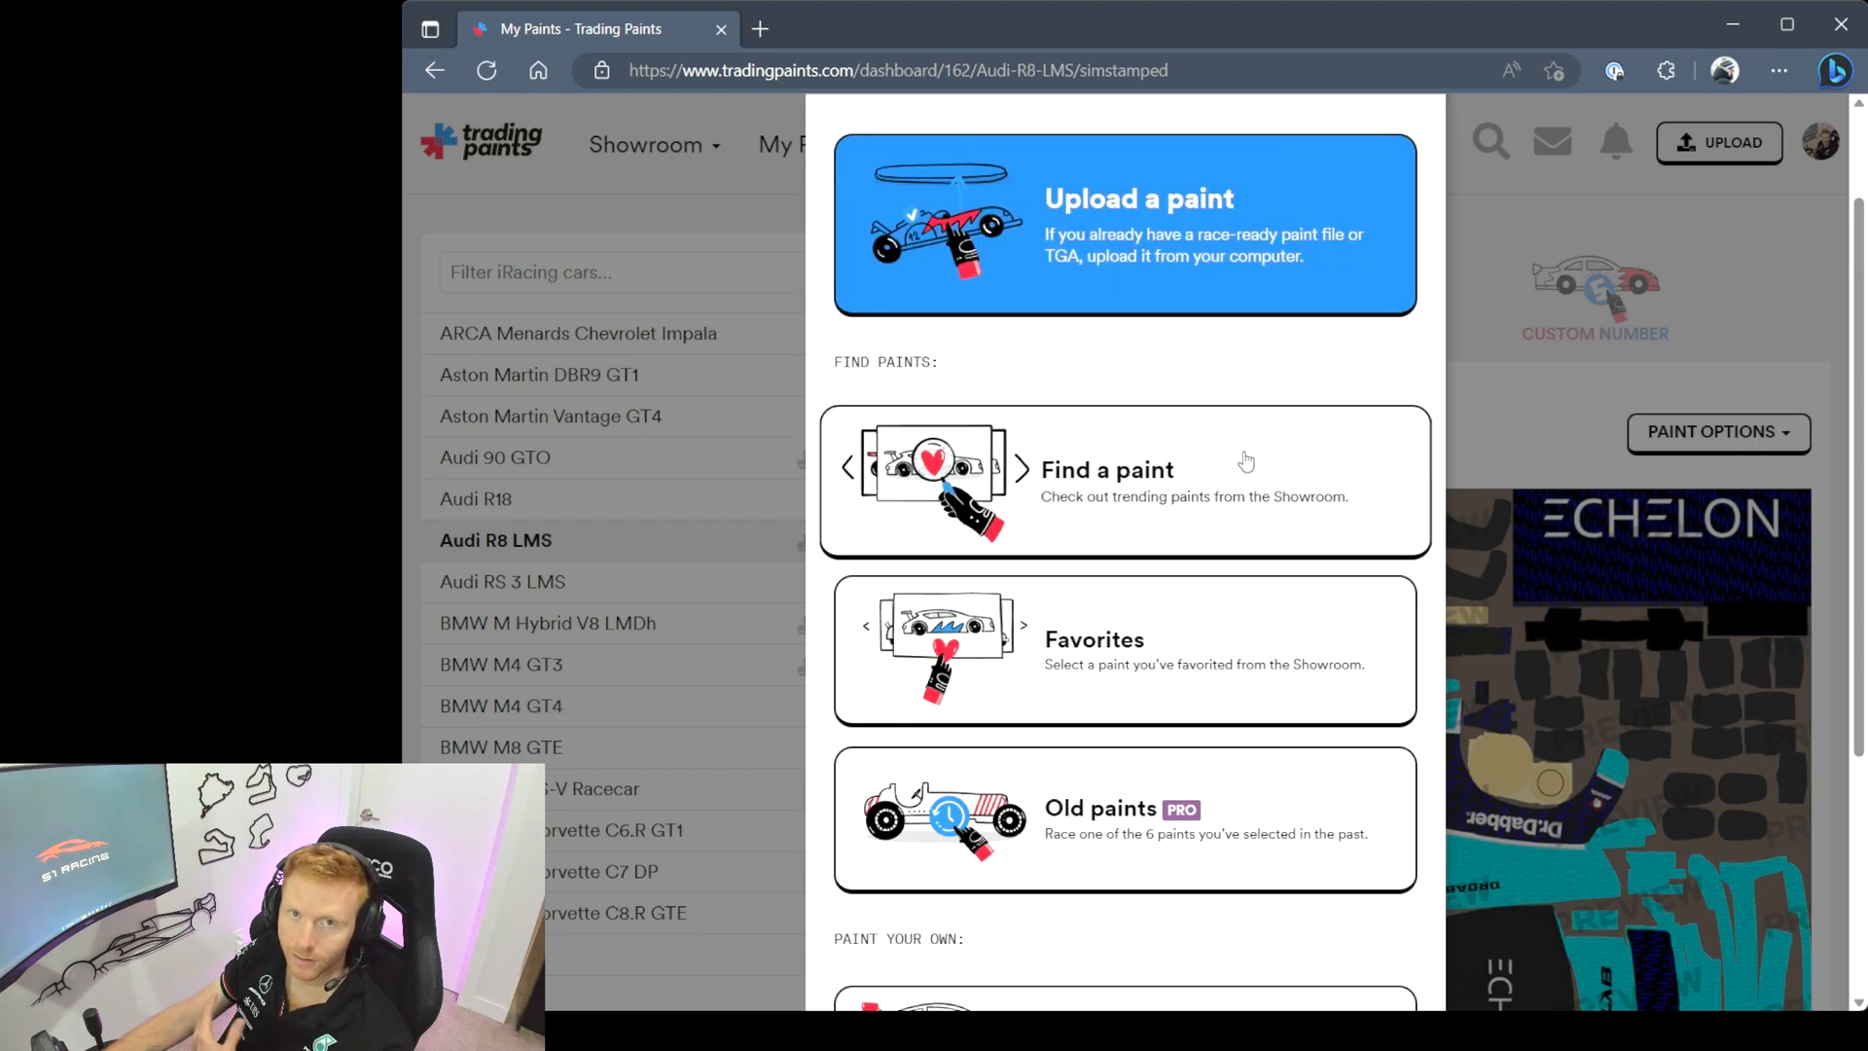
pyautogui.scroll(-3)
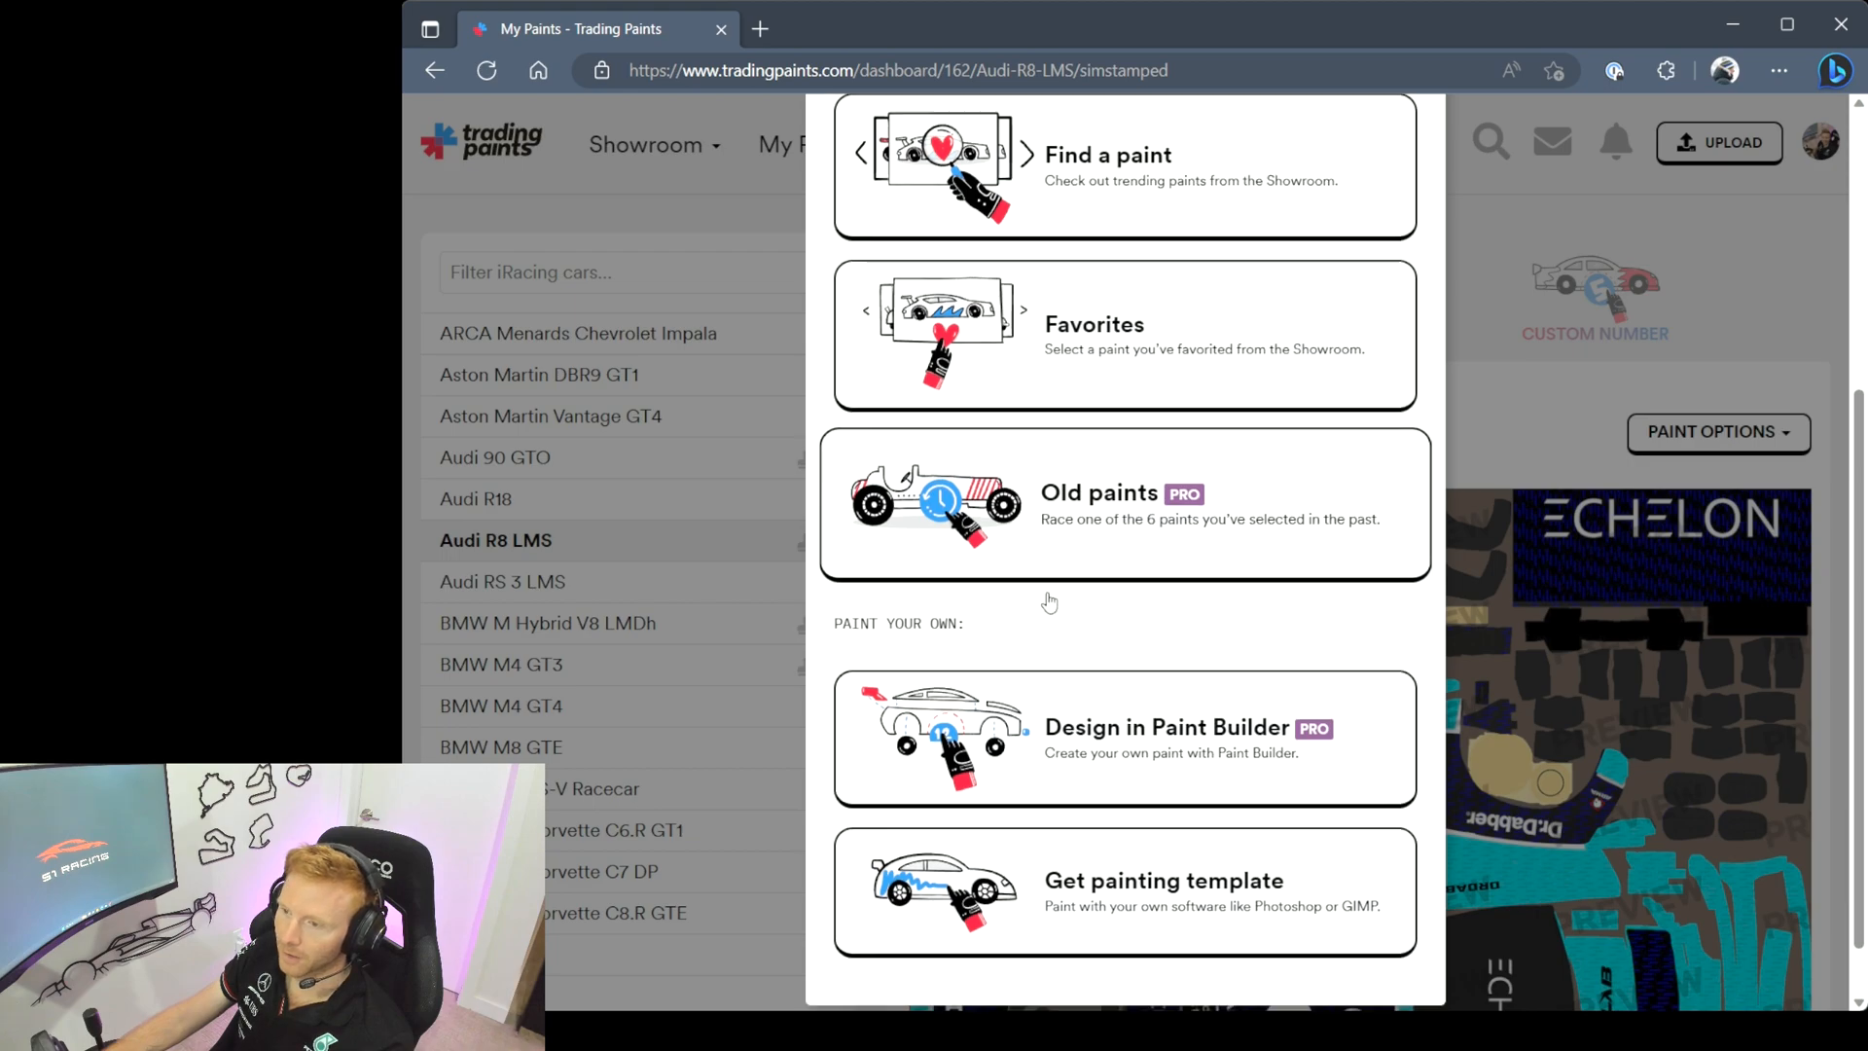
pyautogui.scroll(-3)
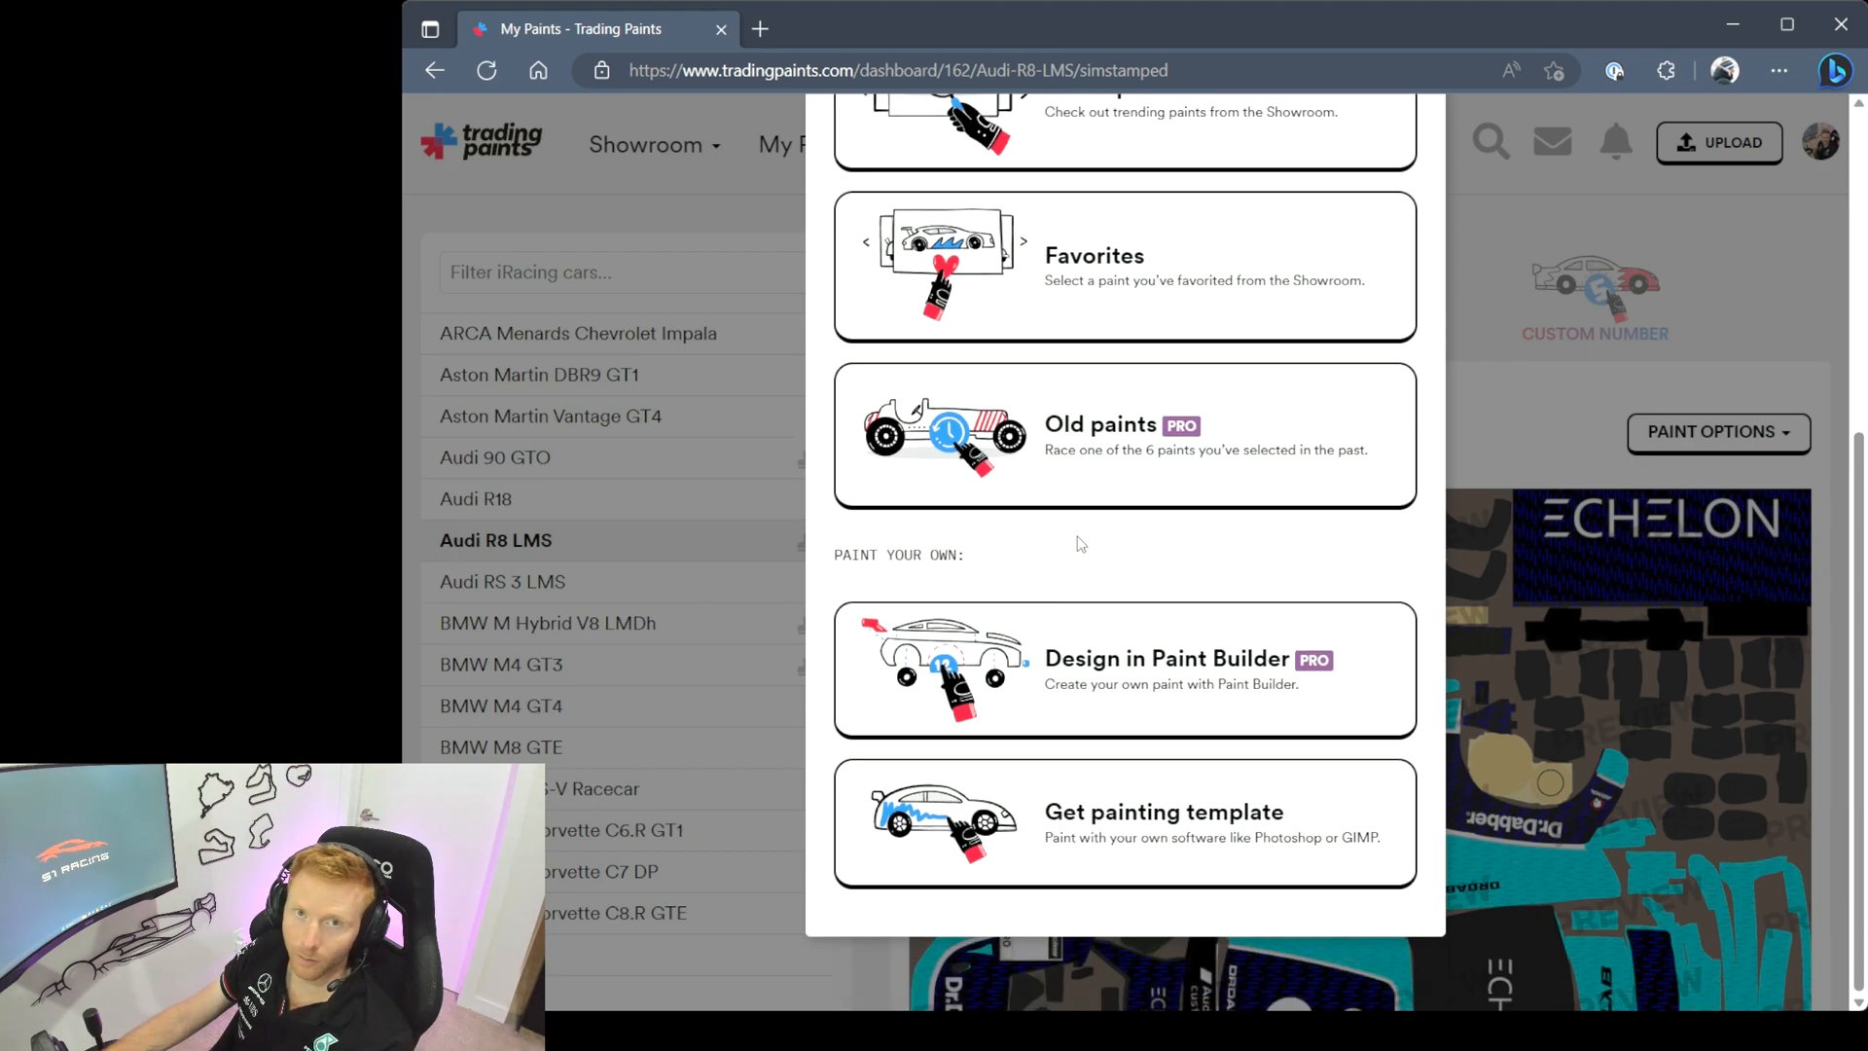
pyautogui.moveTo(1132, 875)
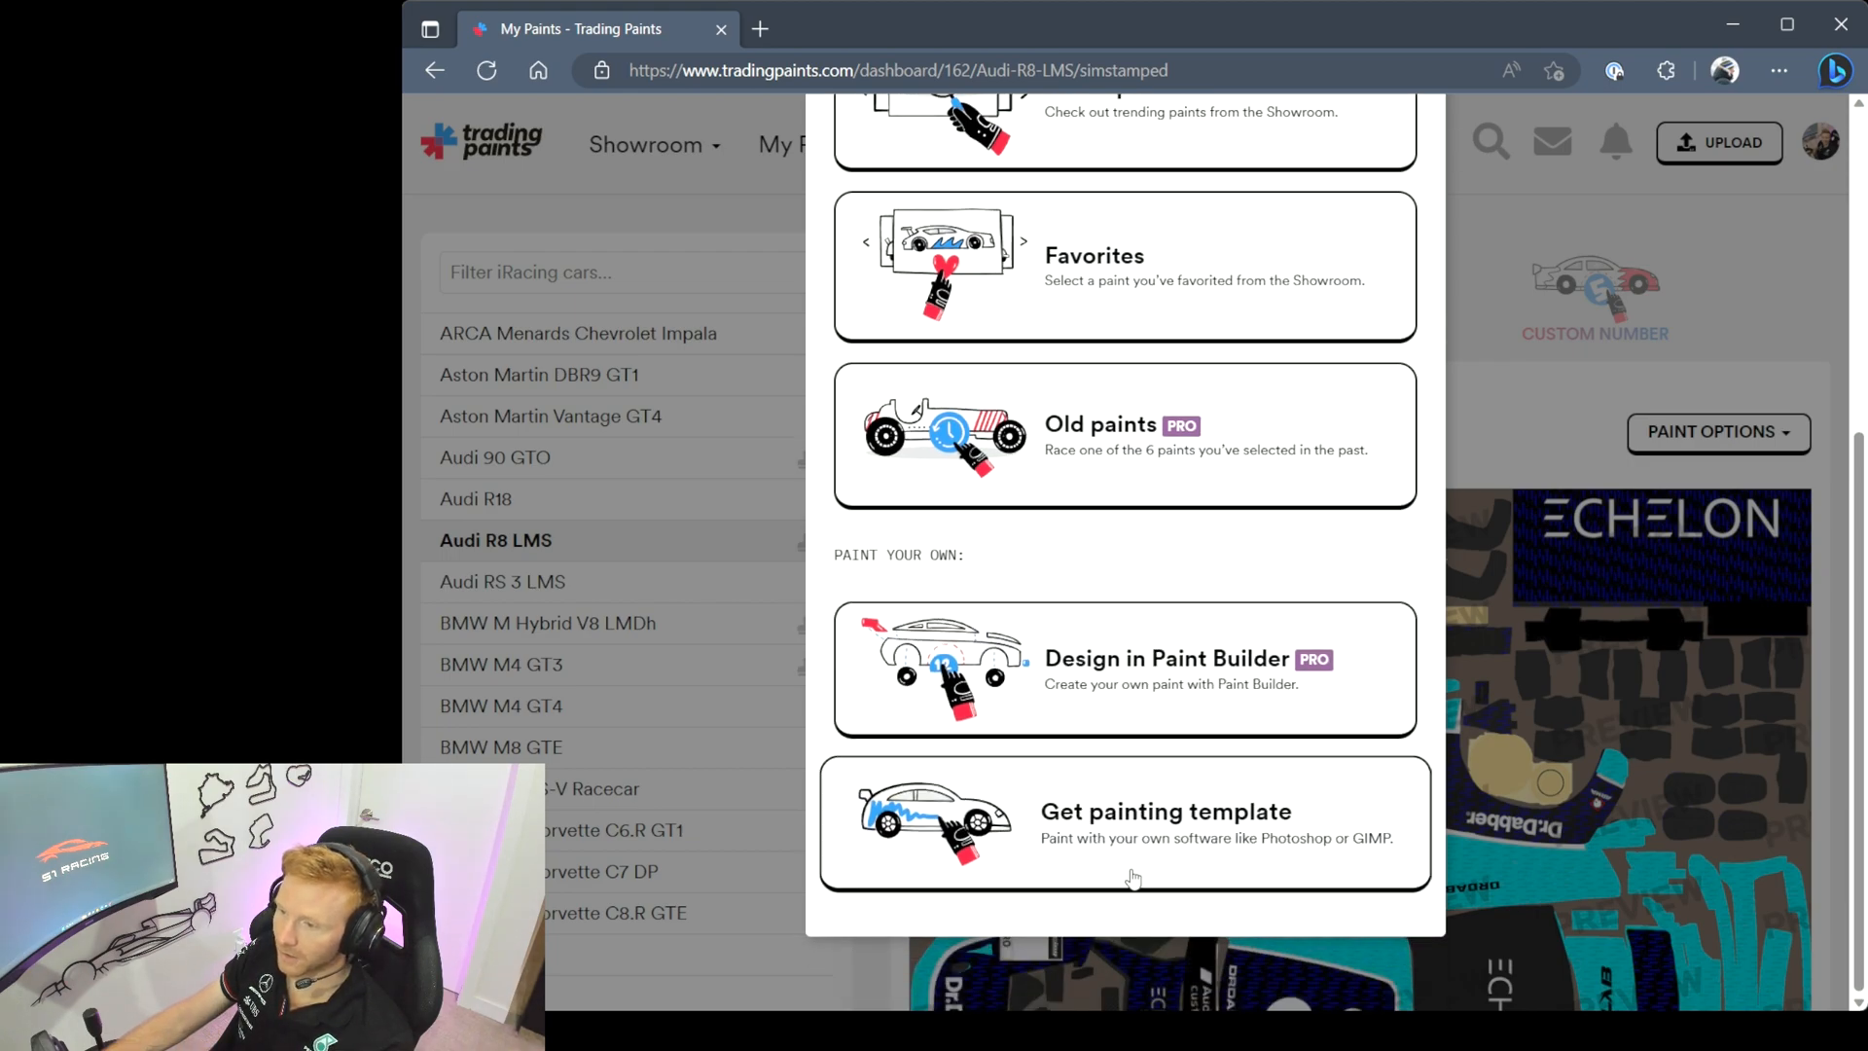
pyautogui.moveTo(1121, 853)
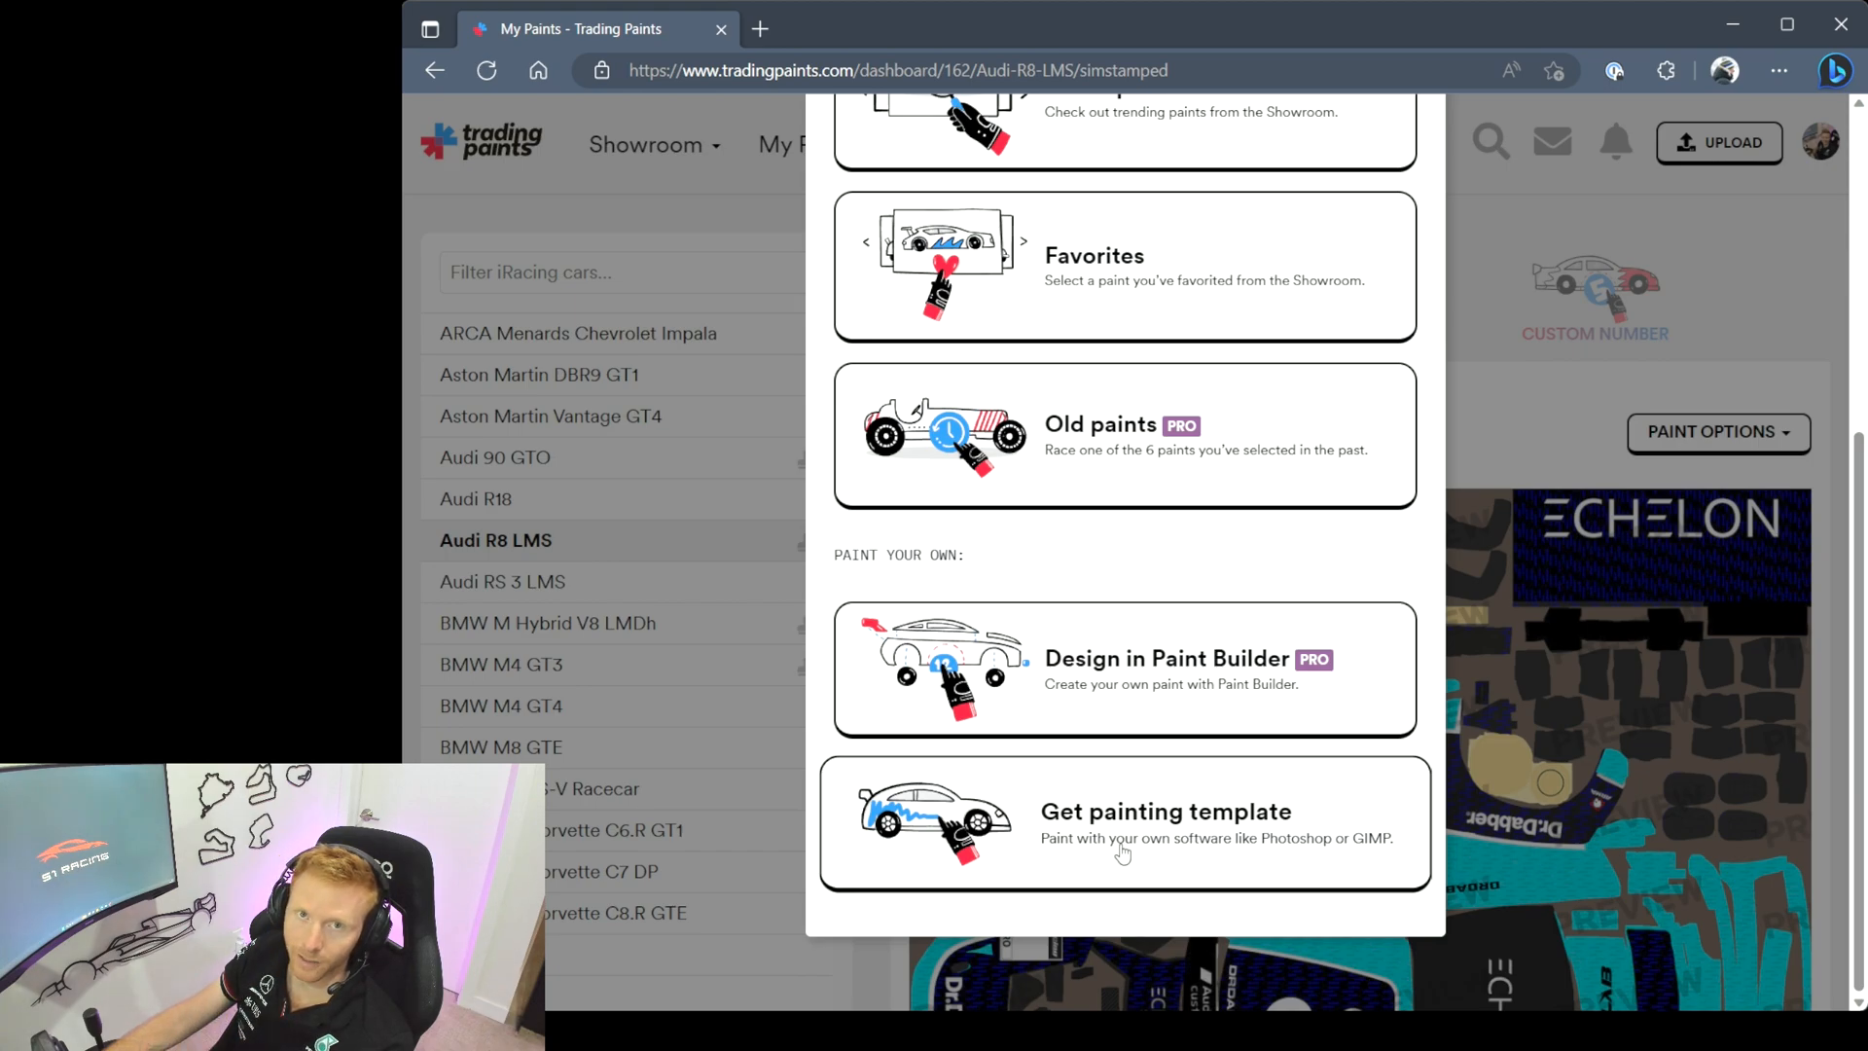
pyautogui.moveTo(1185, 659)
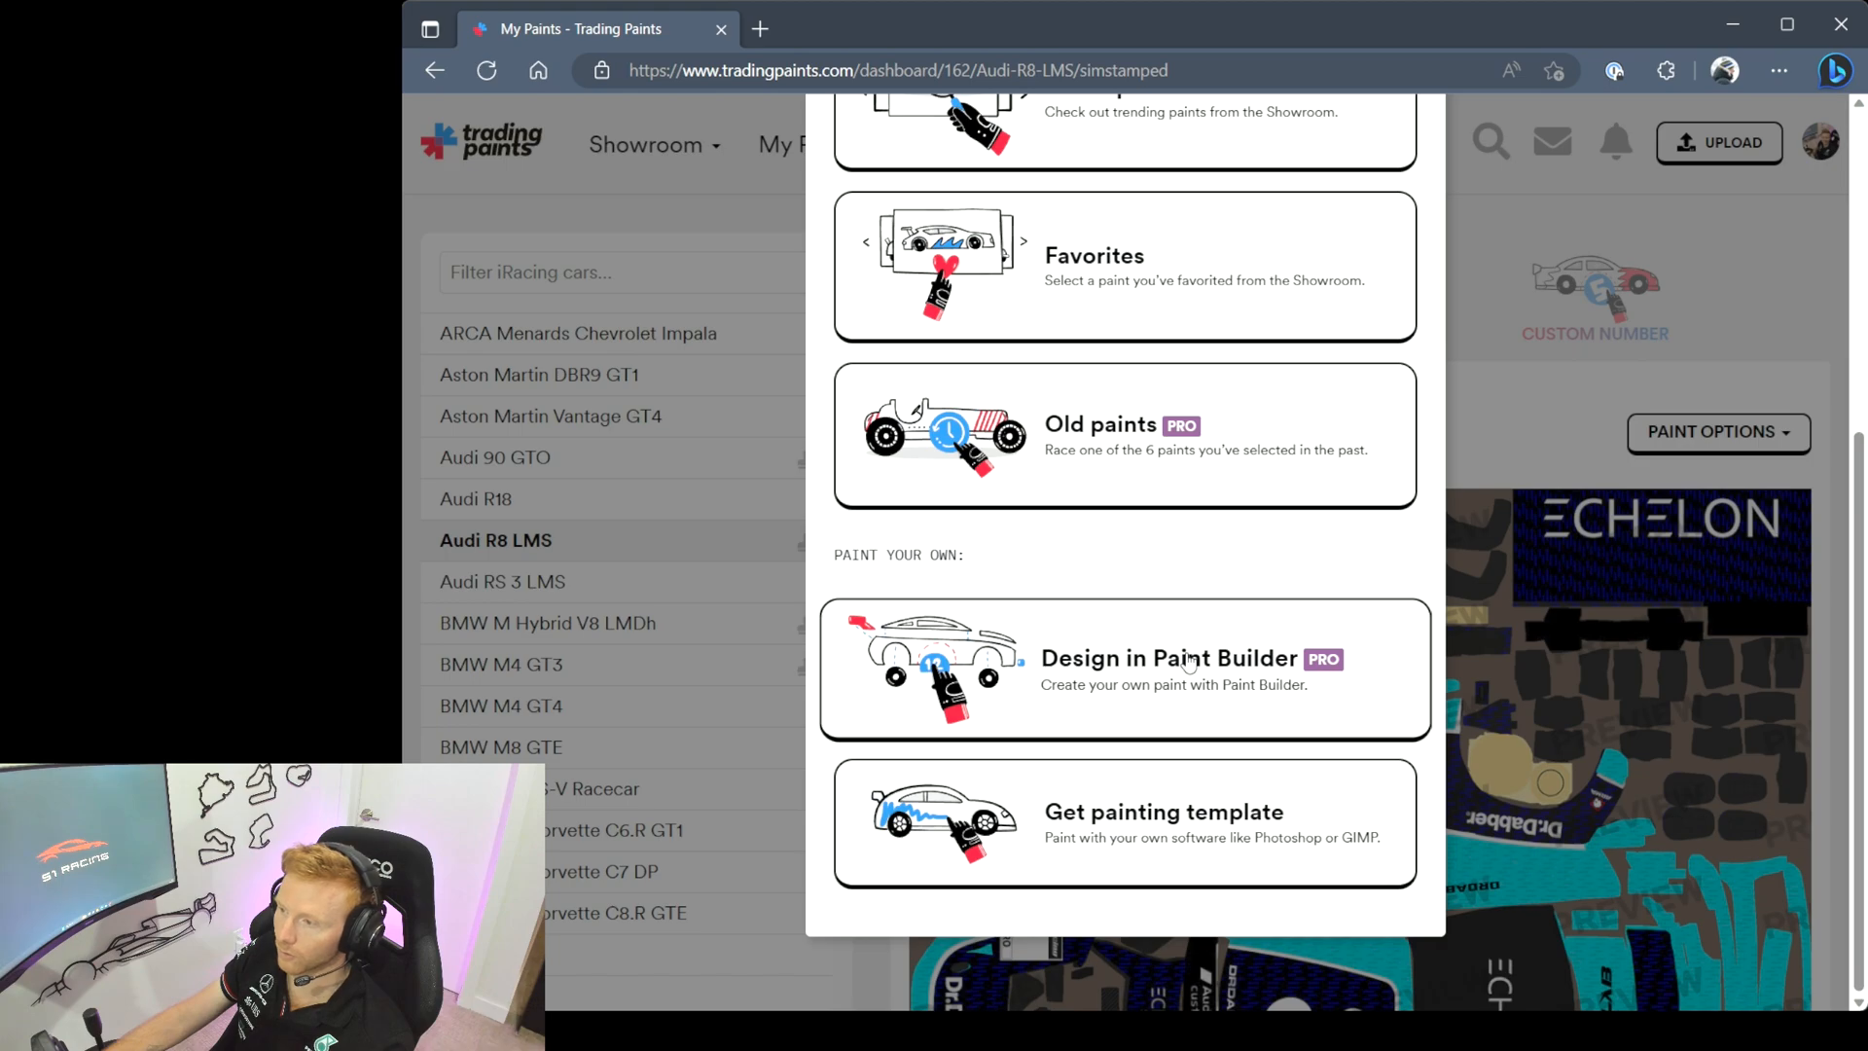
pyautogui.moveTo(1262, 569)
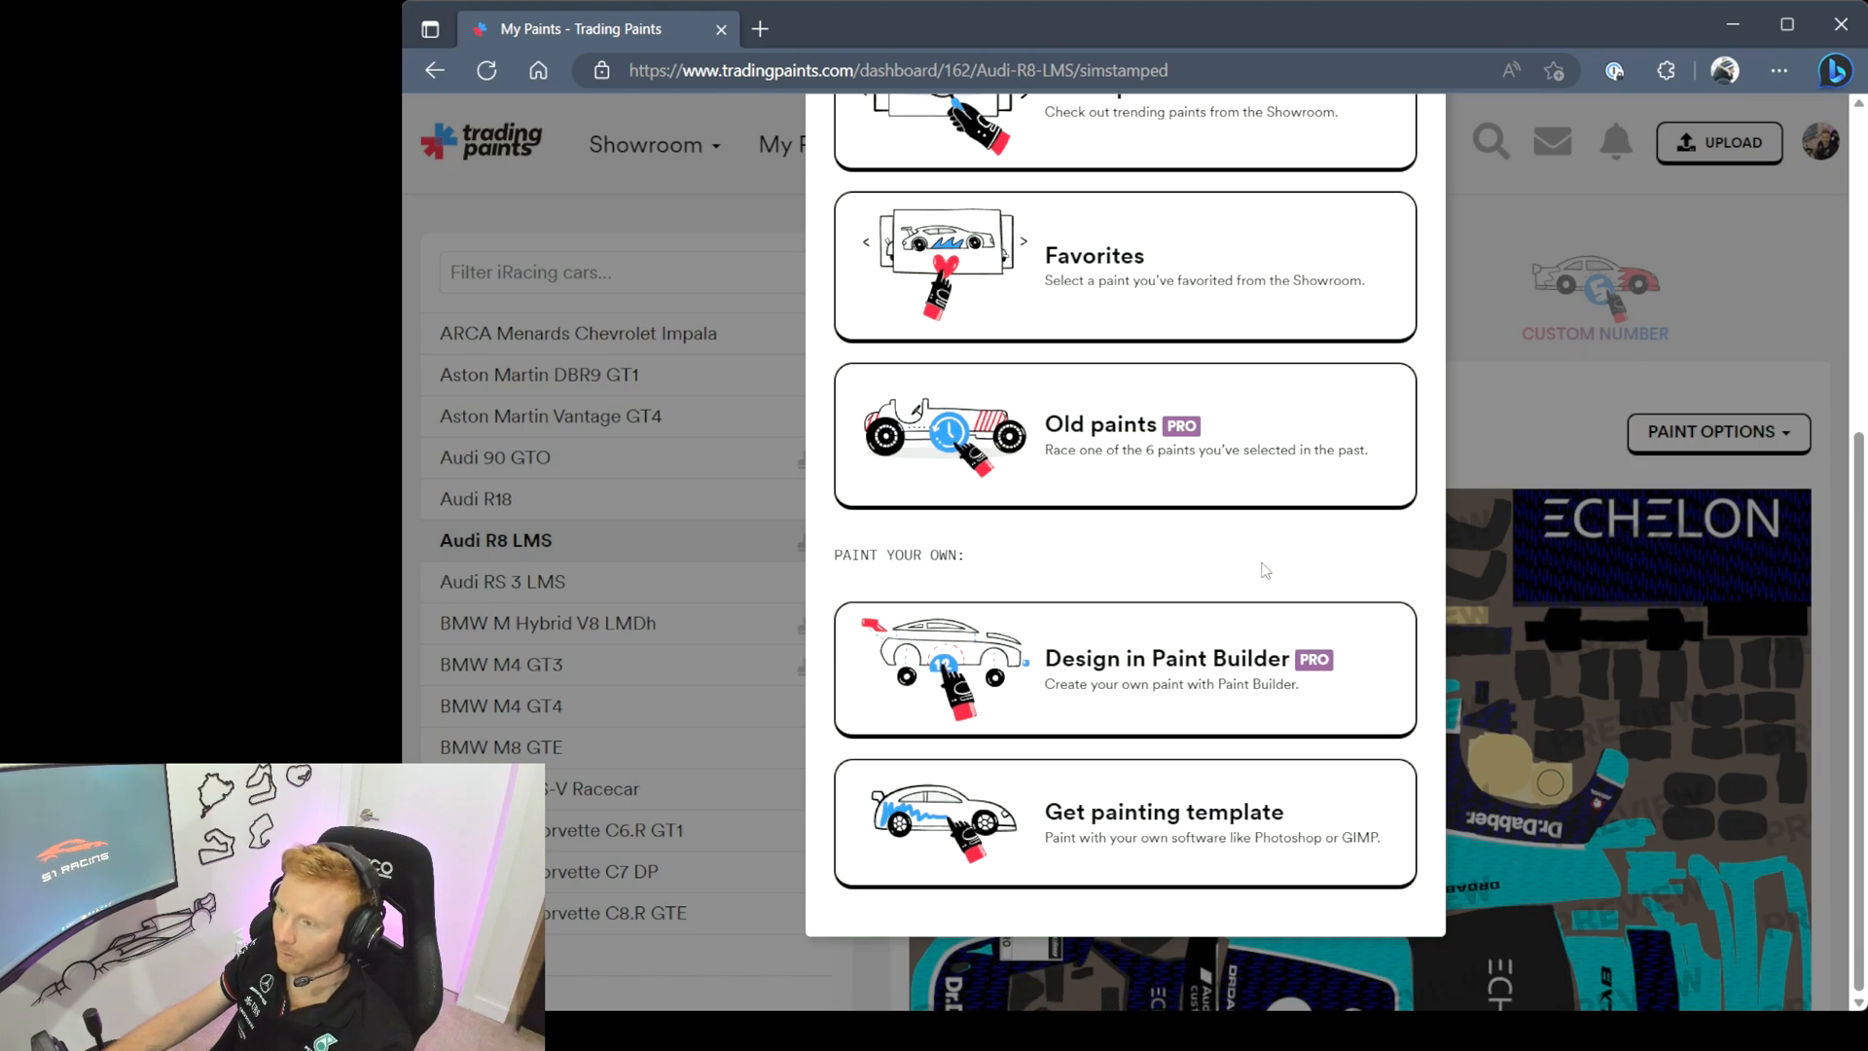
pyautogui.moveTo(1487, 426)
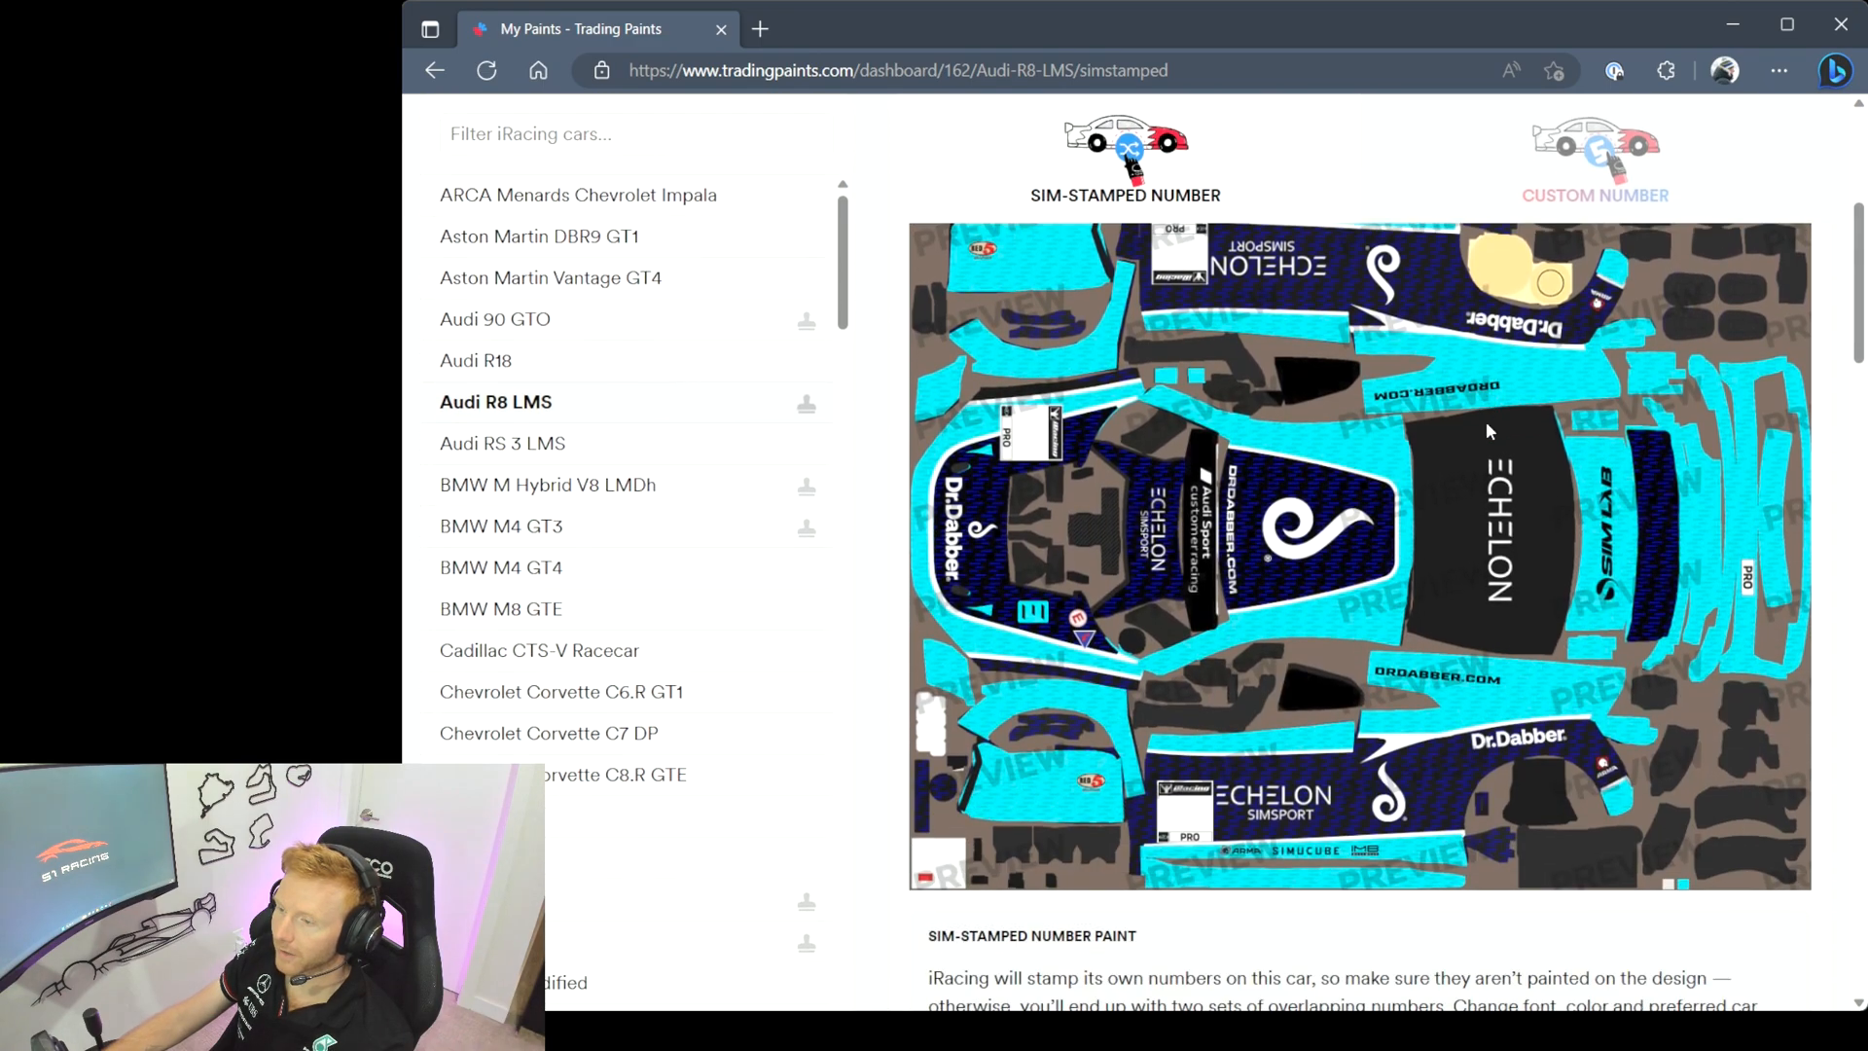
pyautogui.scroll(-3)
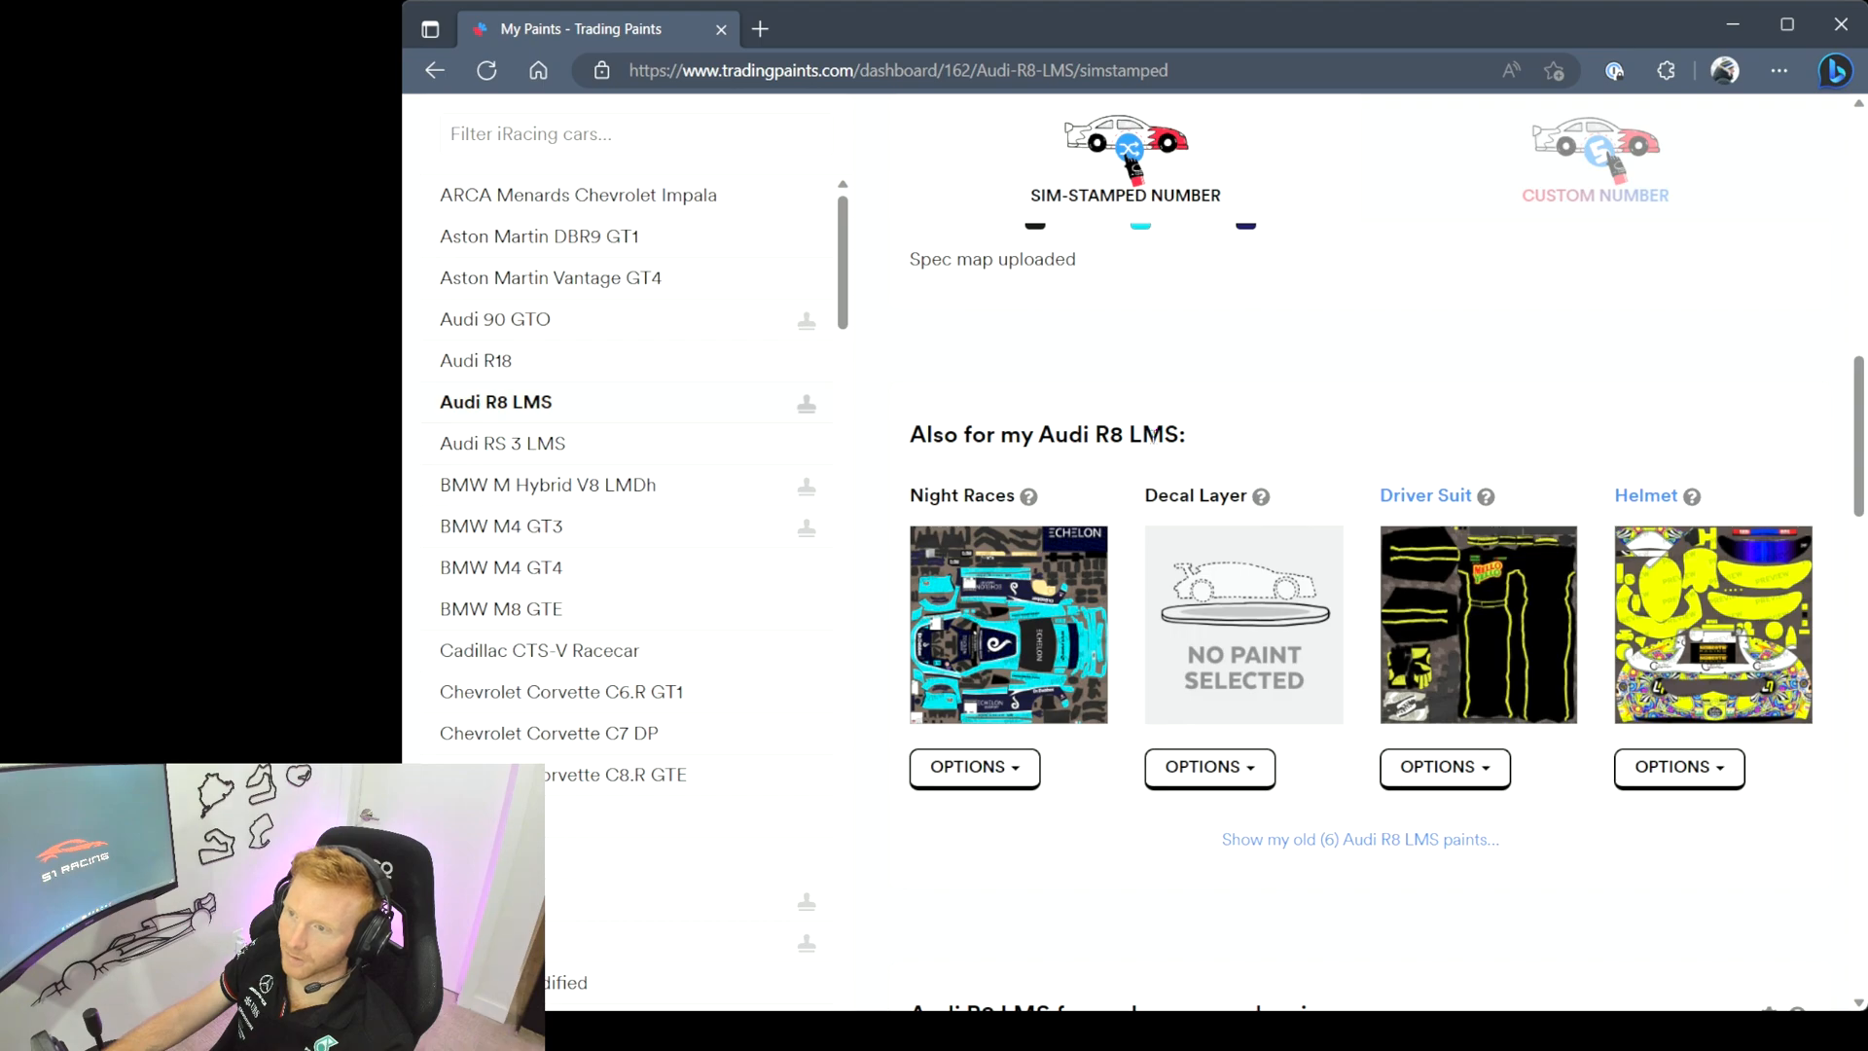
pyautogui.moveTo(949, 465)
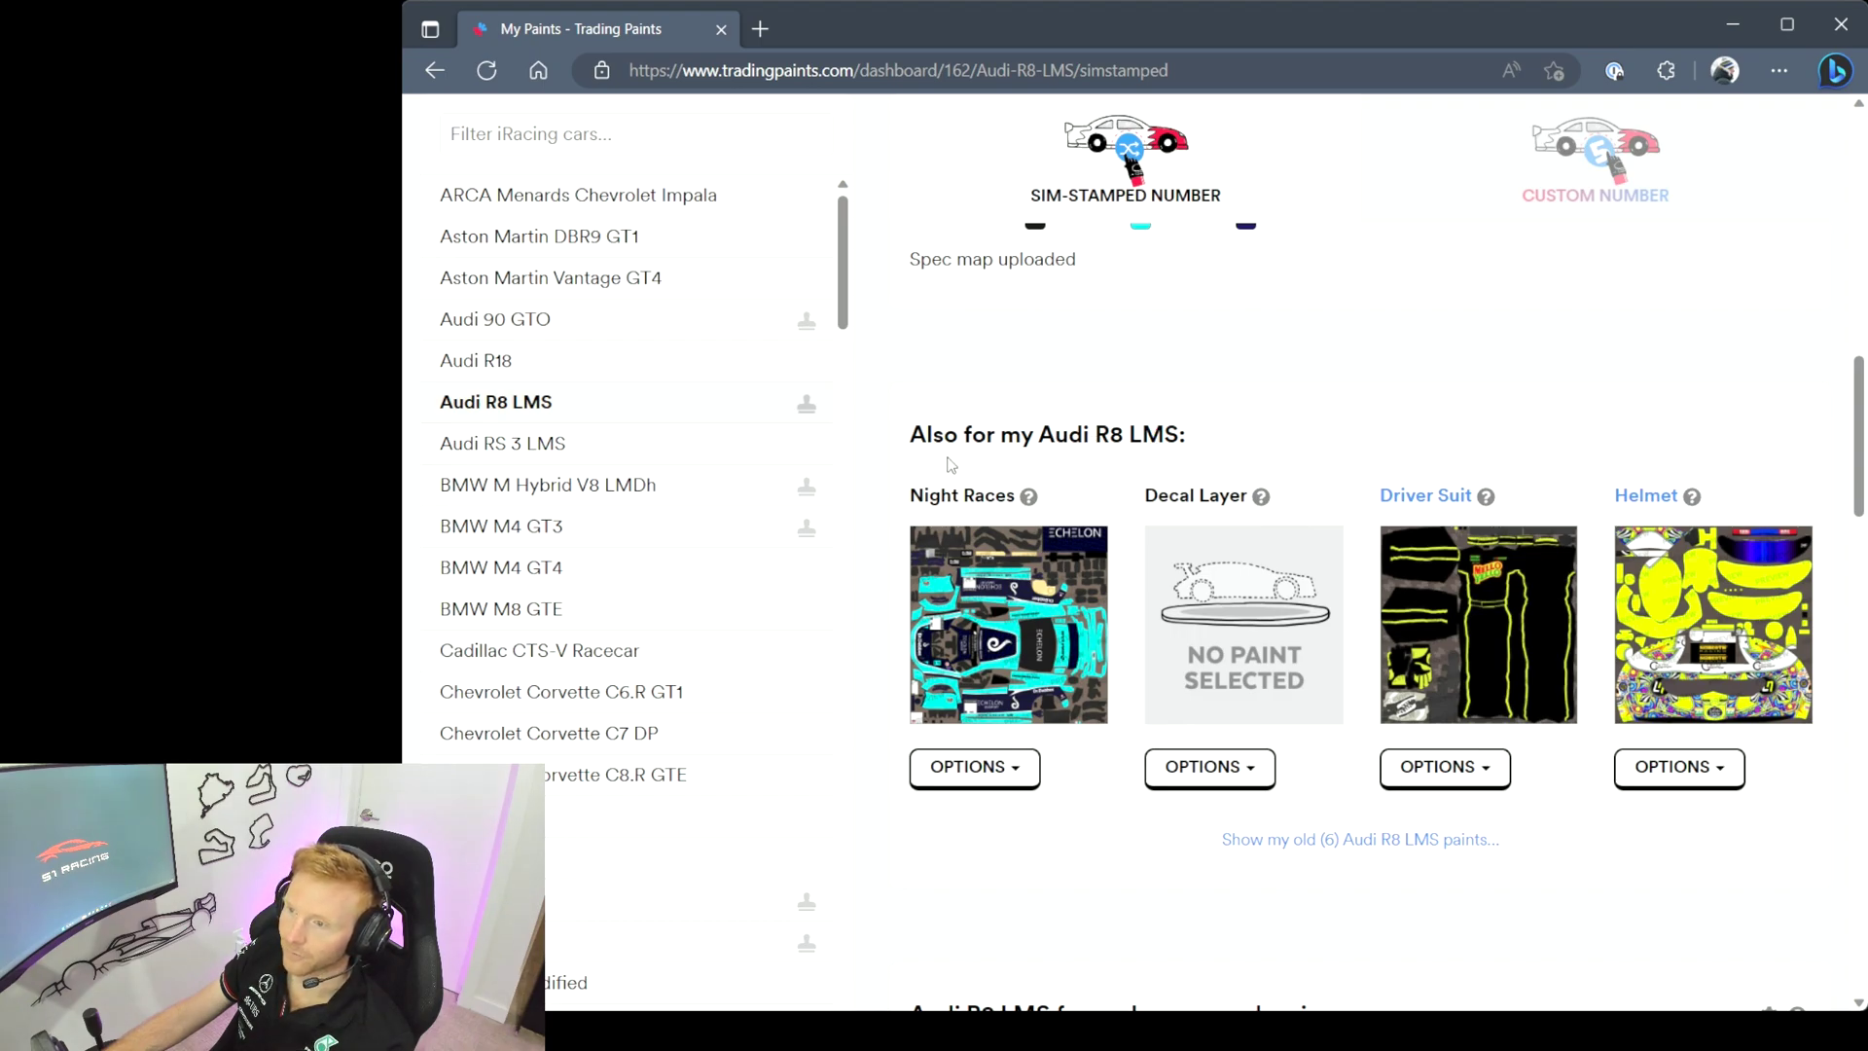
pyautogui.moveTo(1177, 426)
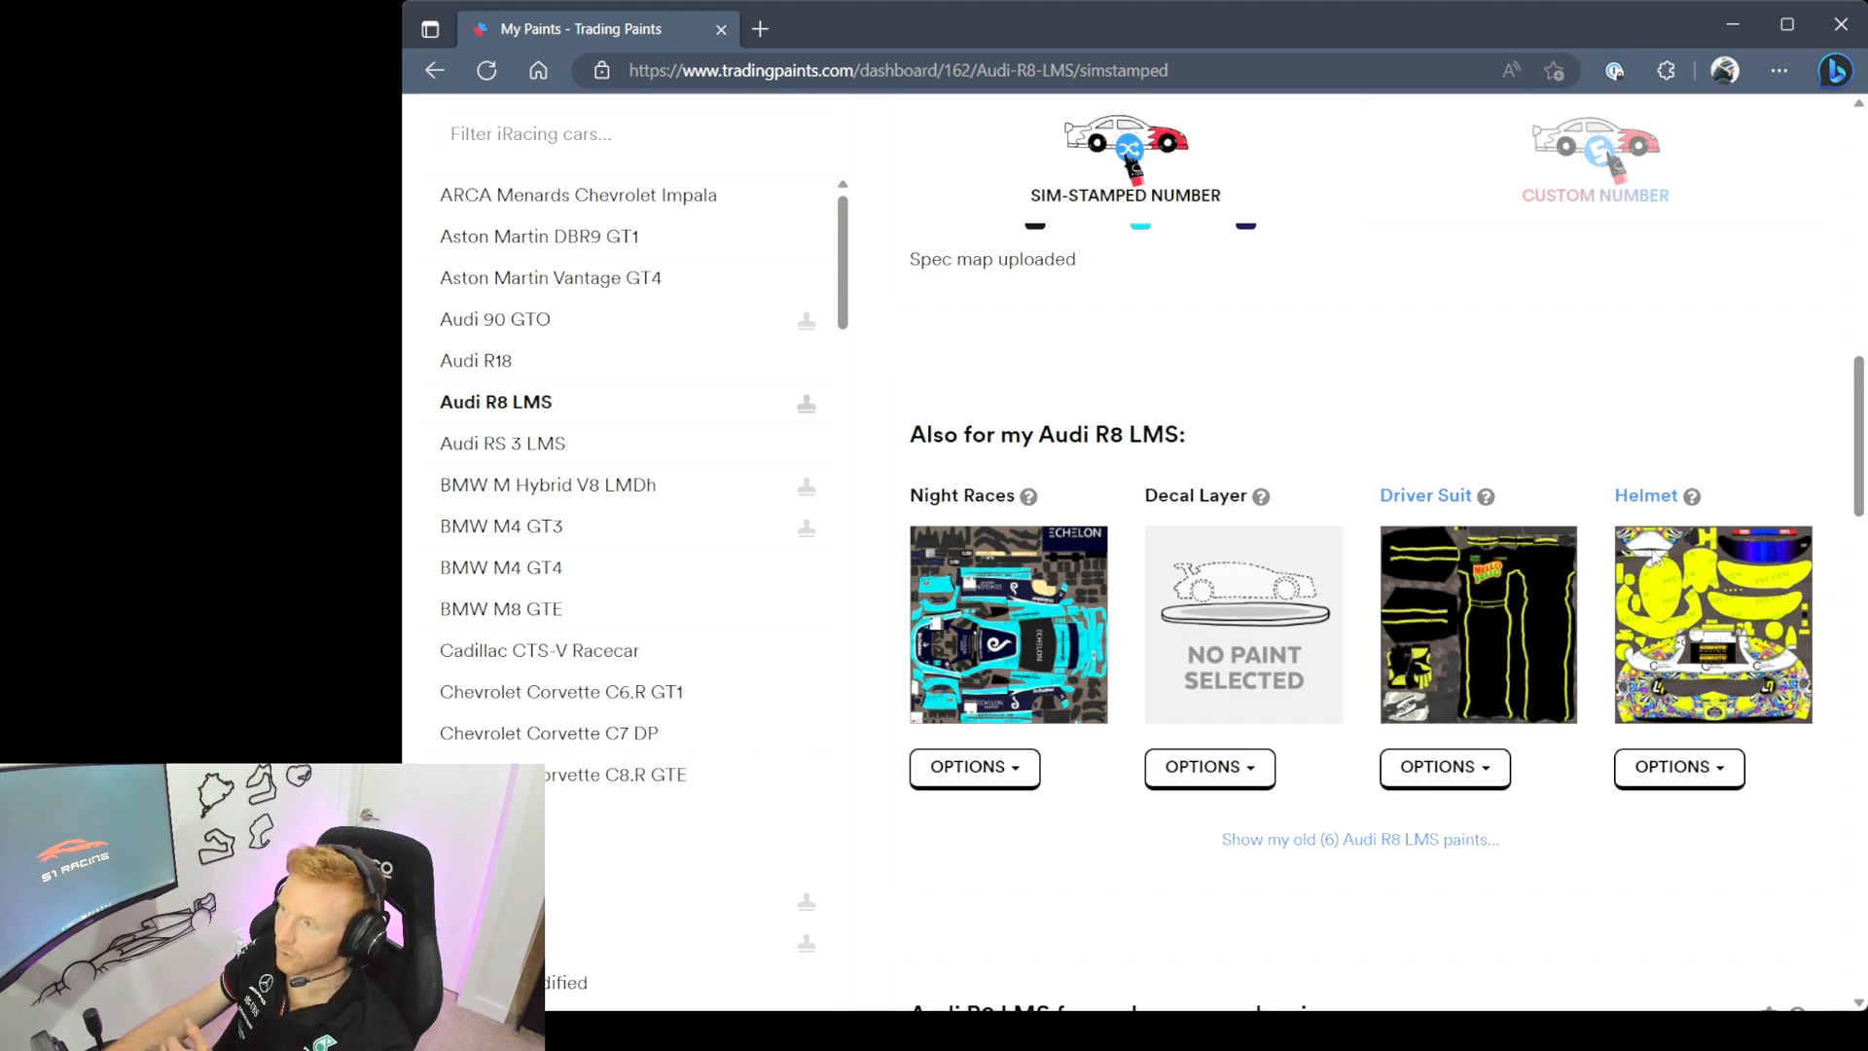
pyautogui.moveTo(1236, 432)
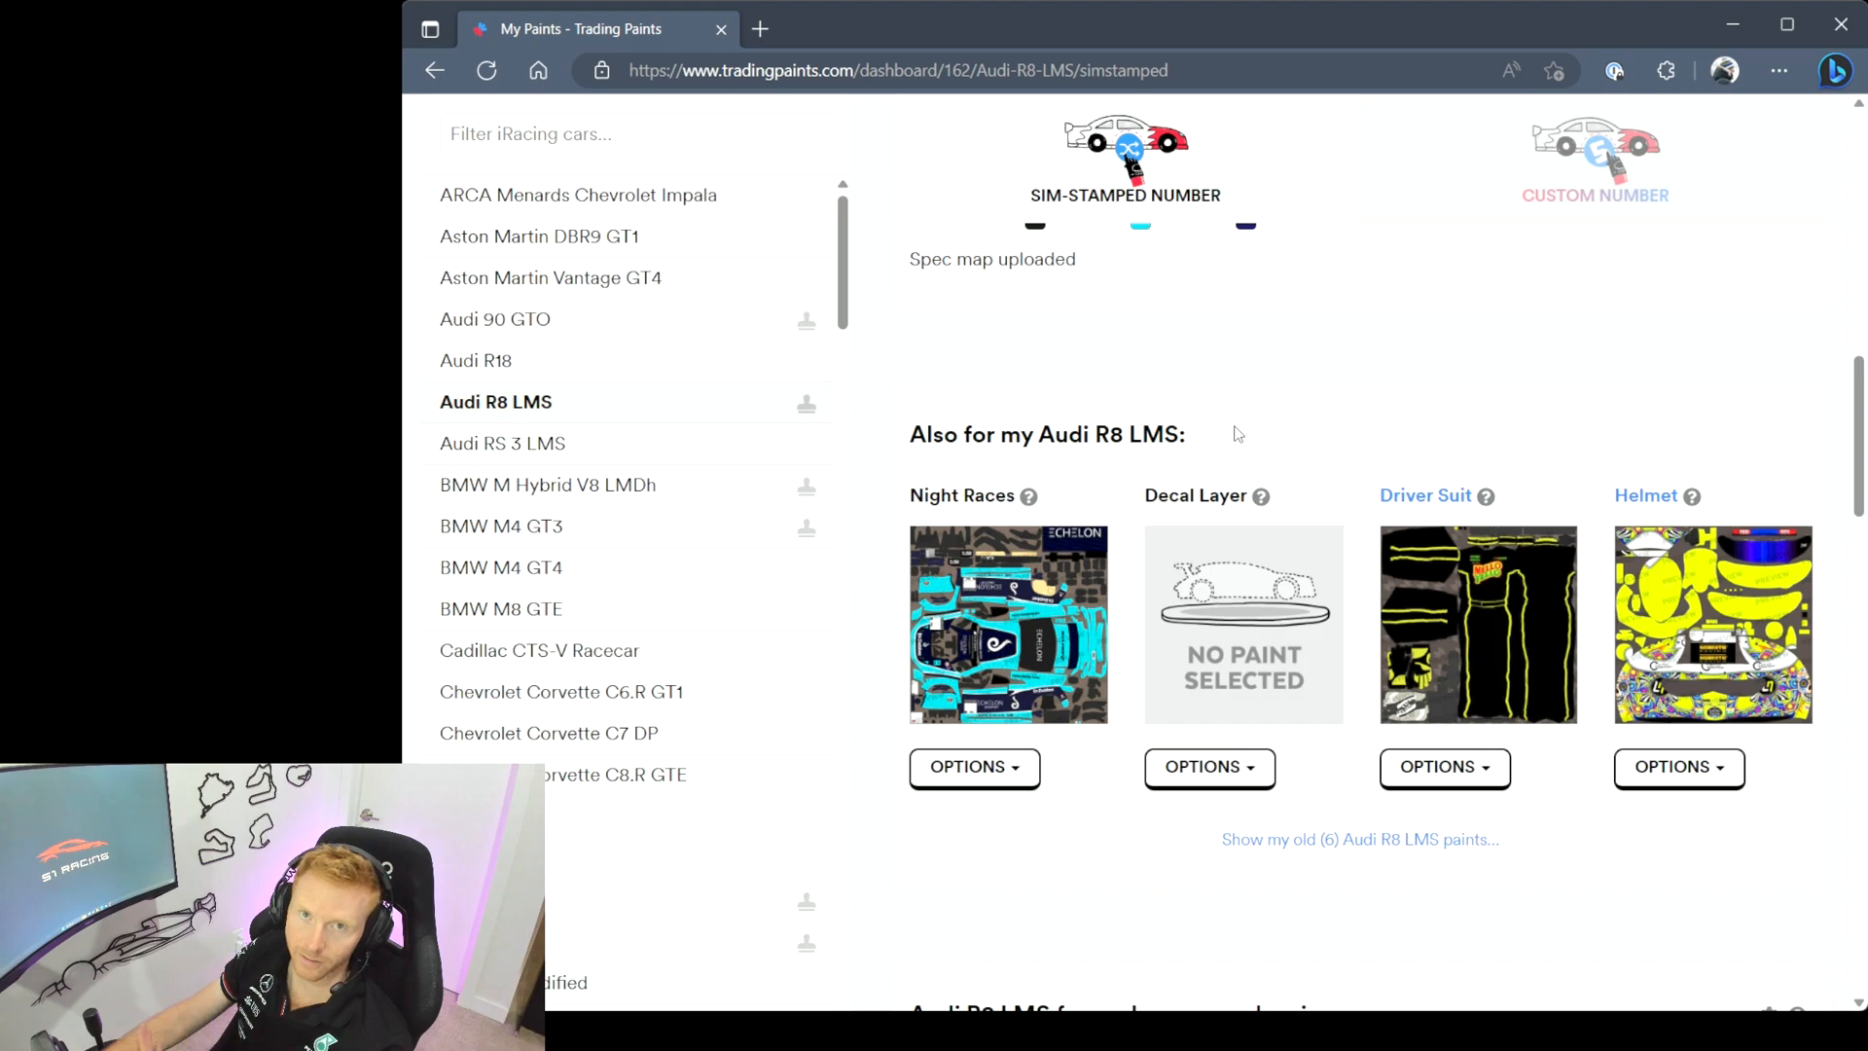
pyautogui.scroll(-3)
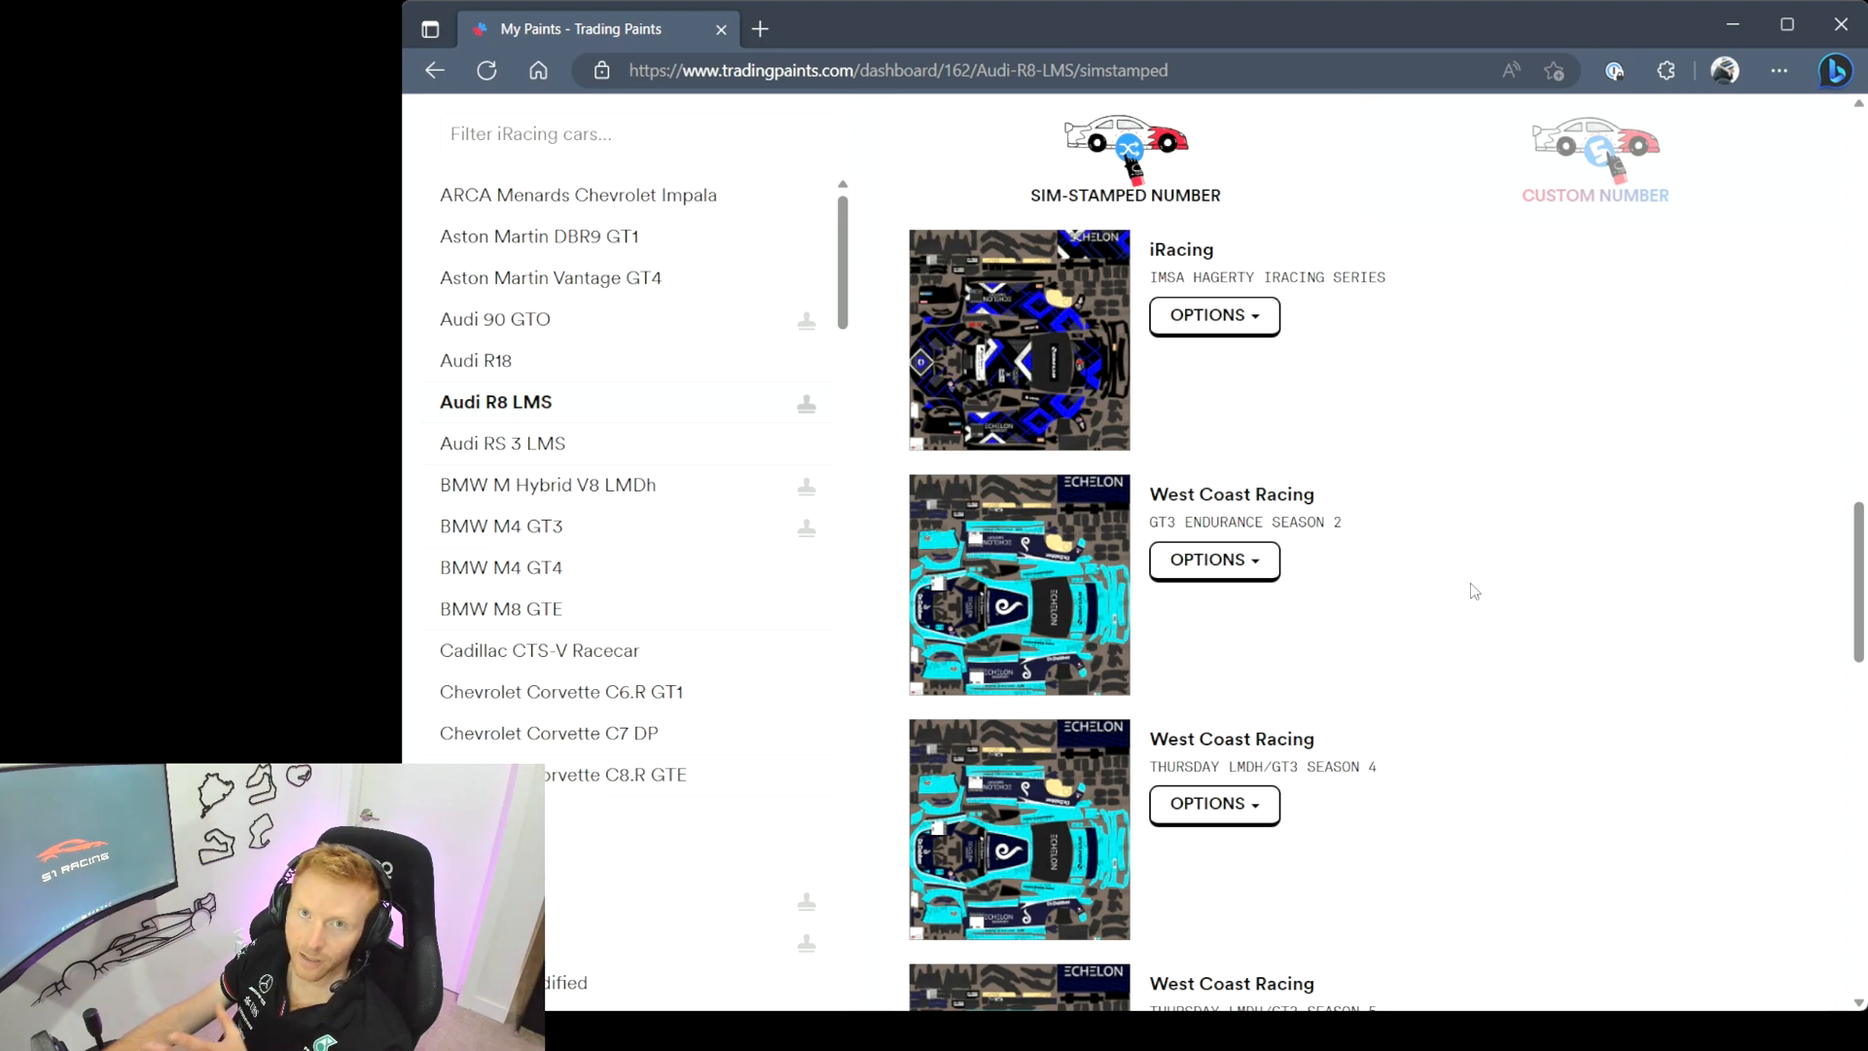
pyautogui.scroll(-3)
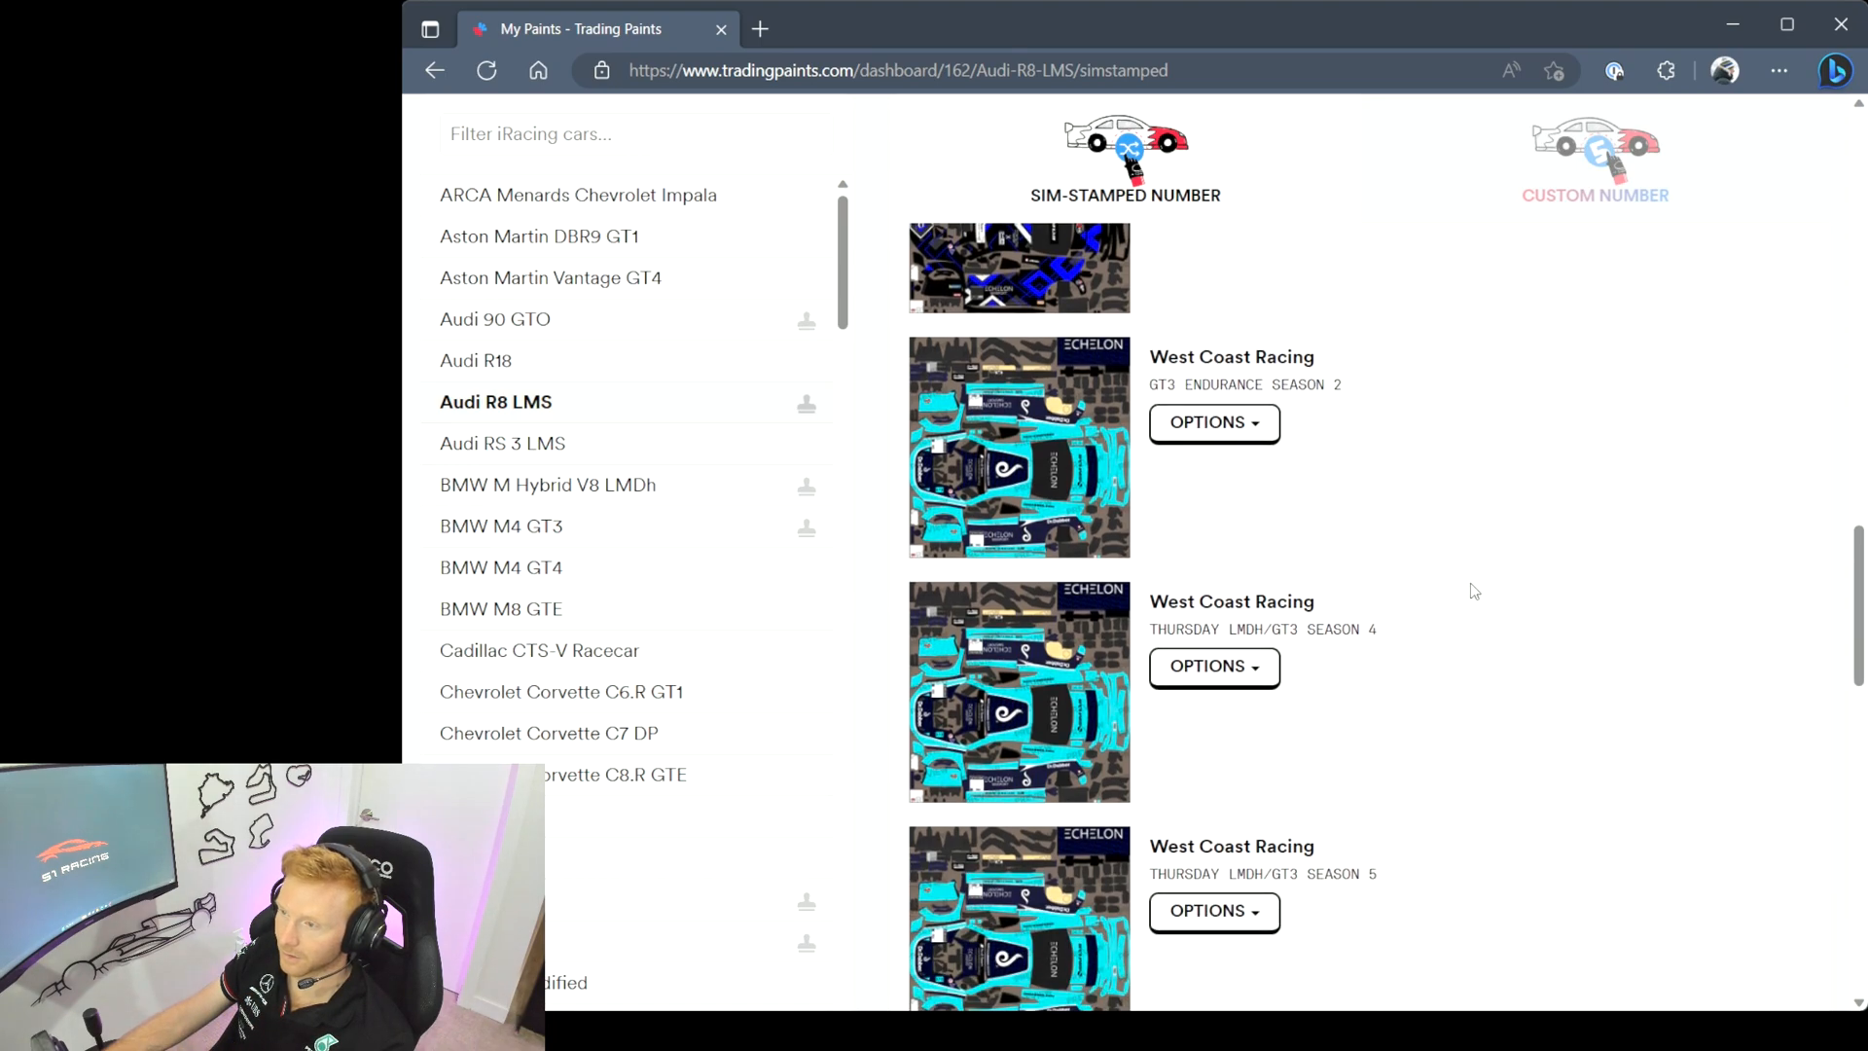
pyautogui.scroll(3)
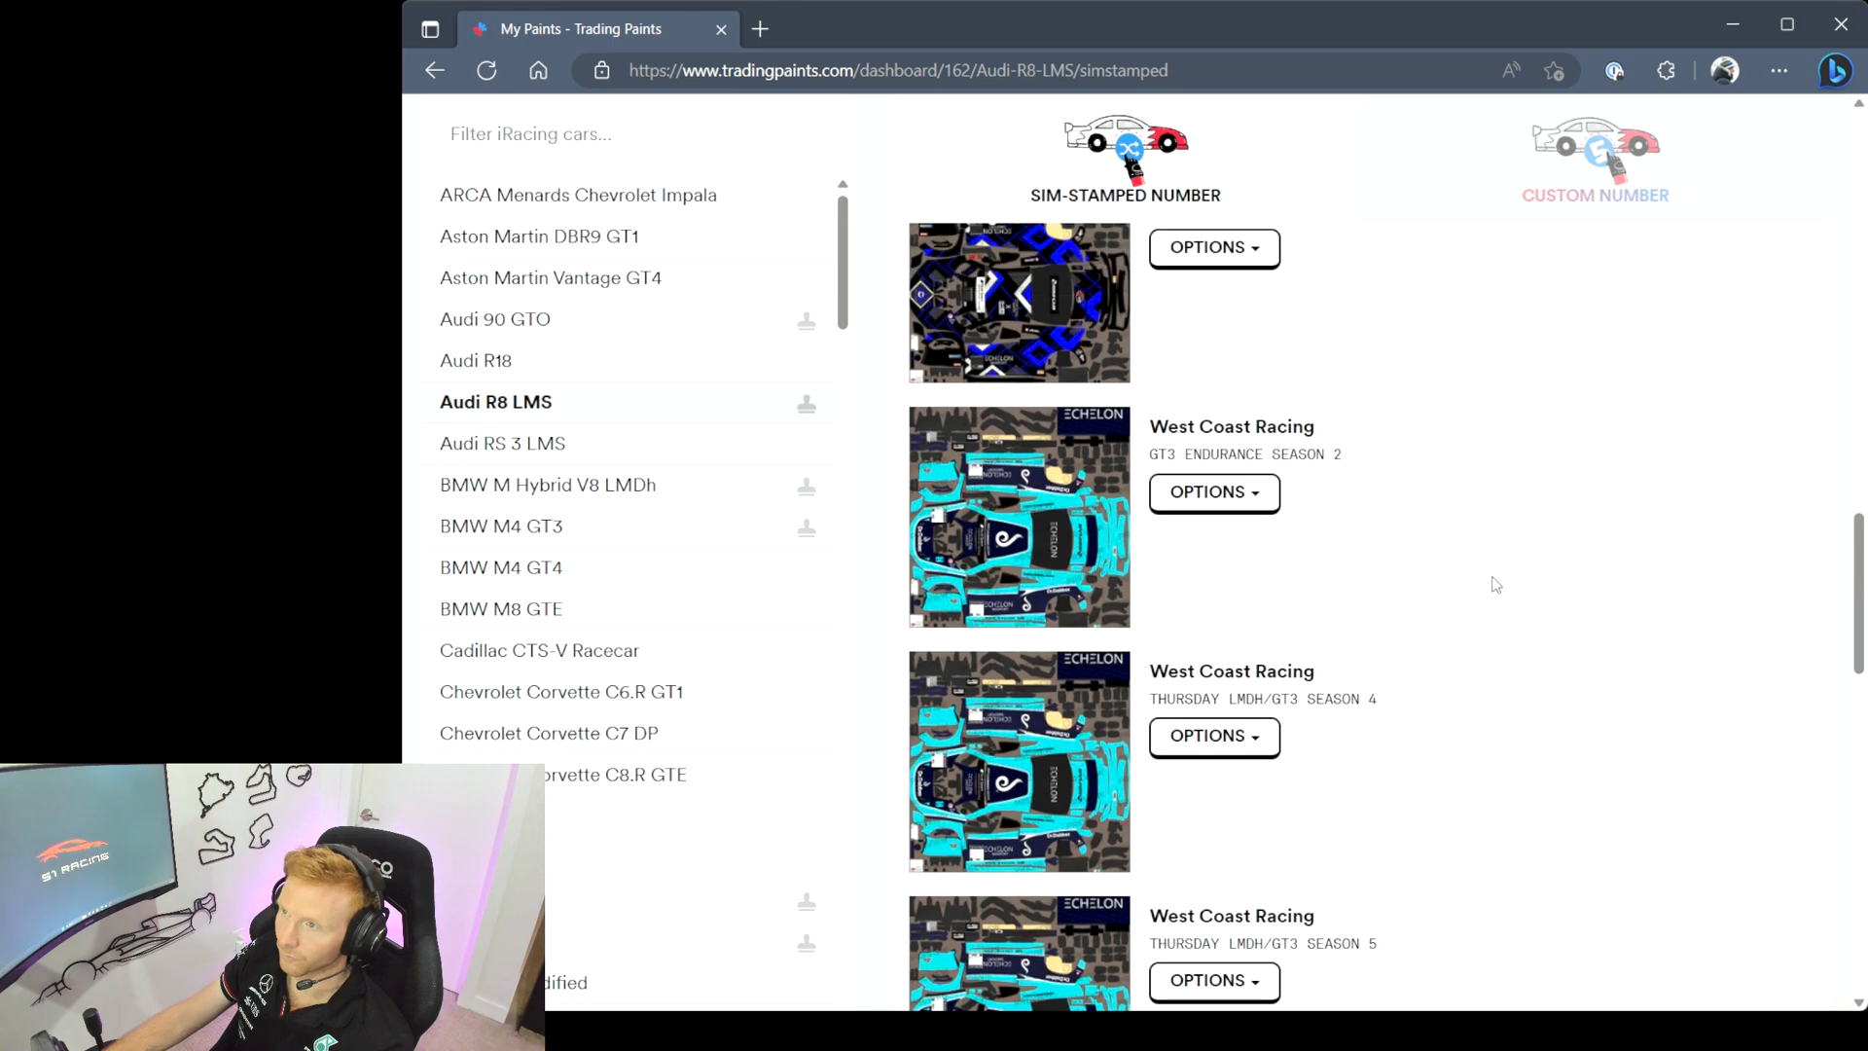
pyautogui.scroll(3)
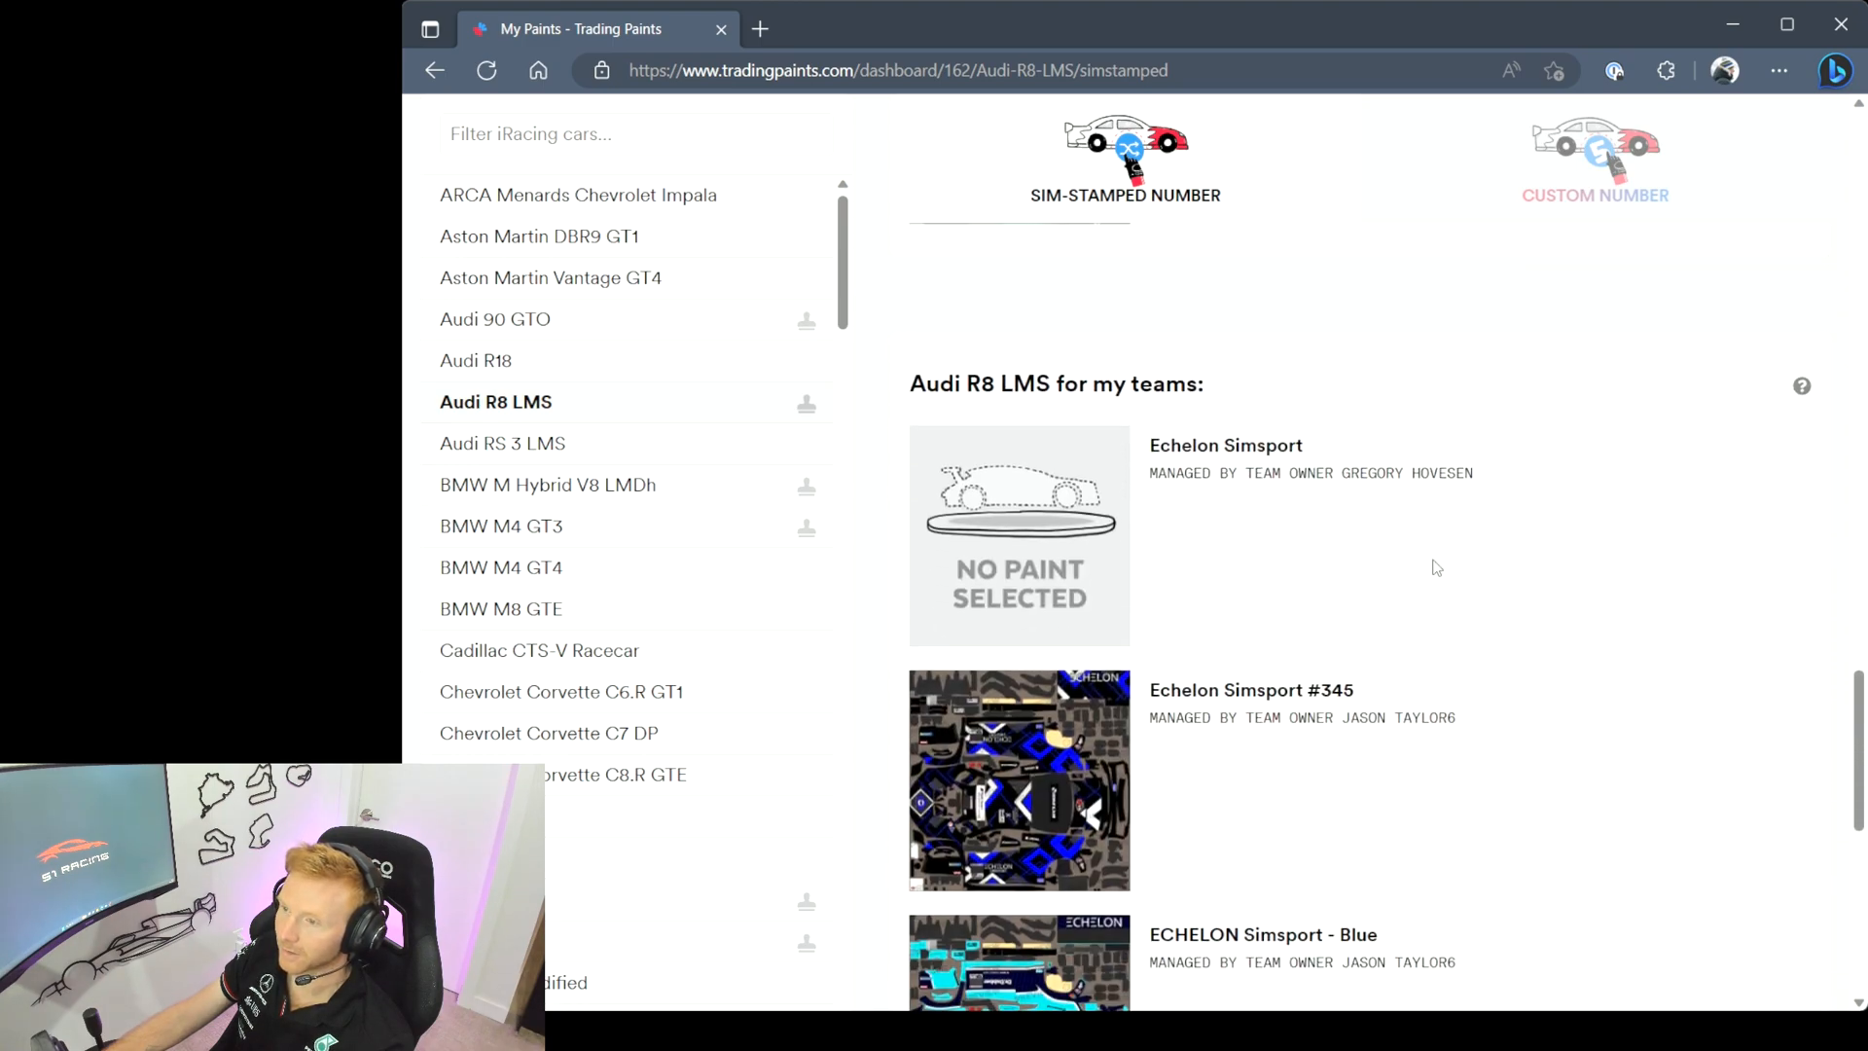
pyautogui.scroll(-3)
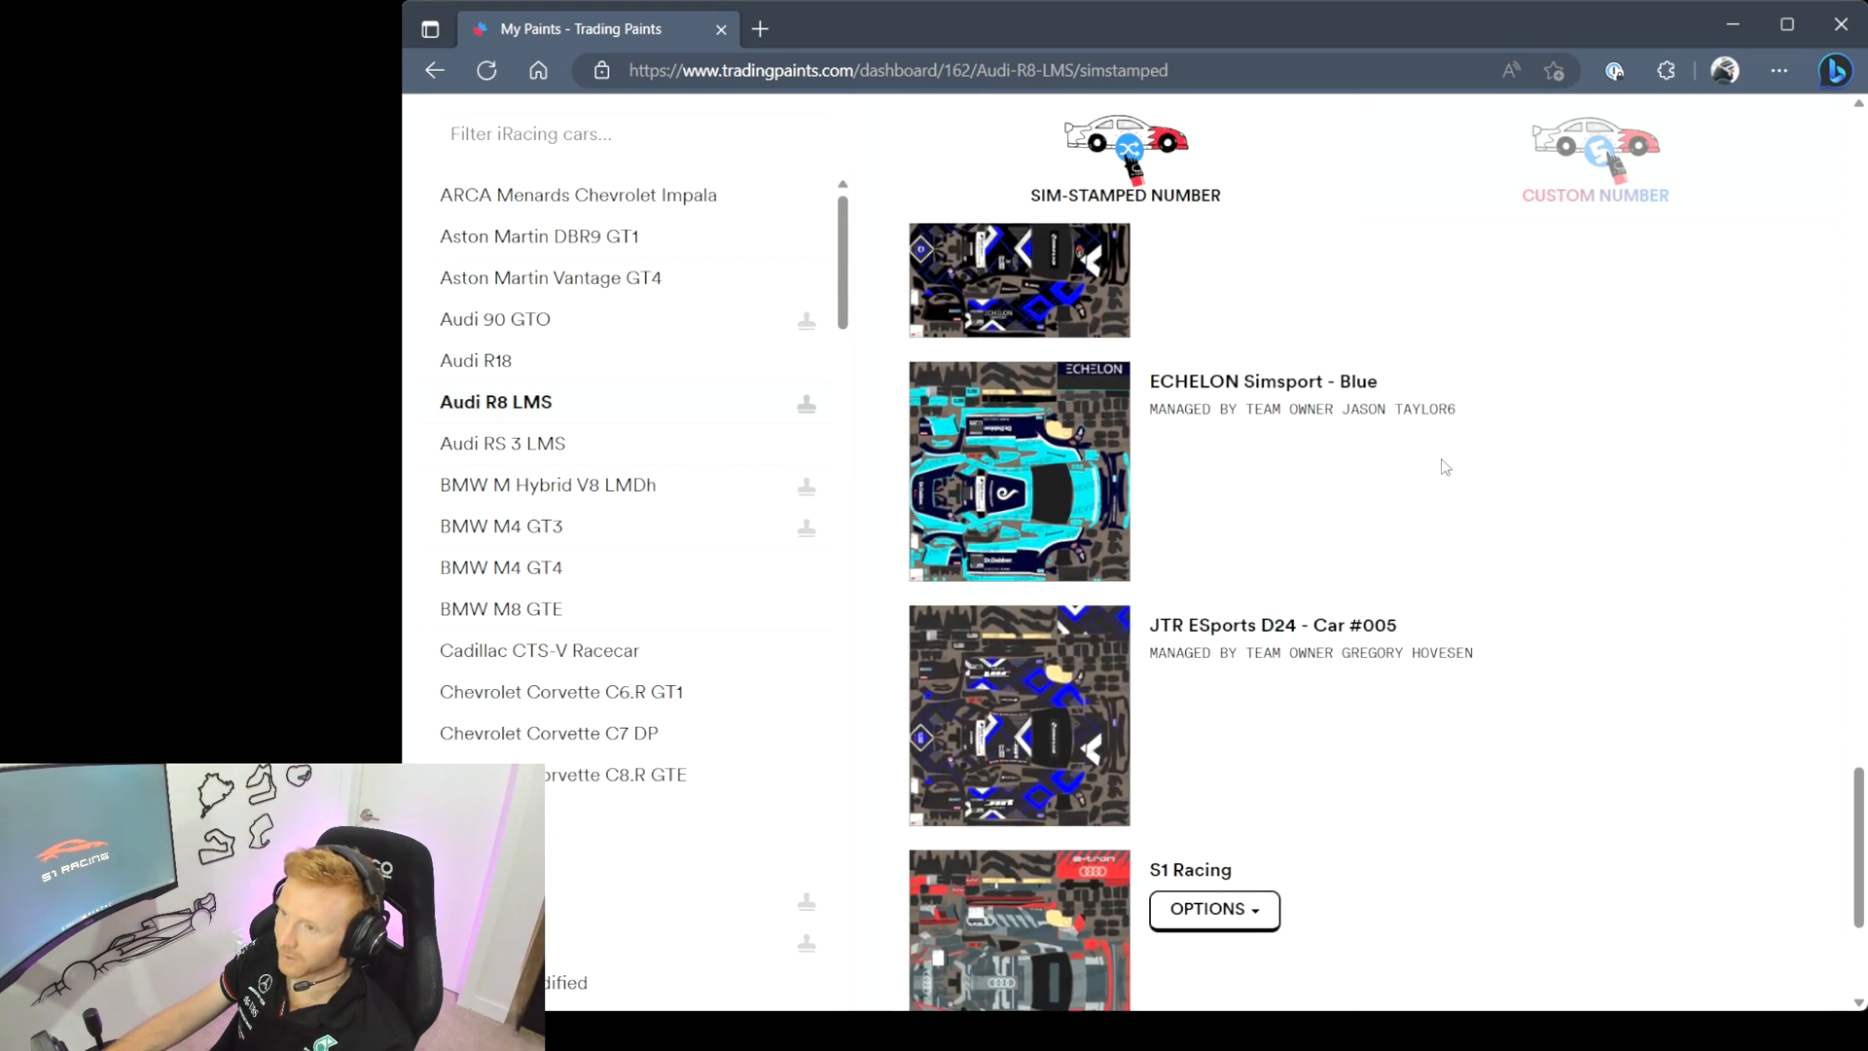
pyautogui.scroll(-3)
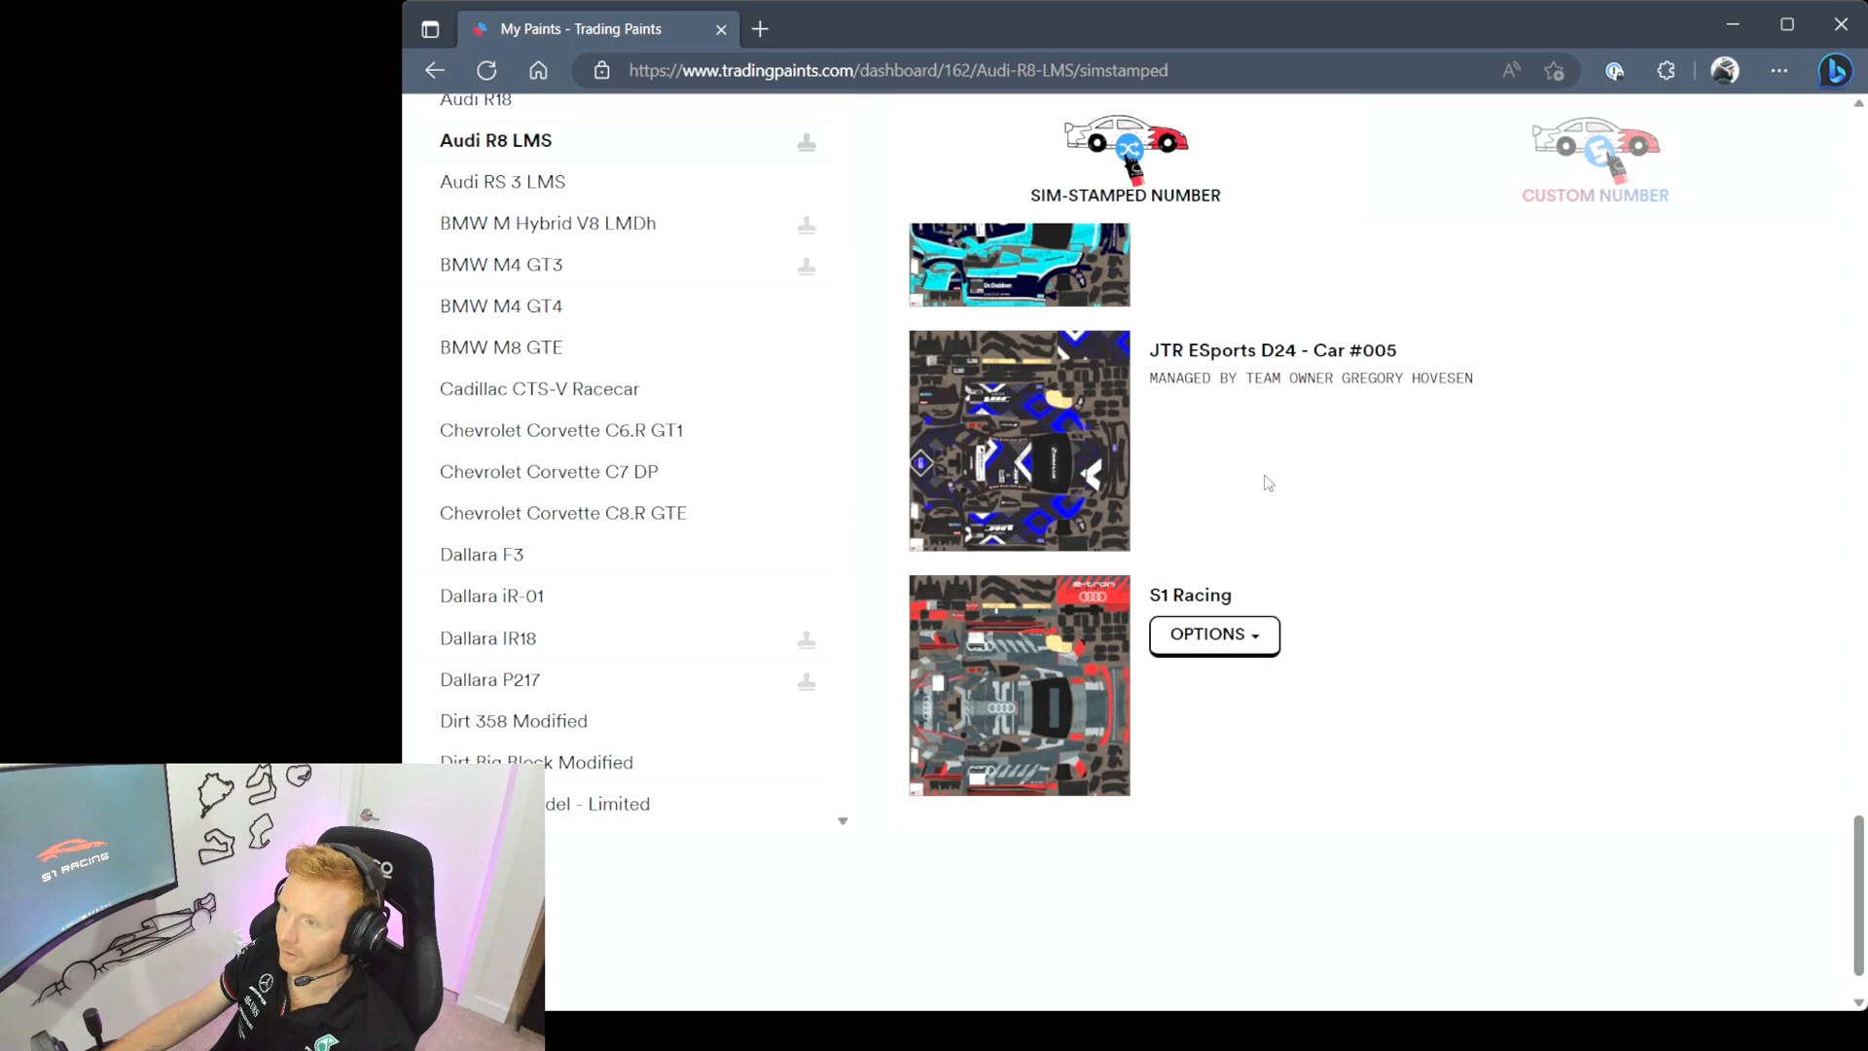
pyautogui.scroll(3)
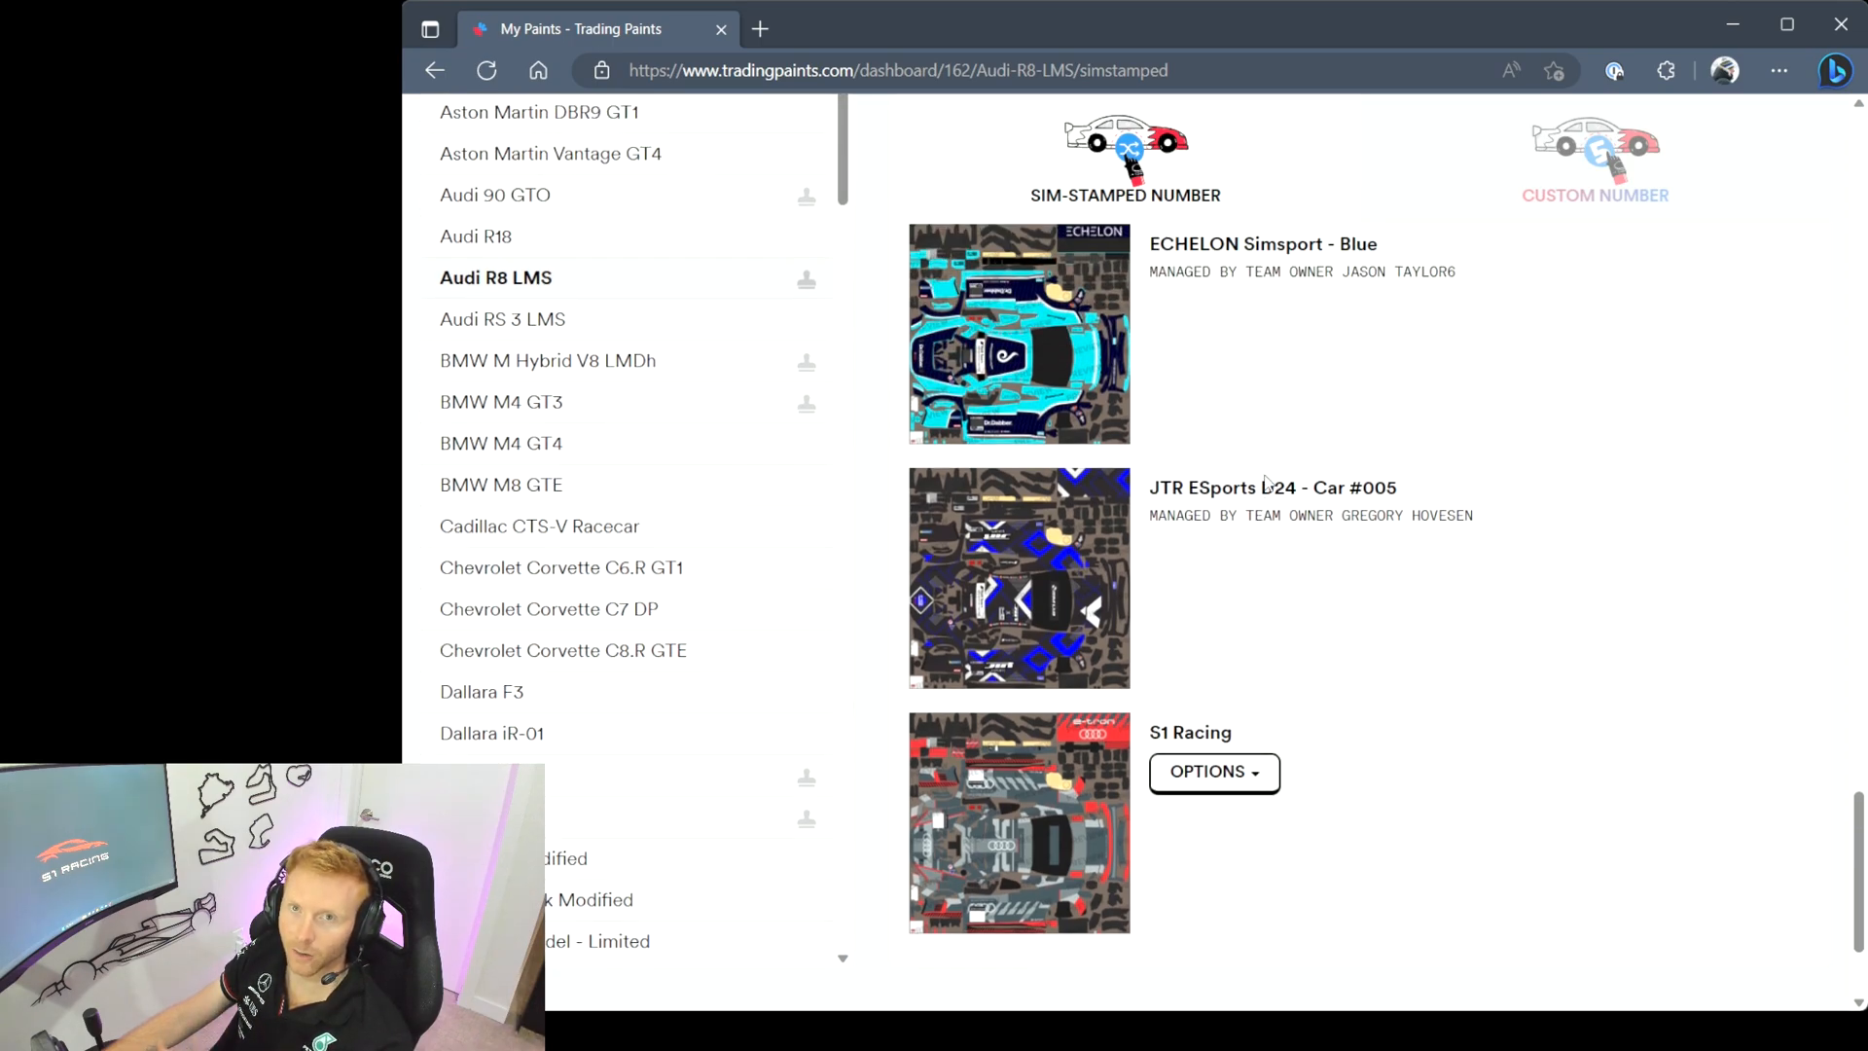
pyautogui.scroll(-3)
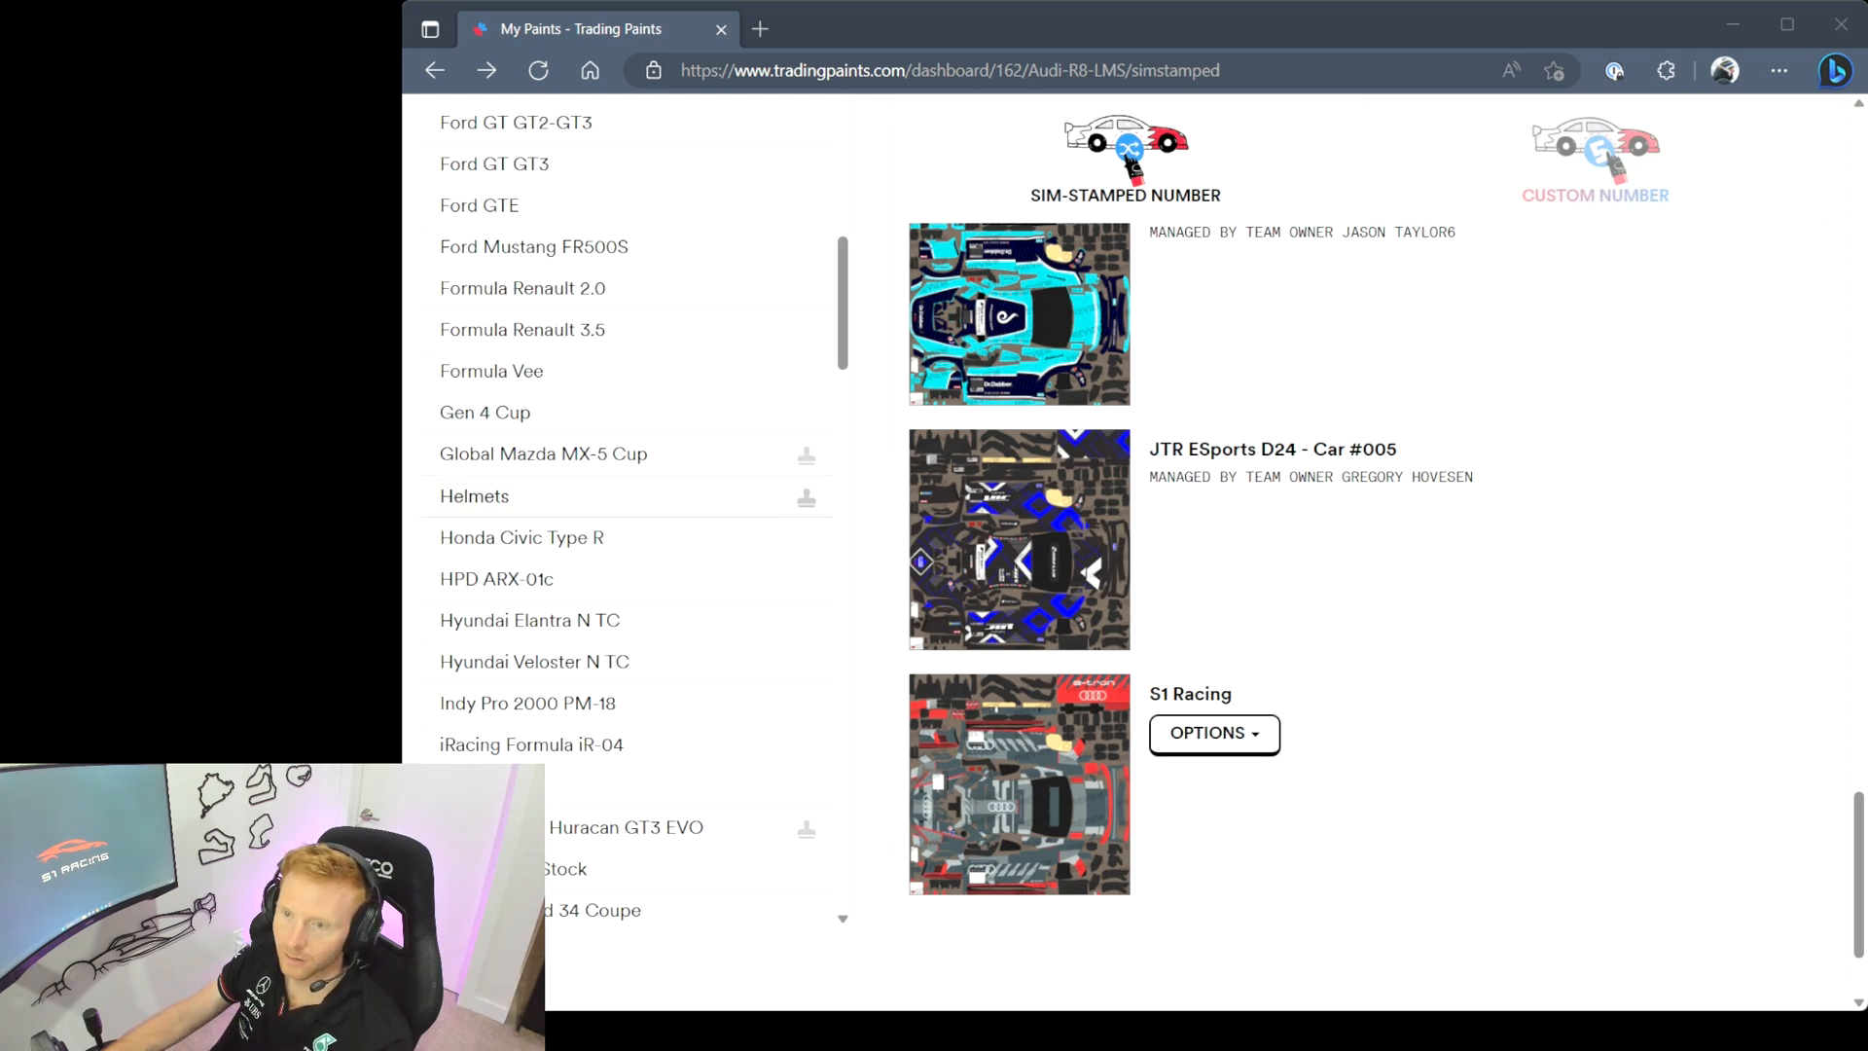
# Select Helmets and bring up its new-paint chooser from Paint Options, browsing the options
pyautogui.click(474, 496)
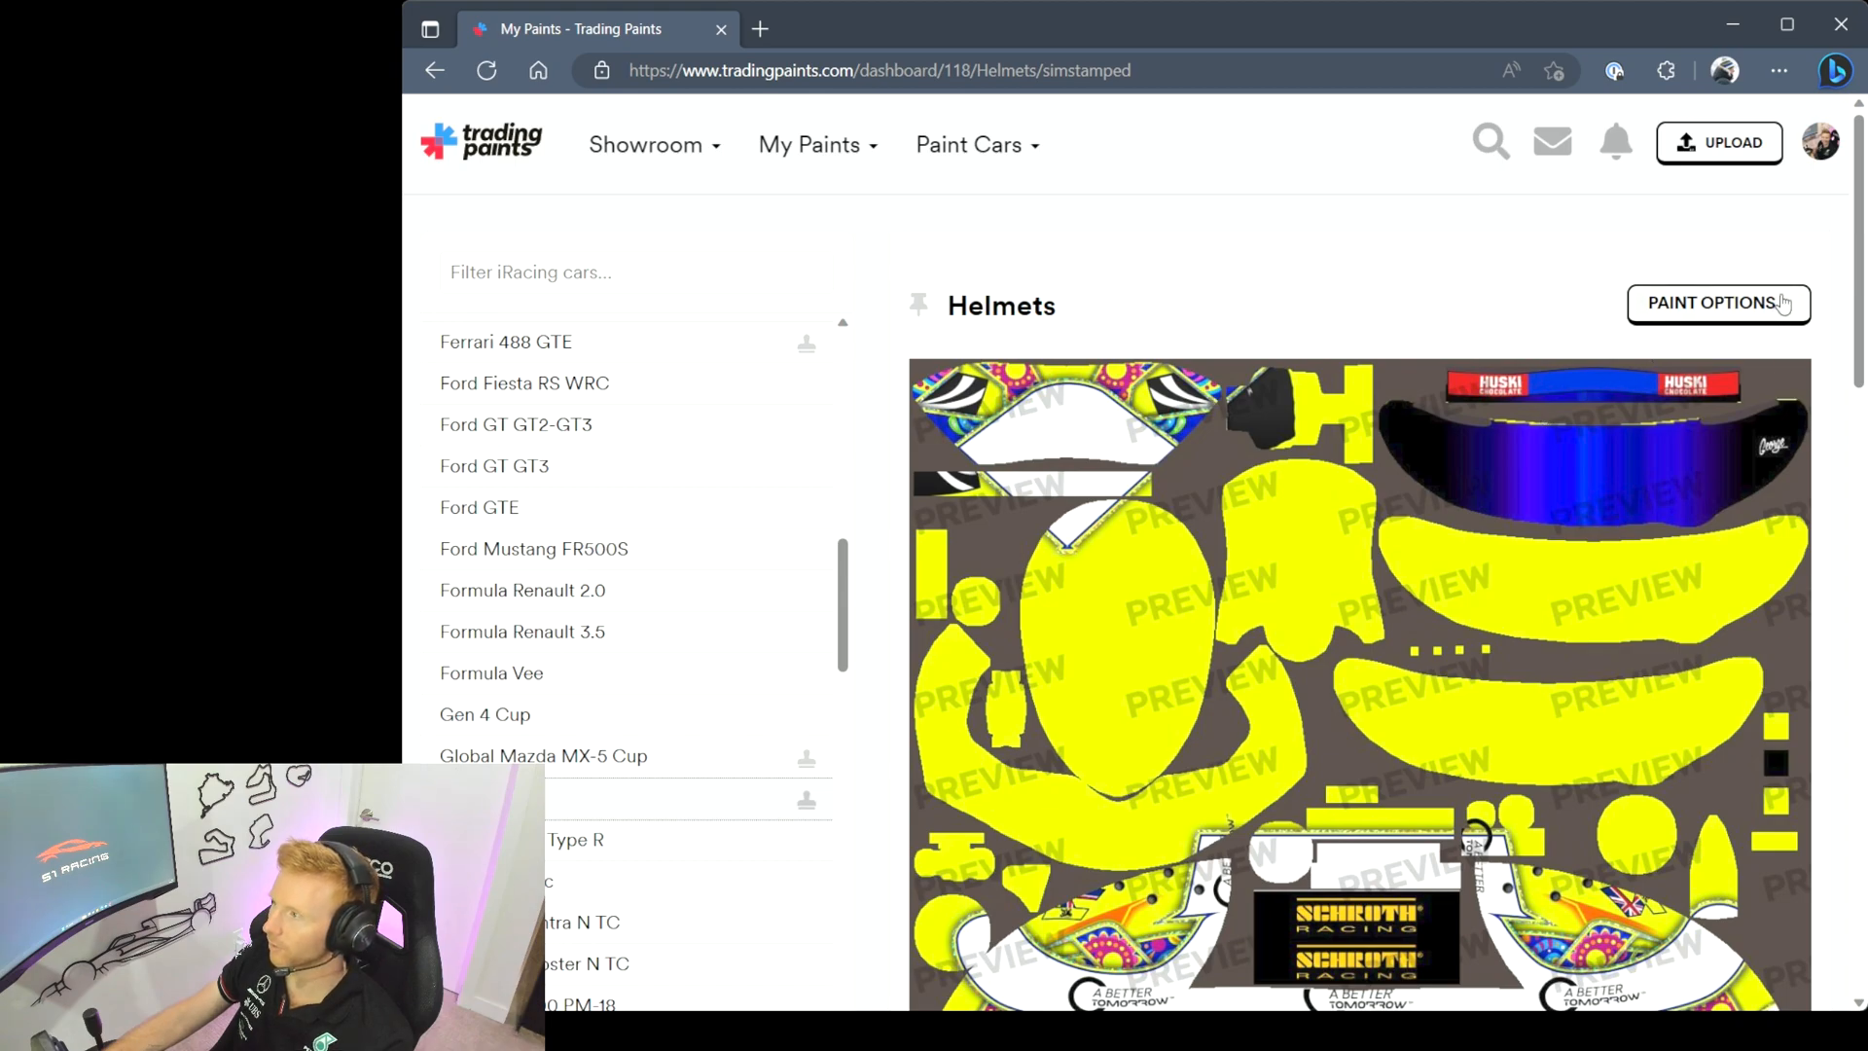
pyautogui.click(1718, 303)
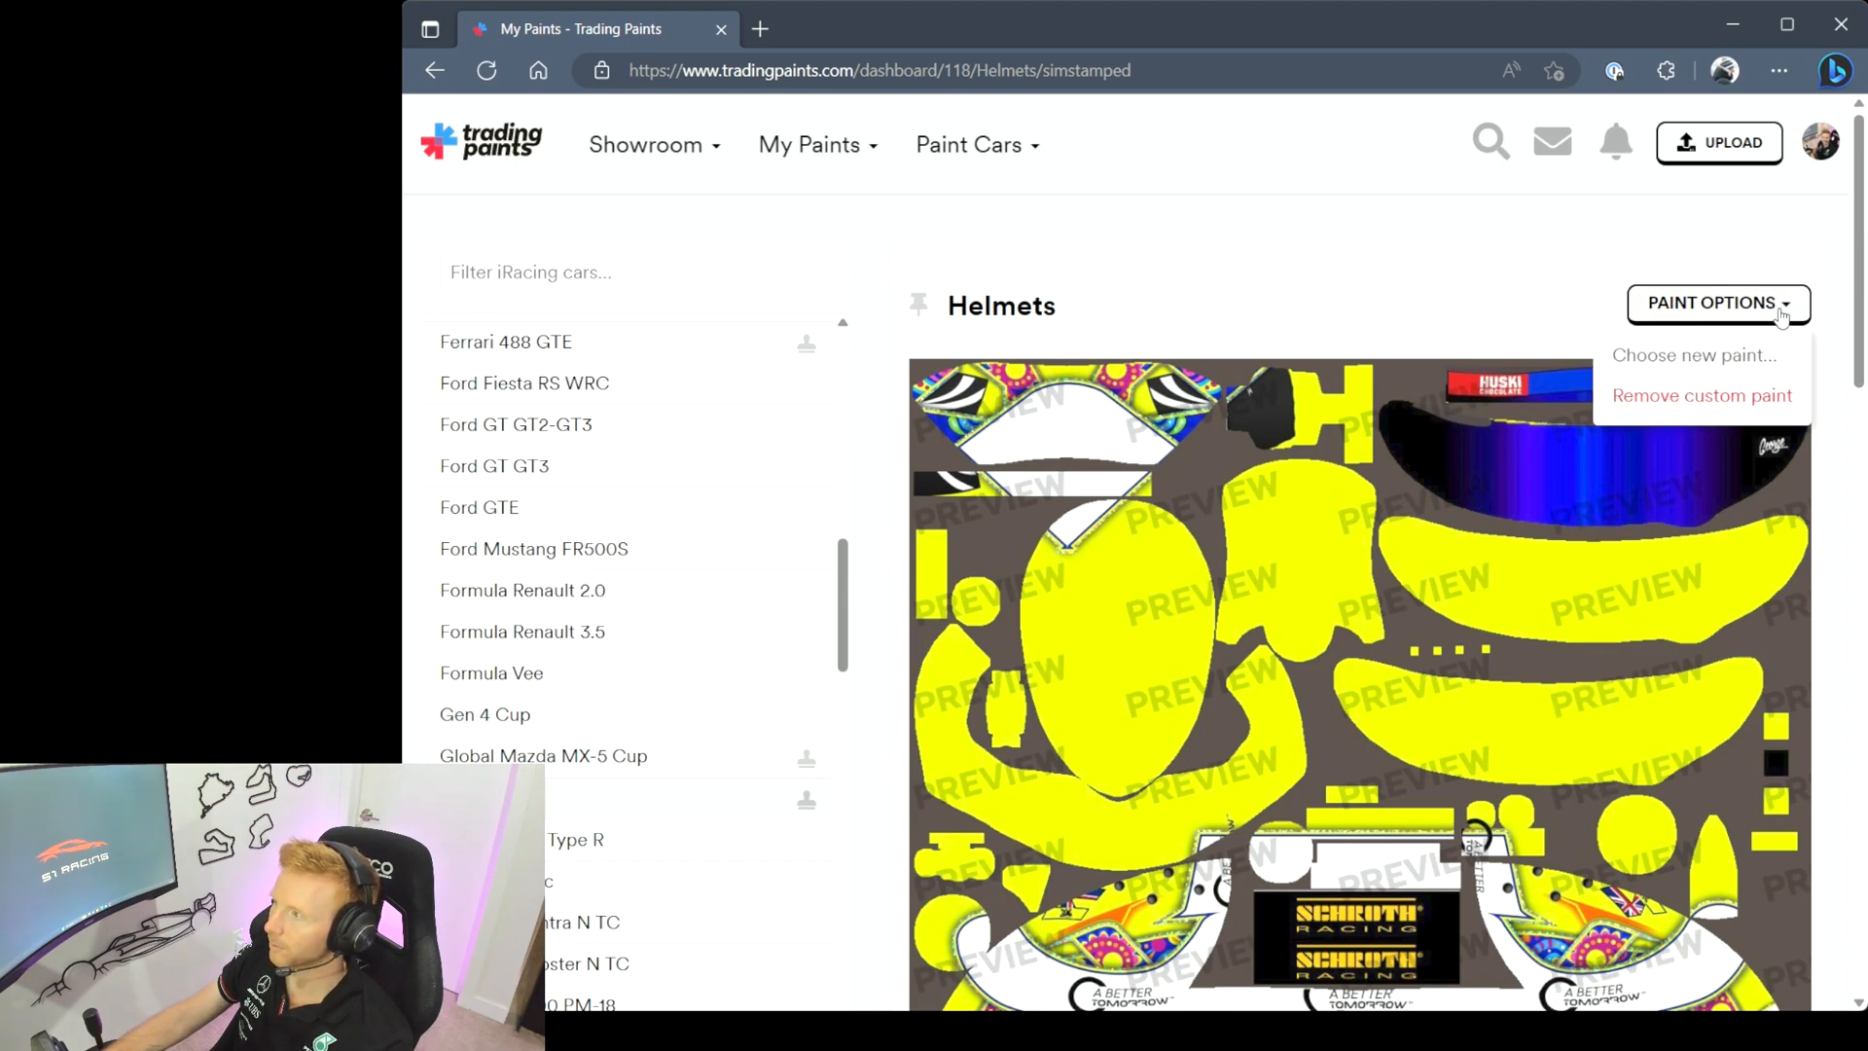
pyautogui.click(1693, 355)
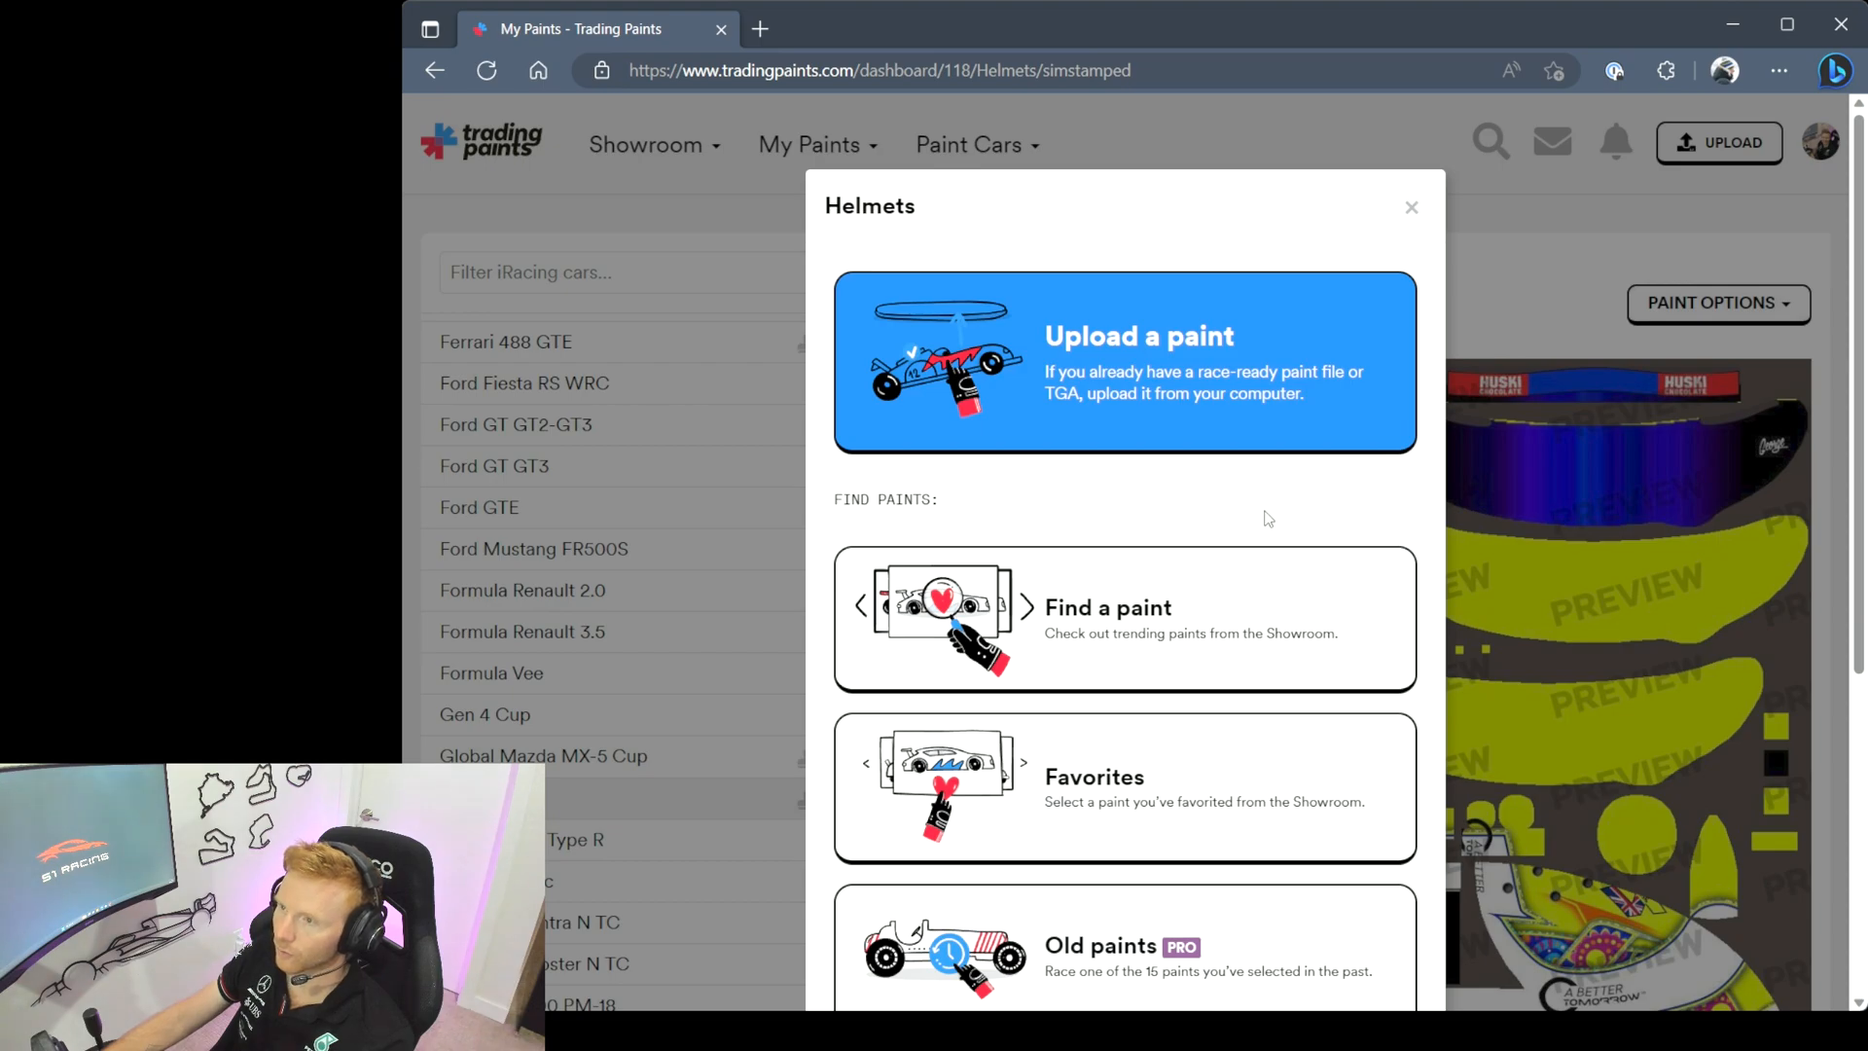
pyautogui.scroll(3)
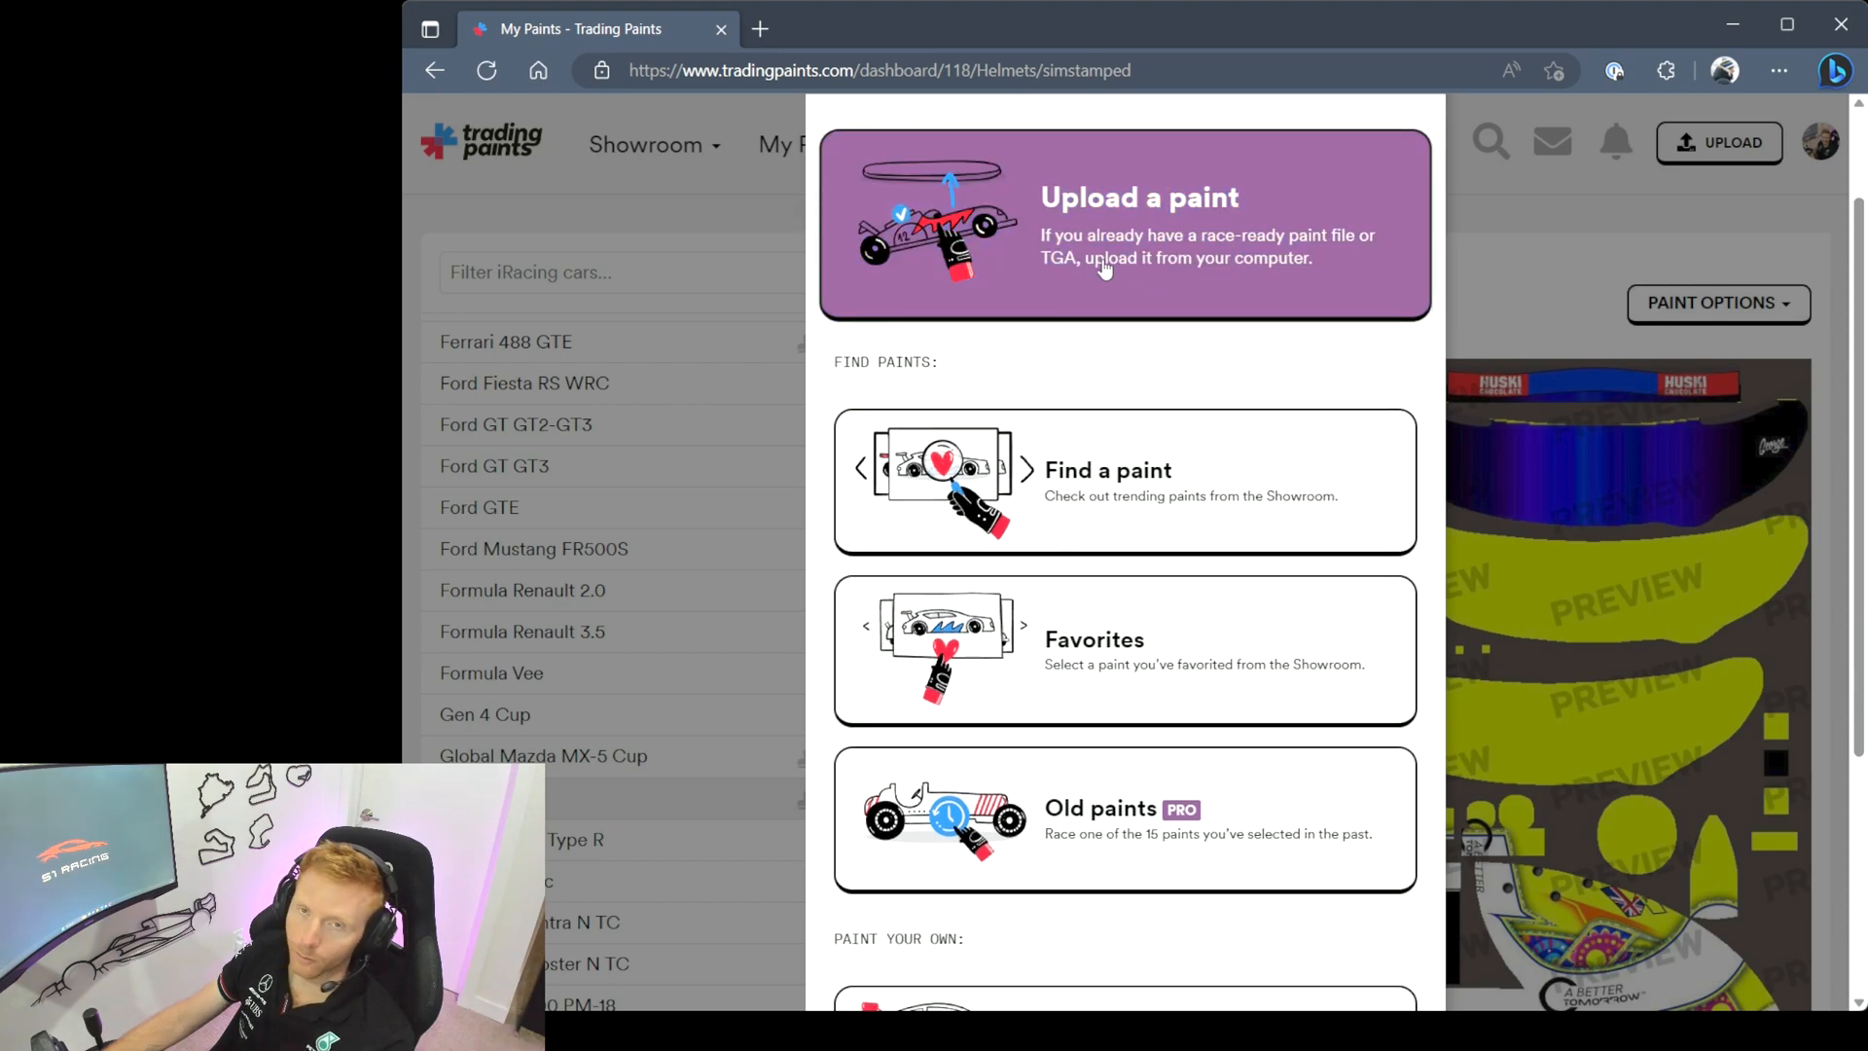
pyautogui.moveTo(1199, 334)
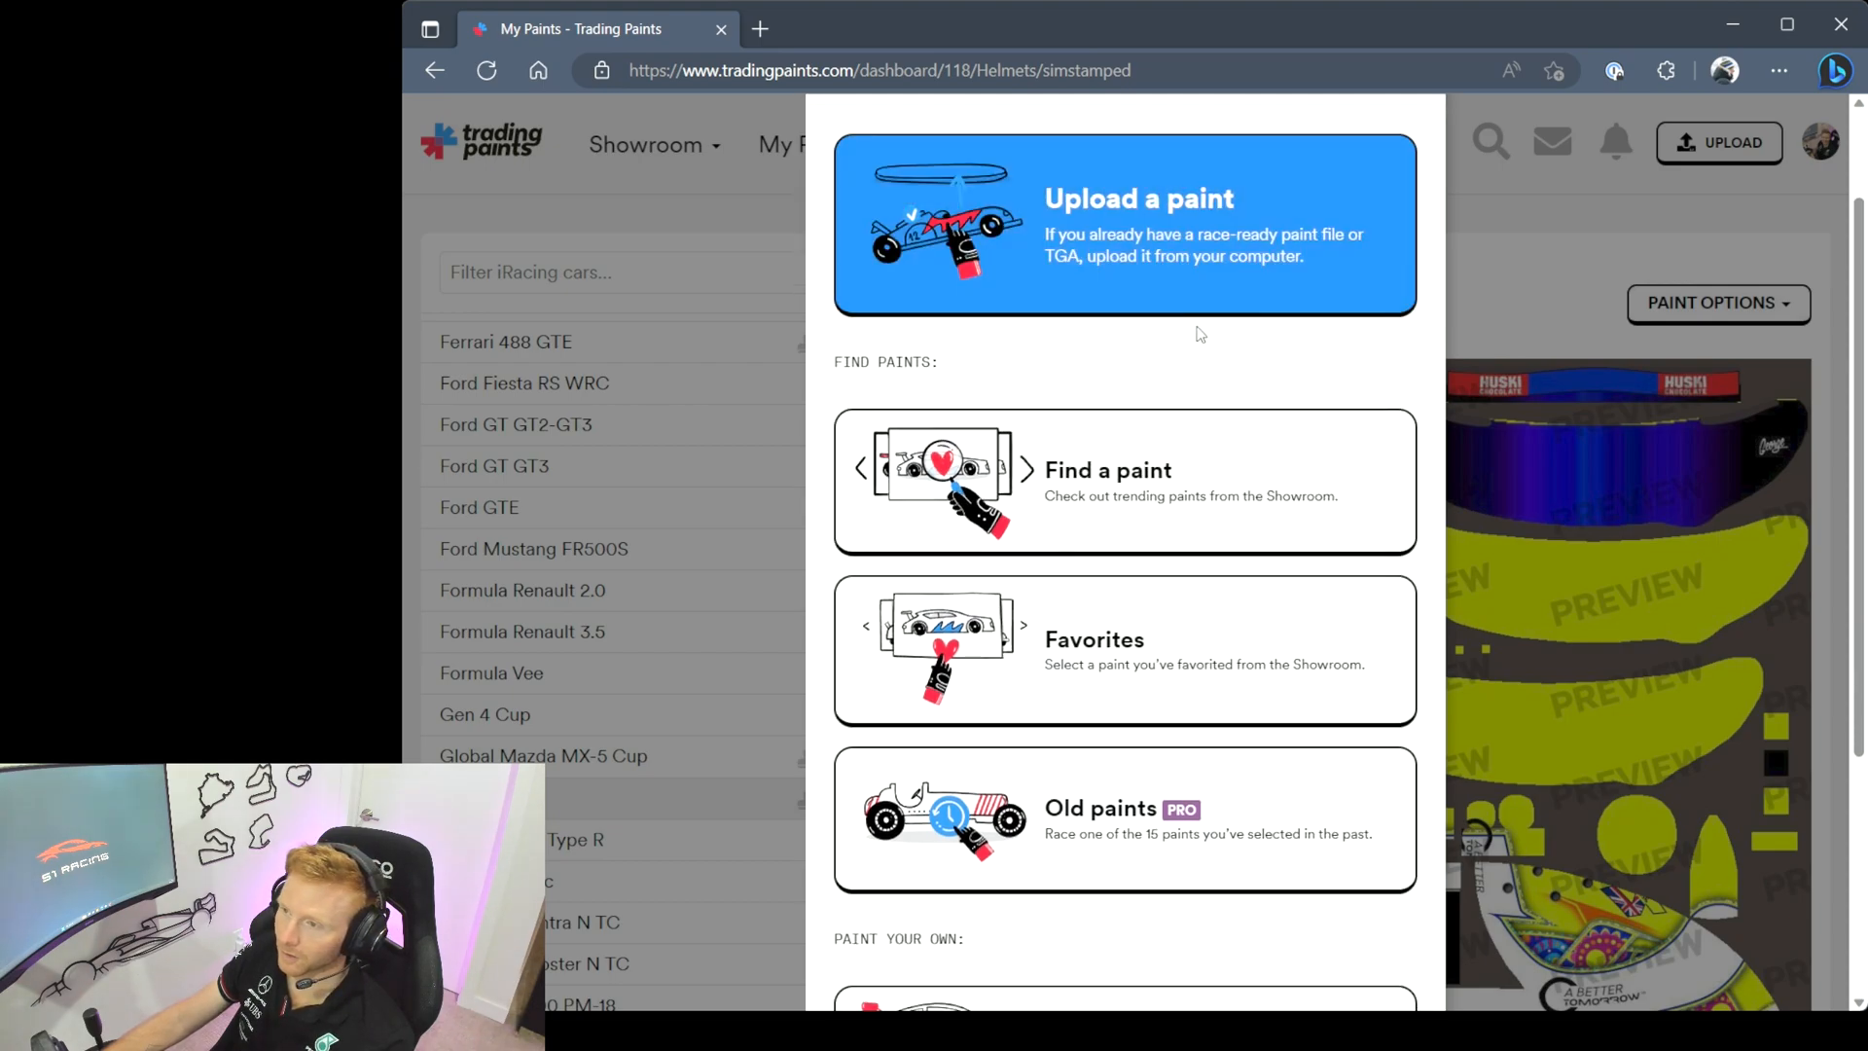
pyautogui.moveTo(1124, 480)
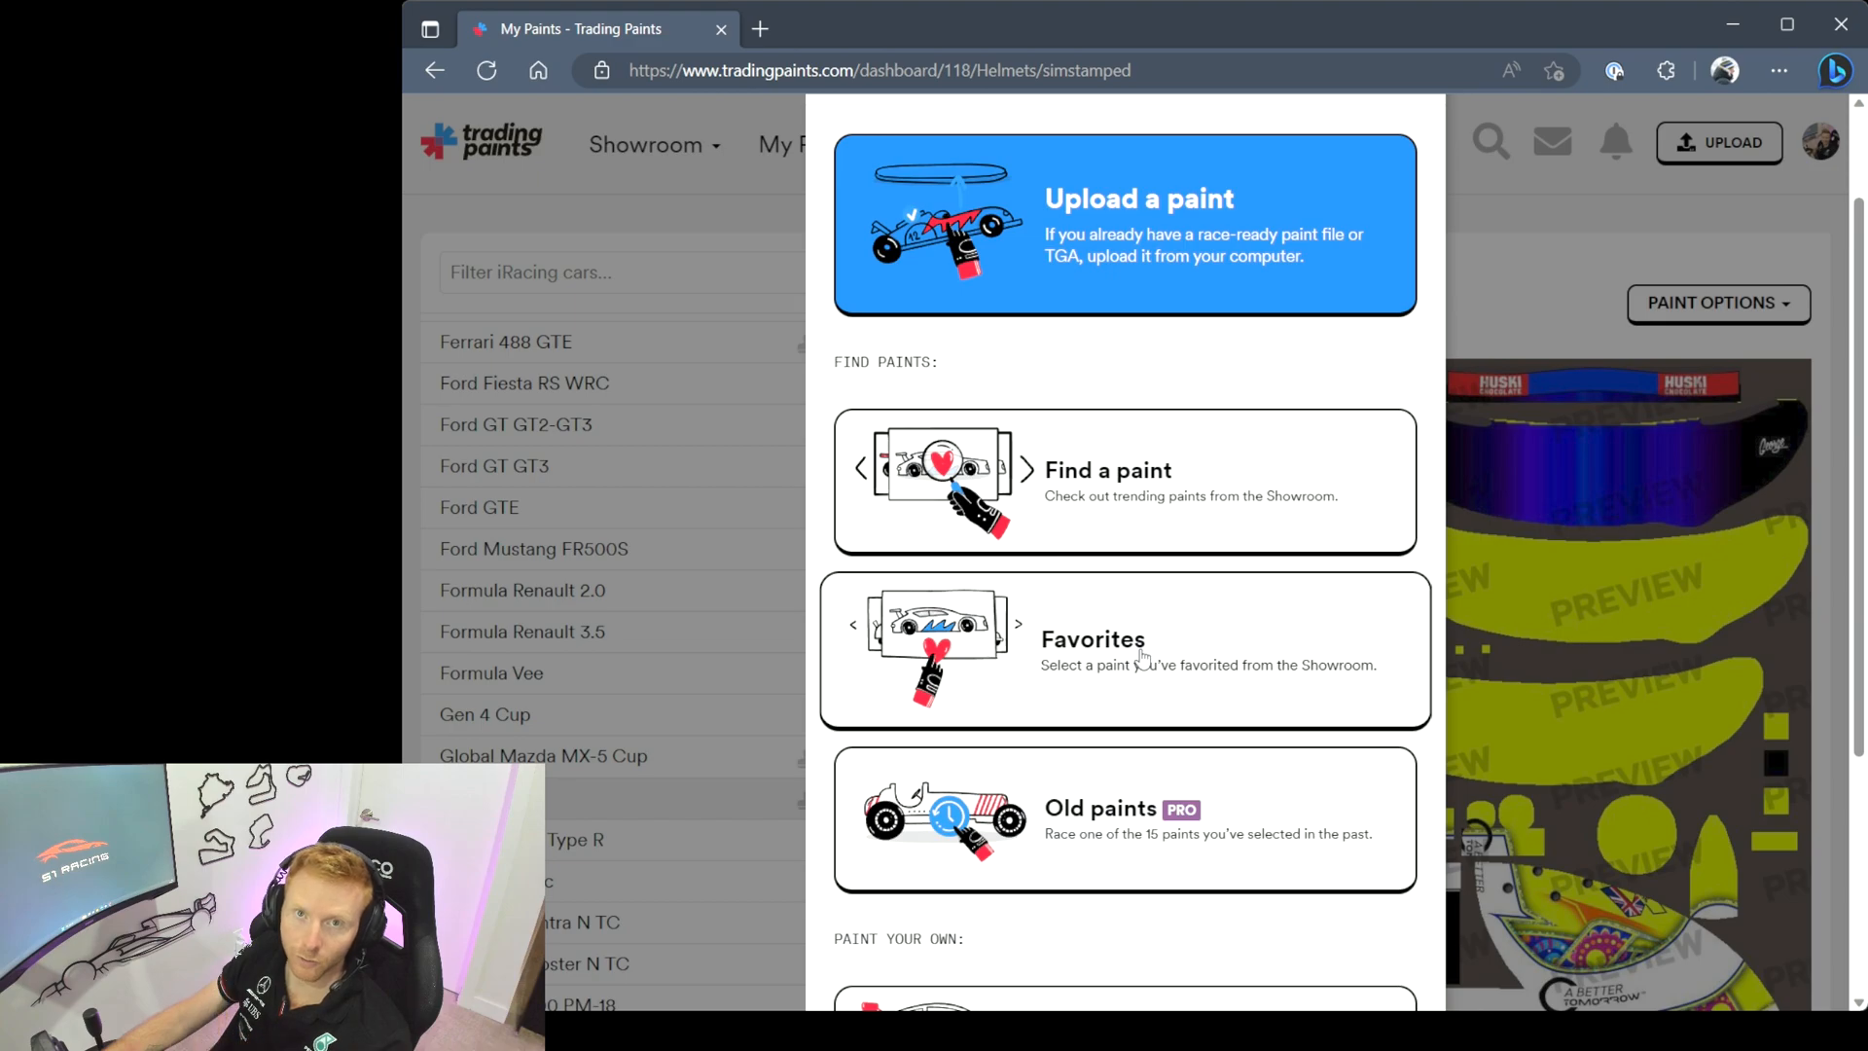
pyautogui.scroll(-3)
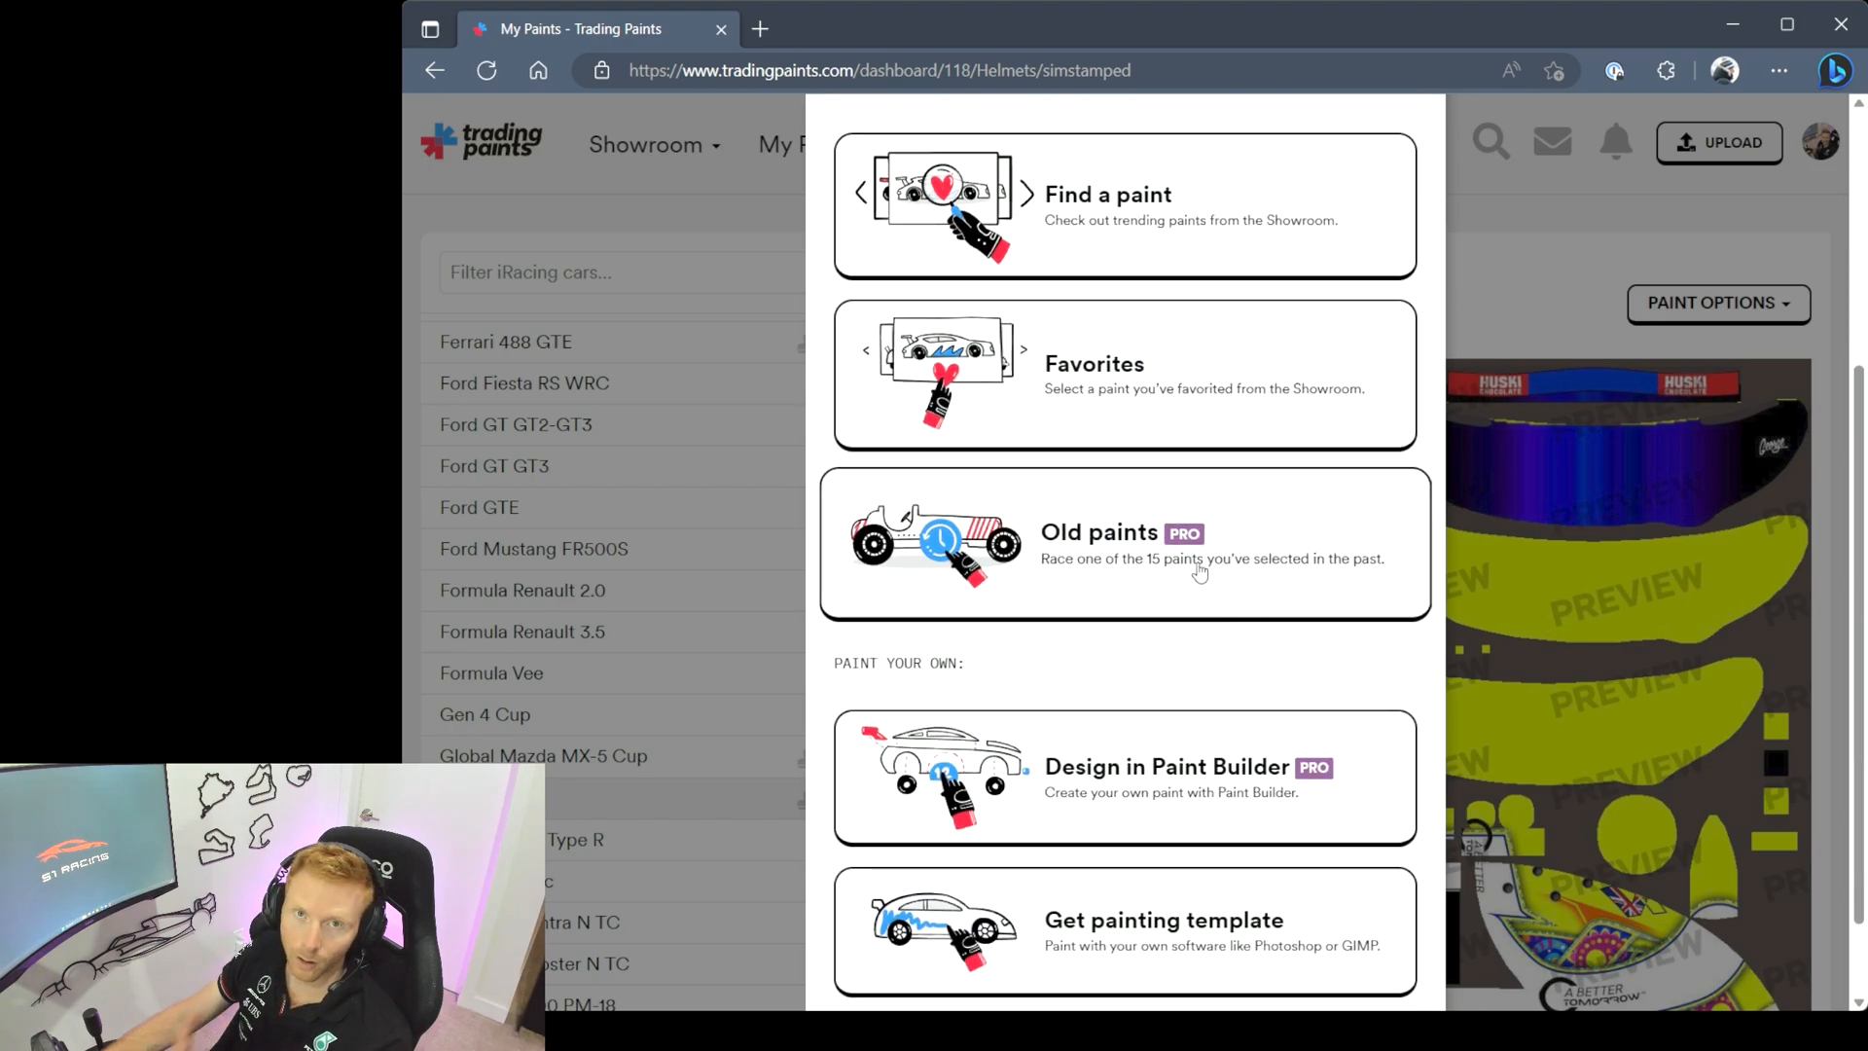
pyautogui.scroll(-3)
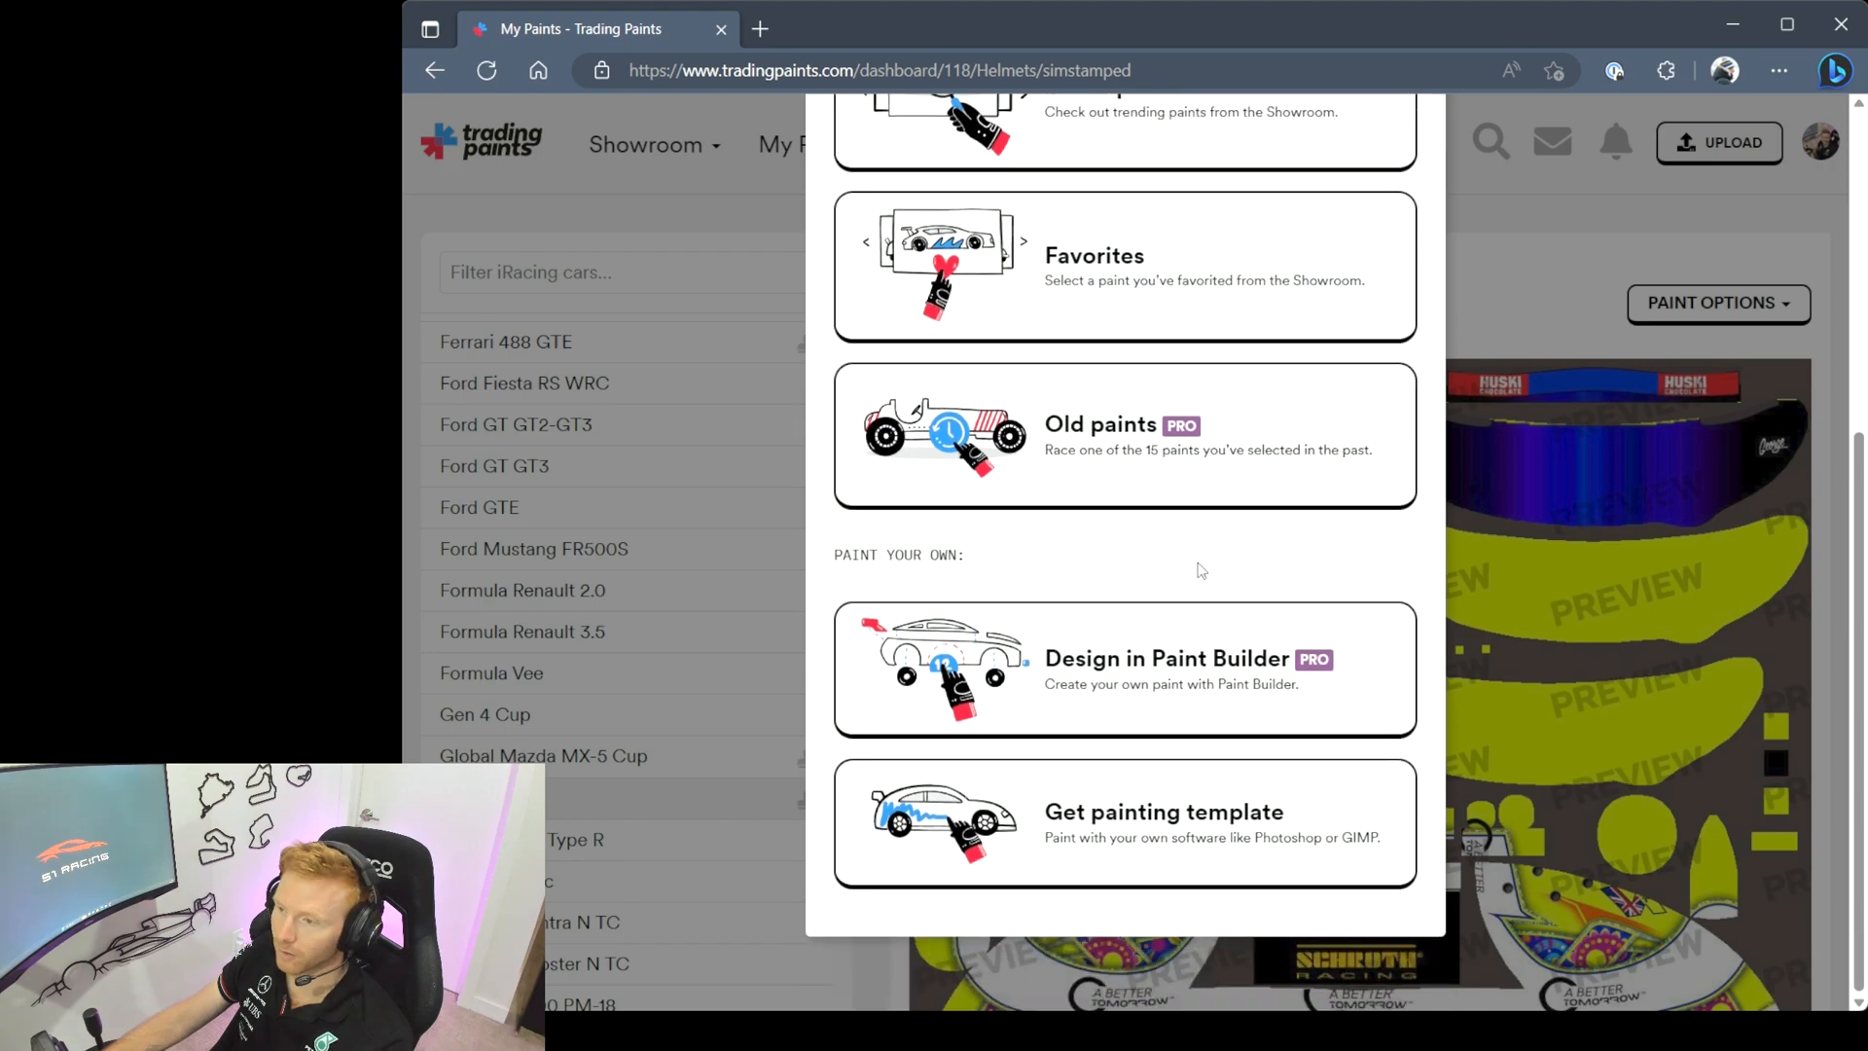
pyautogui.moveTo(1314, 699)
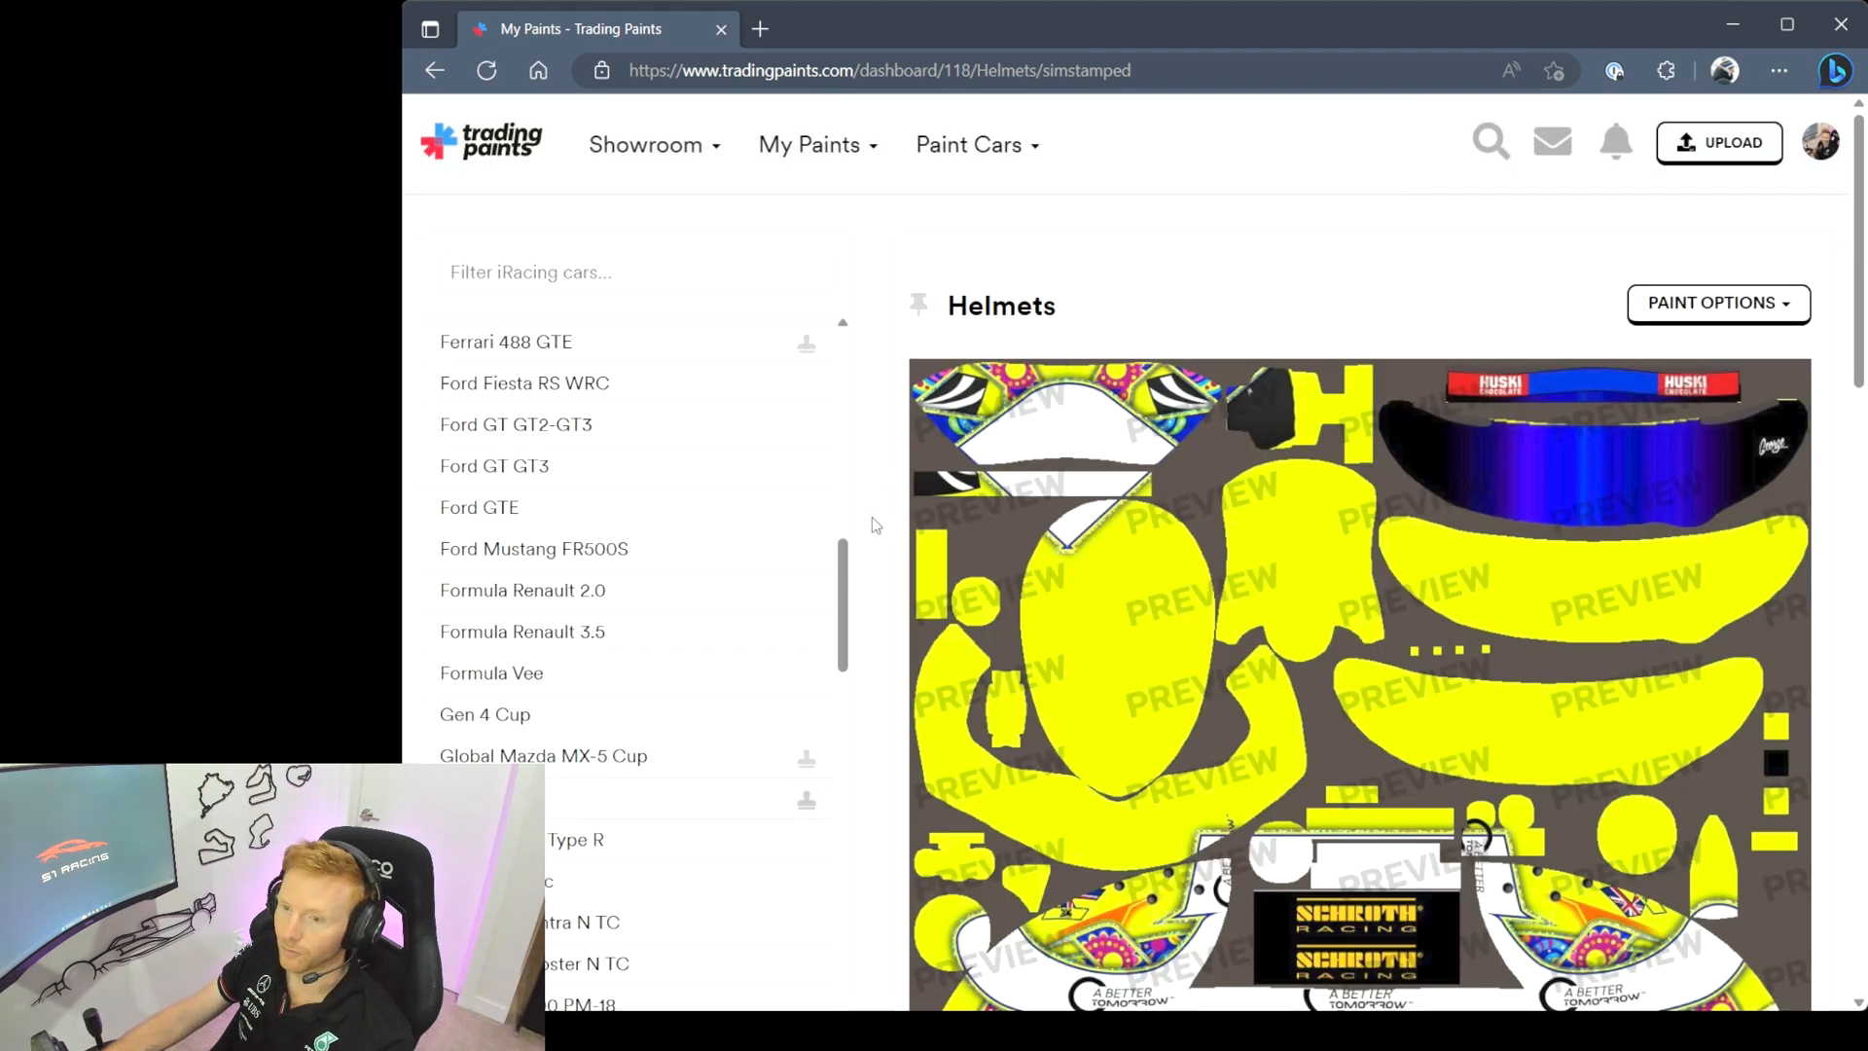
# Select Suits showing the Mello Yello suit and bring up its new-paint chooser from Paint Options
pyautogui.scroll(-3)
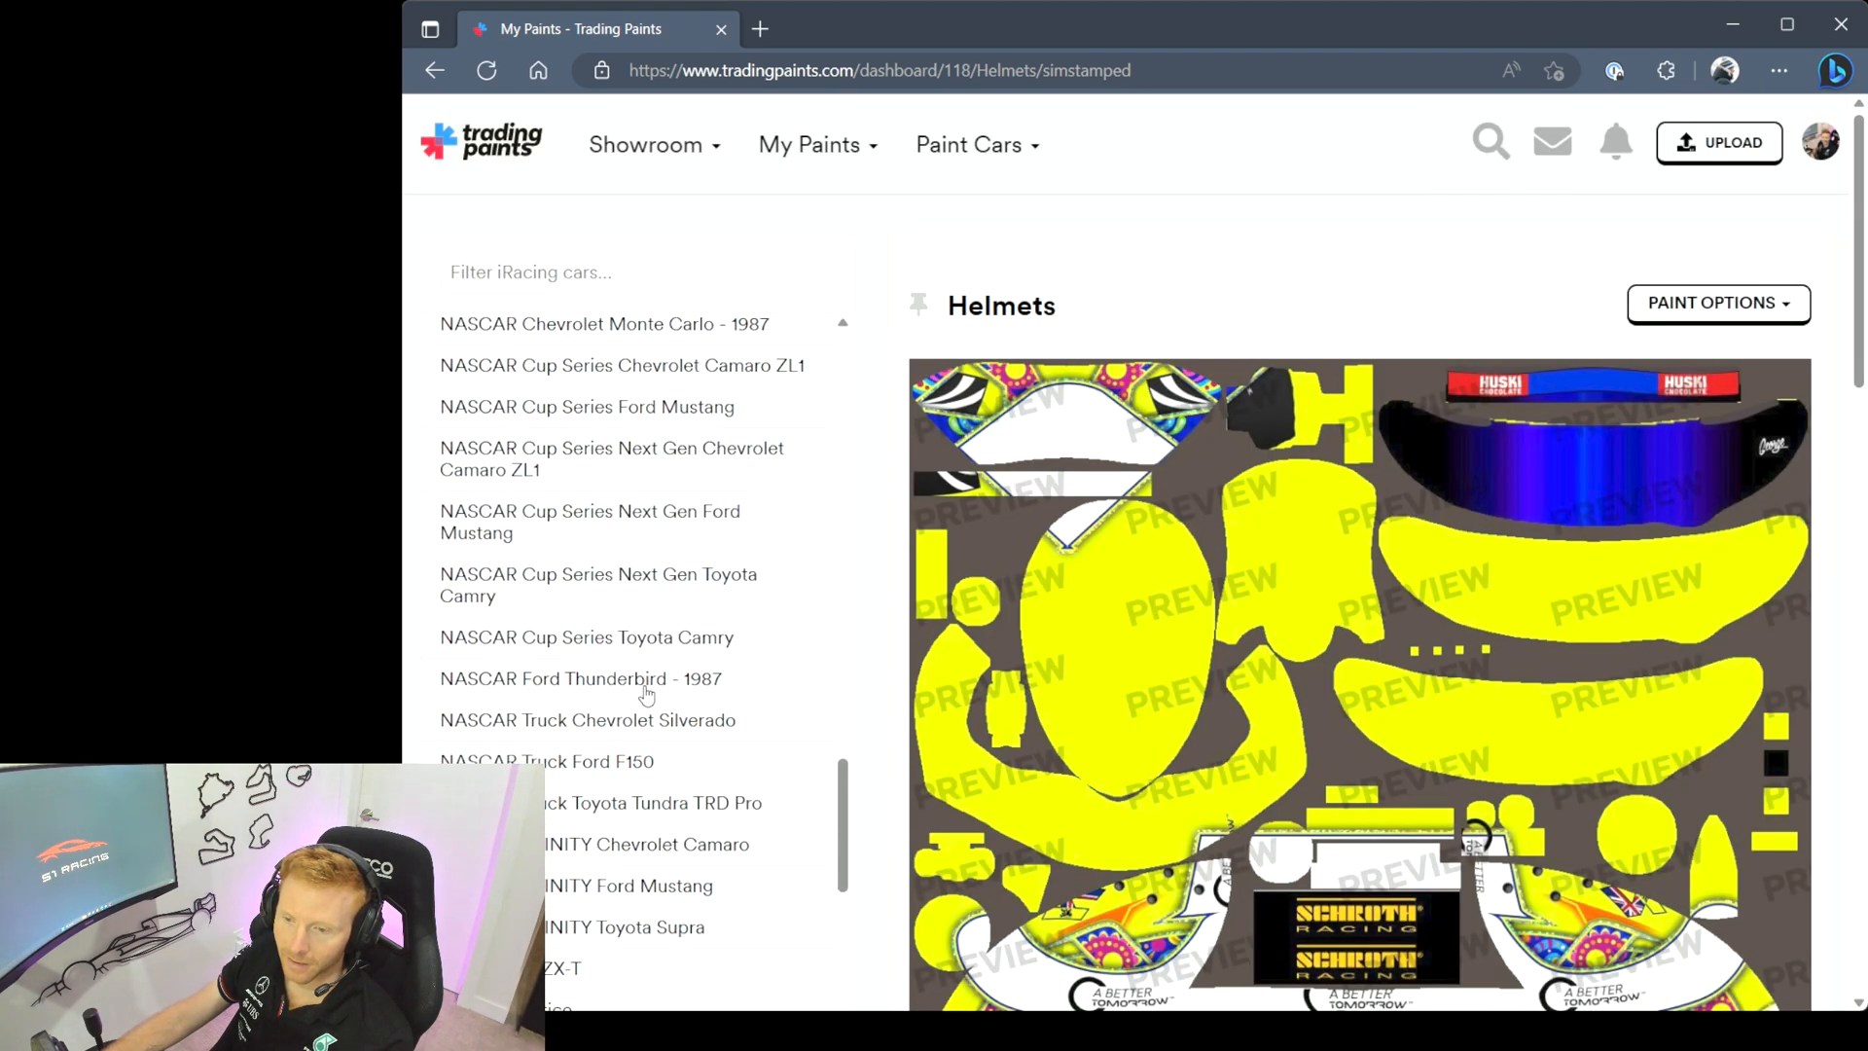
pyautogui.scroll(-3)
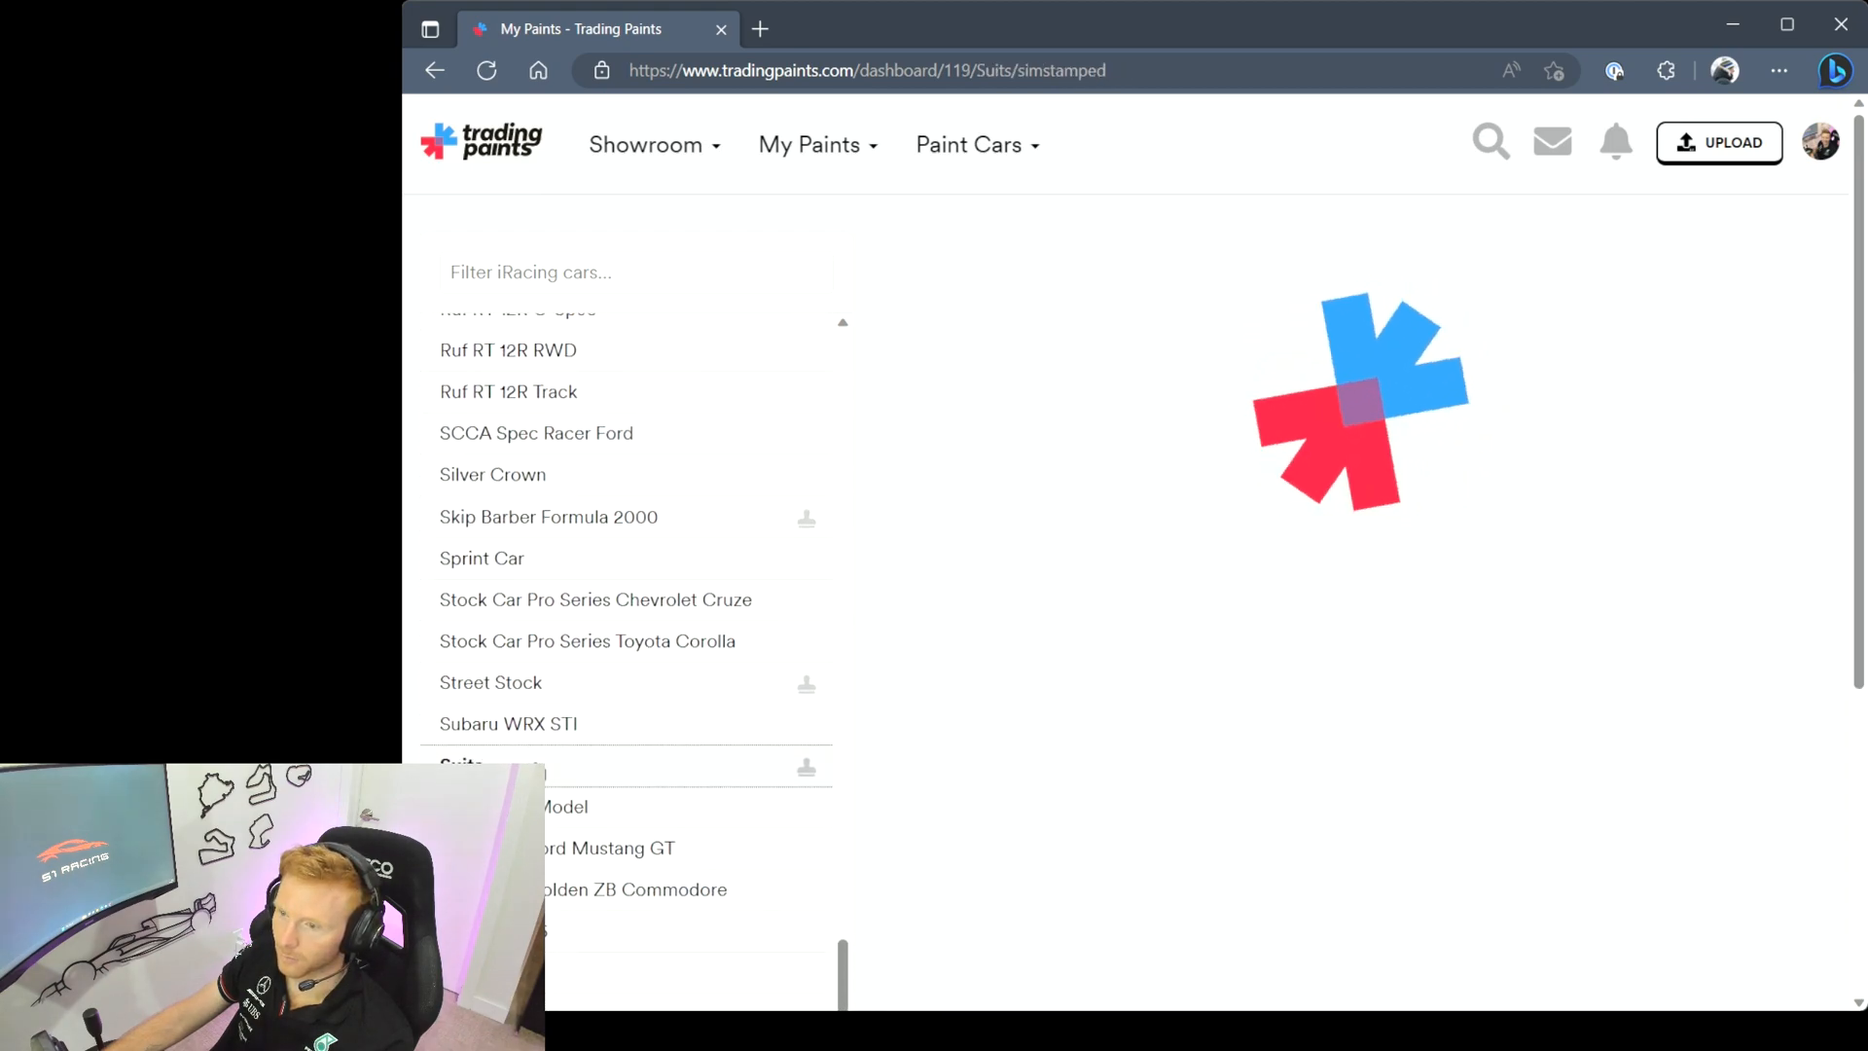
pyautogui.click(462, 763)
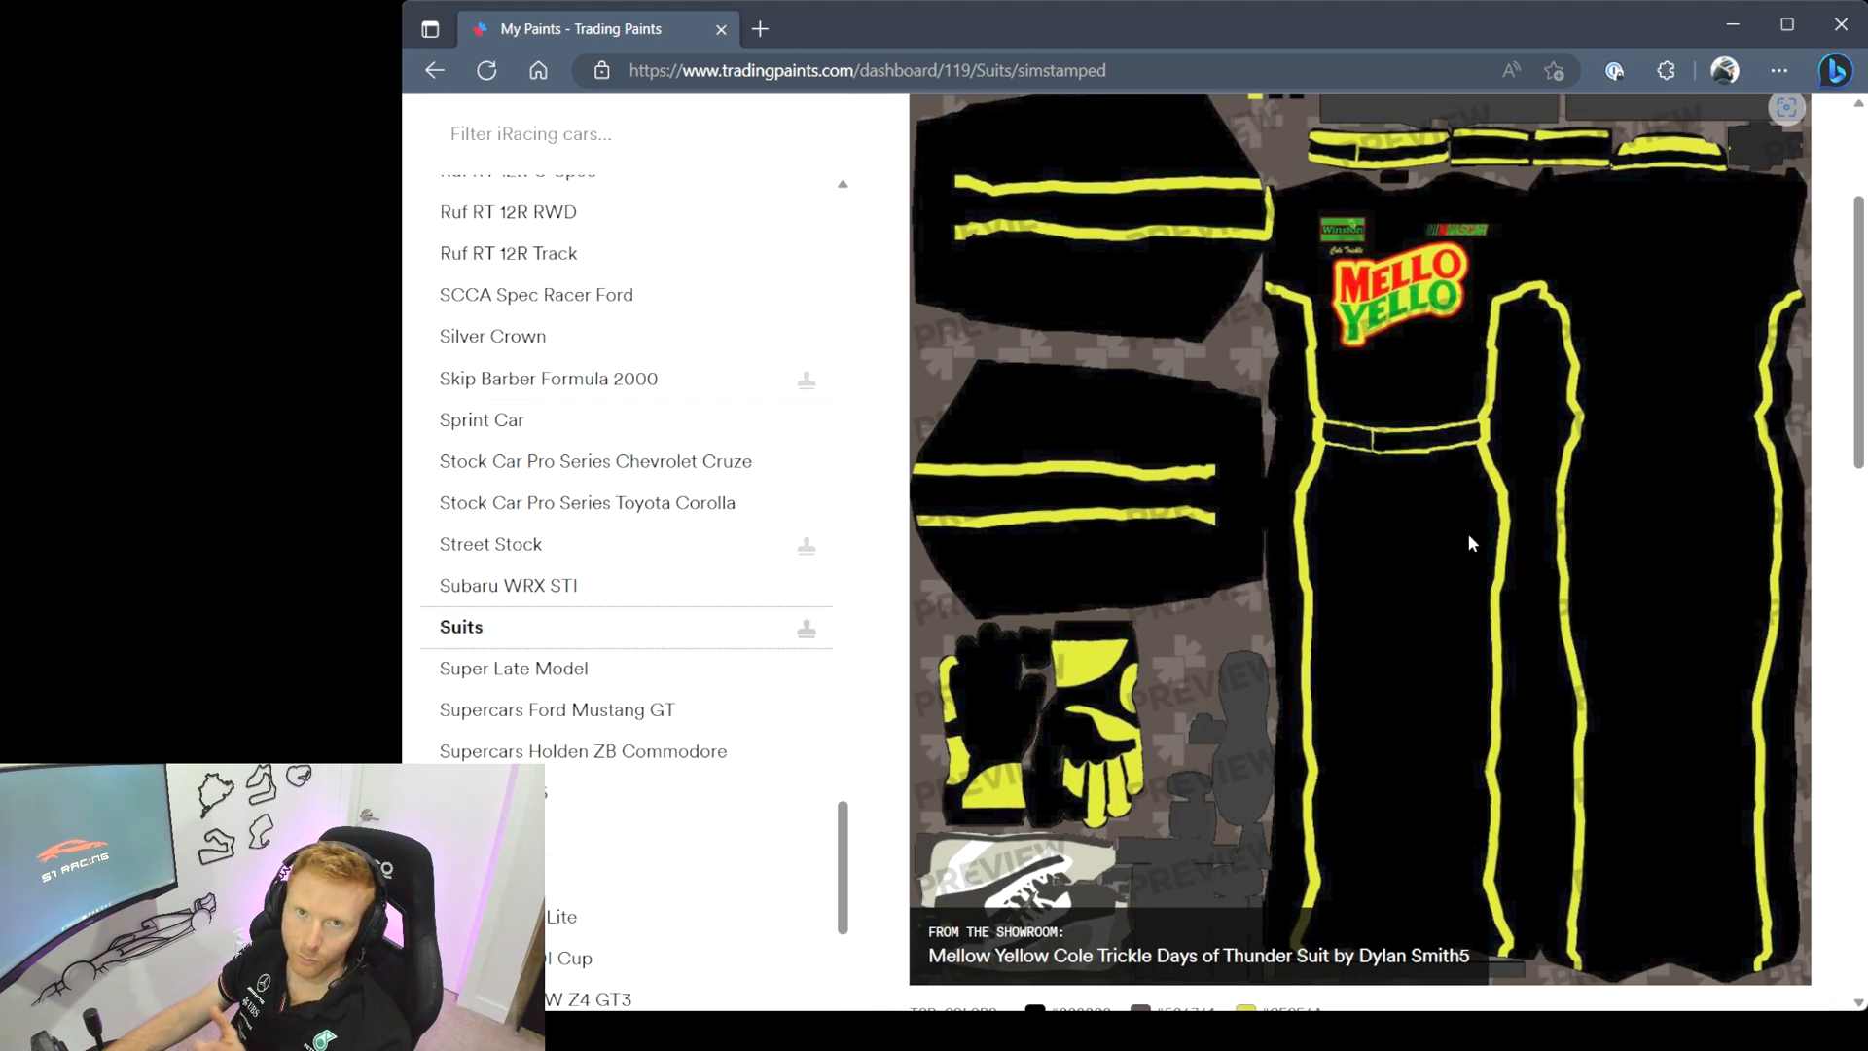
pyautogui.scroll(3)
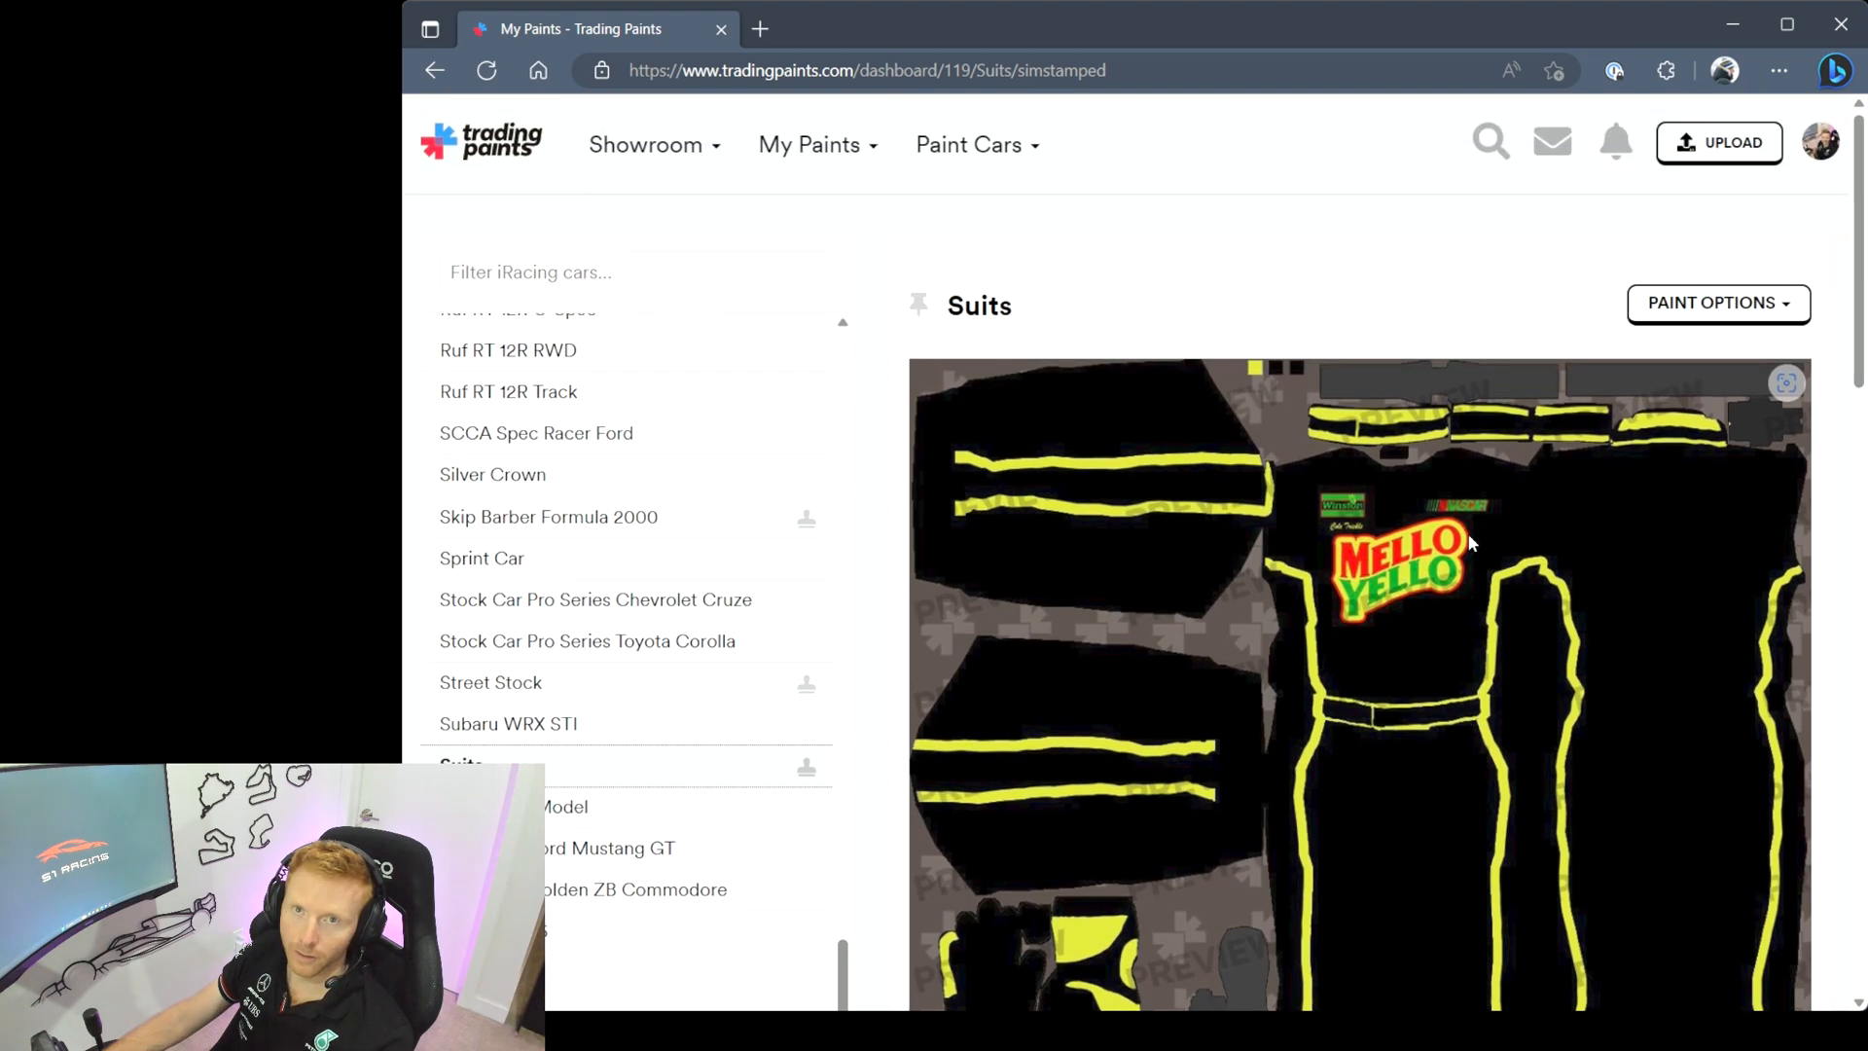
pyautogui.click(1716, 303)
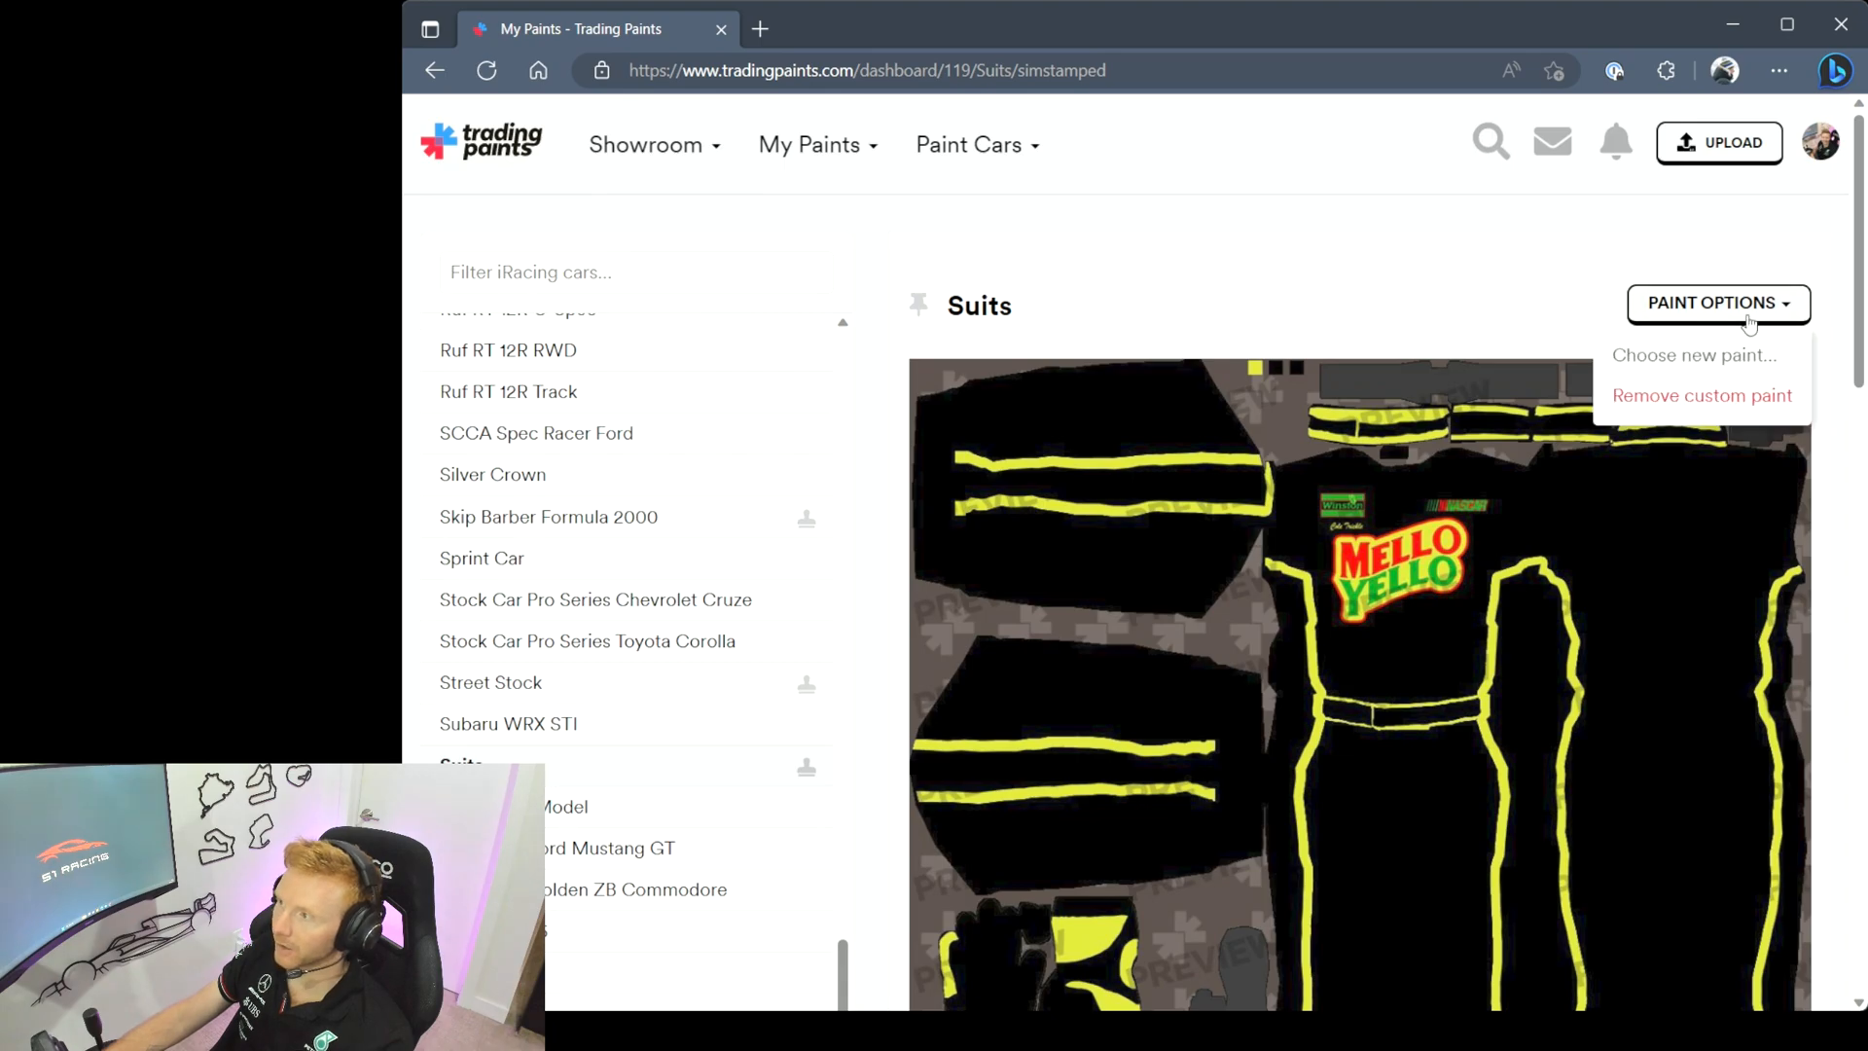
pyautogui.click(1693, 355)
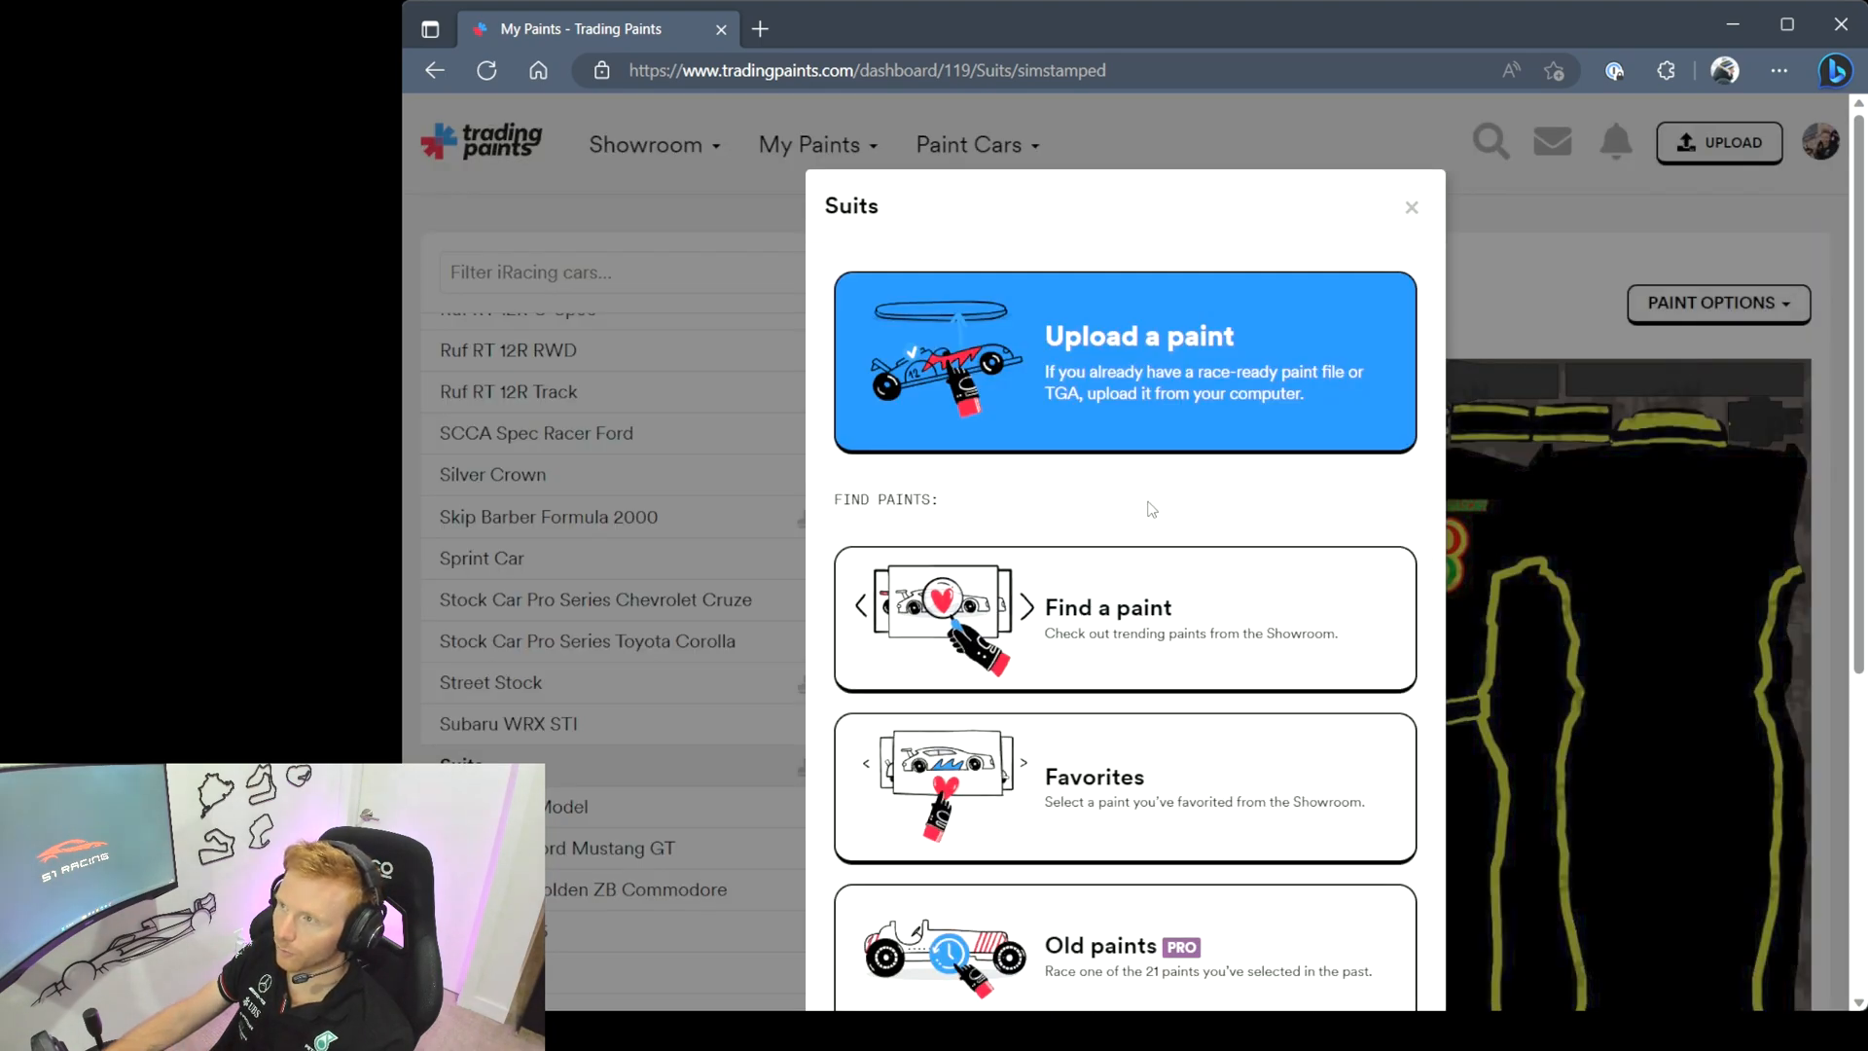
pyautogui.moveTo(1412, 208)
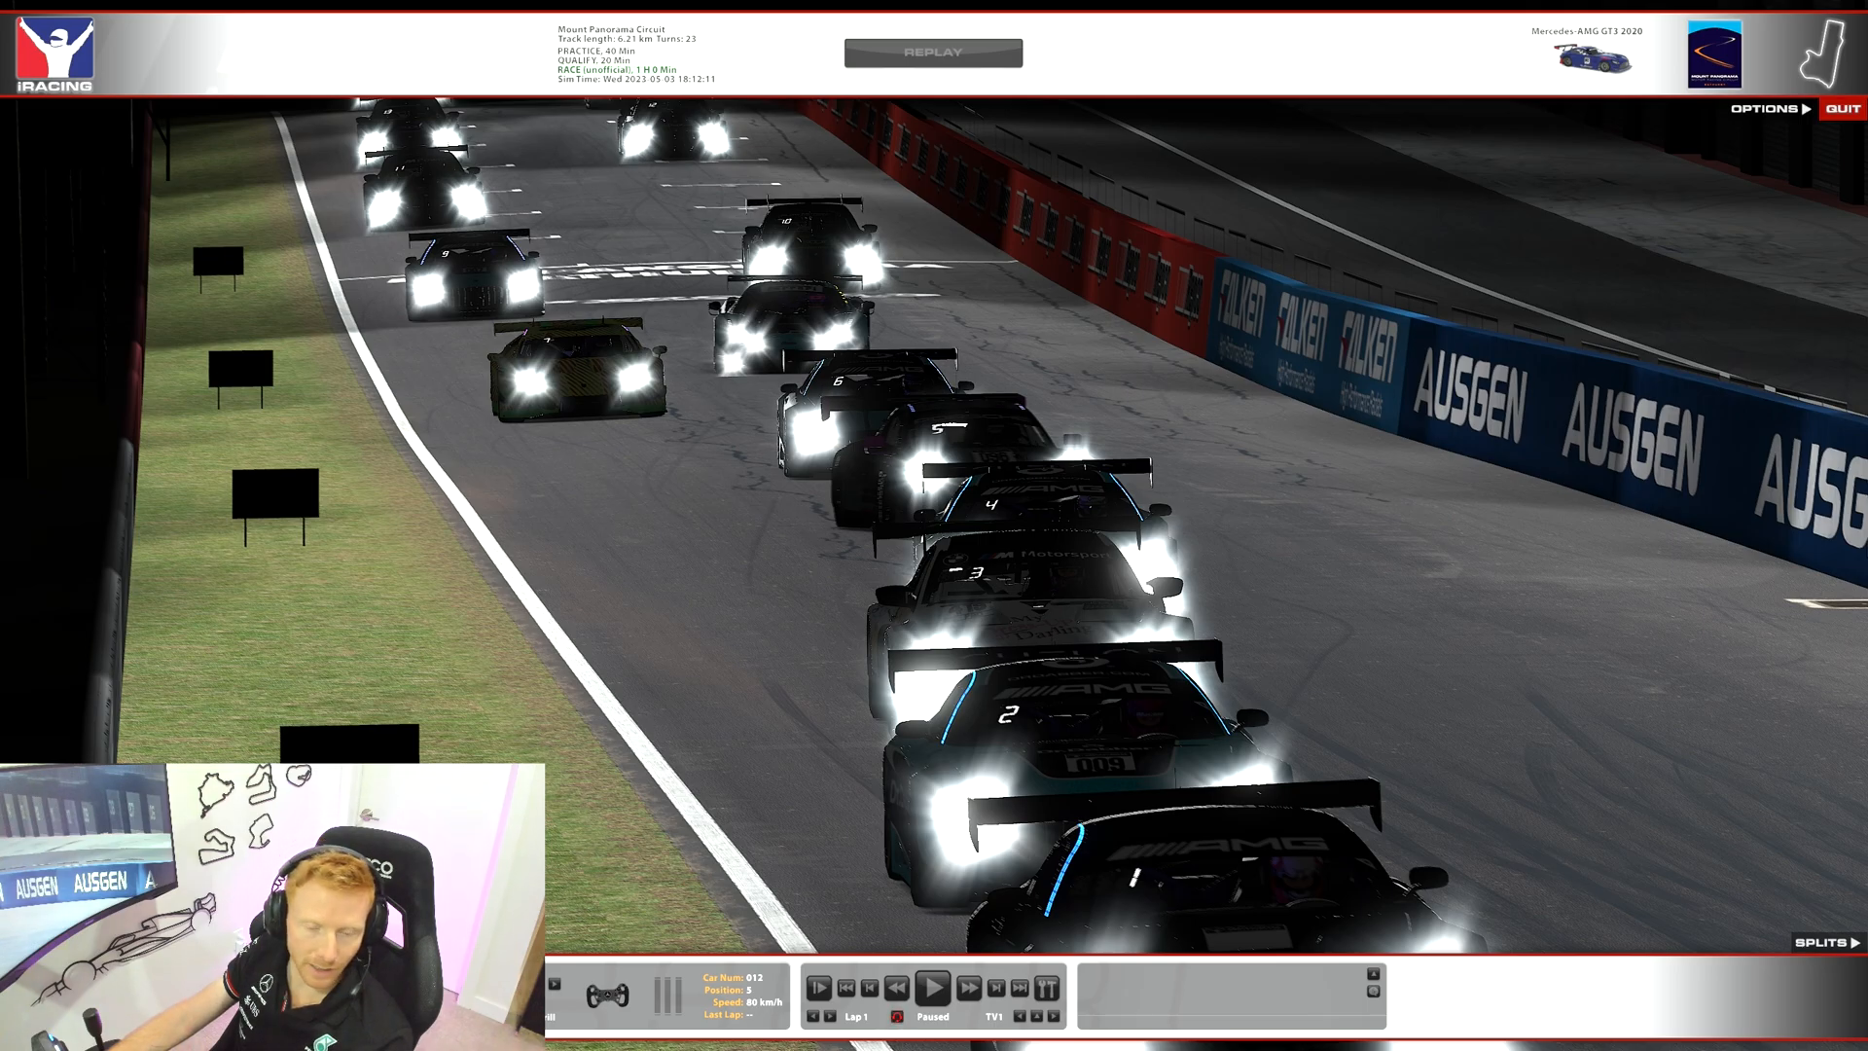
# Play the Mount Panorama replay so the custom liveries appear on the cars, then pause at lap 1
pyautogui.click(934, 986)
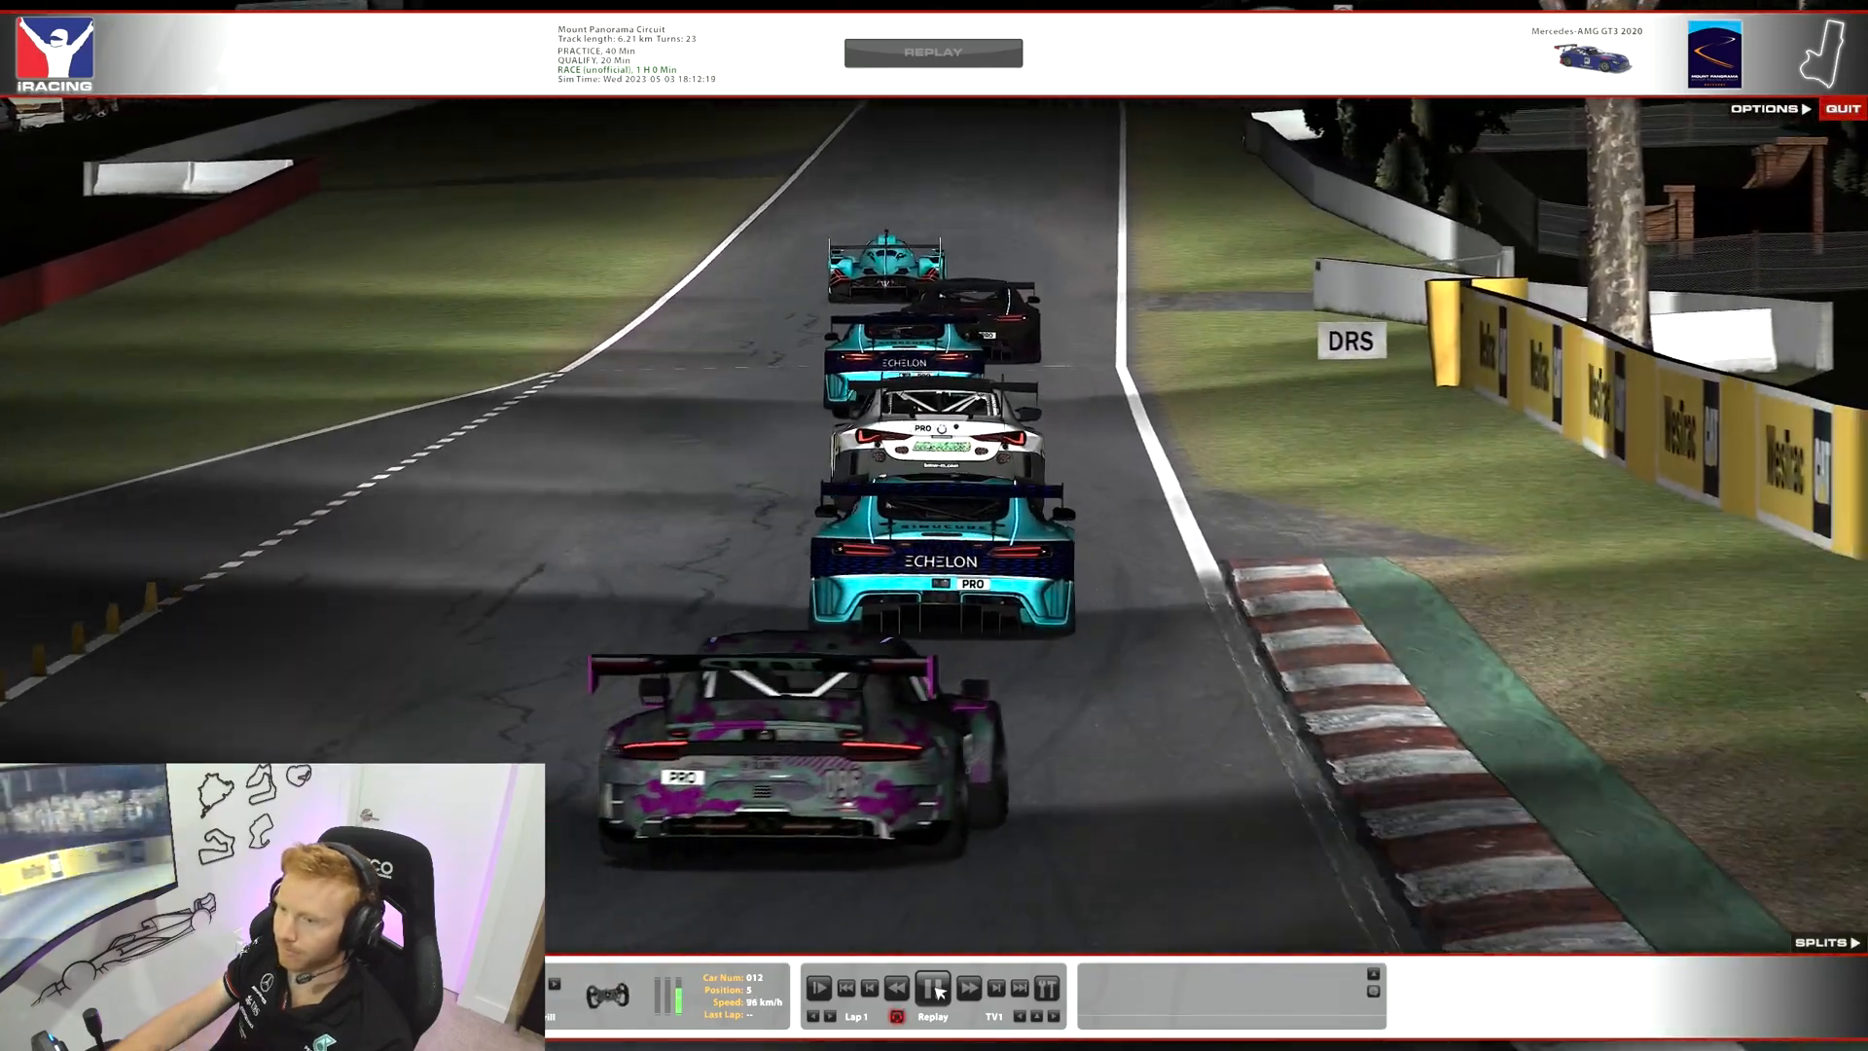
pyautogui.click(934, 987)
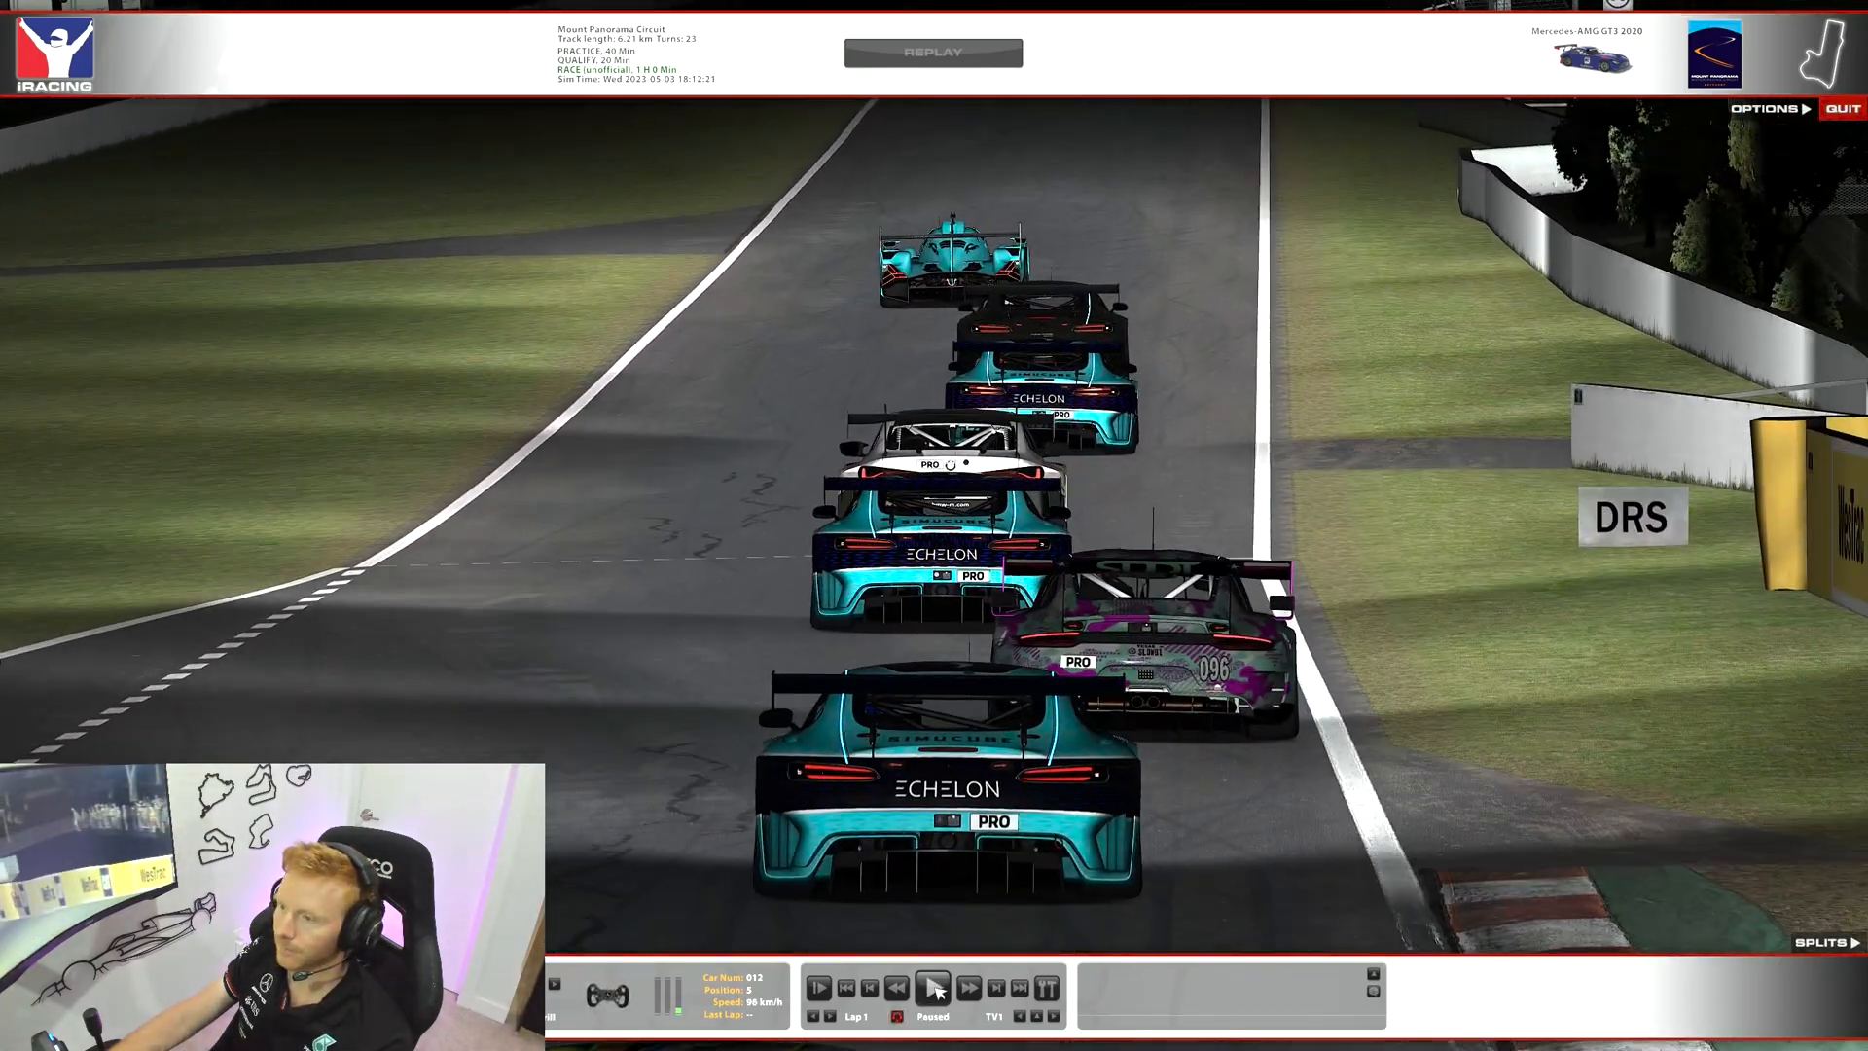